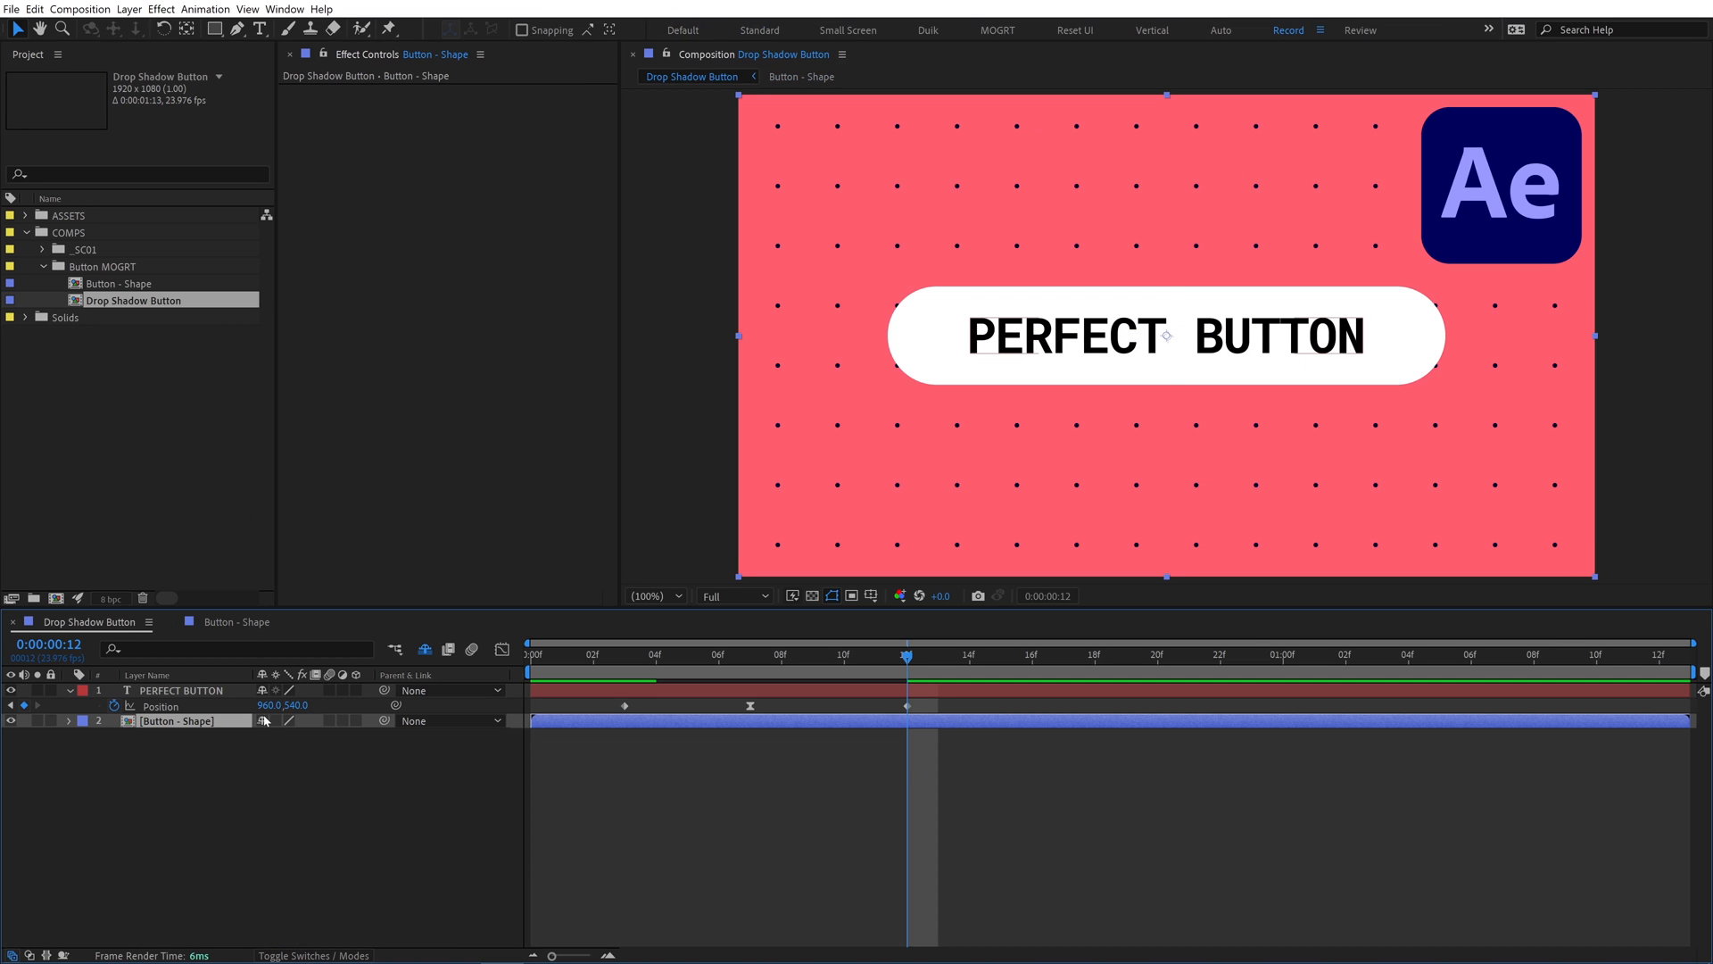
Parent Button - Shape to PERFECT BUTTON, duplicate it as SHADOW LAYER, and fill it black
left_click(178, 720)
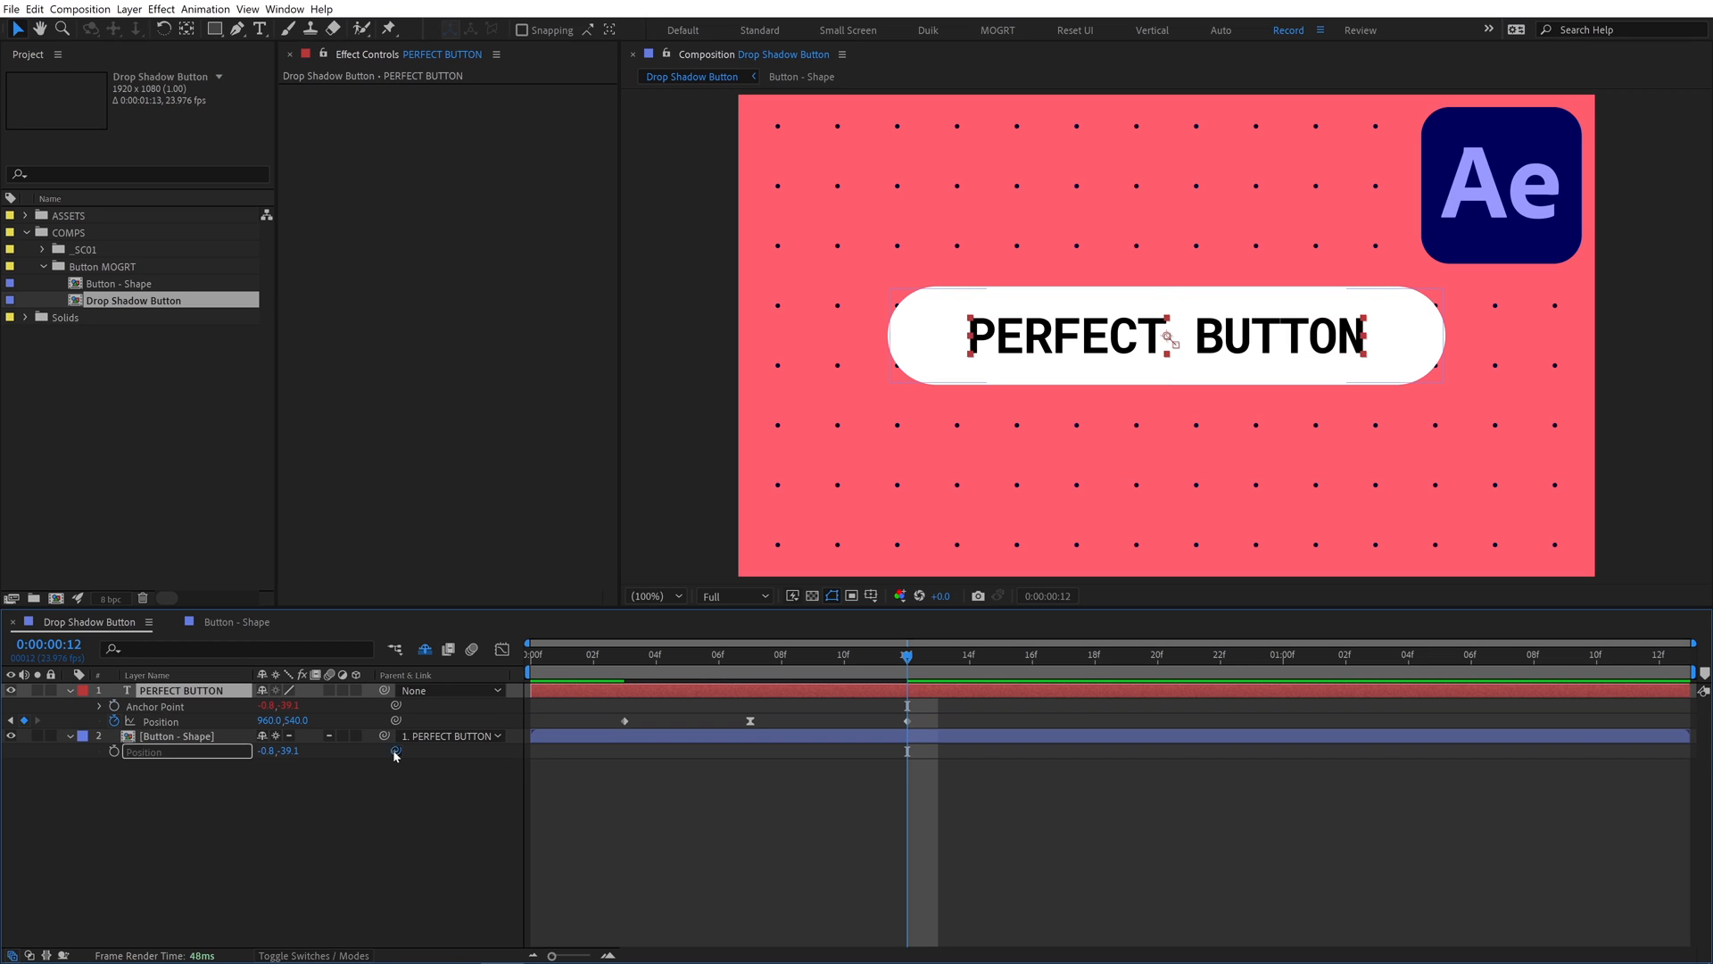
left_click(175, 736)
type("SHADOW LAYER")
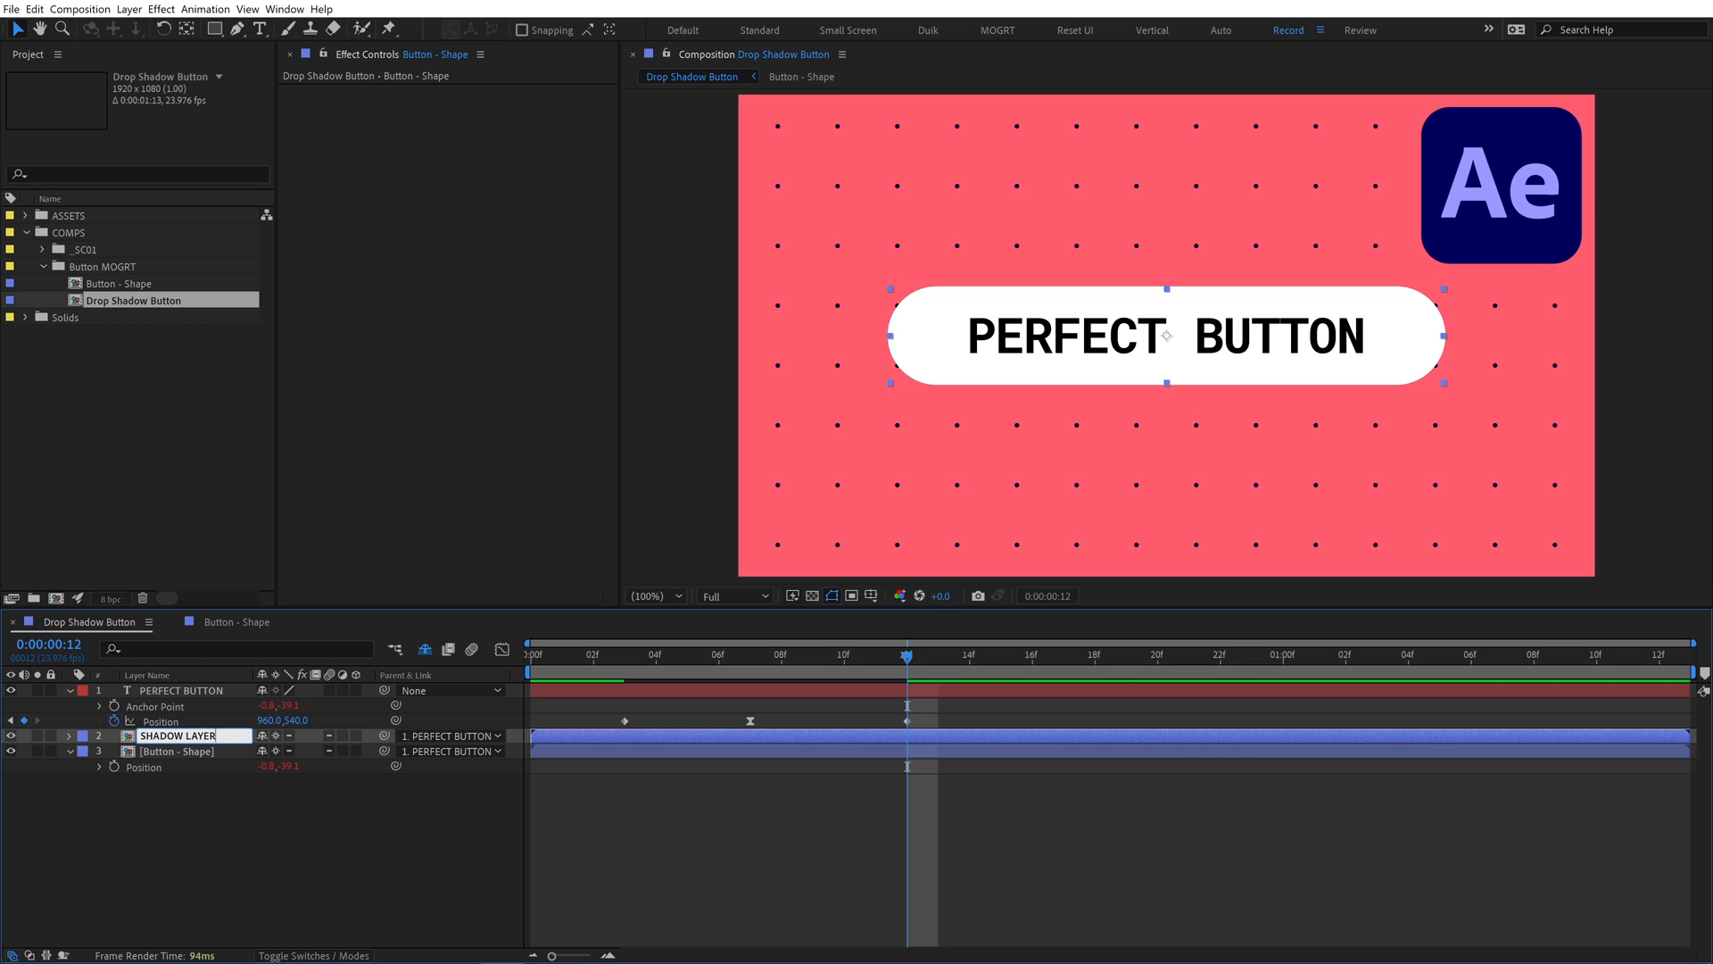
left_click(179, 735)
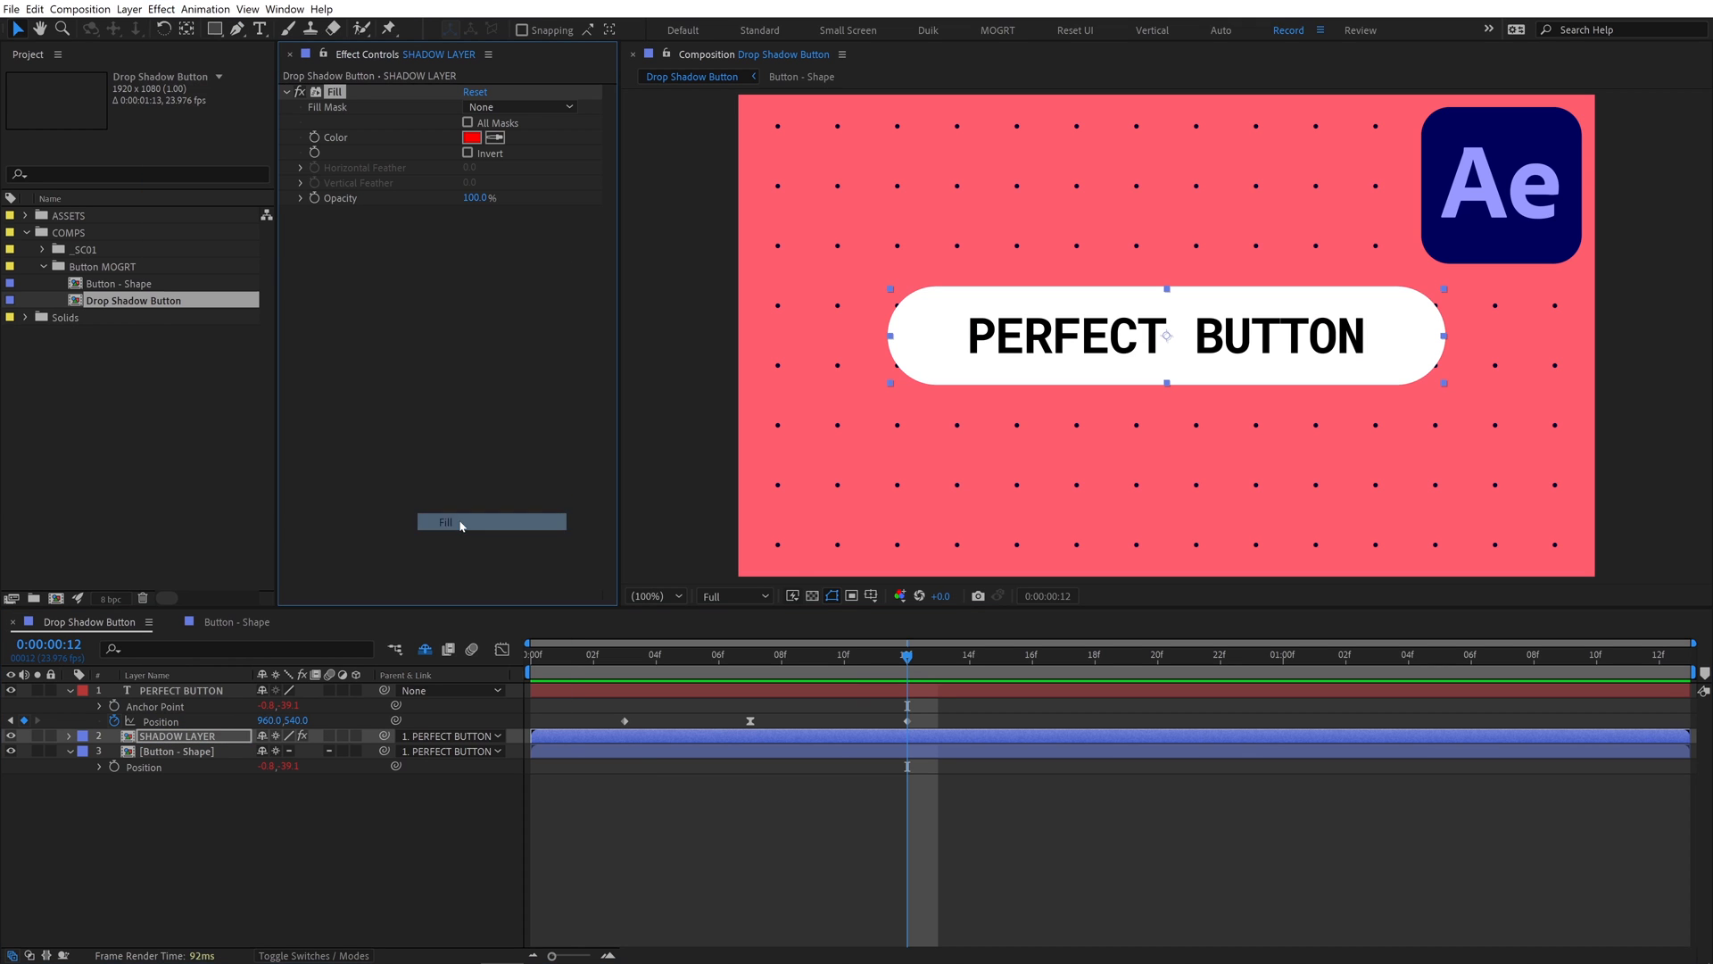
left_click(471, 137)
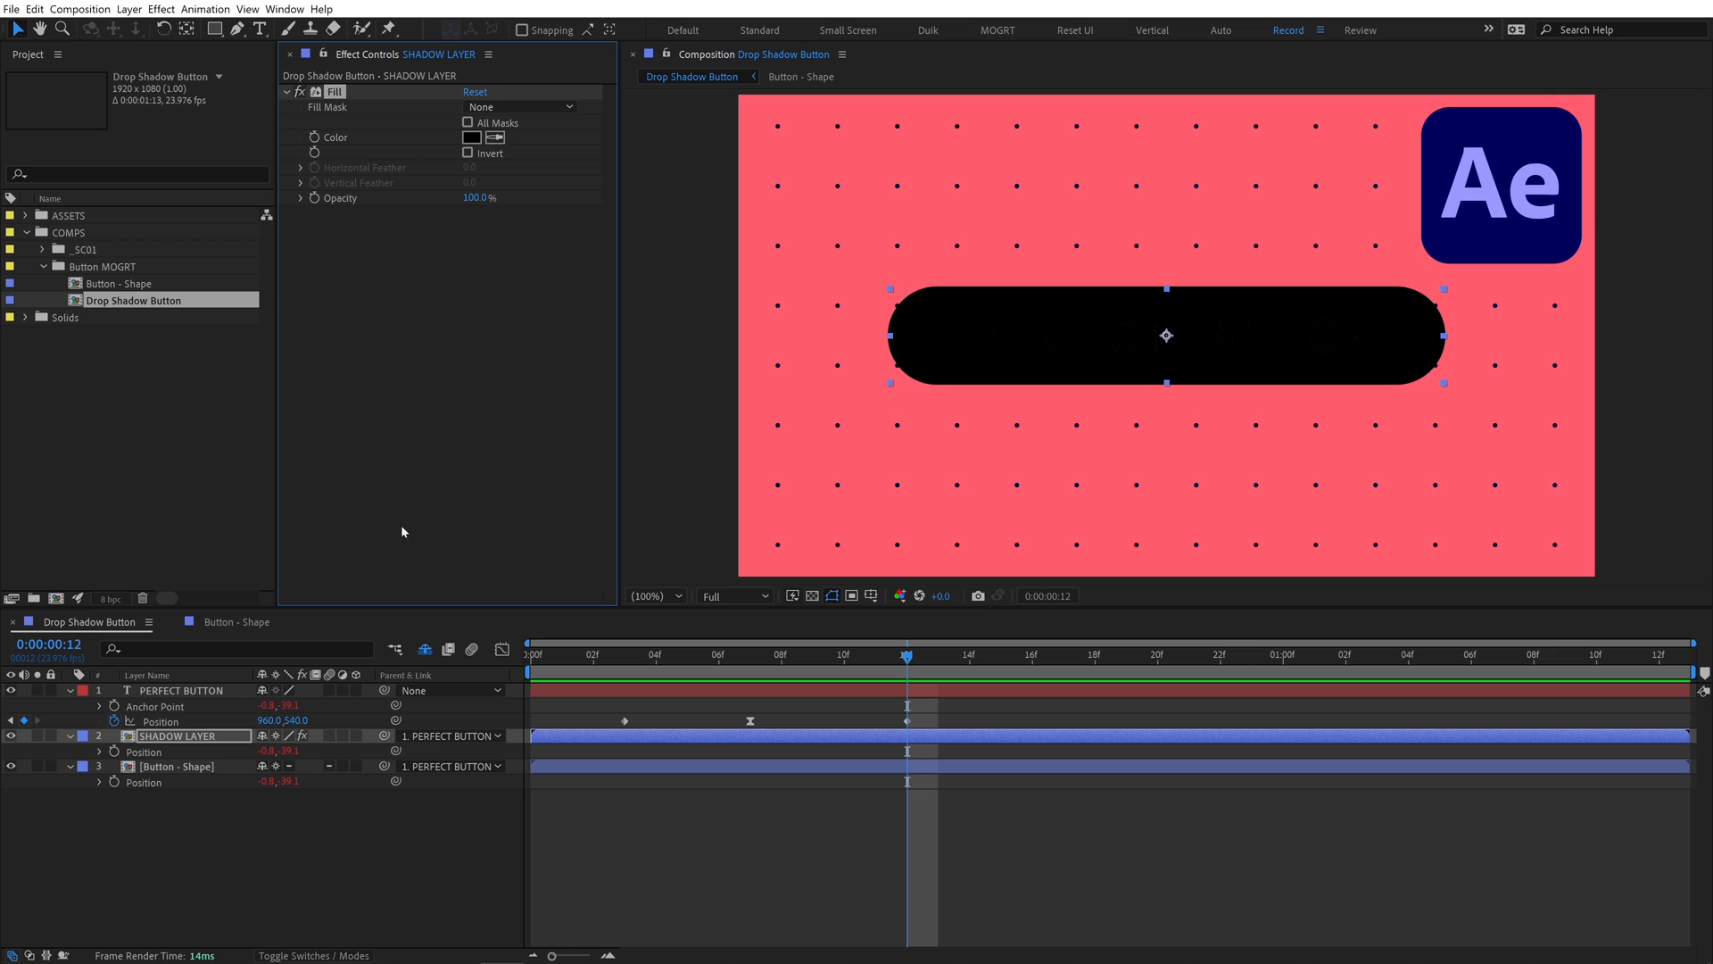
left_click(452, 736)
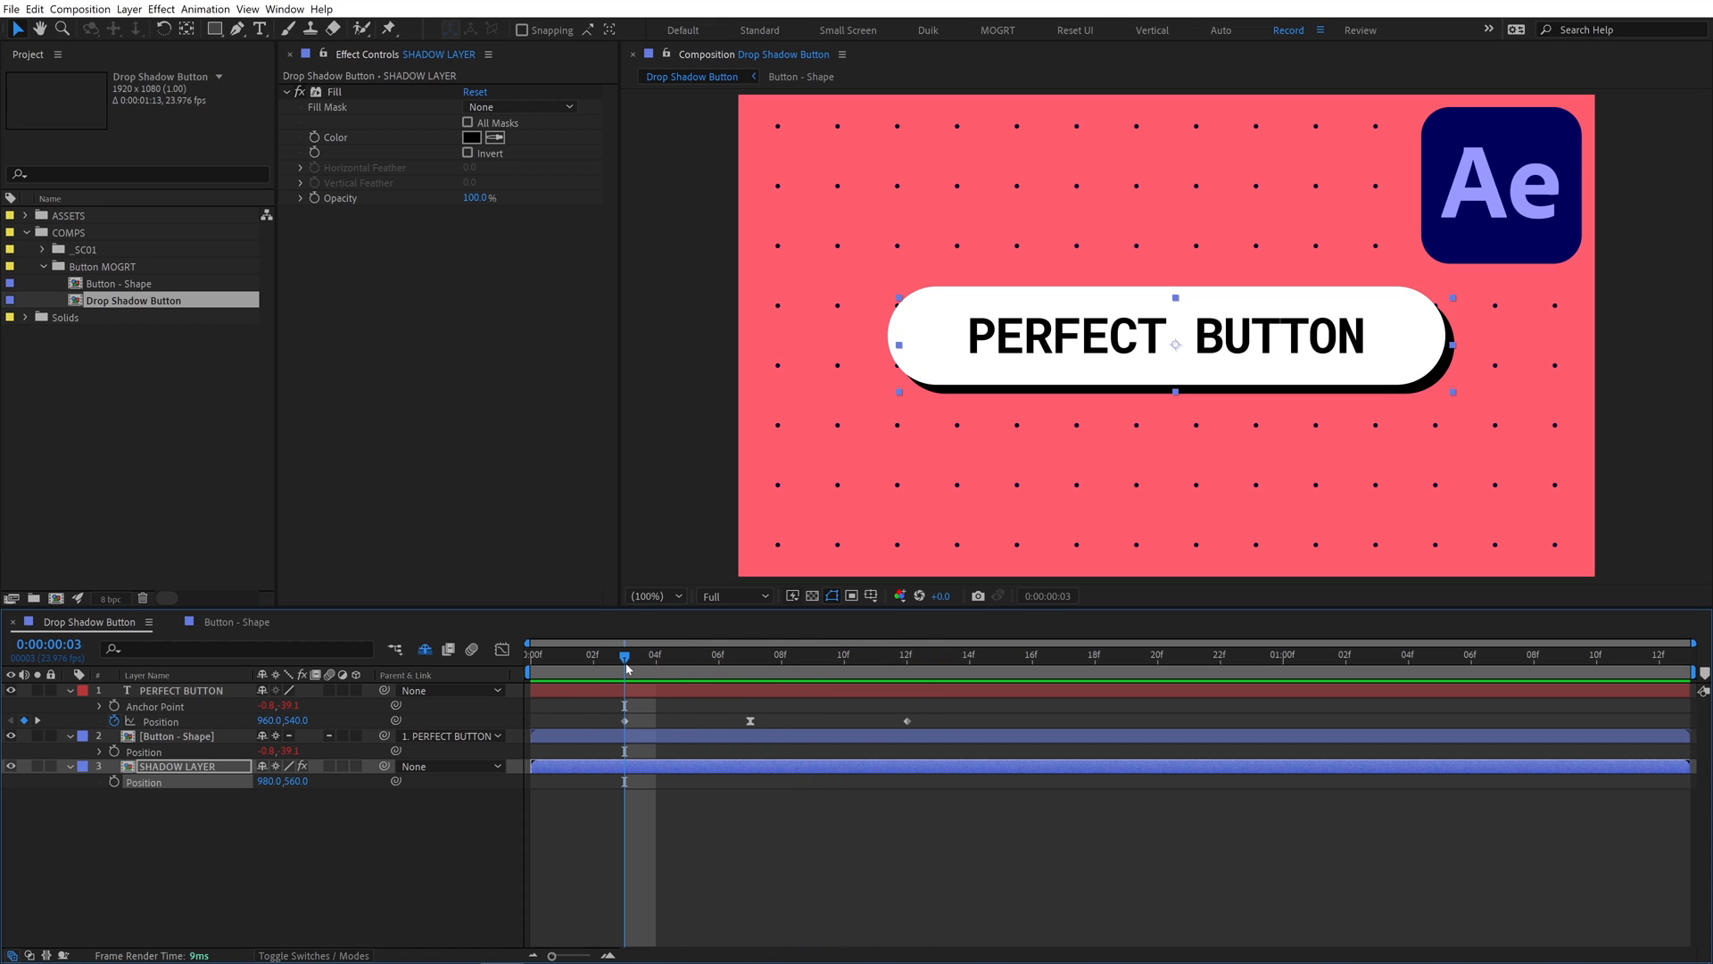
Change the button text to read AUTO-LAYOUT
type("AUTO-LAYOUT")
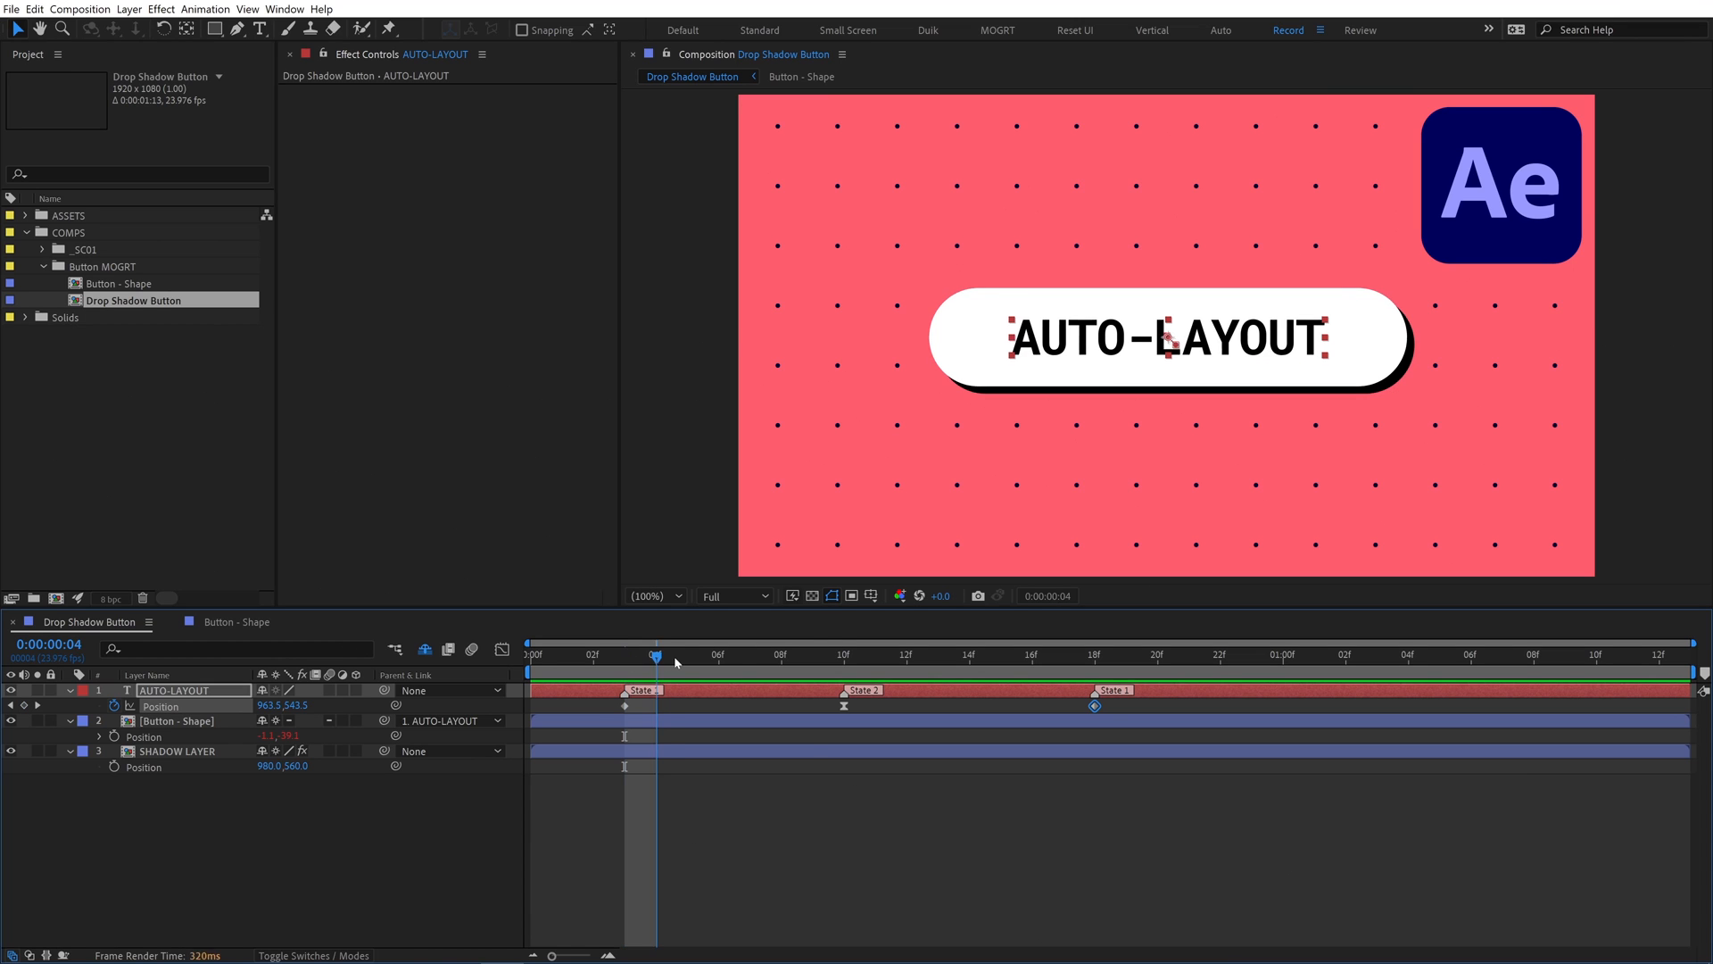
left_click(843, 654)
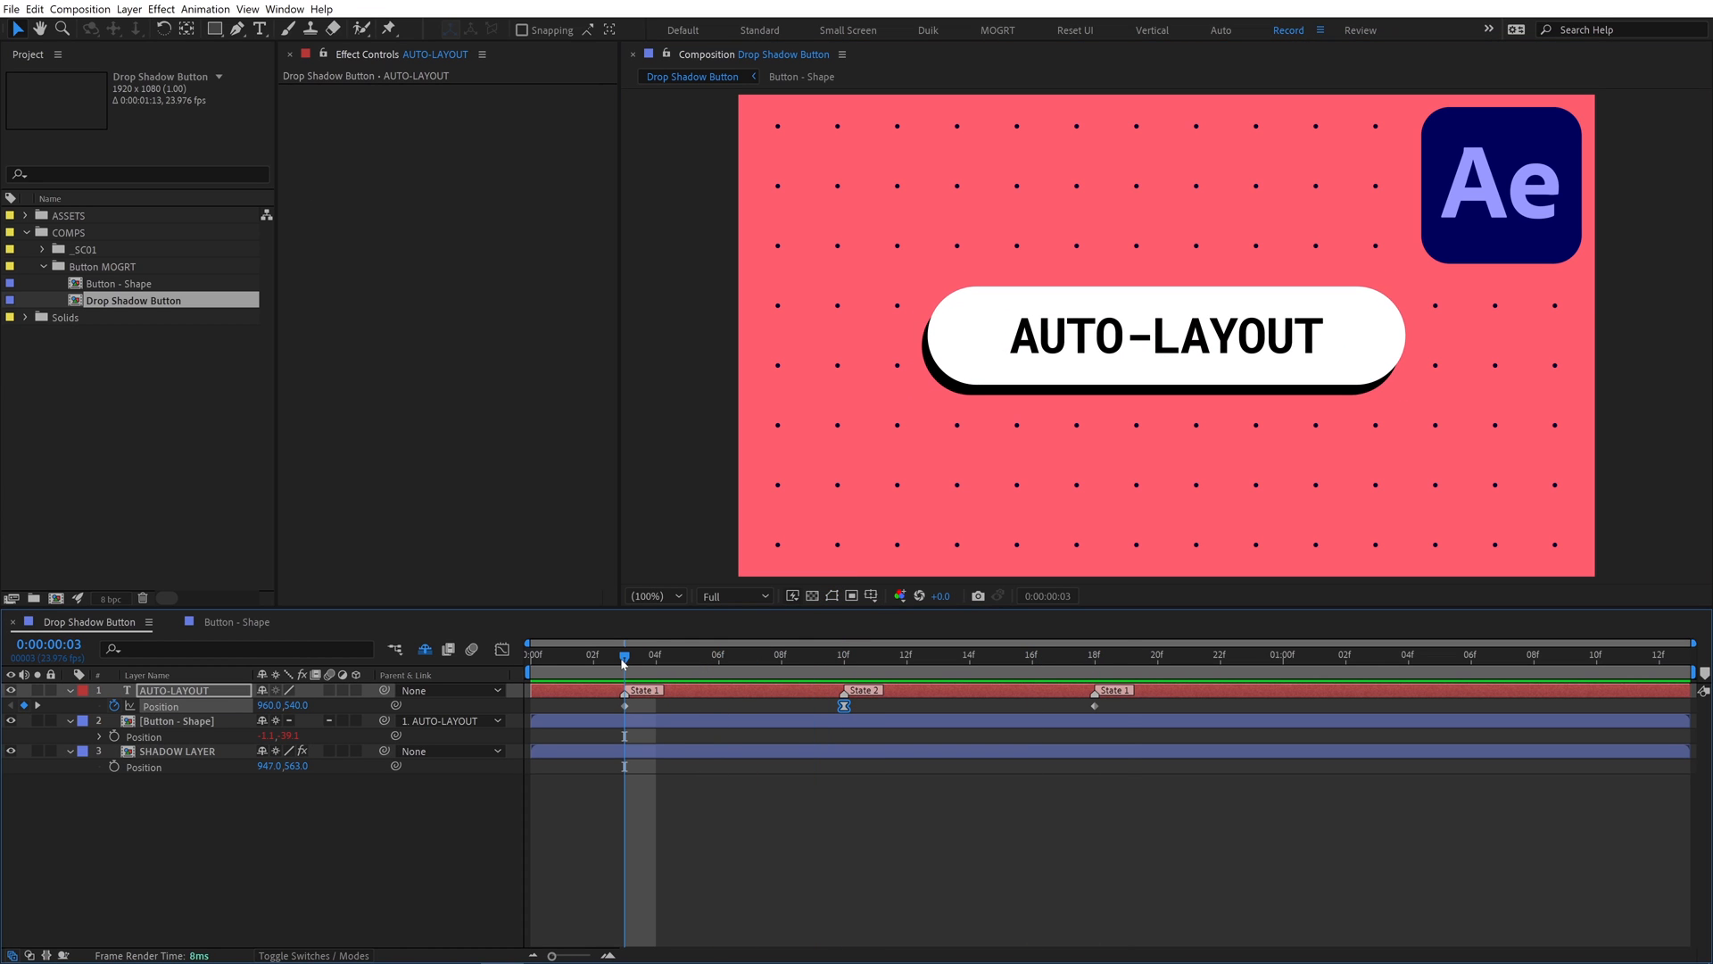
Add the AUTO-LAYOUT text Position to Essential Graphics, accepting the keyframe warning
right_click(161, 706)
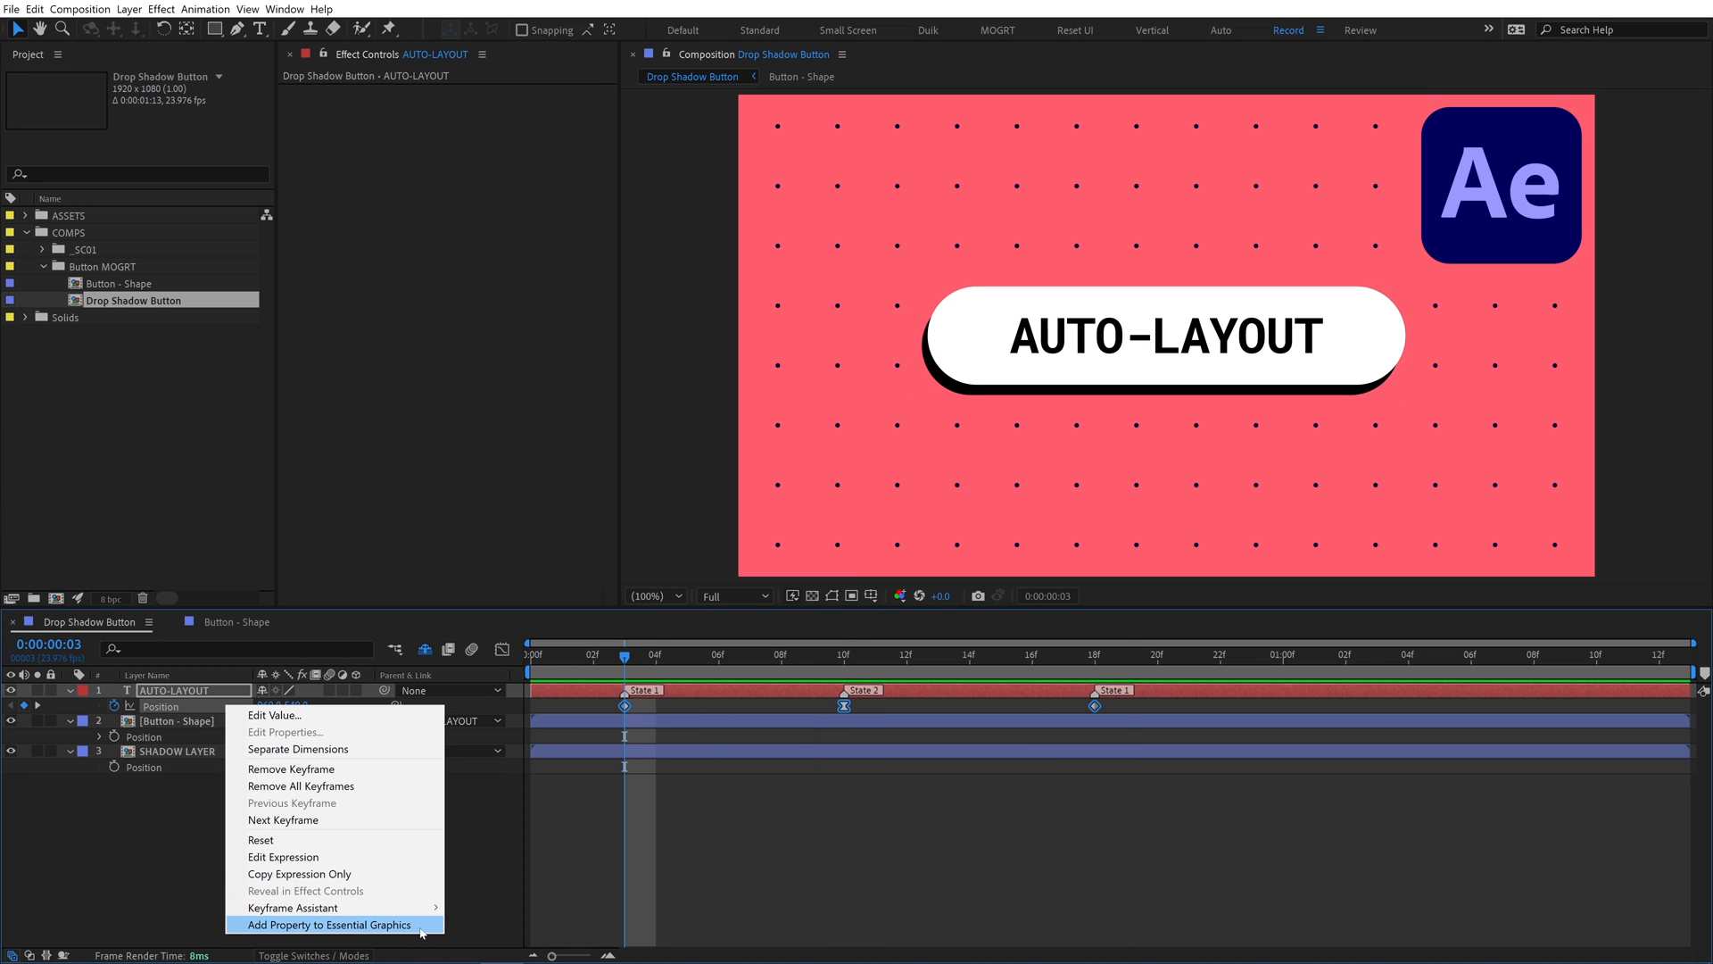
left_click(330, 924)
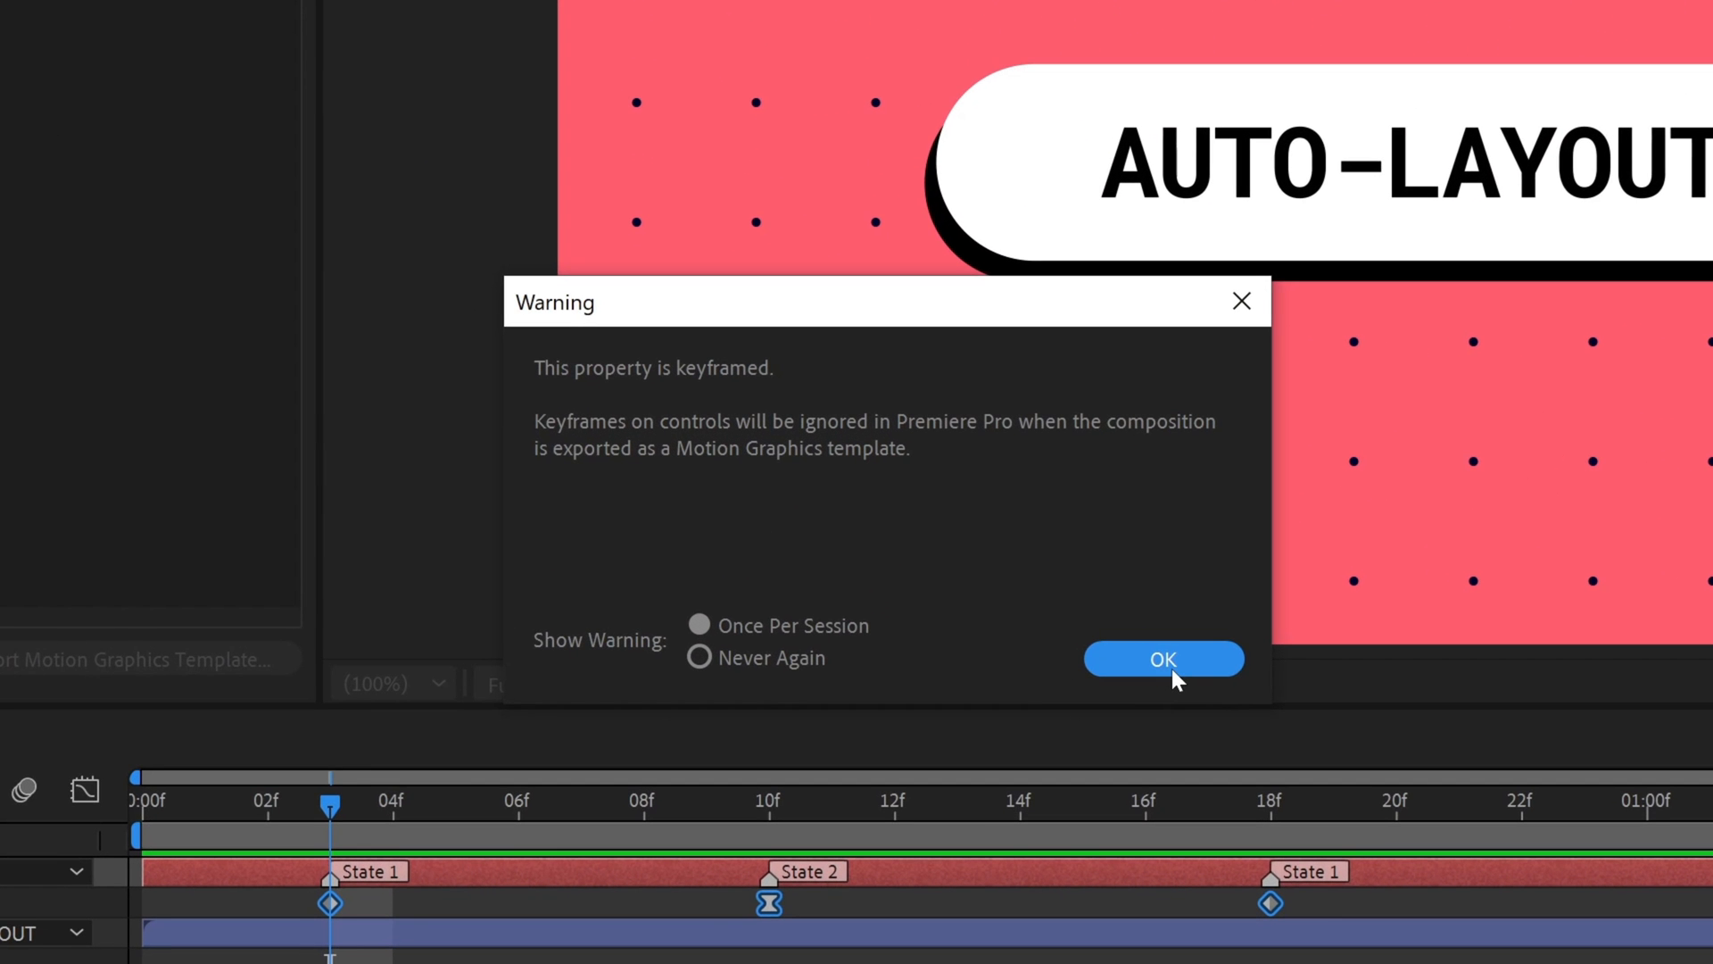
left_click(1162, 658)
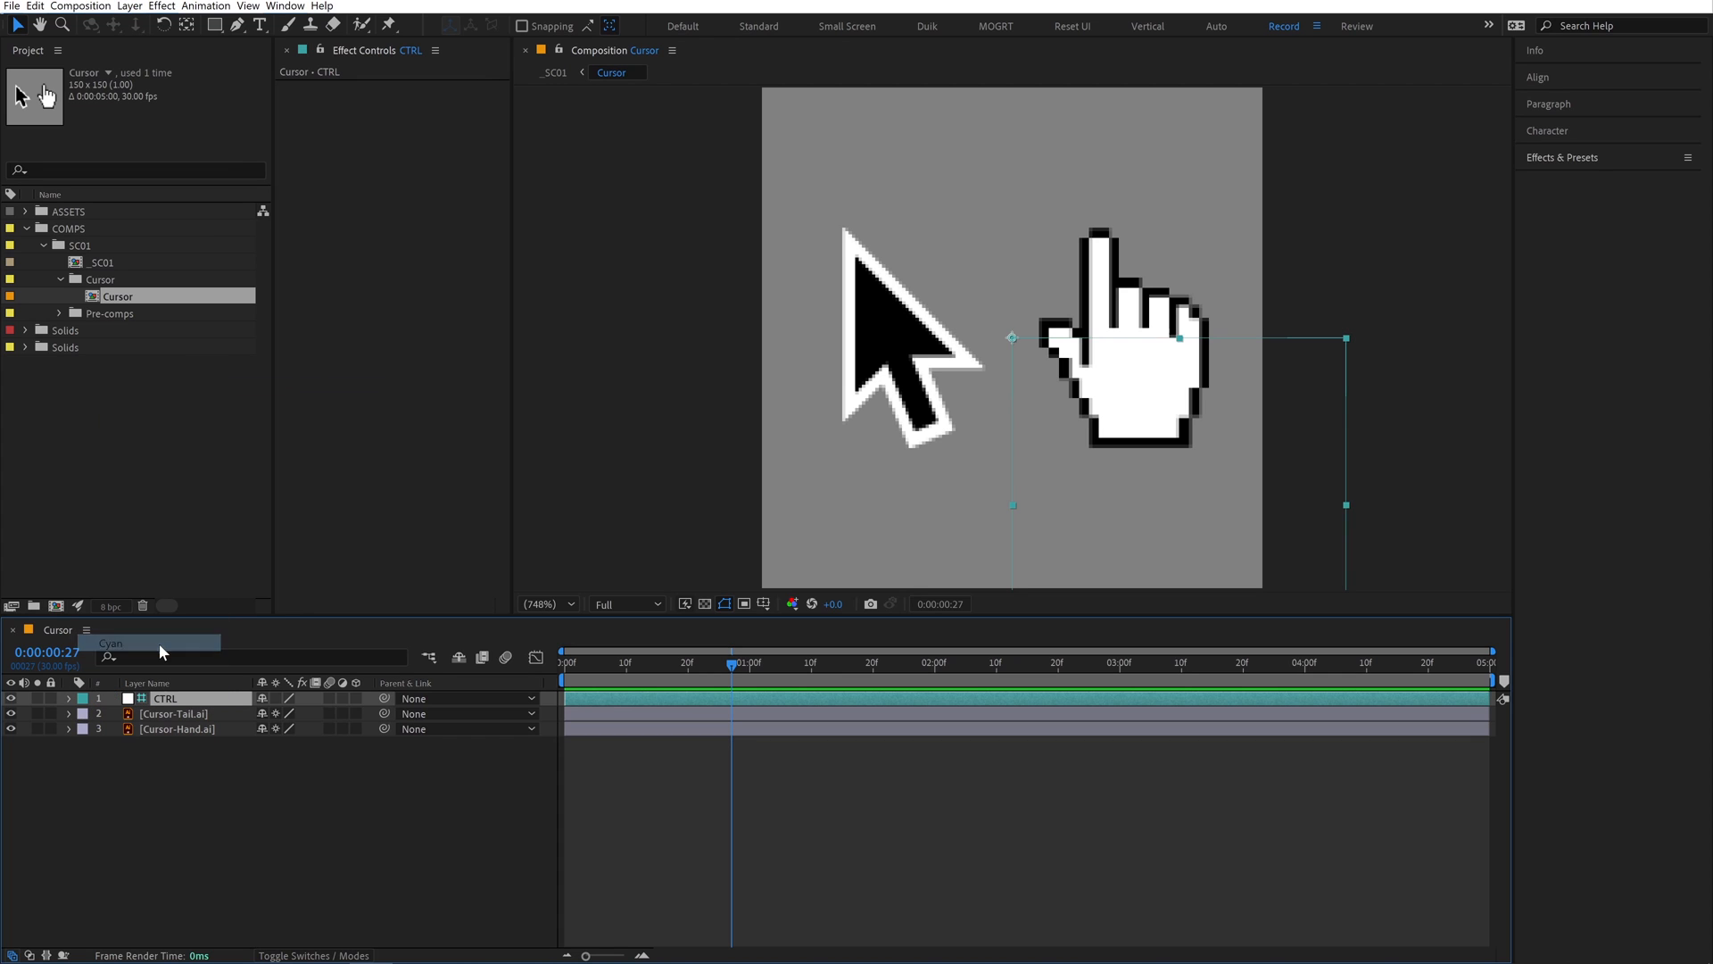
Add a Checkbox Control to CTRL and give Cursor-Tail.ai opacity expression if (check == 0) {100} else {0}
left_click(162, 6)
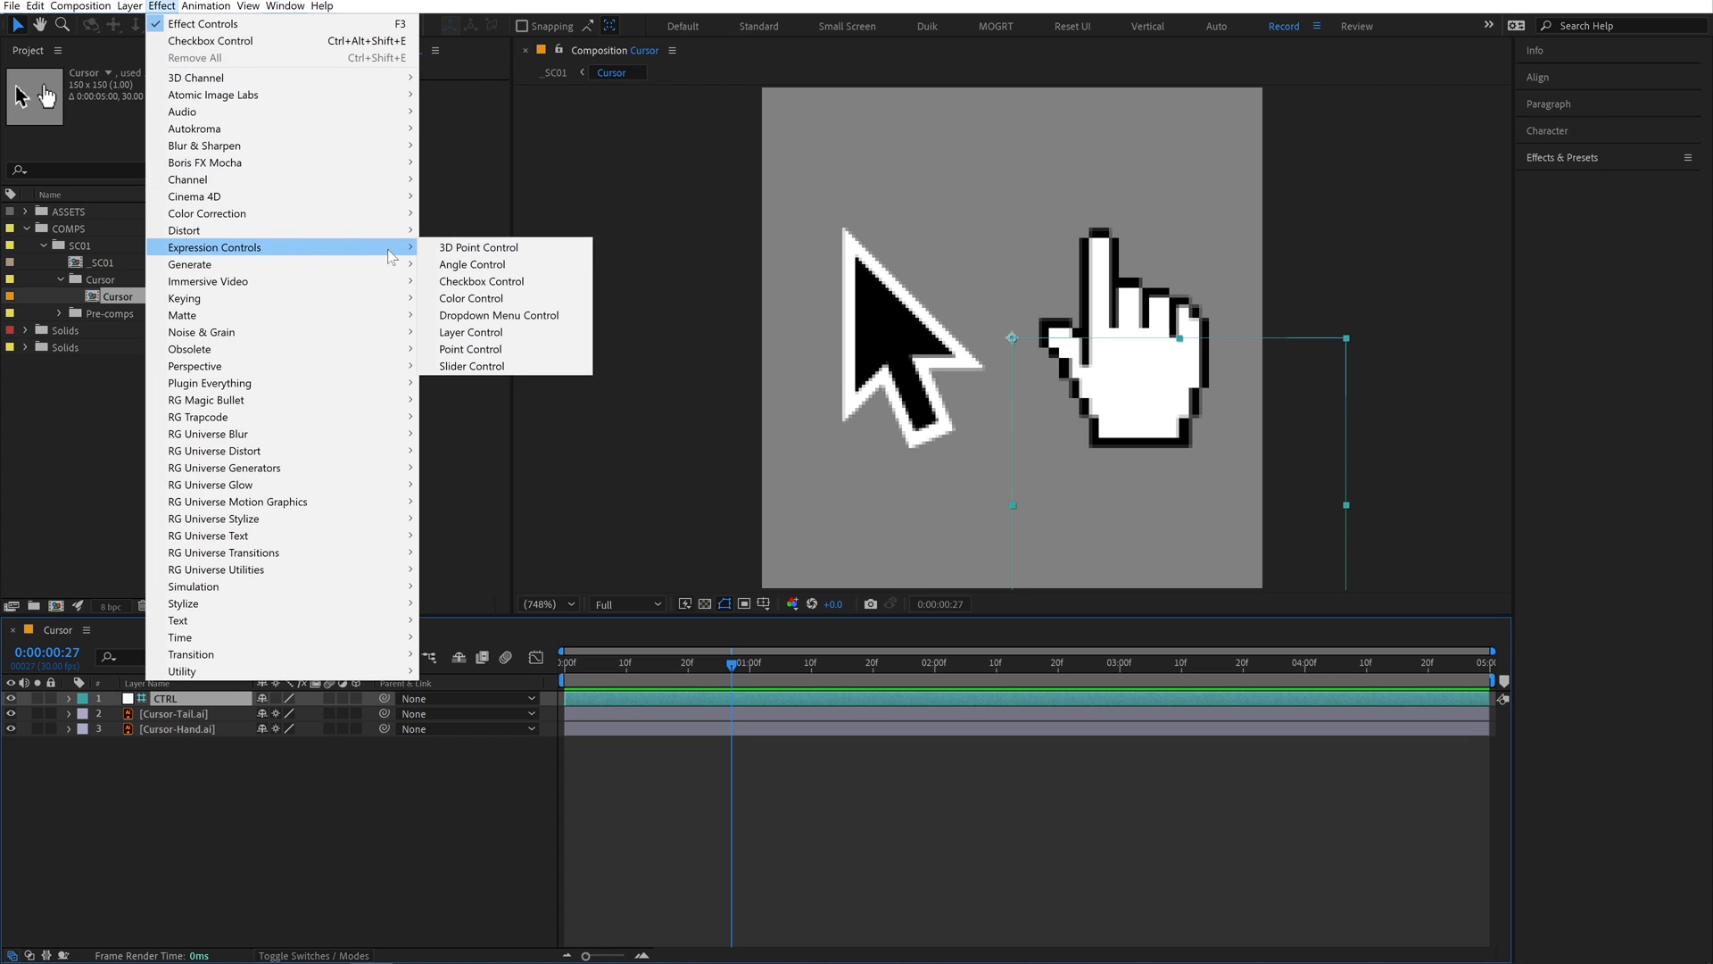
left_click(482, 281)
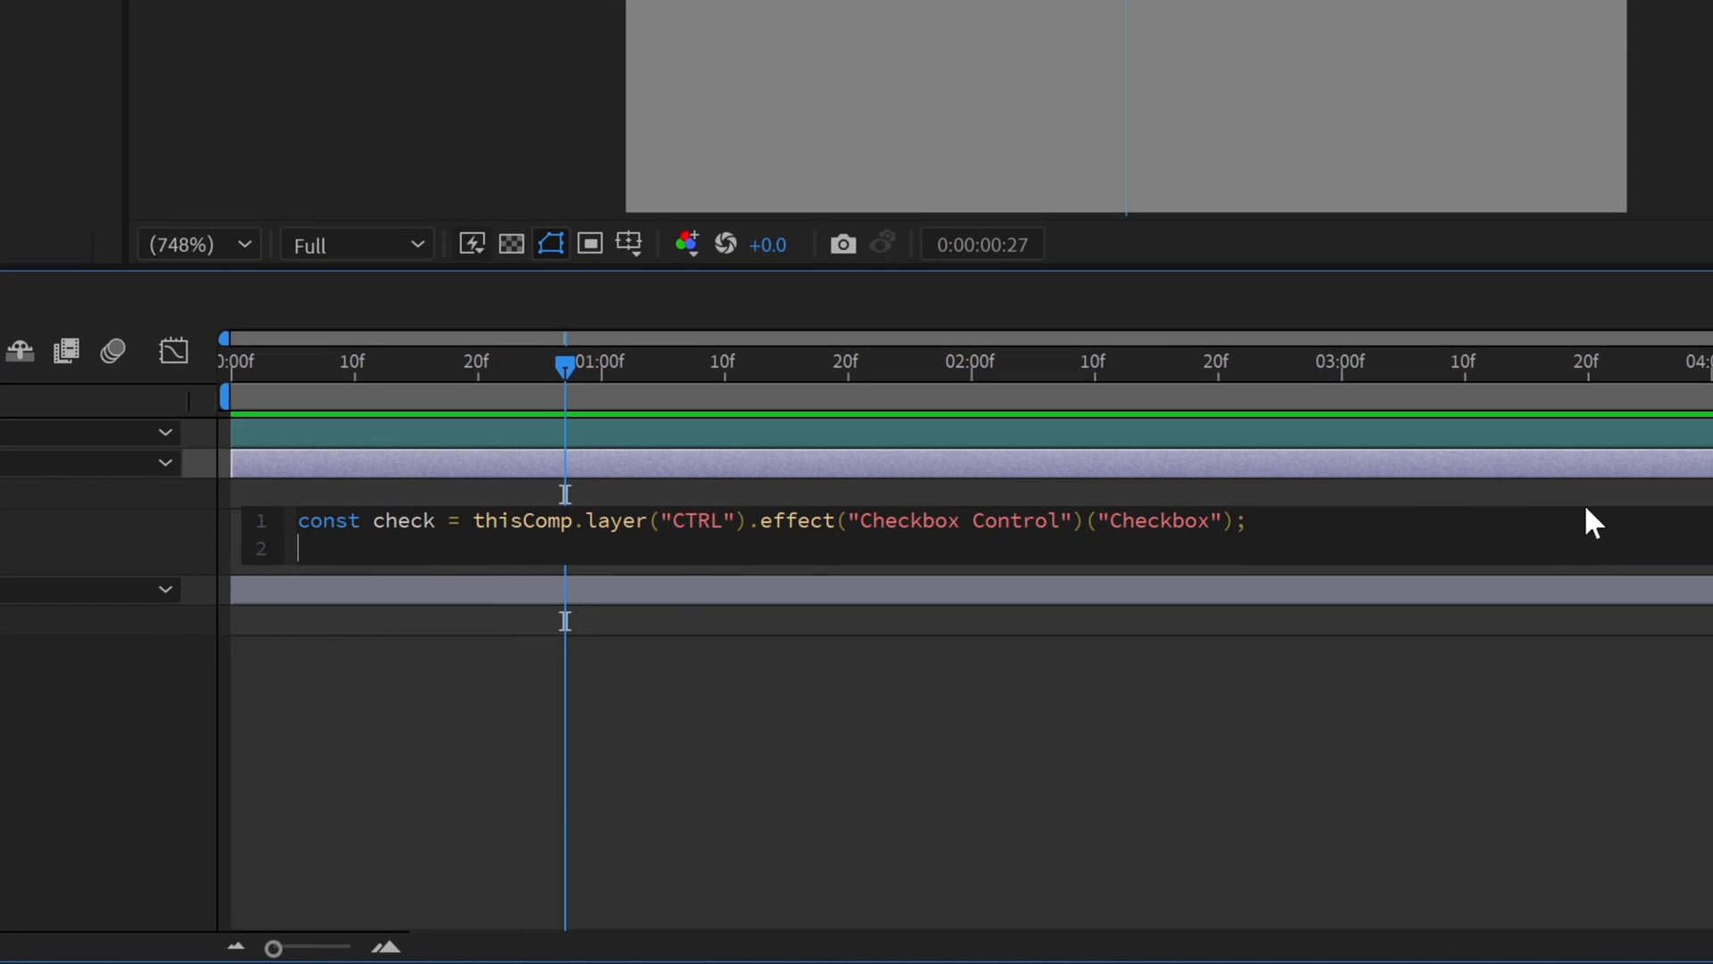
type("if (")
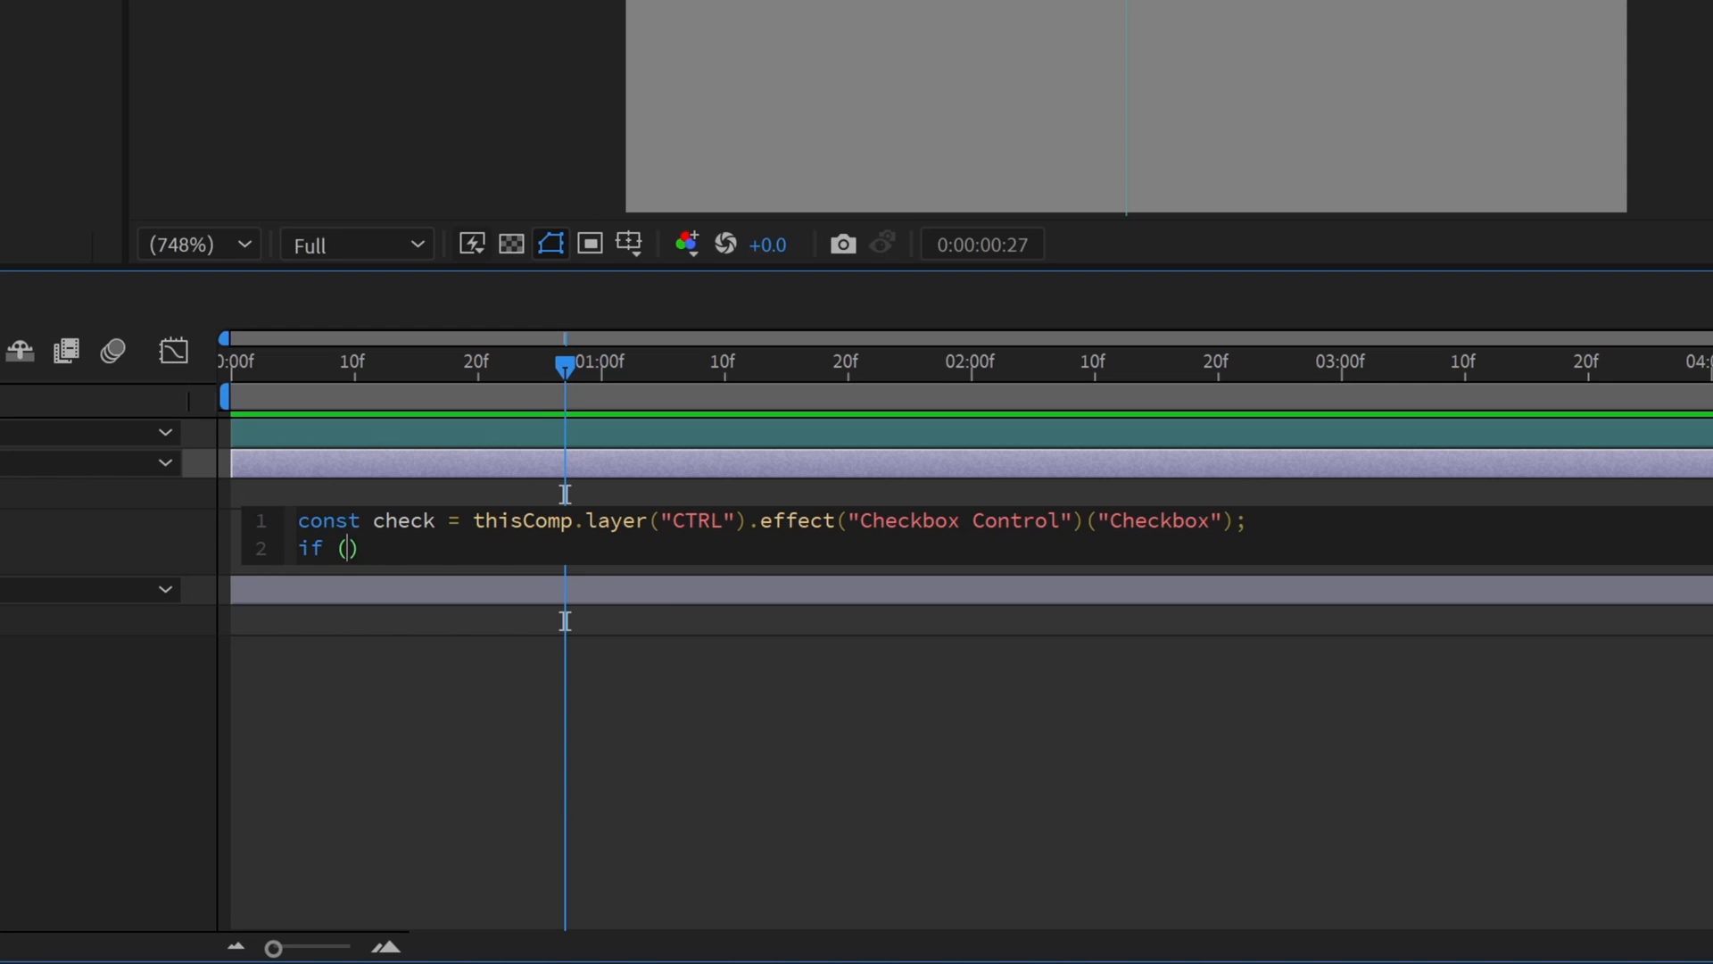
type("check == 0")
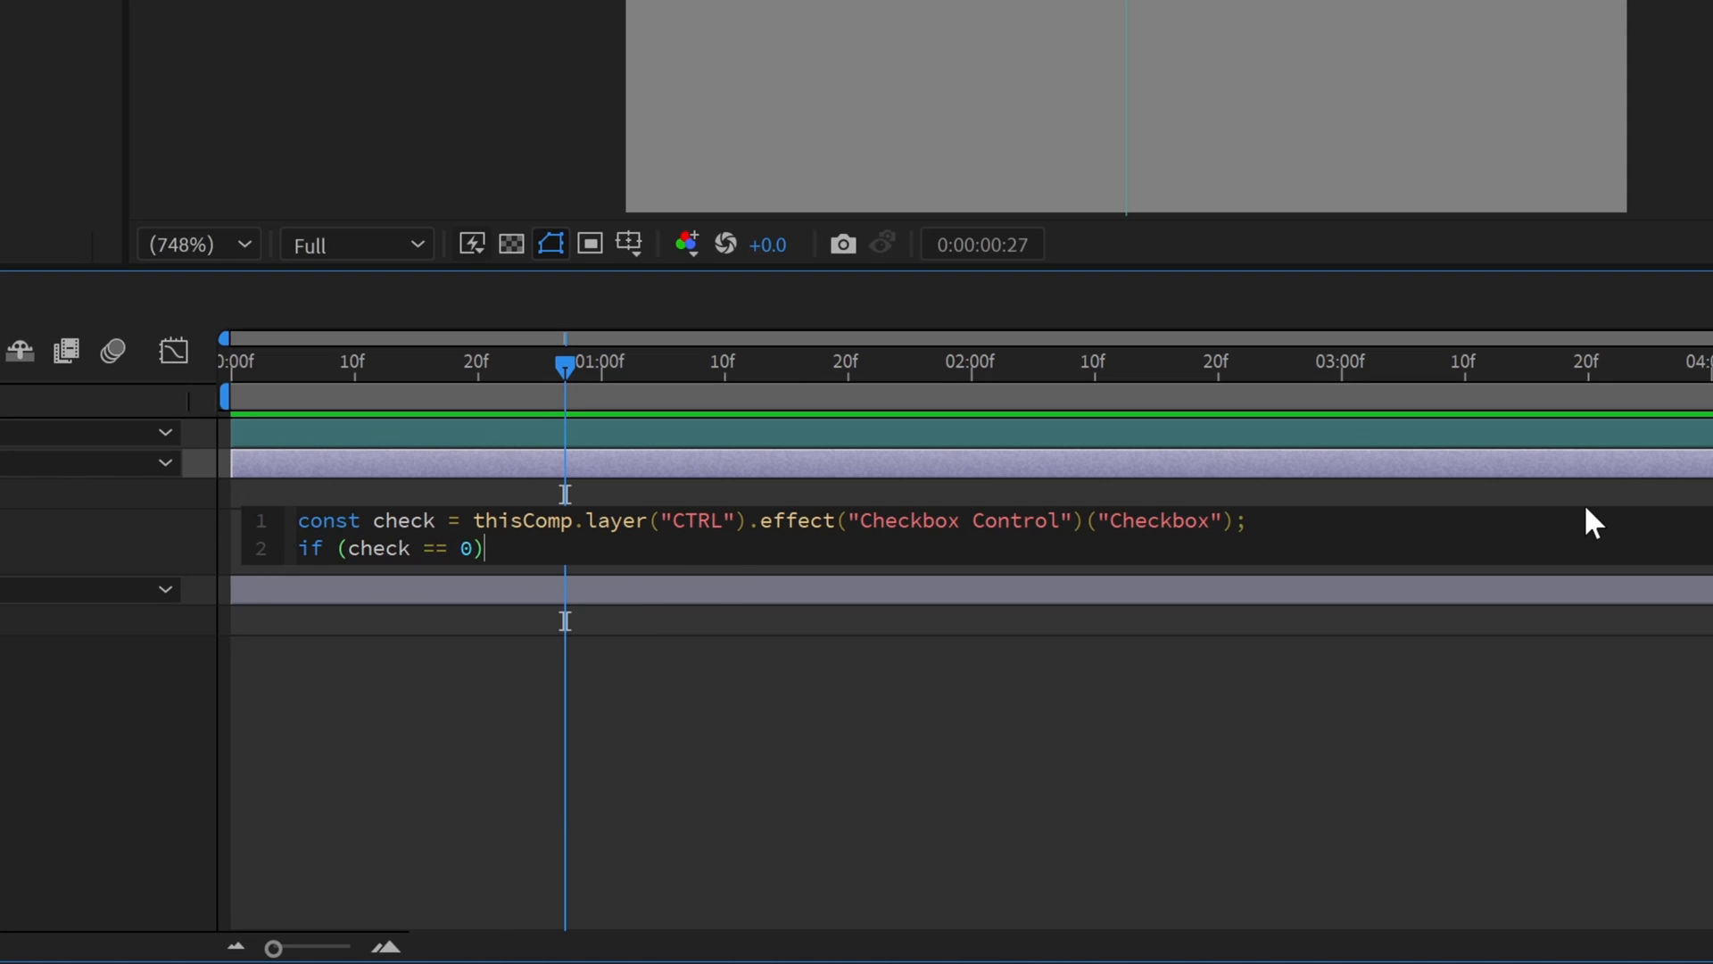
type("{100}")
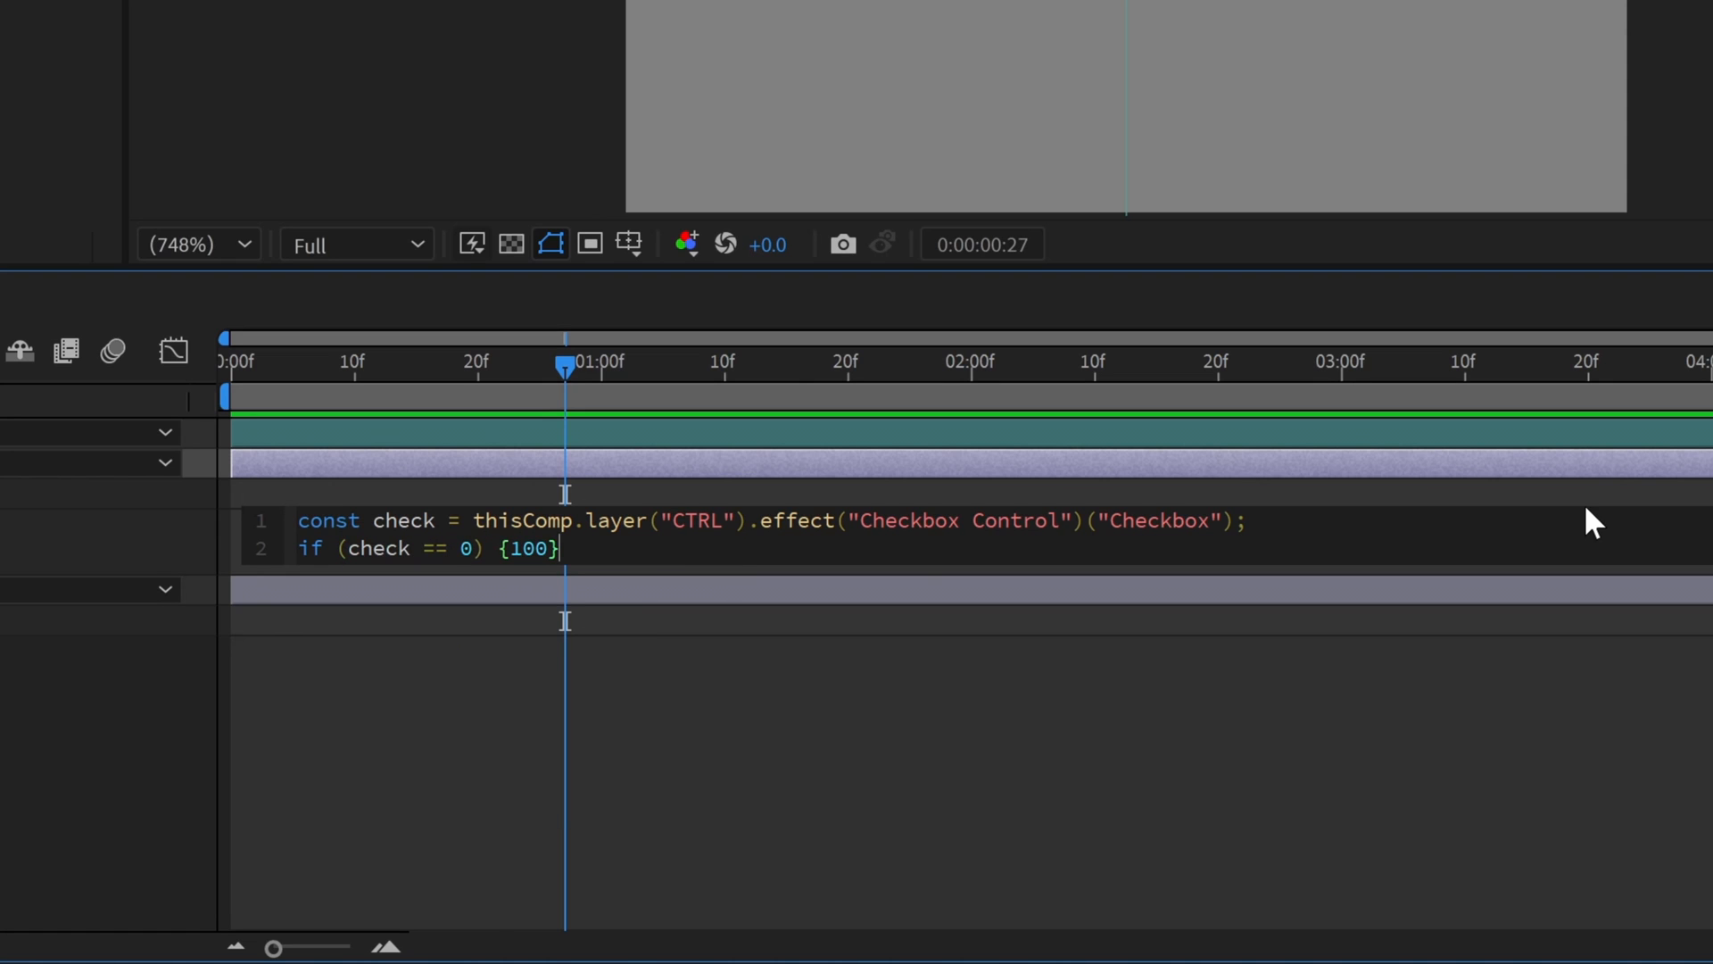
type("else {0}")
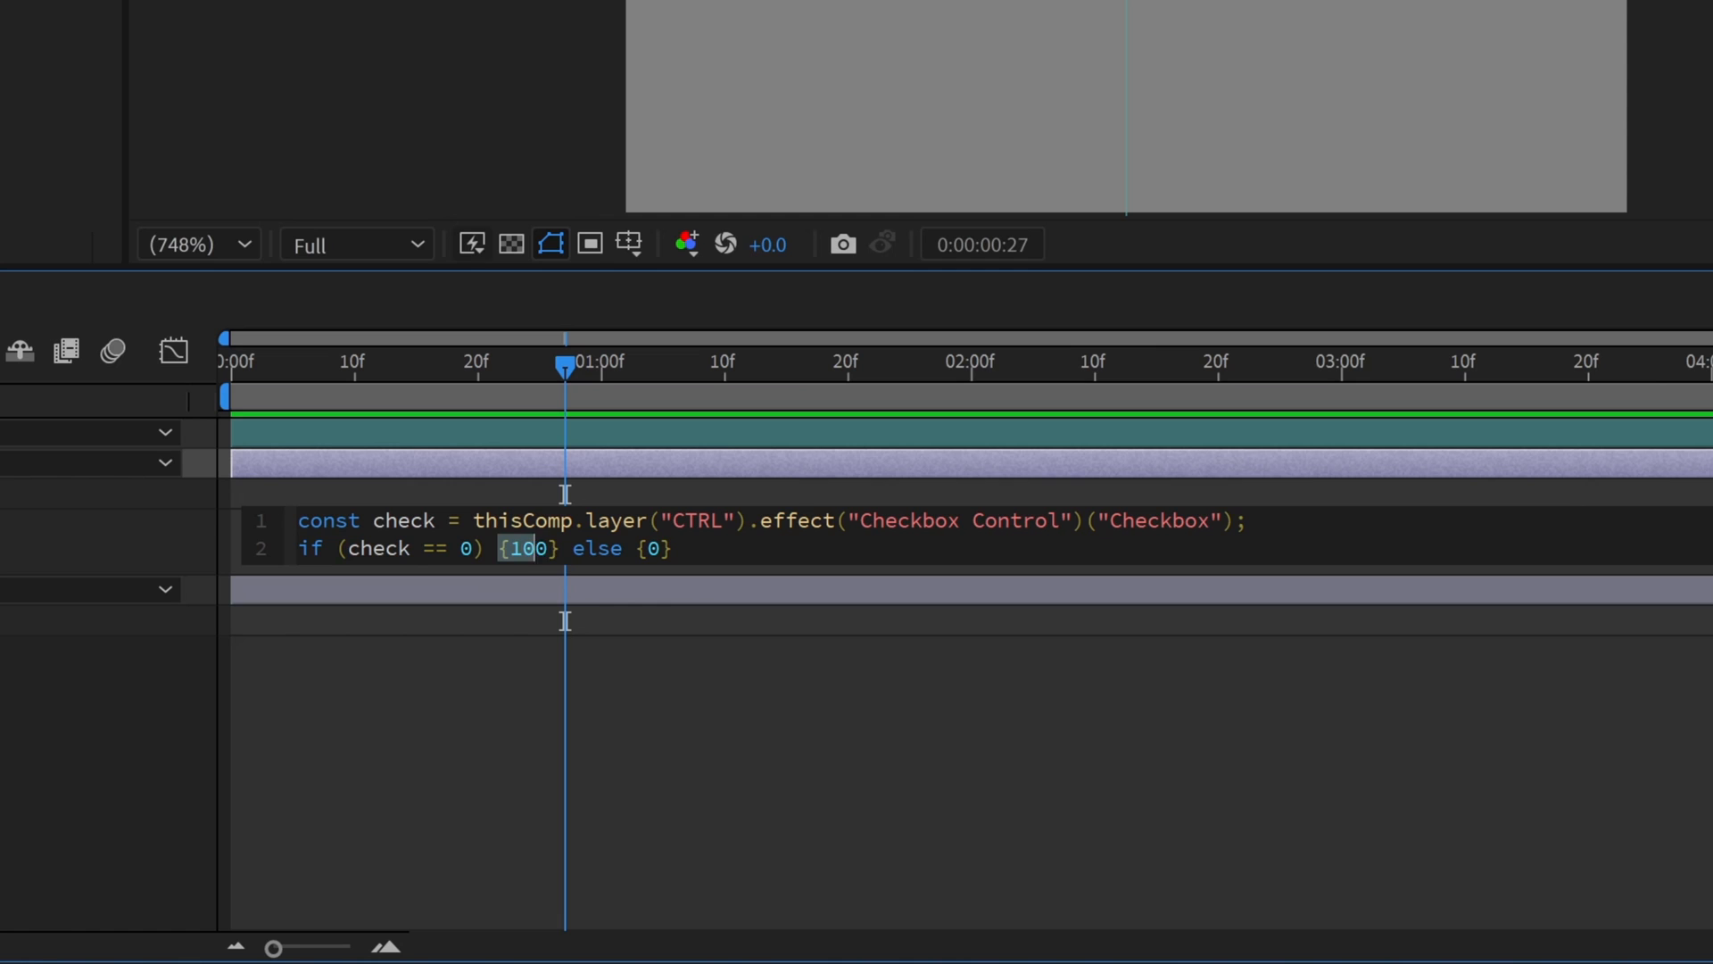
double_click(529, 547)
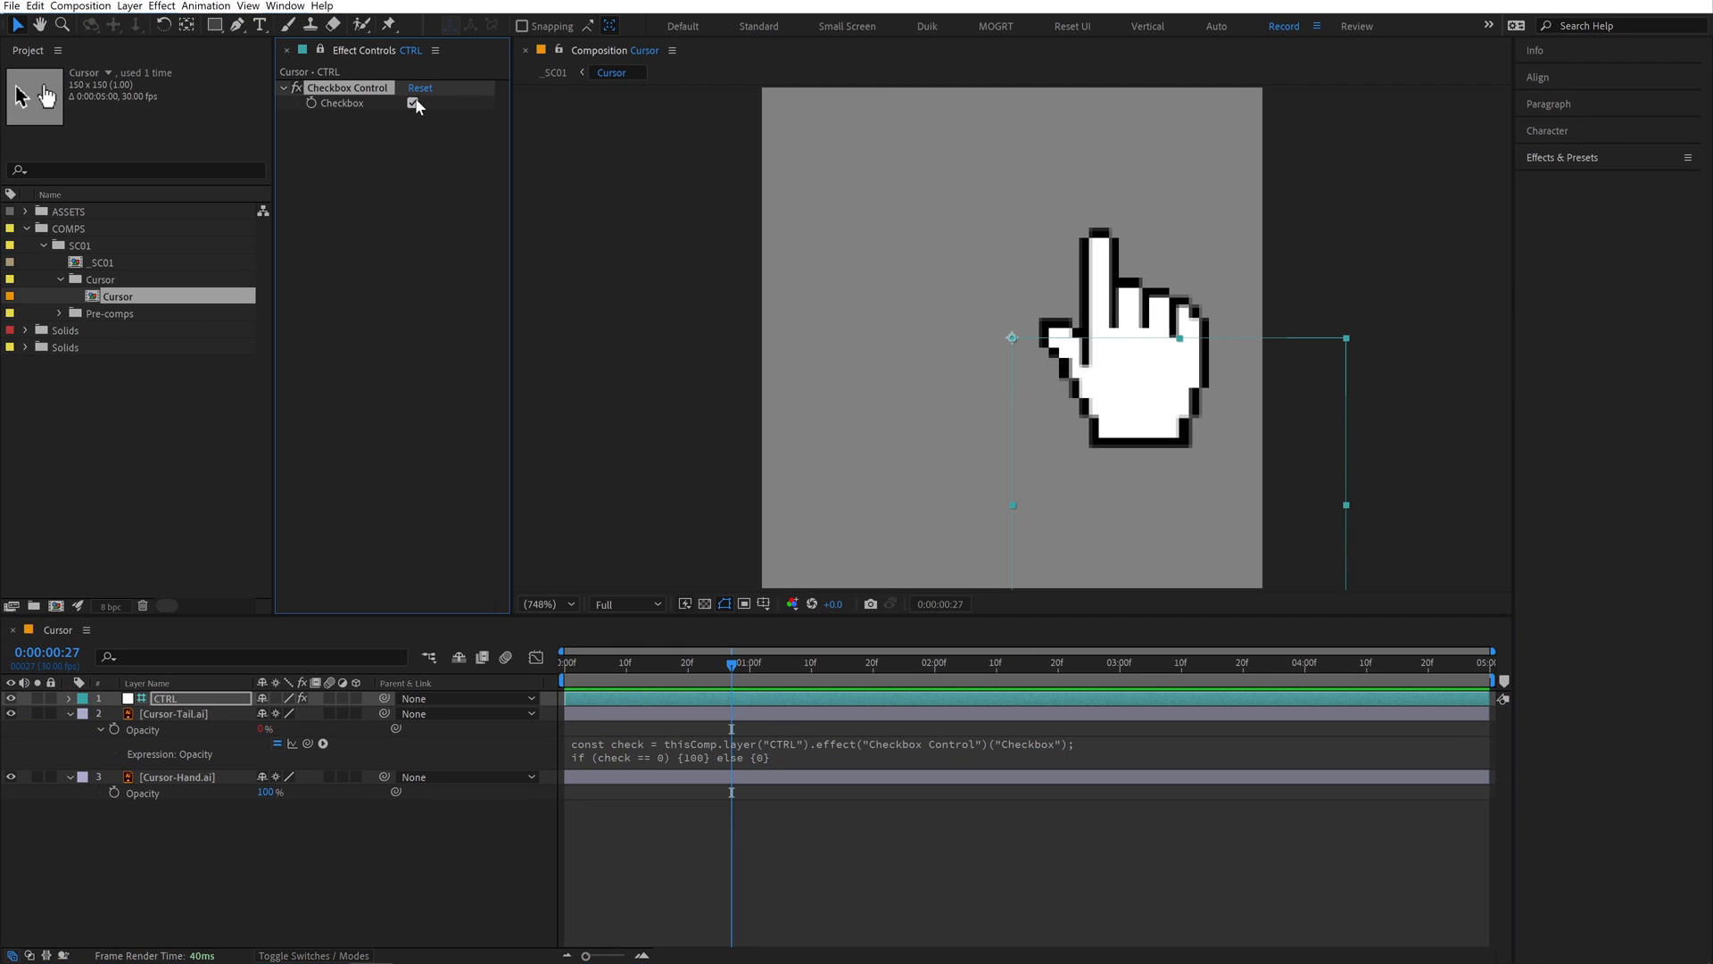
Give Cursor-Hand.ai the inverse opacity expression using check == 1, and test the checkbox both ways
left_click(413, 102)
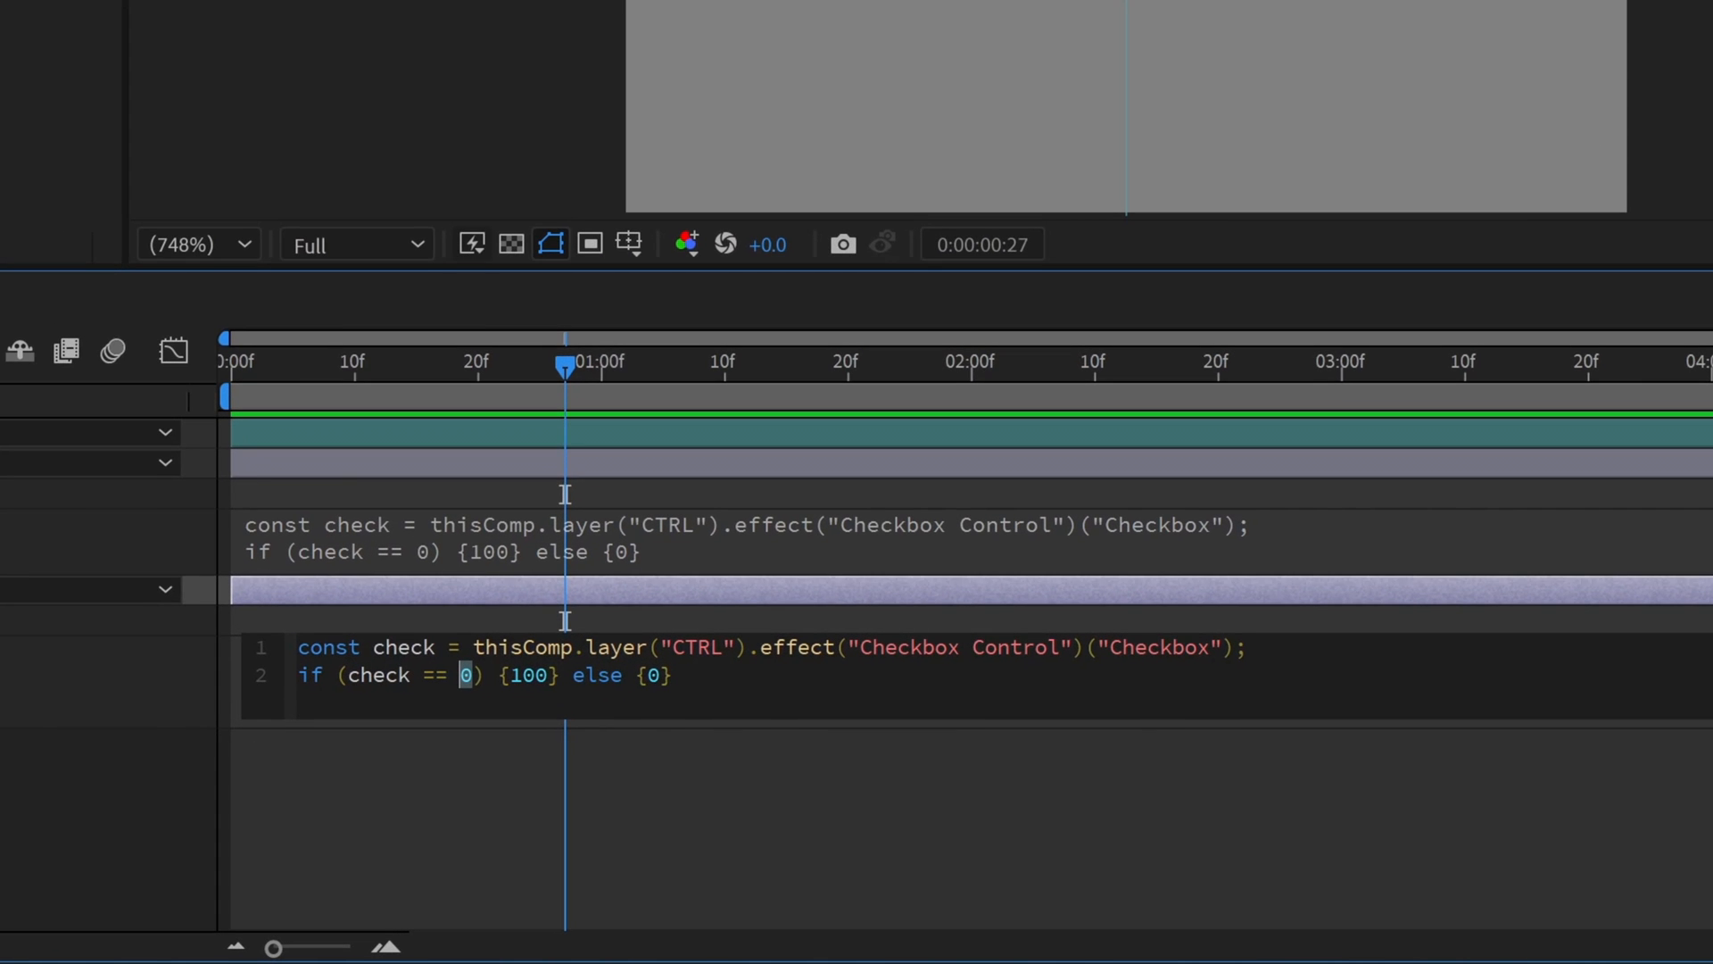
type("1")
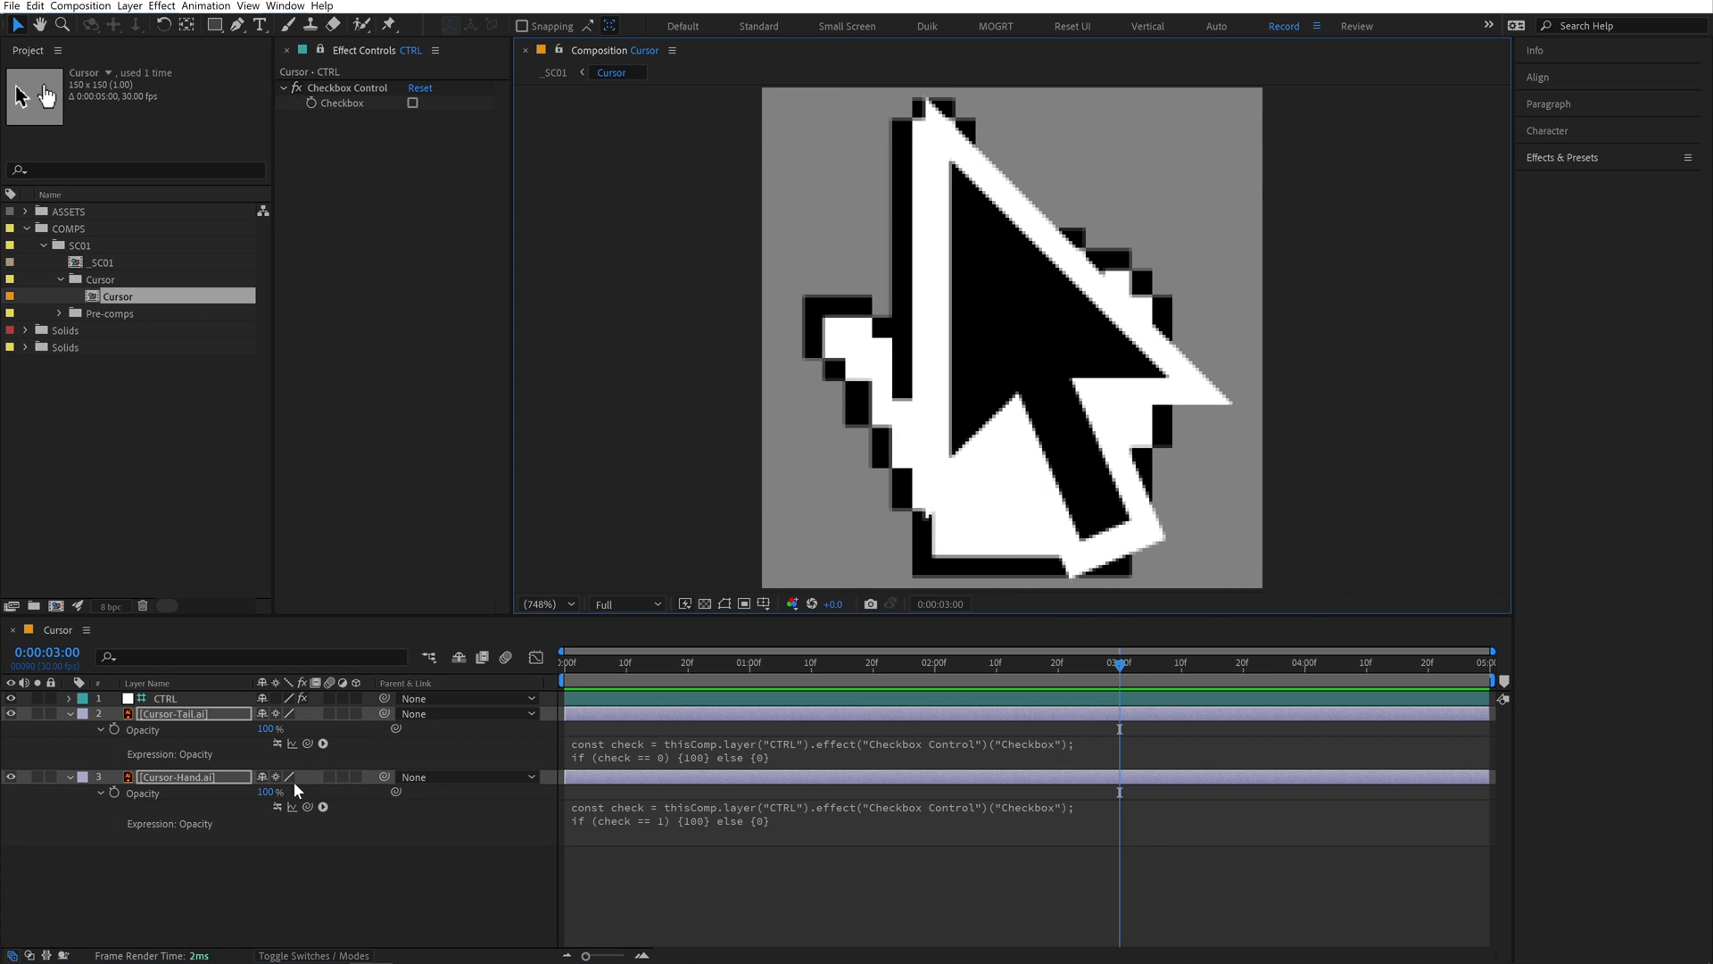
left_click(414, 102)
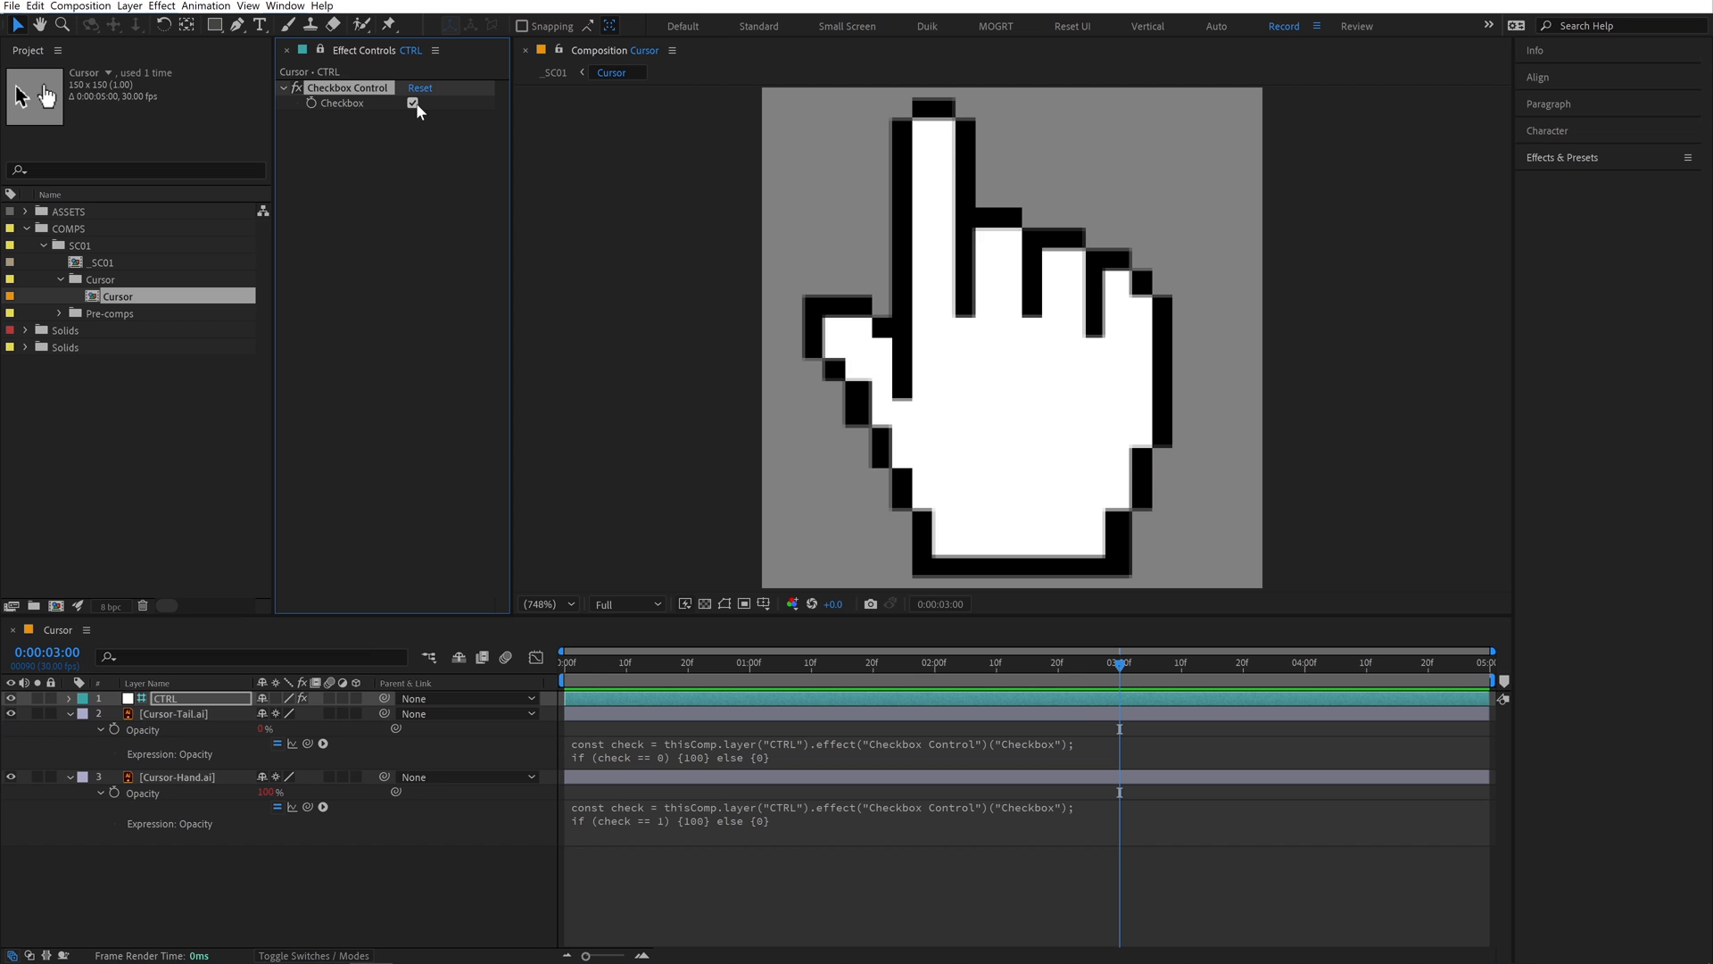
left_click(412, 102)
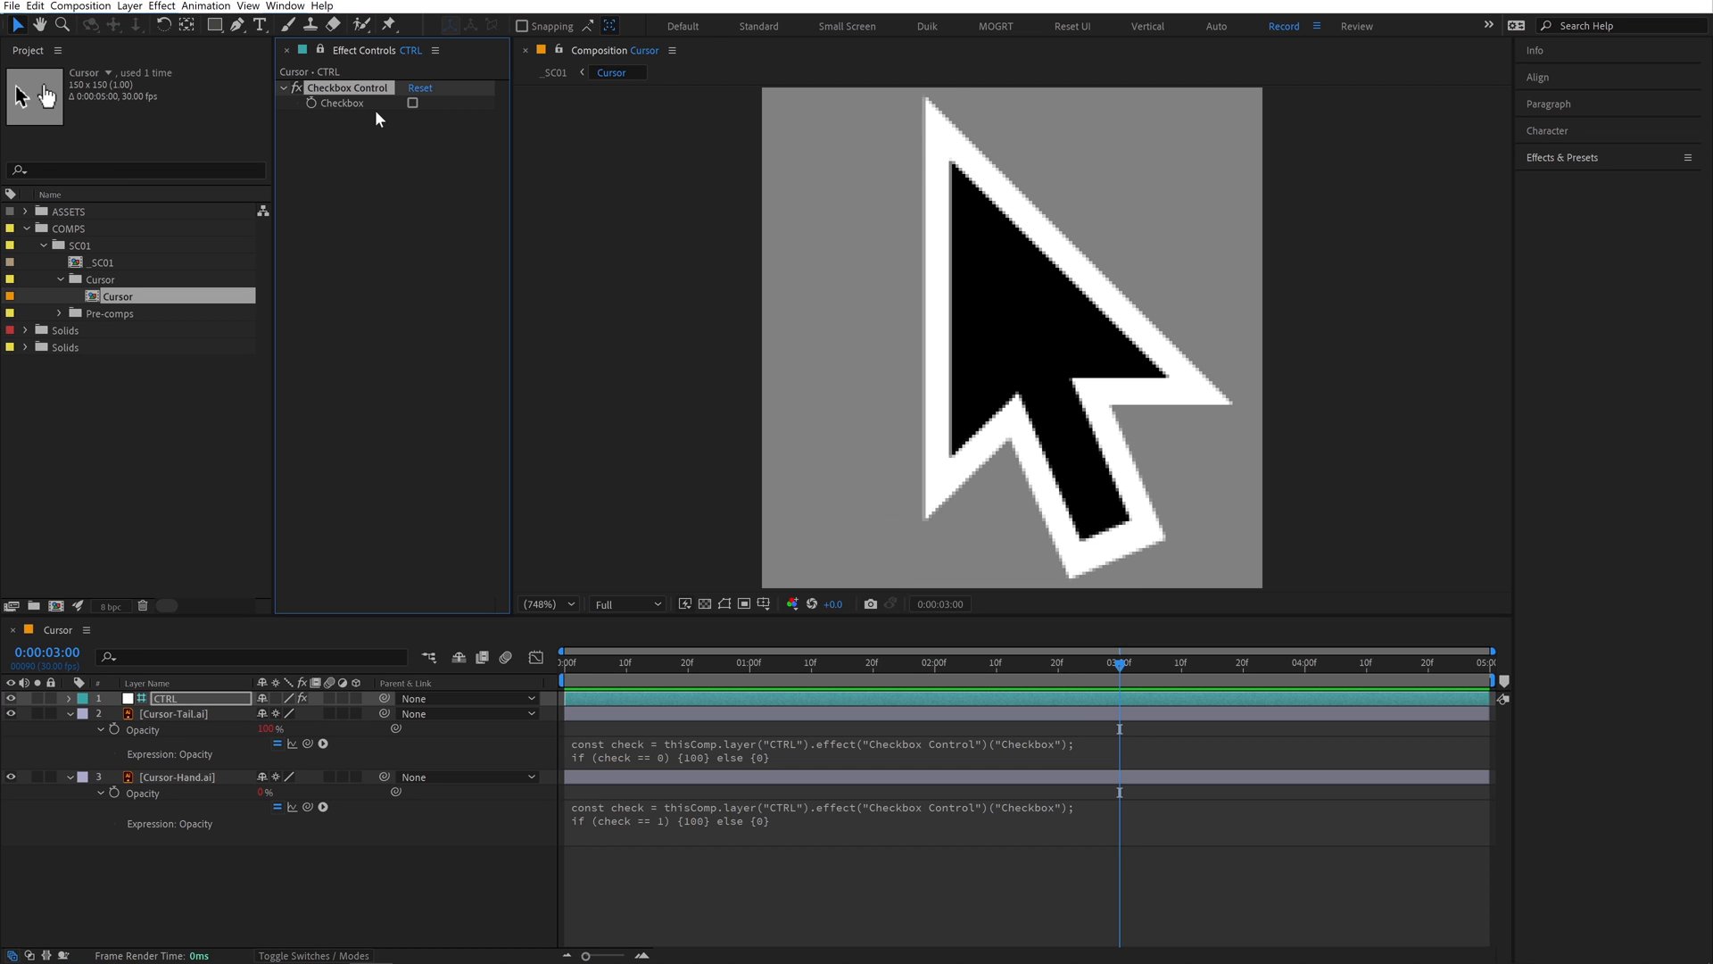
left_click(79, 5)
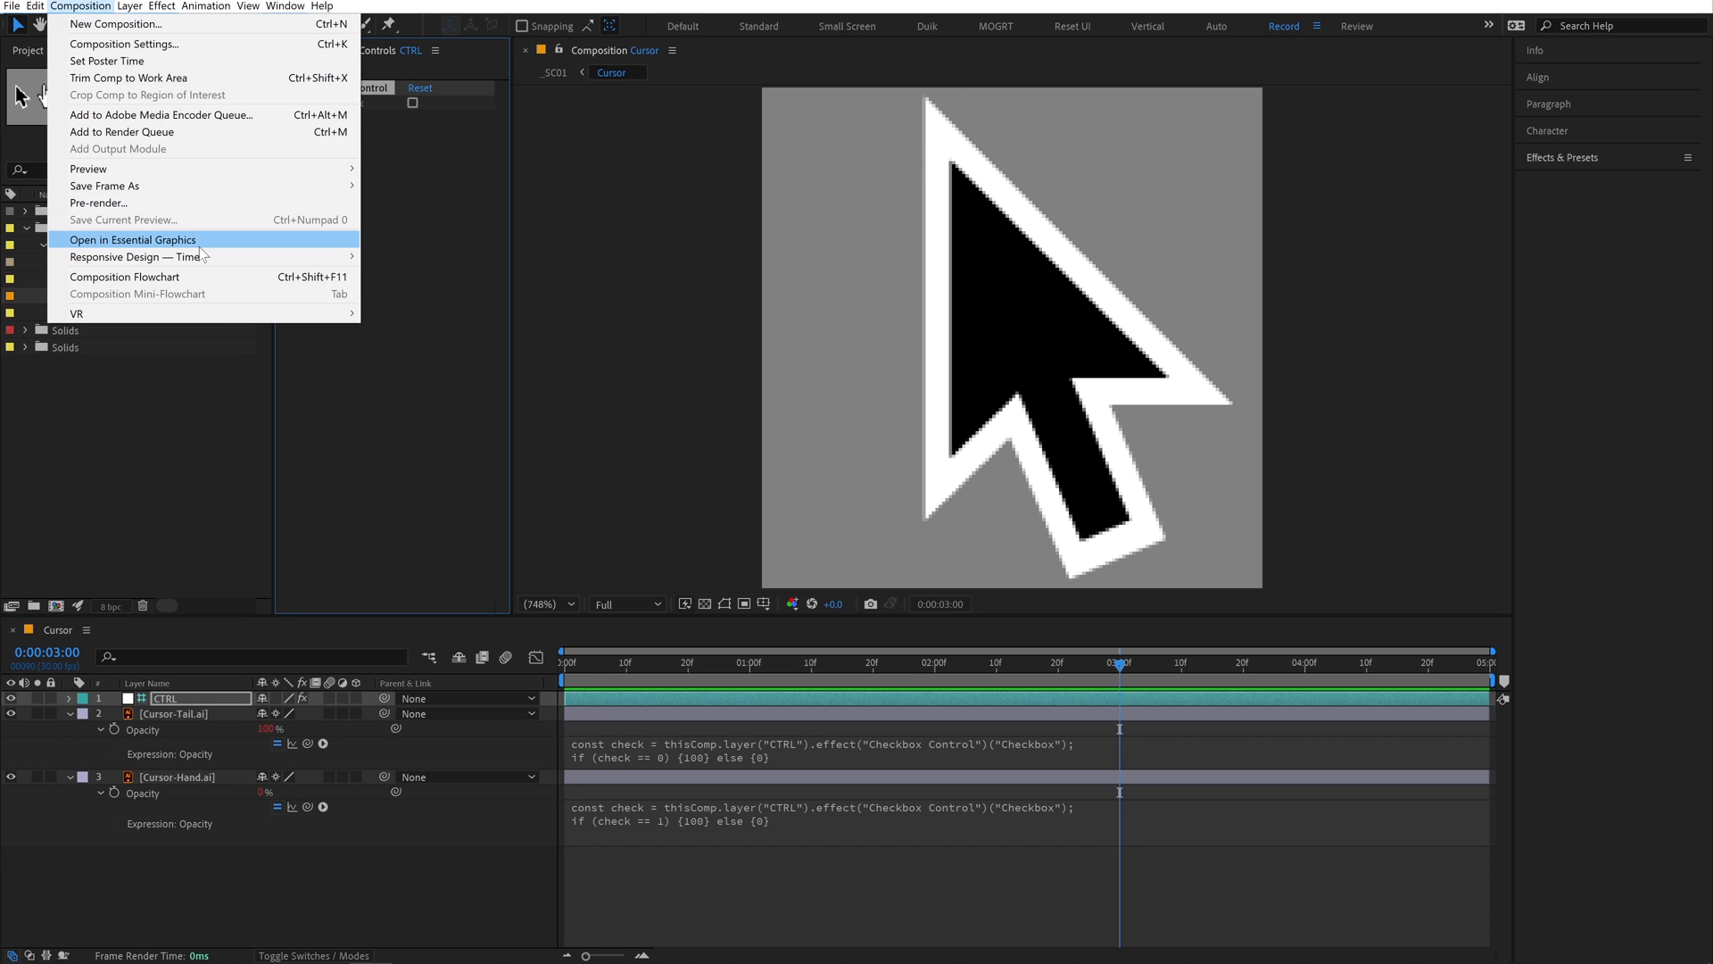
Add the Checkbox Control to the Cursor comp's Essential Graphics and toggle it on and off
left_click(132, 239)
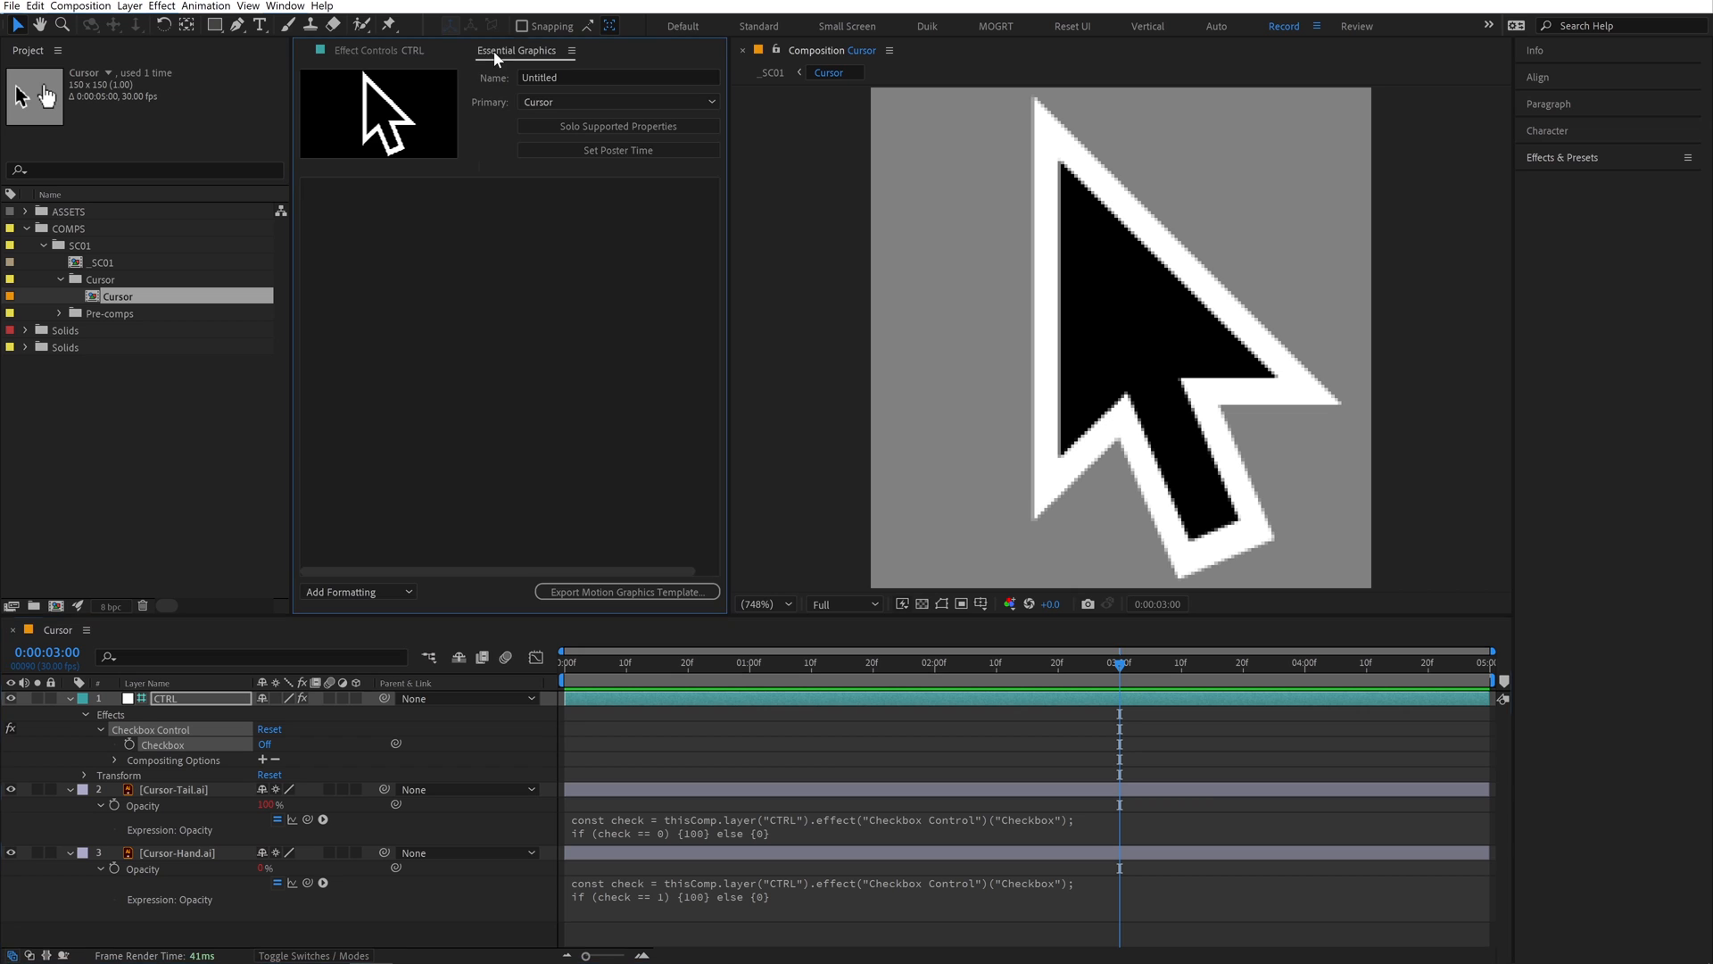
left_click(495, 196)
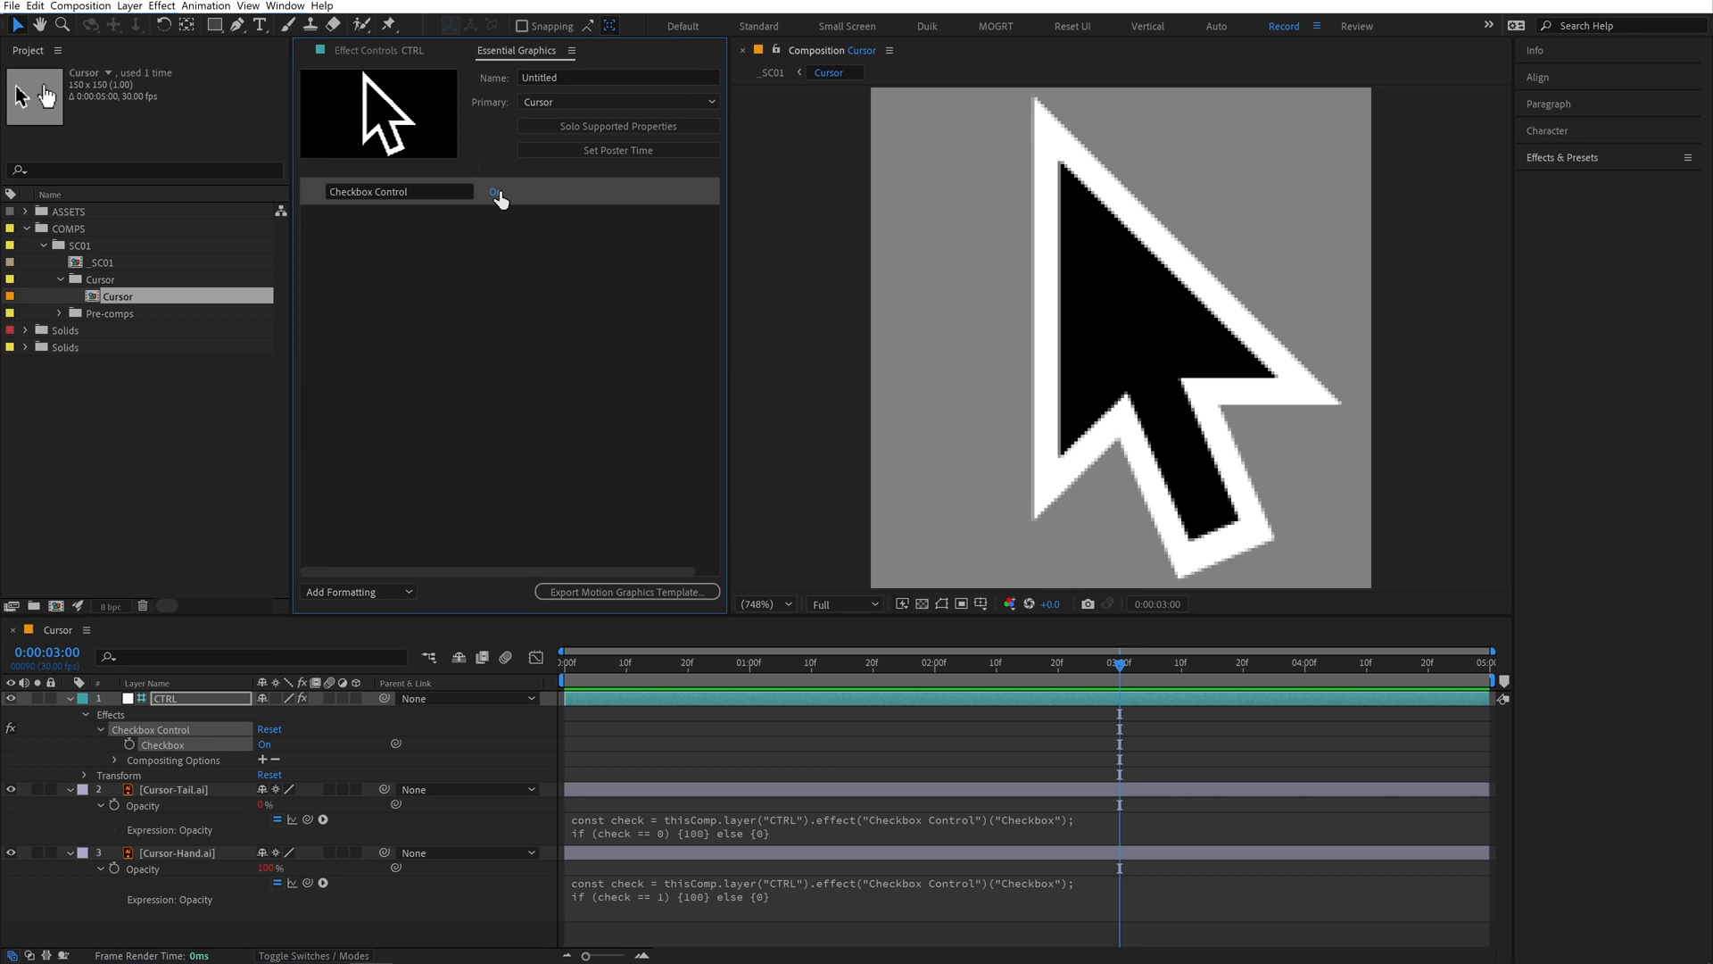
left_click(494, 197)
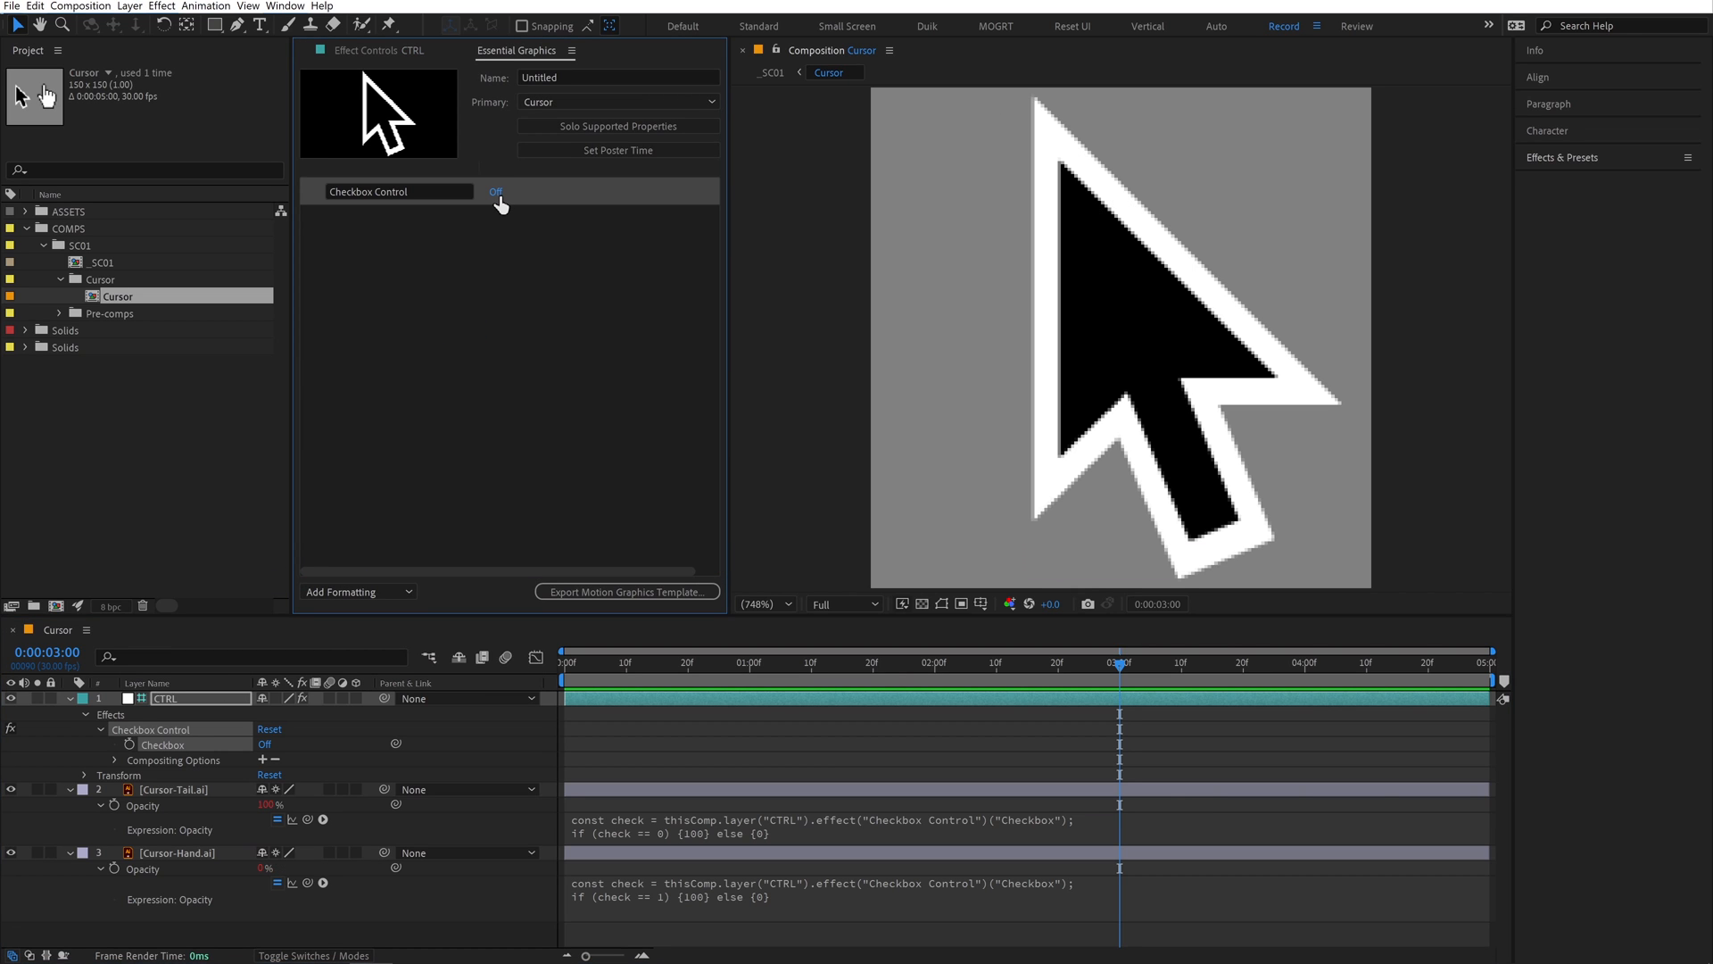
mouse_move(233, 263)
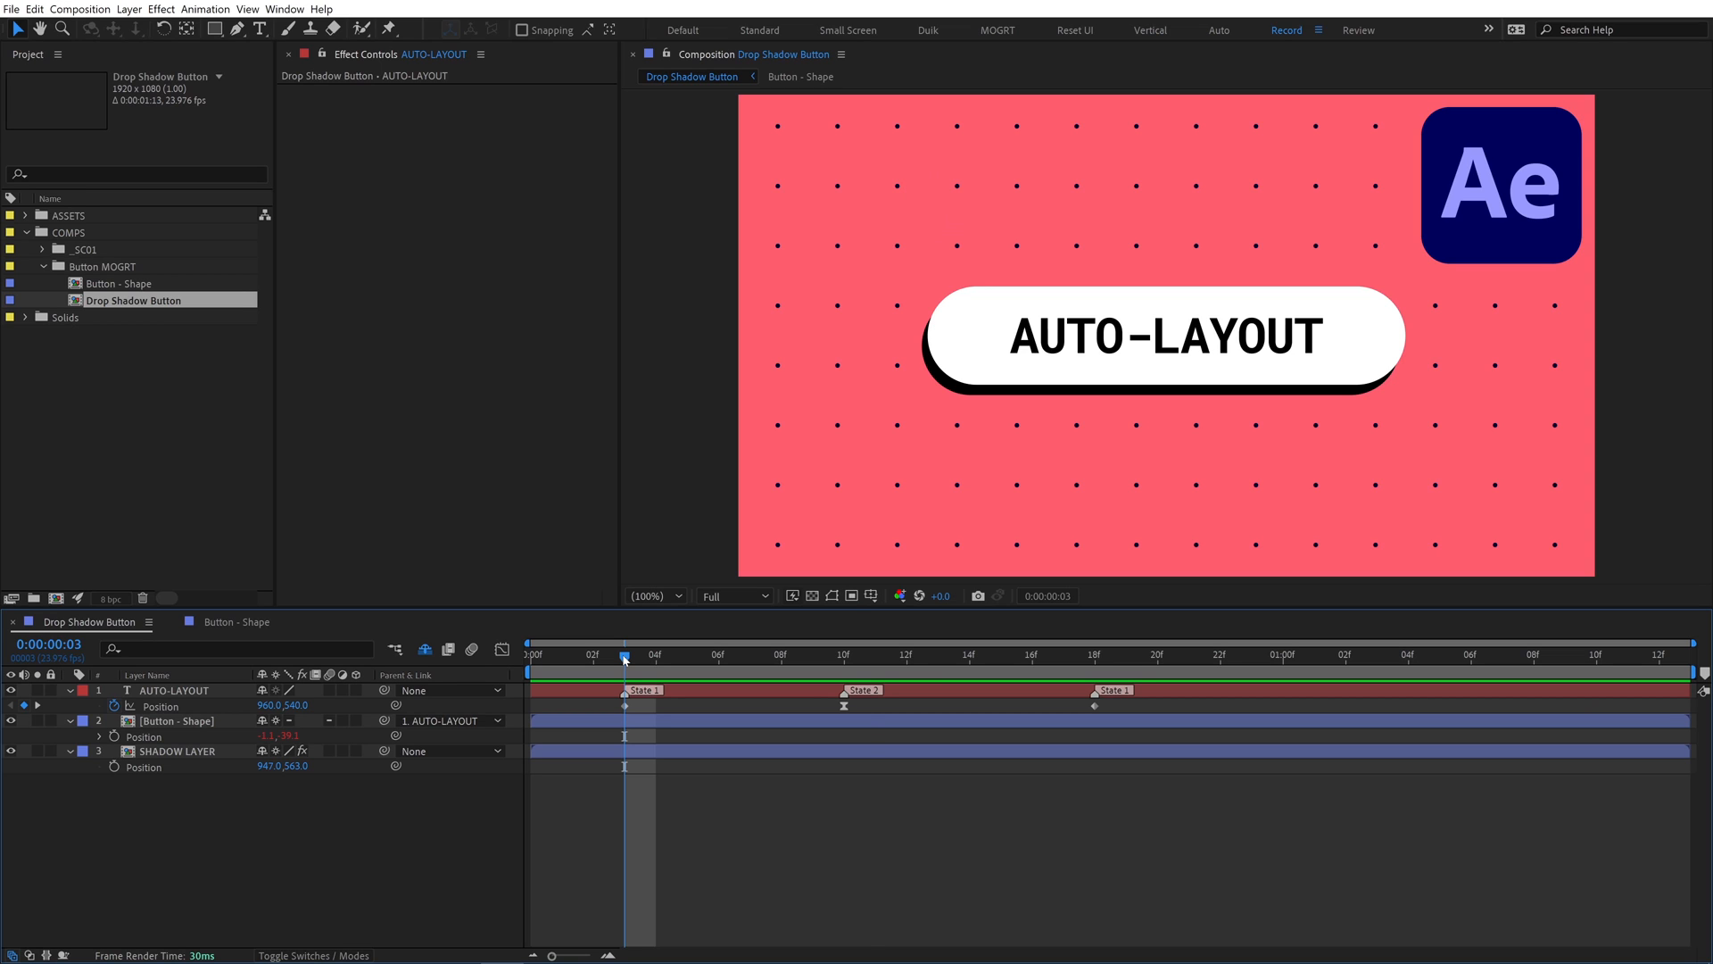
Create an Animation null with a Slider Control and parent AUTO-LAYOUT and SHADOW LAYER to it
left_click_drag(625, 656, 970, 656)
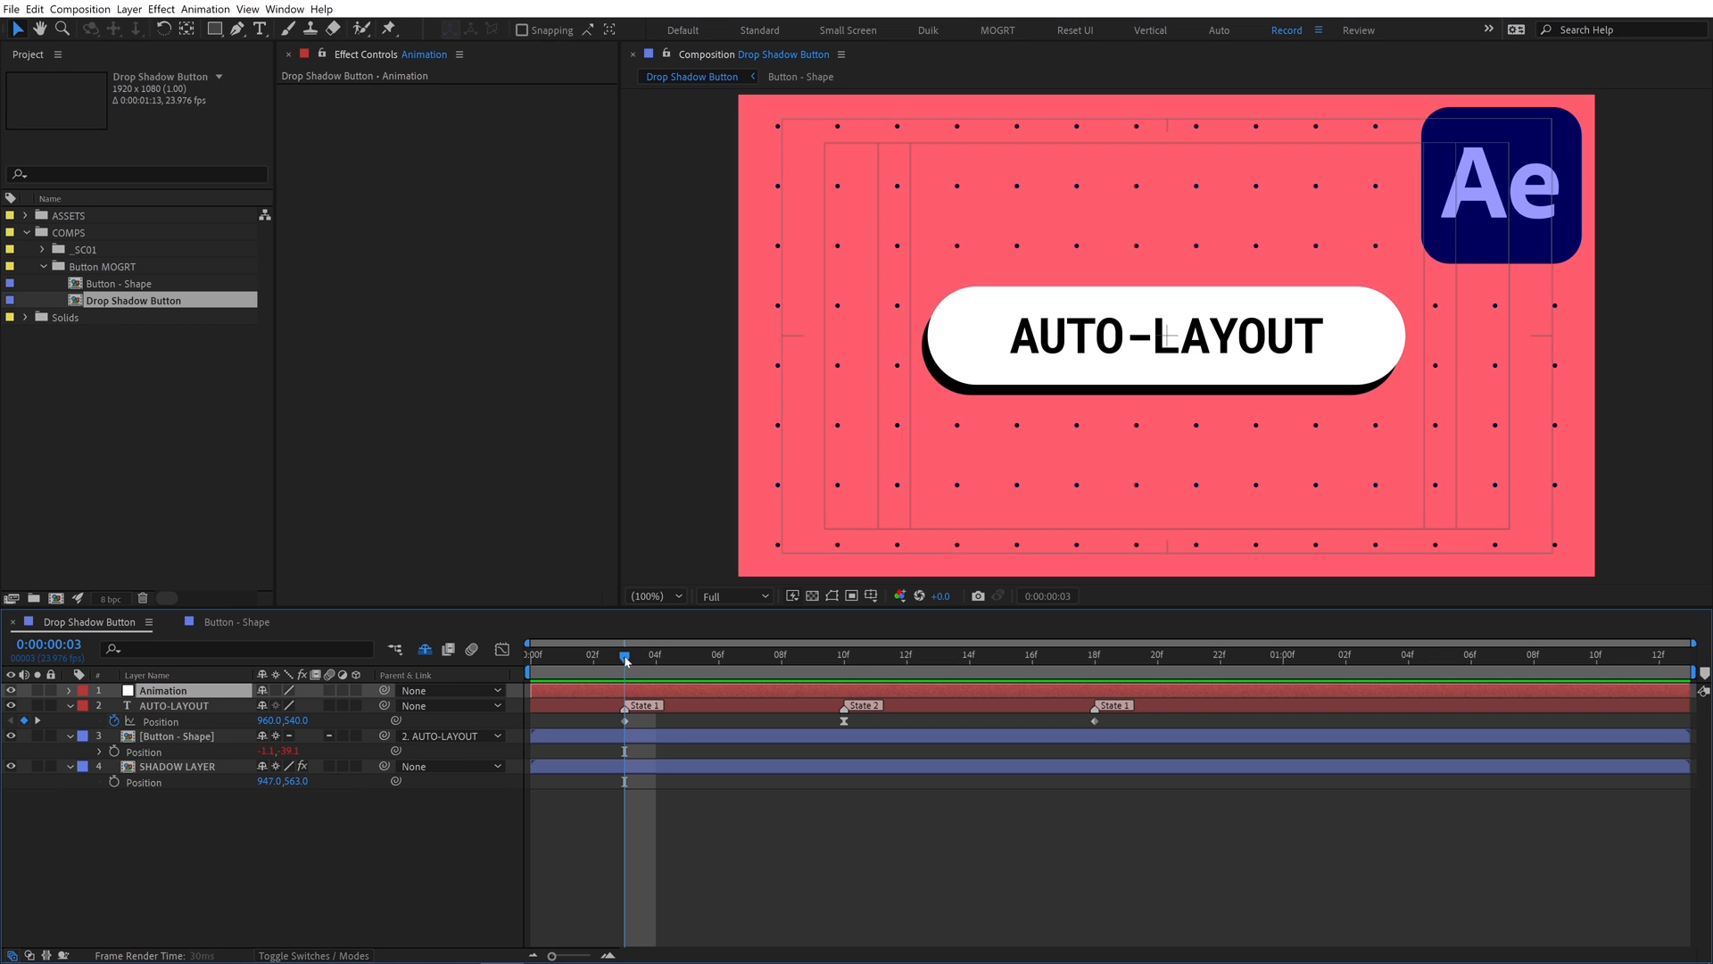
left_click(161, 9)
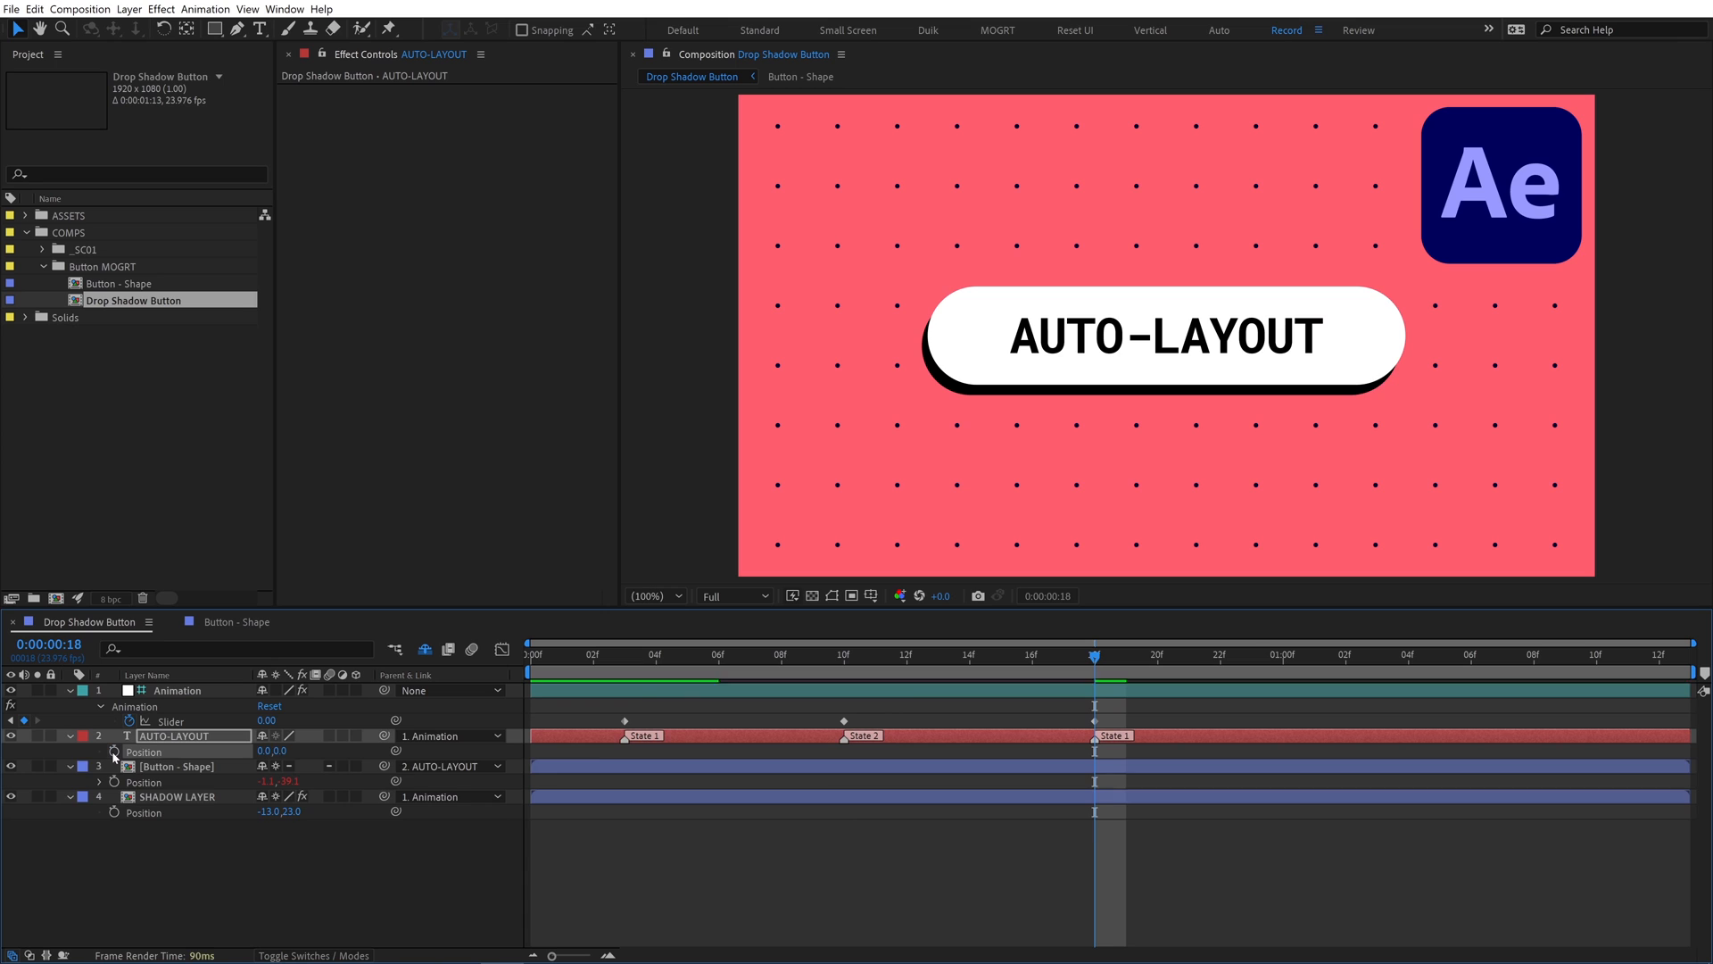
Write a Slider-driven linear() Position expression on the text, then precompose Button States into MOGRT
left_click(116, 750)
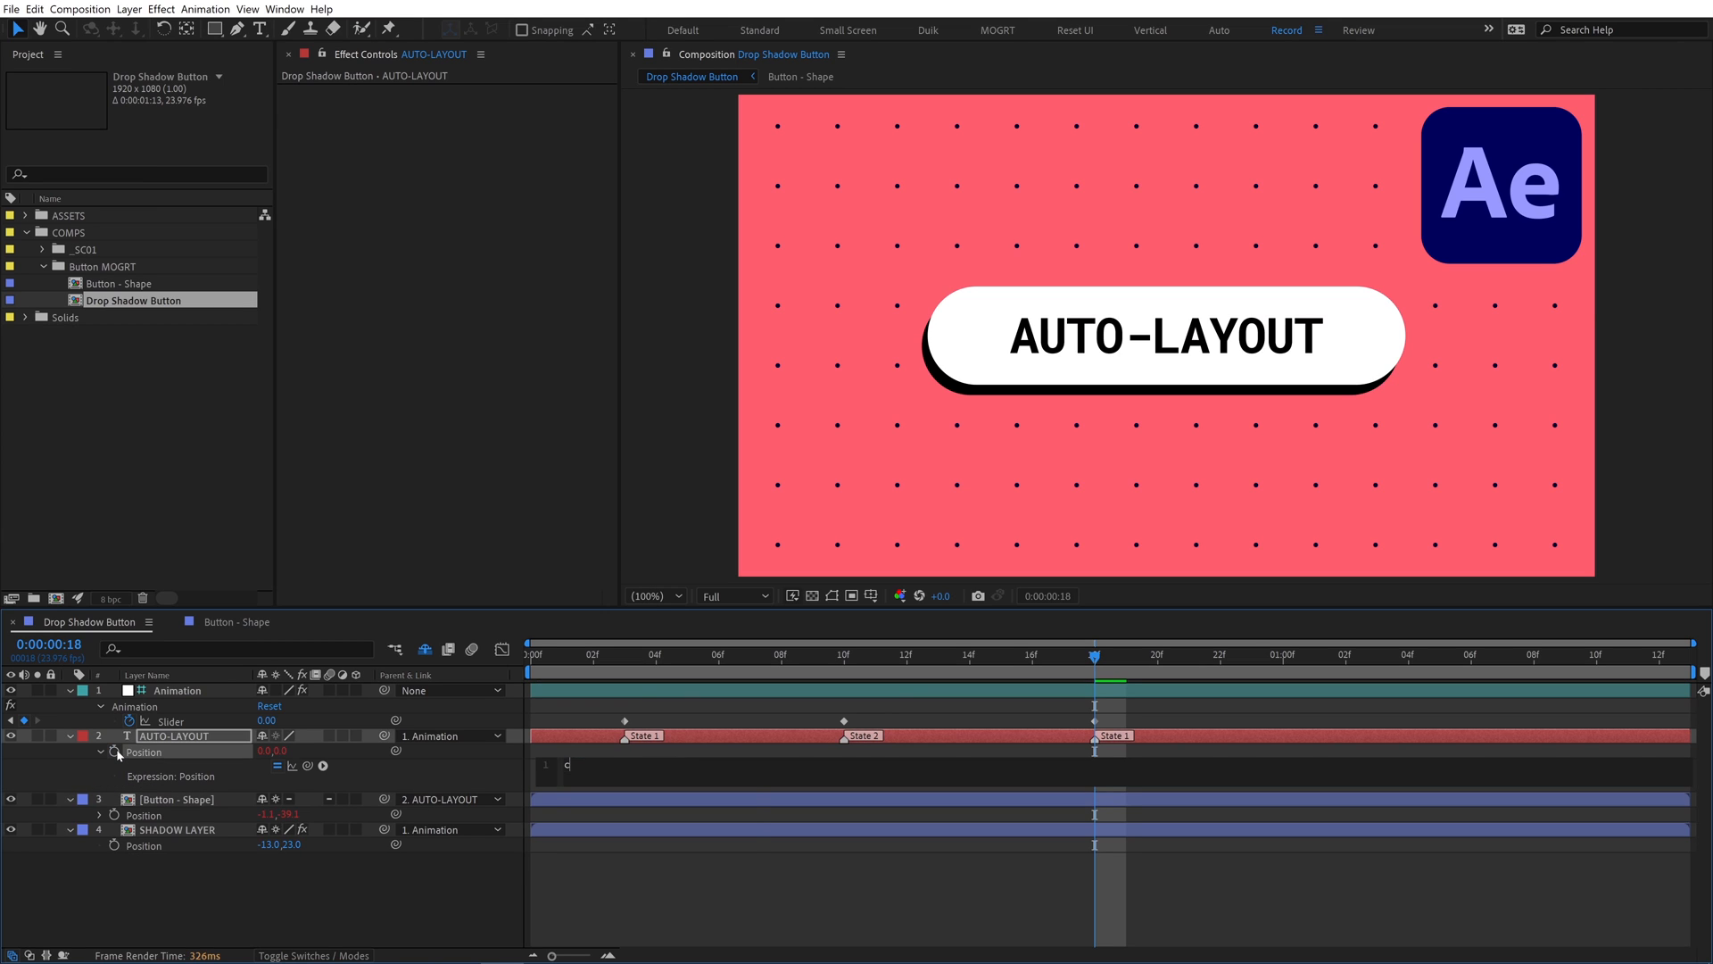
type("onst driver = thisComp.layer(\"Animation\").effect(\"Animation\")(\"Slider\");")
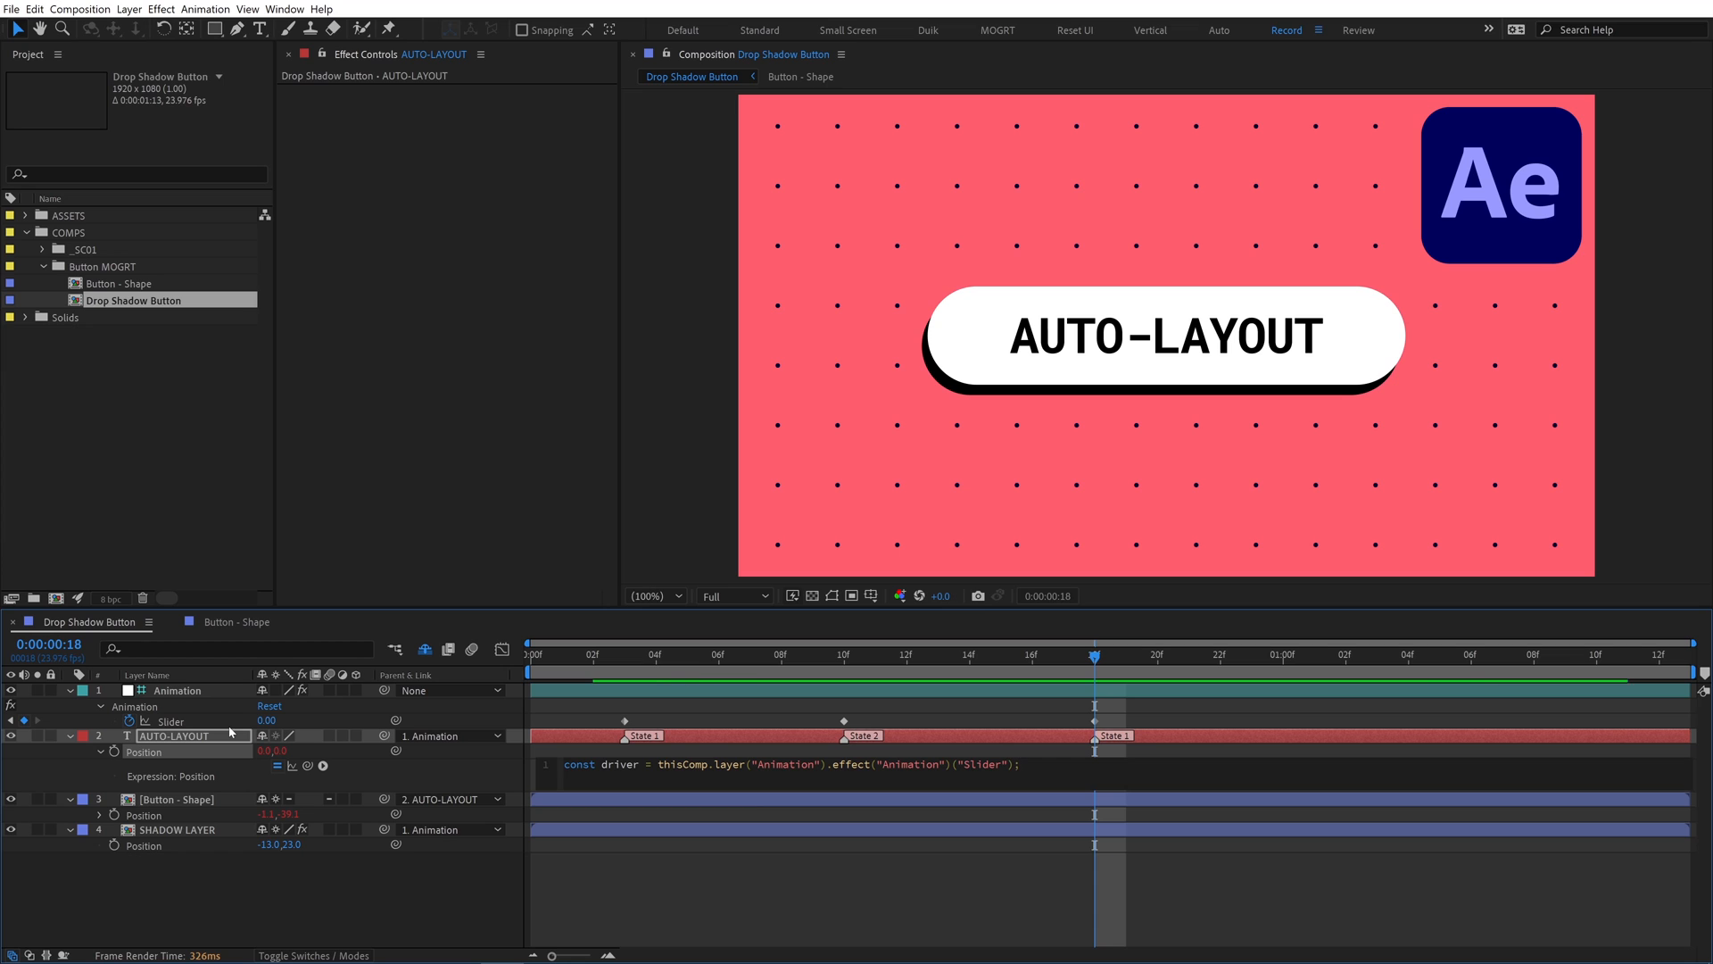
type("const [x,y] = thisComp.layer(\"SHADOW LAYER\").transform.position.value;")
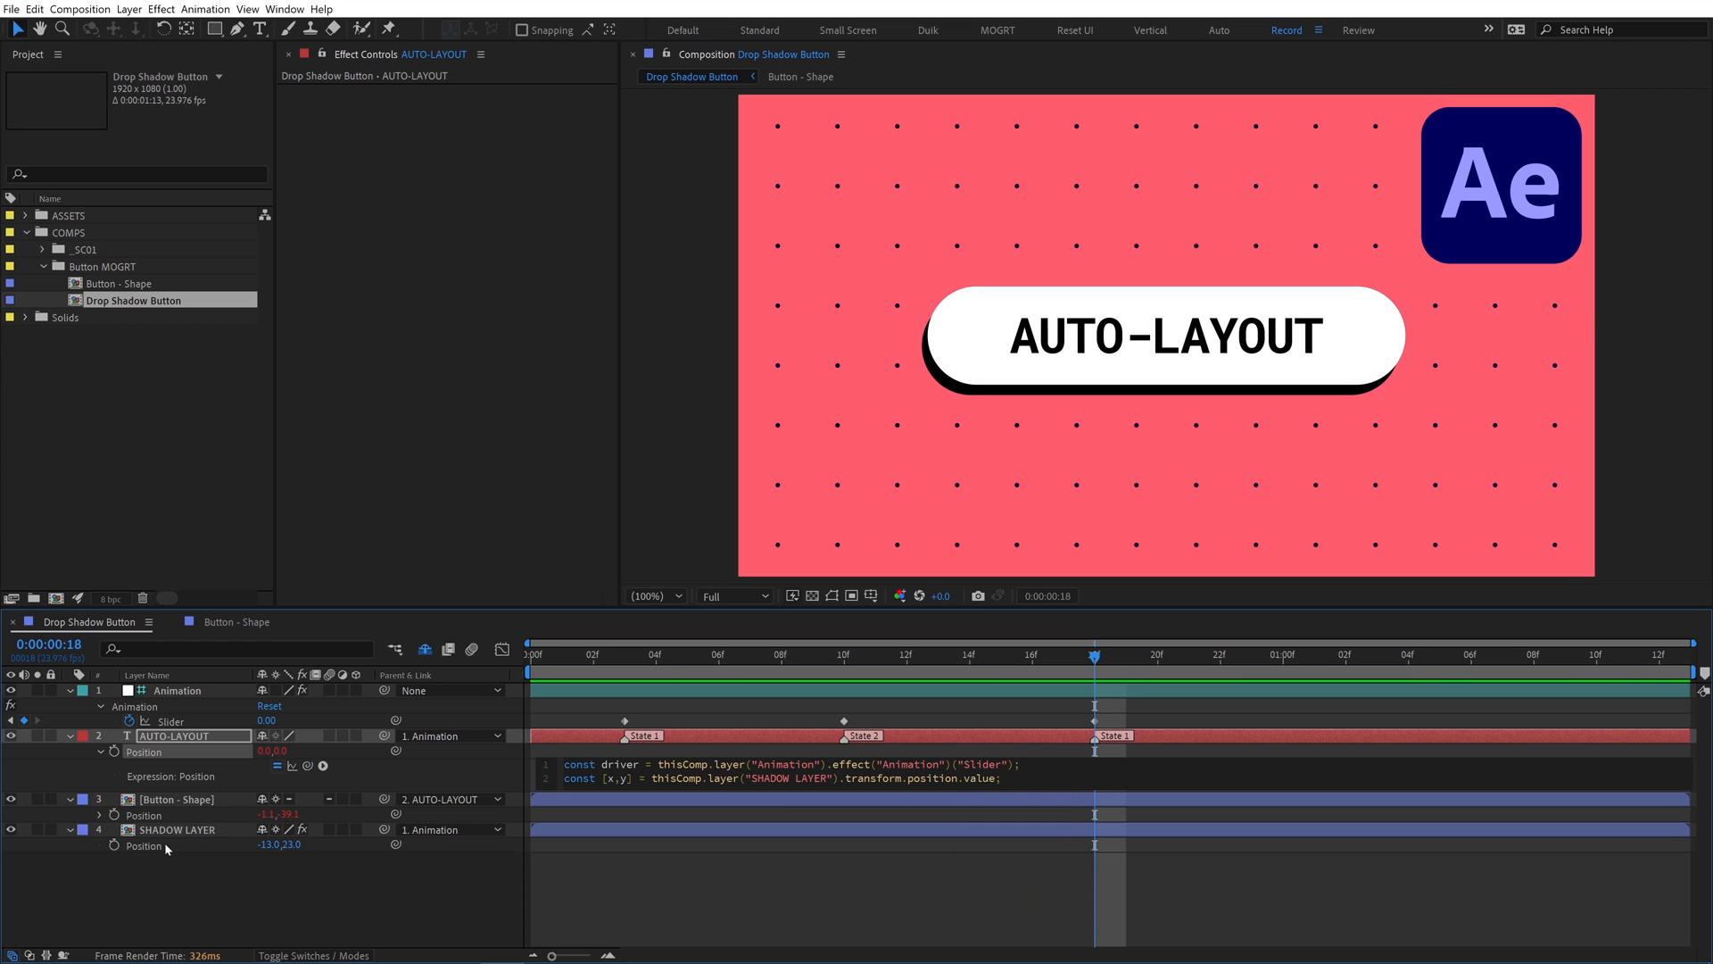
type("const p1 =")
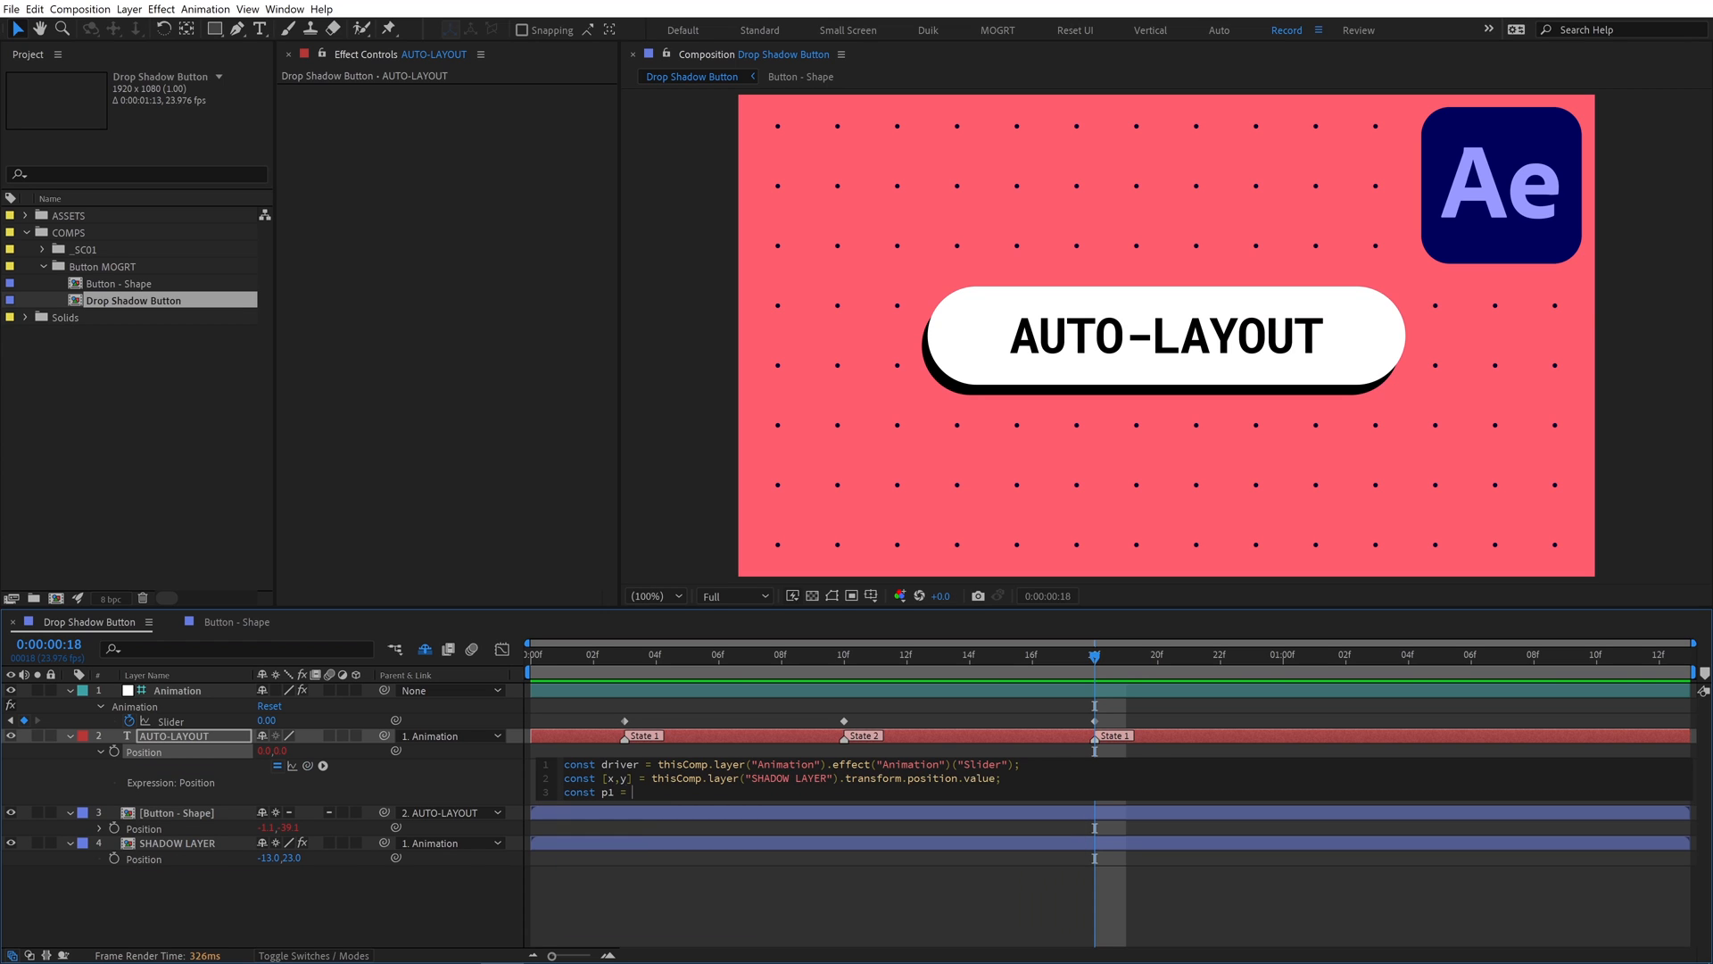
type("linear(driver, 0, 100, 0, x")
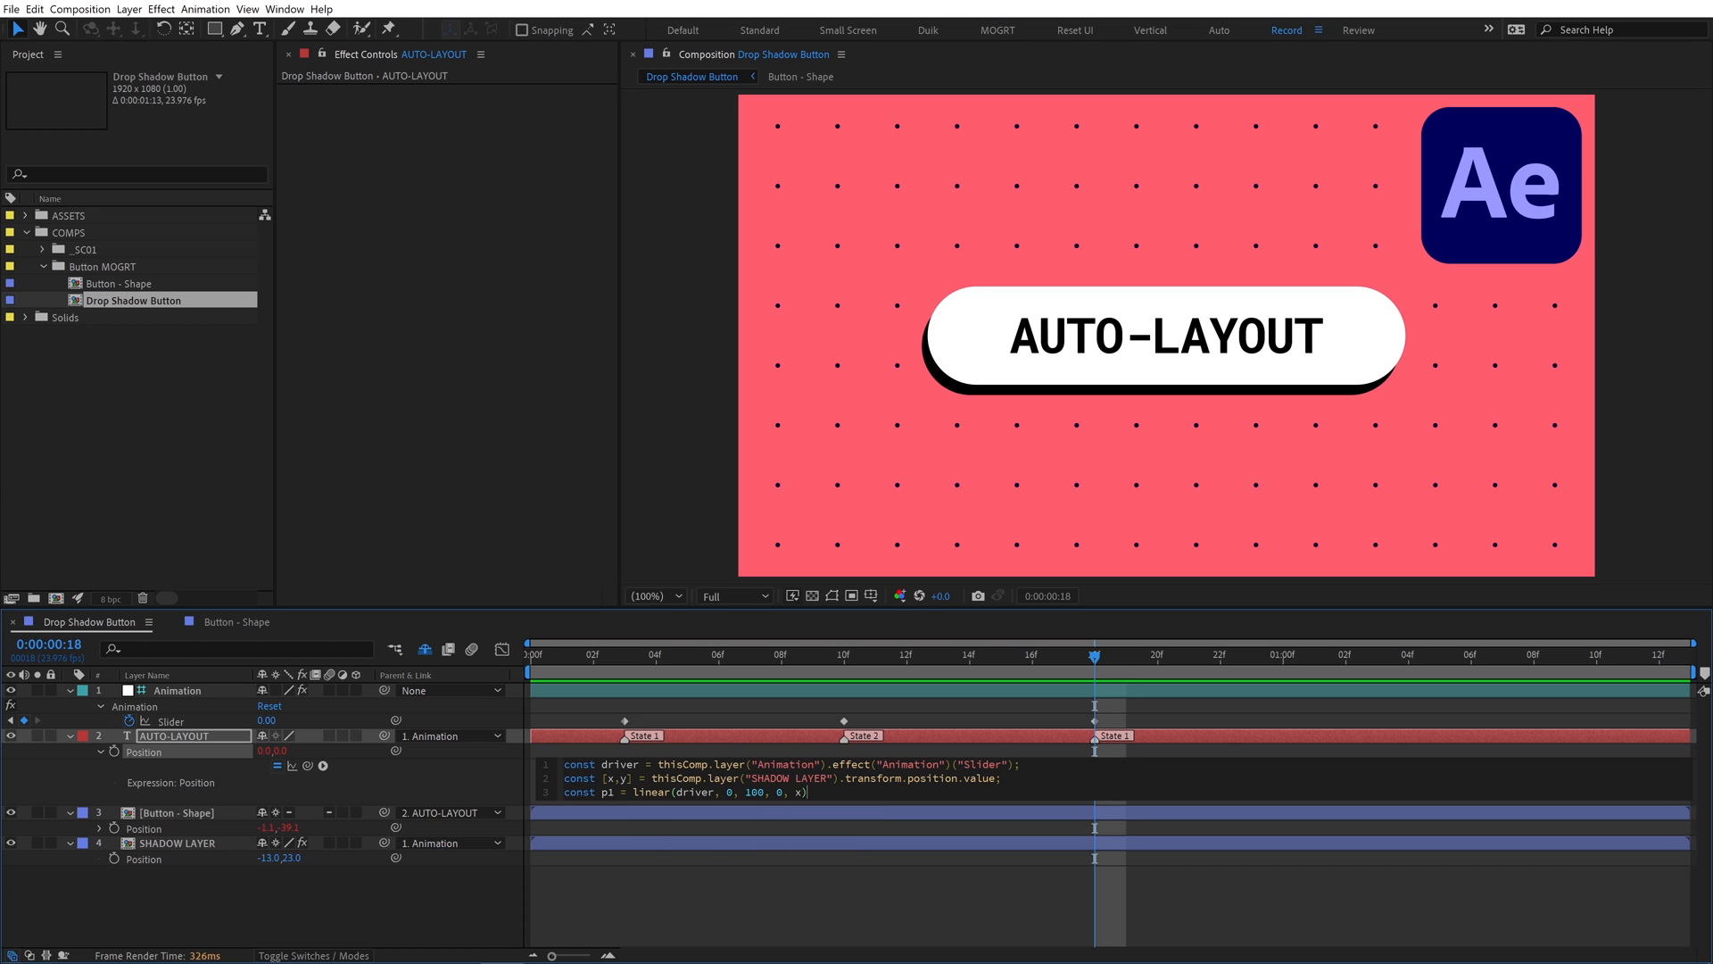
type("const p2 = l")
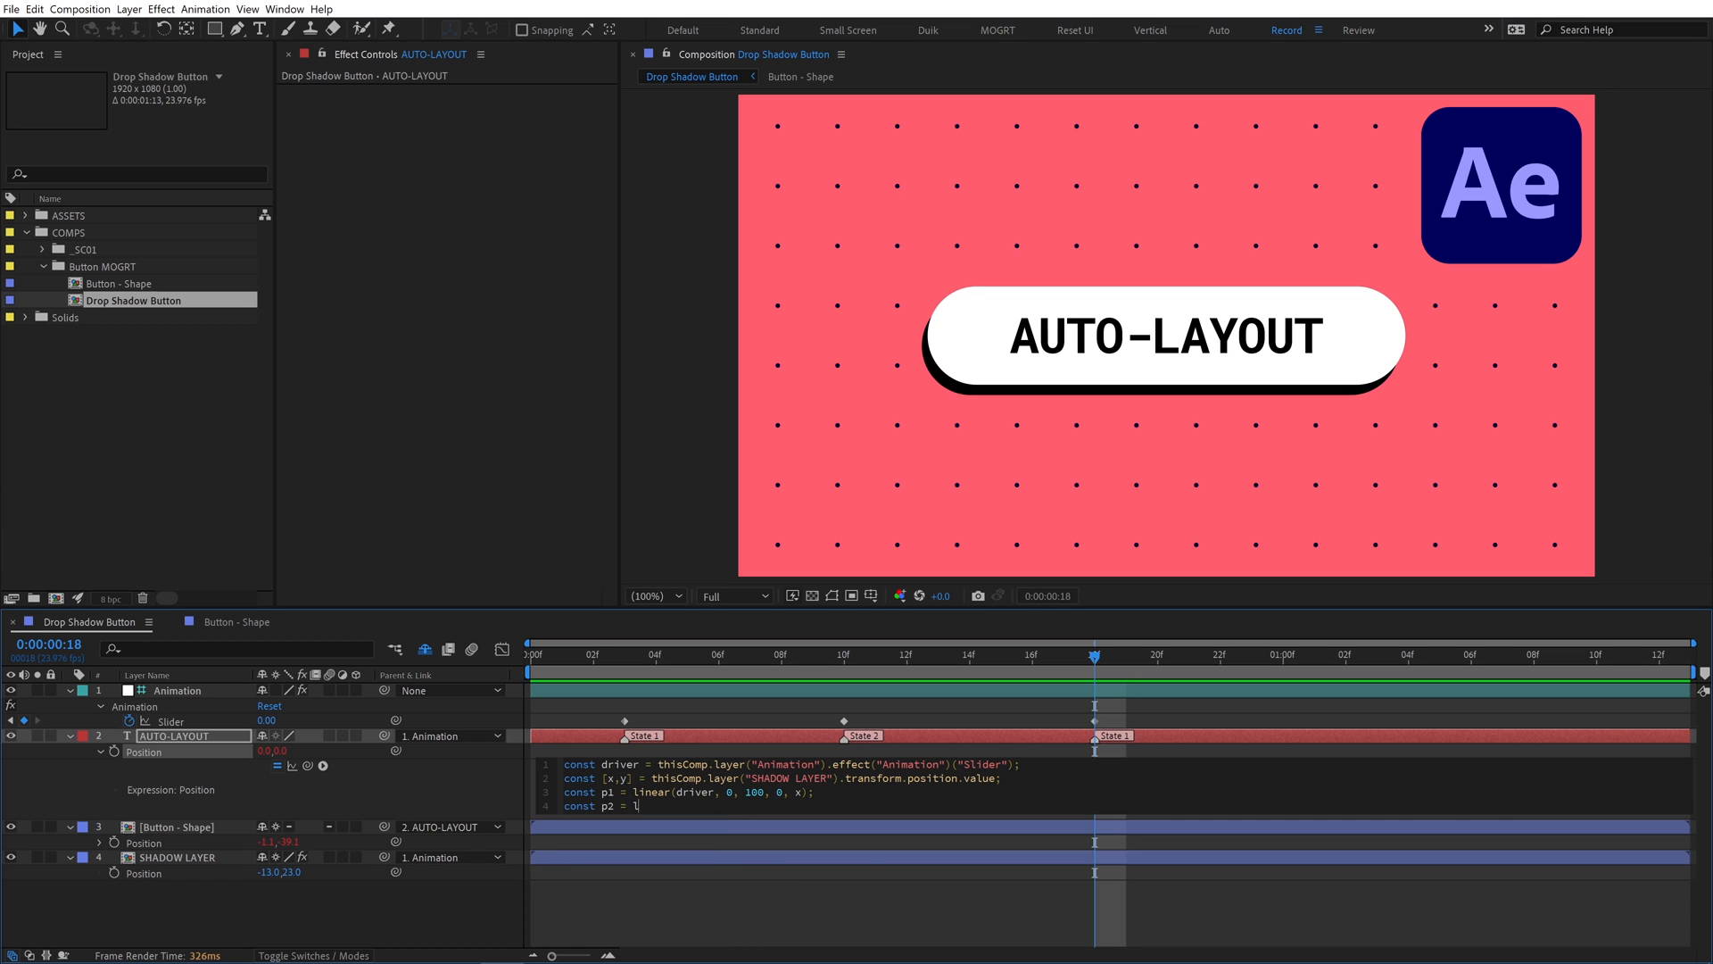
type("inear(driver, 0, 100, 0)")
type("[p1, p2]")
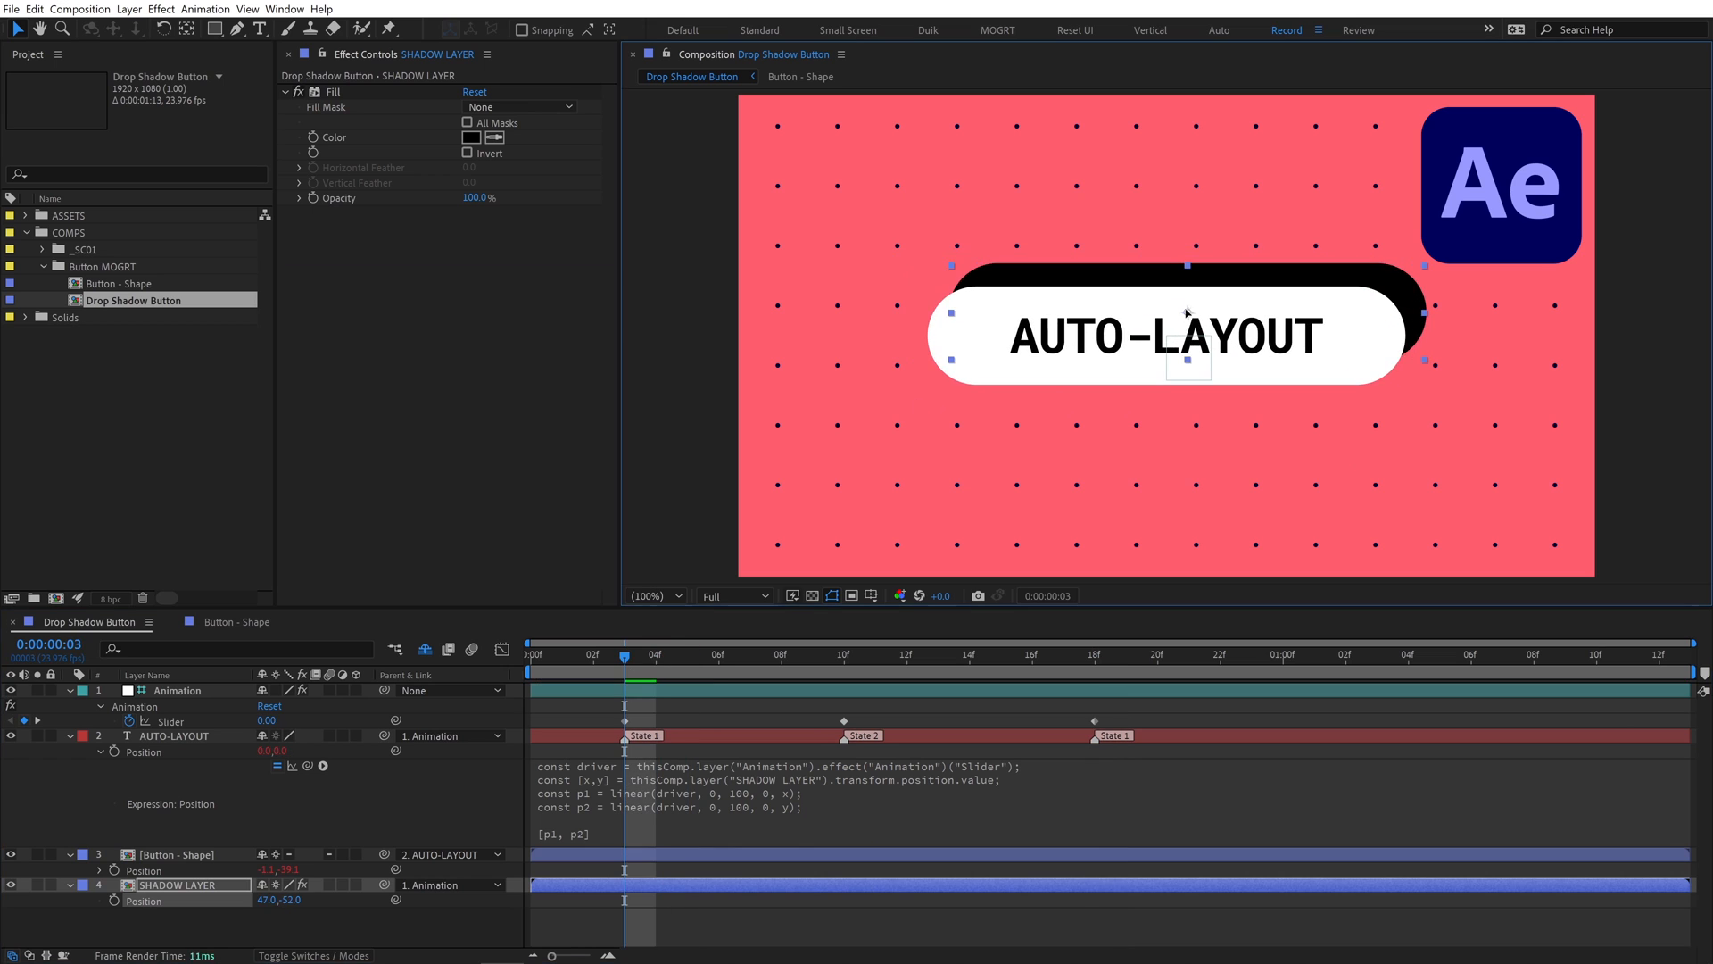
left_click(1096, 653)
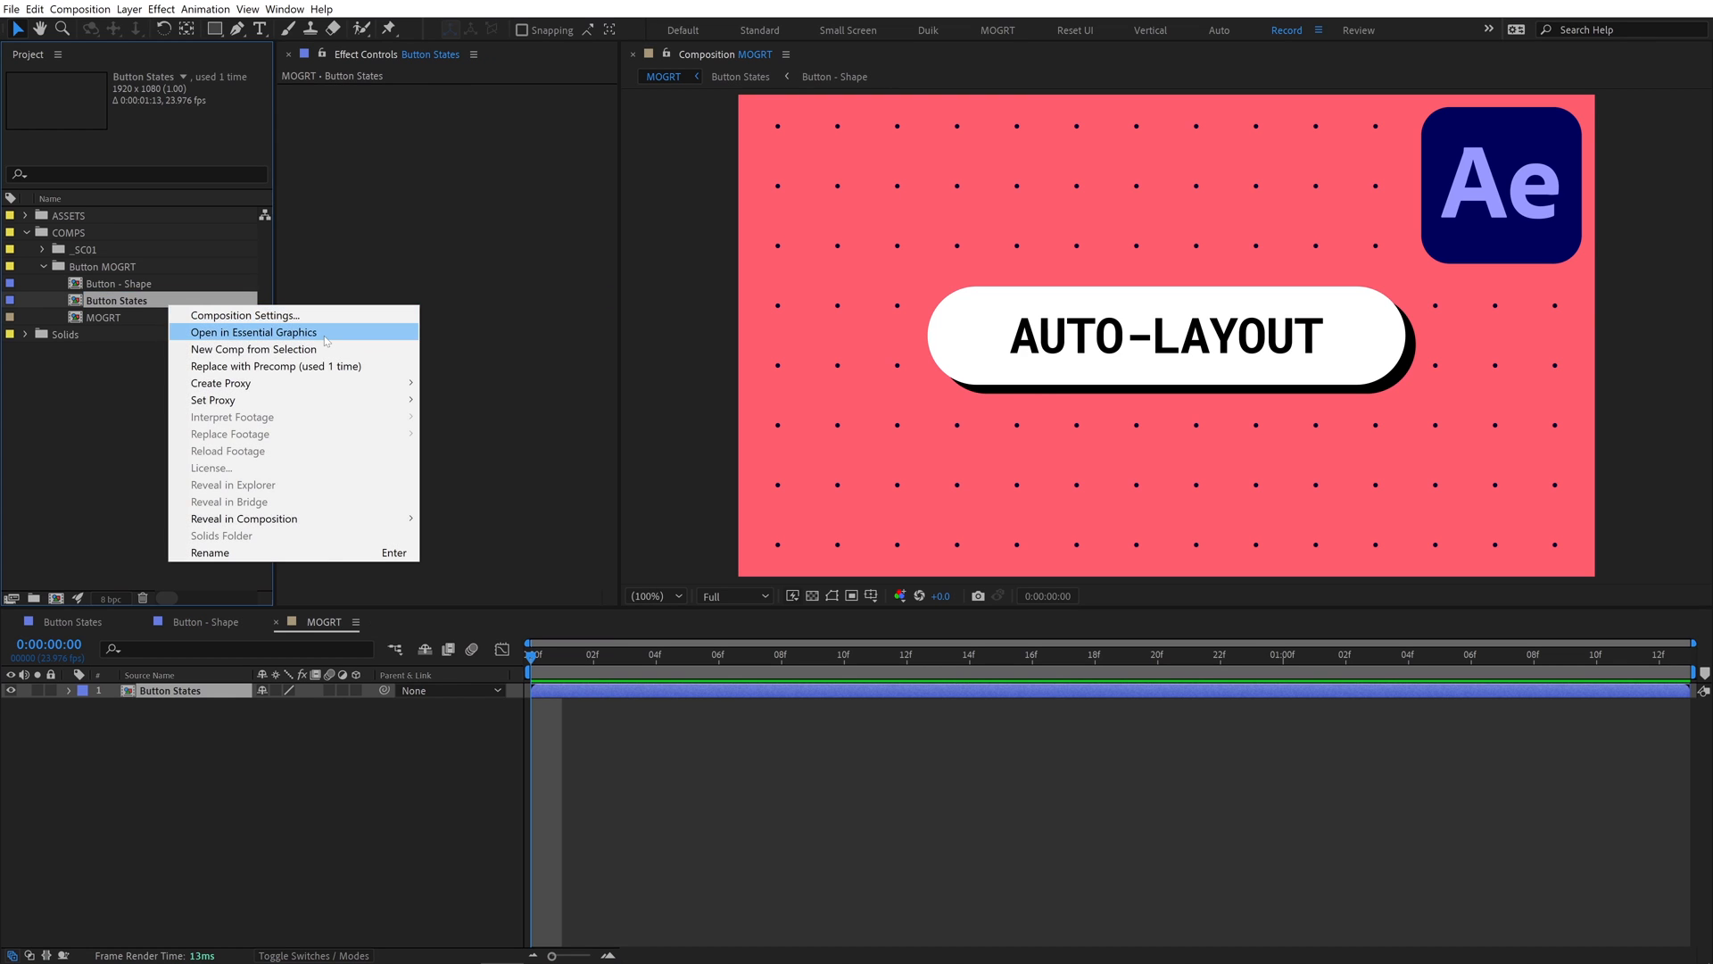
Expose the Animation slider from Button States, keyframe it in MOGRT, and trim the work area
left_click(252, 331)
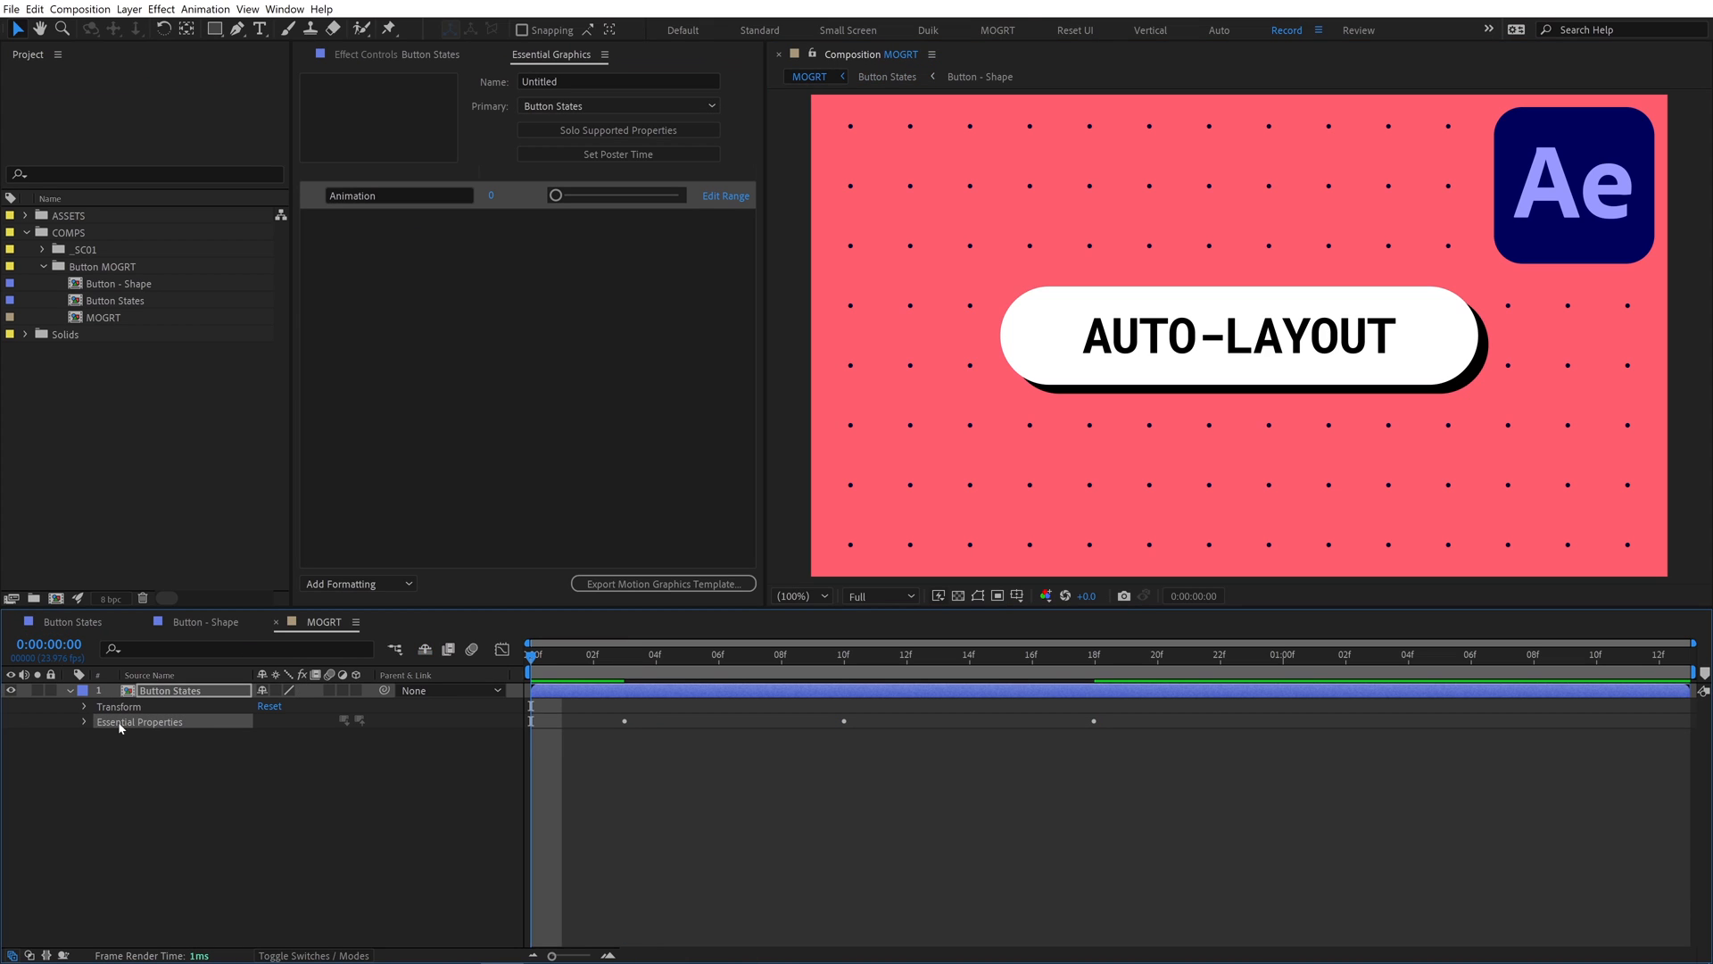
left_click(84, 721)
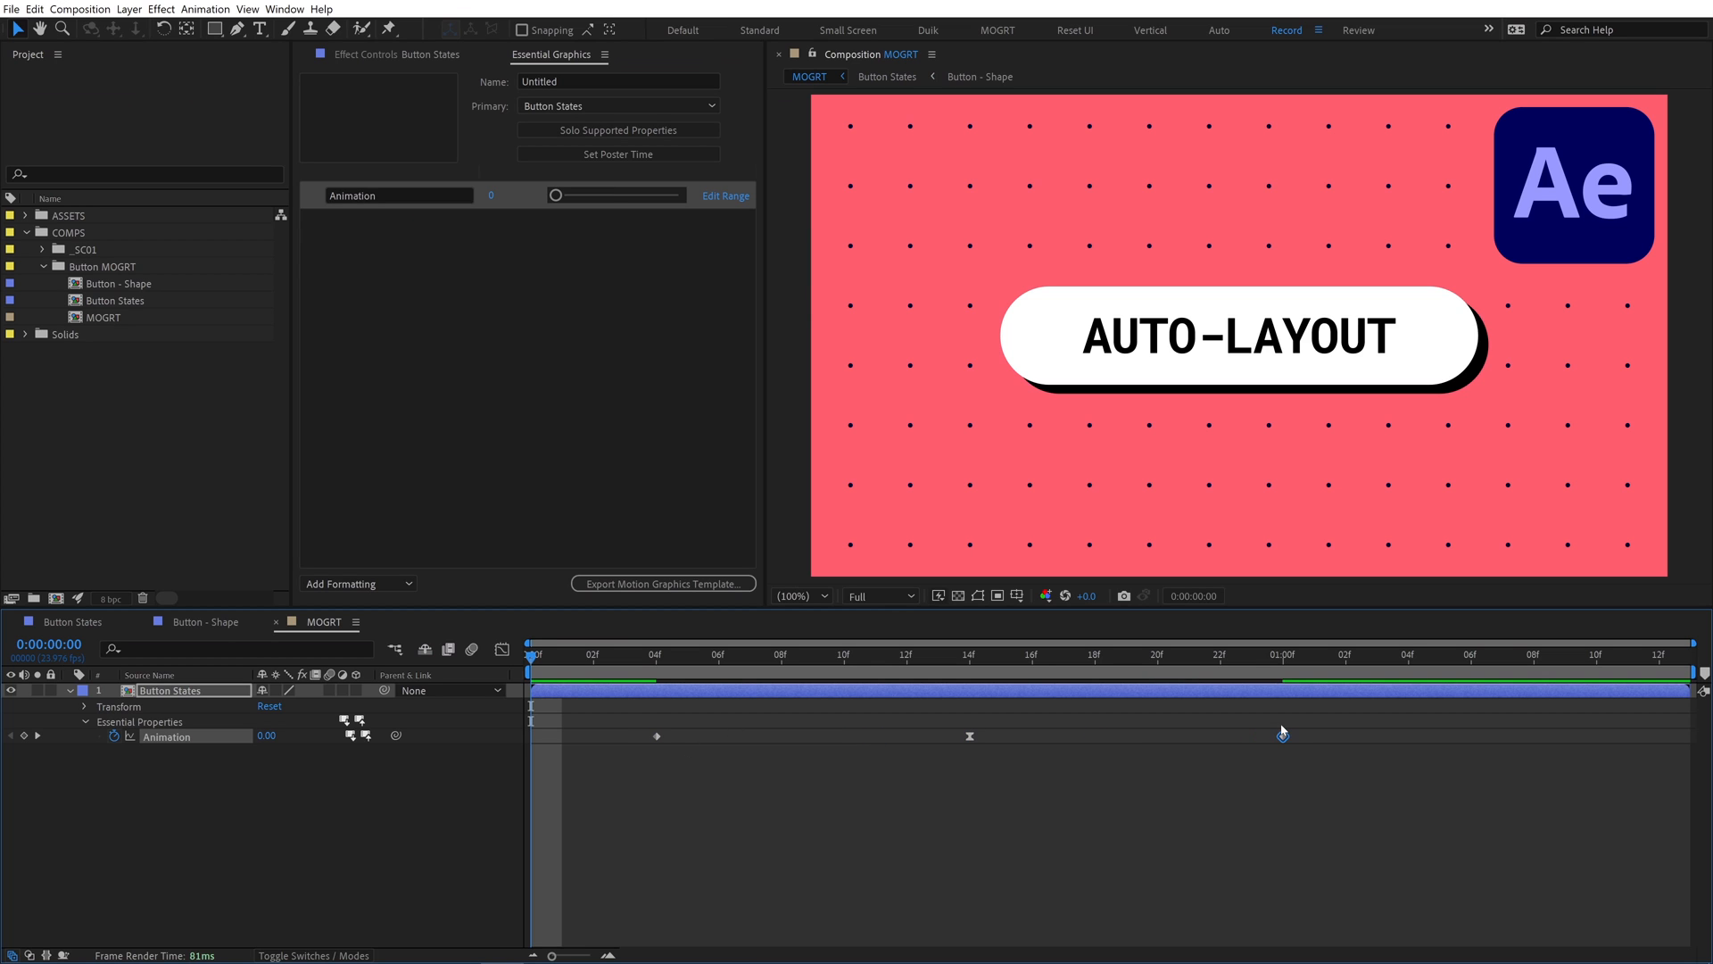
left_click(80, 9)
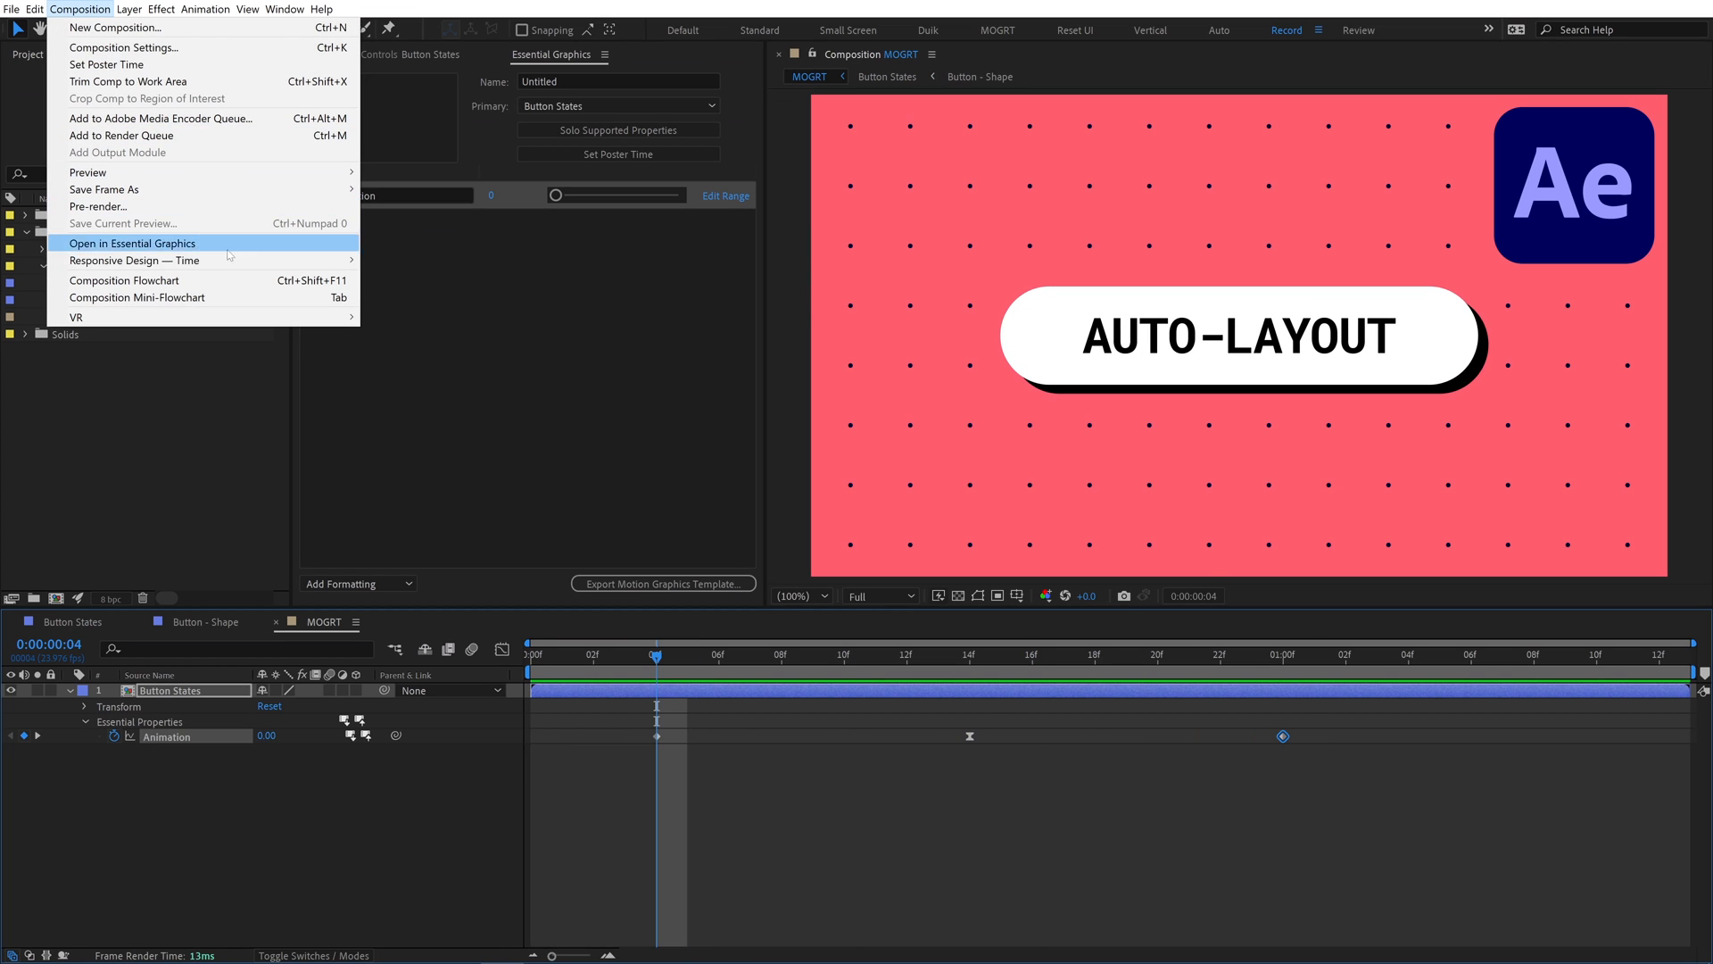
left_click(132, 242)
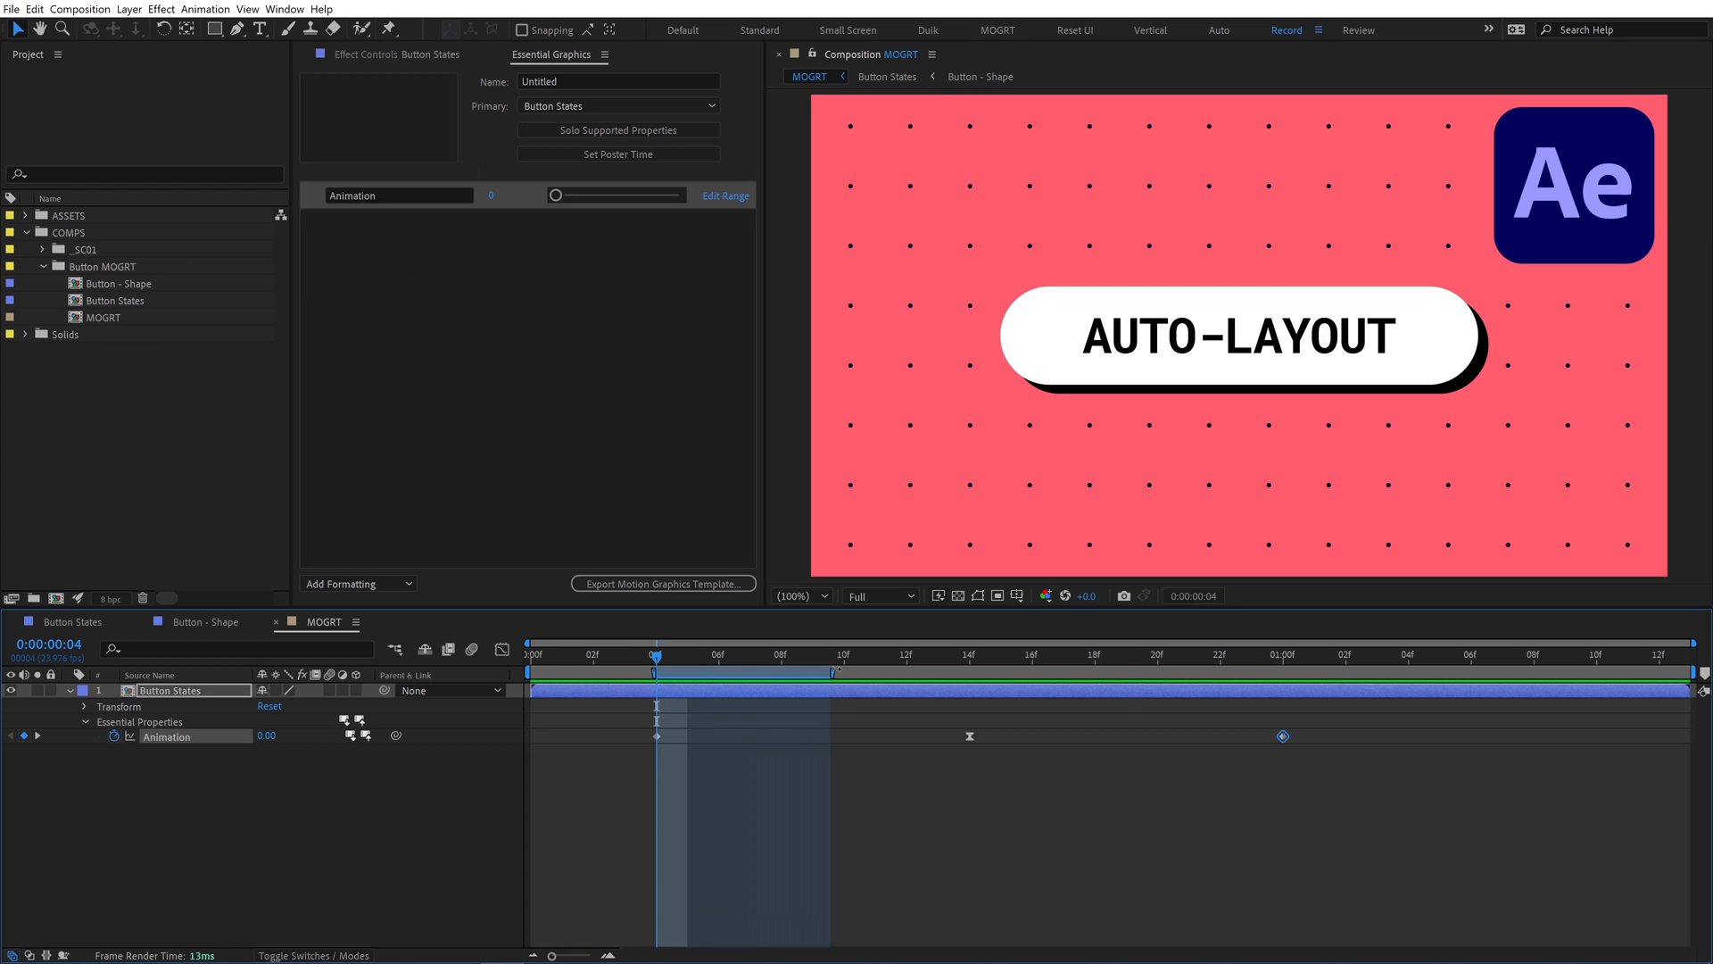
left_click(116, 300)
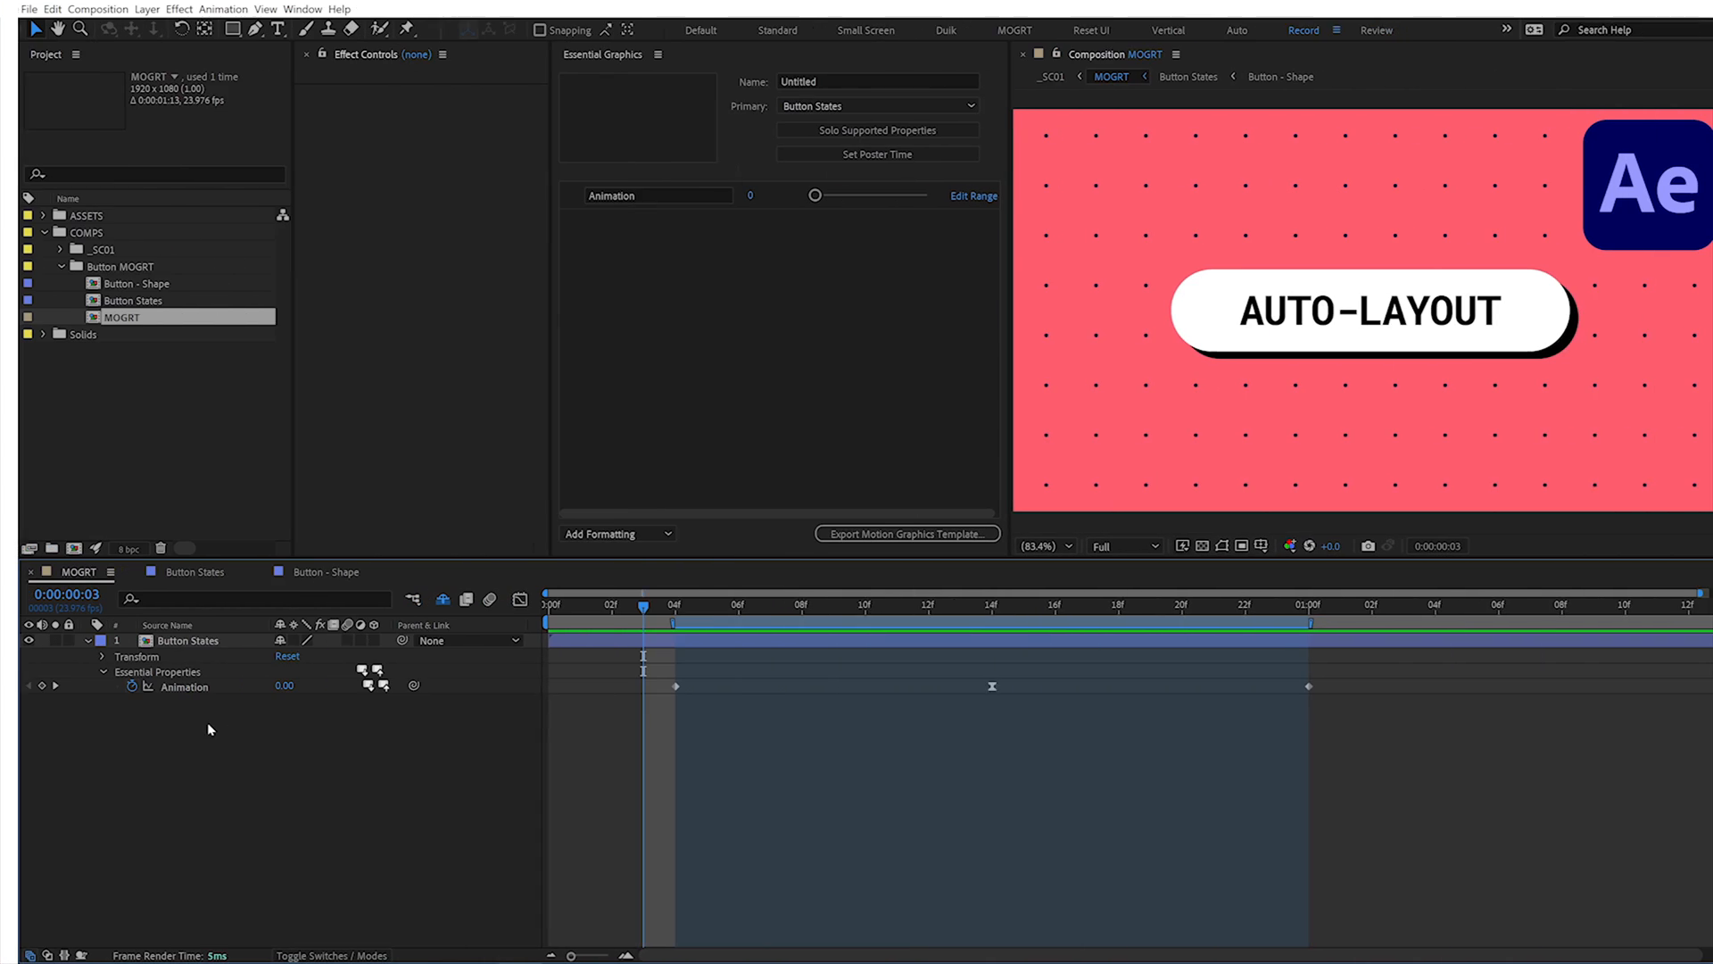
Set MOGRT as the Essential Graphics comp and test the Drop Shadow Opacity slider
right_click(122, 316)
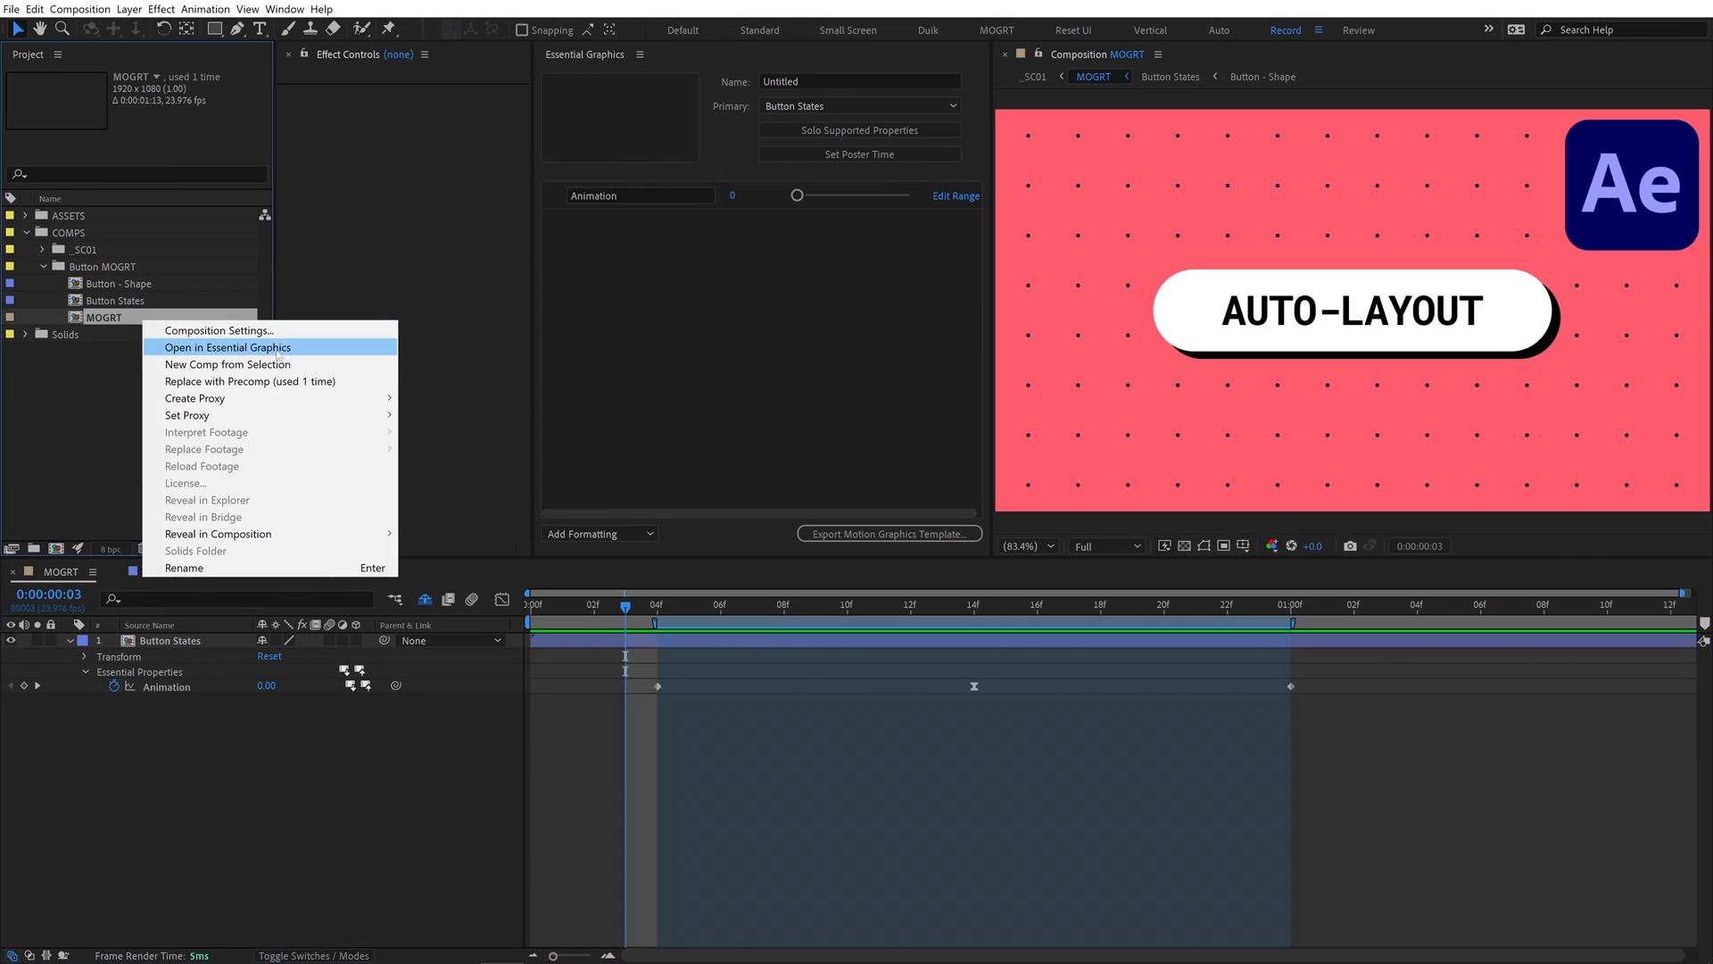
left_click(227, 346)
type("Drop S")
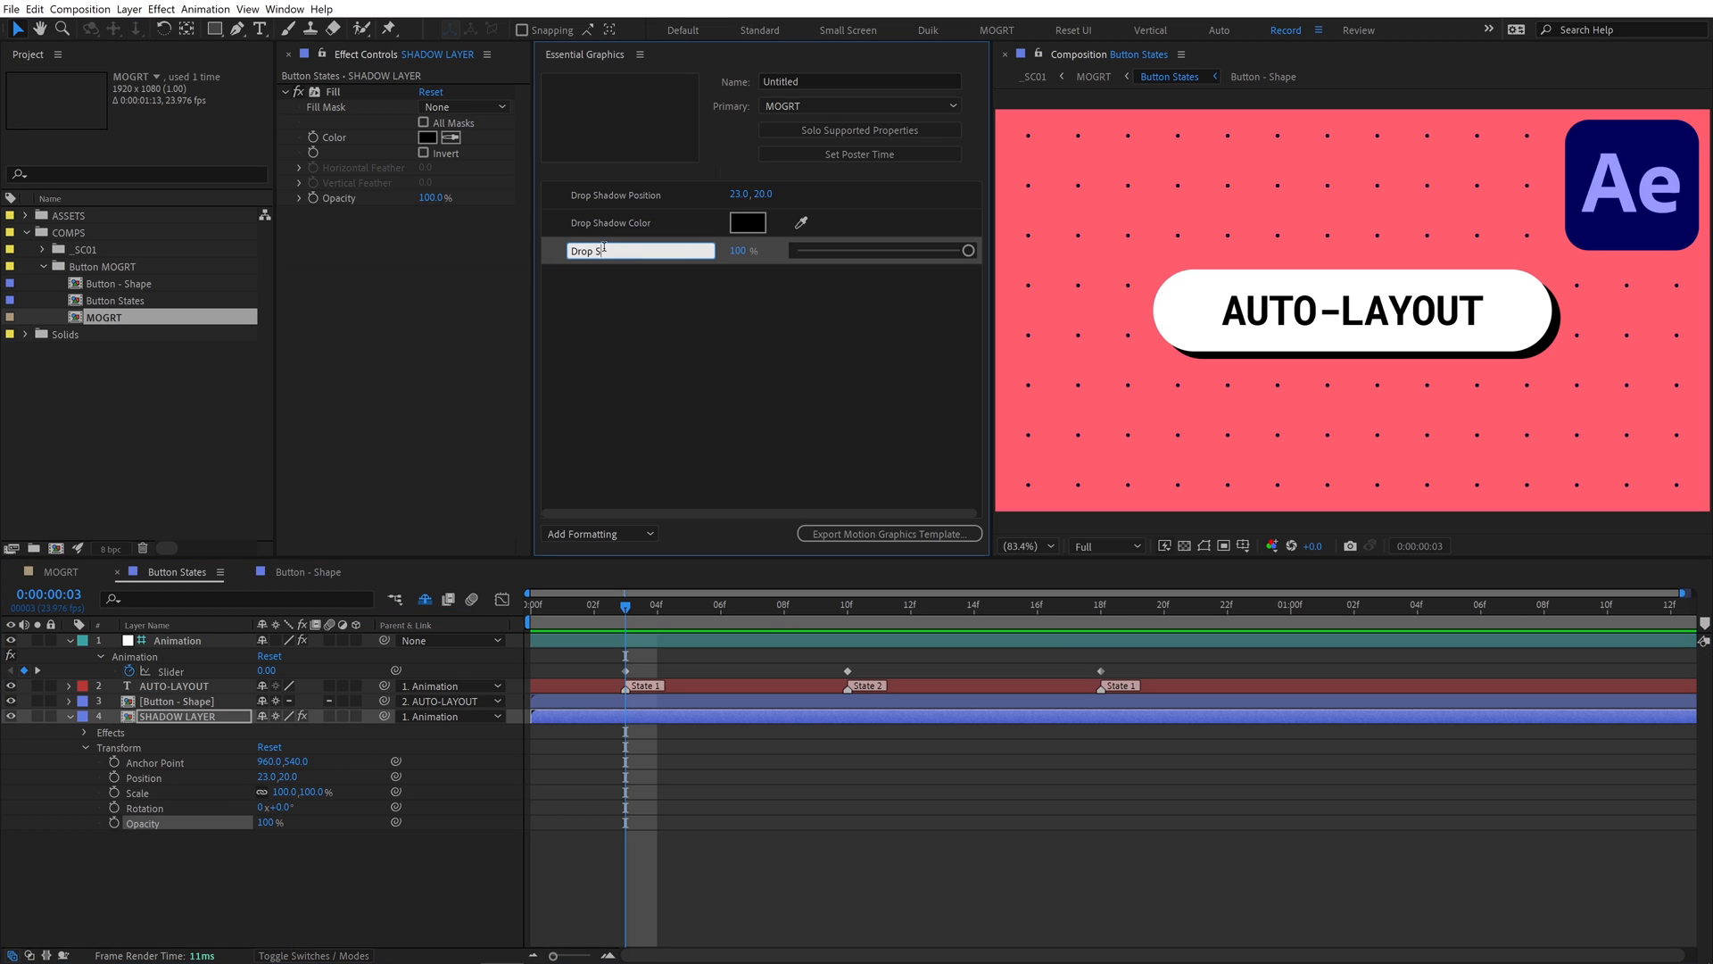
left_click_drag(965, 249, 896, 250)
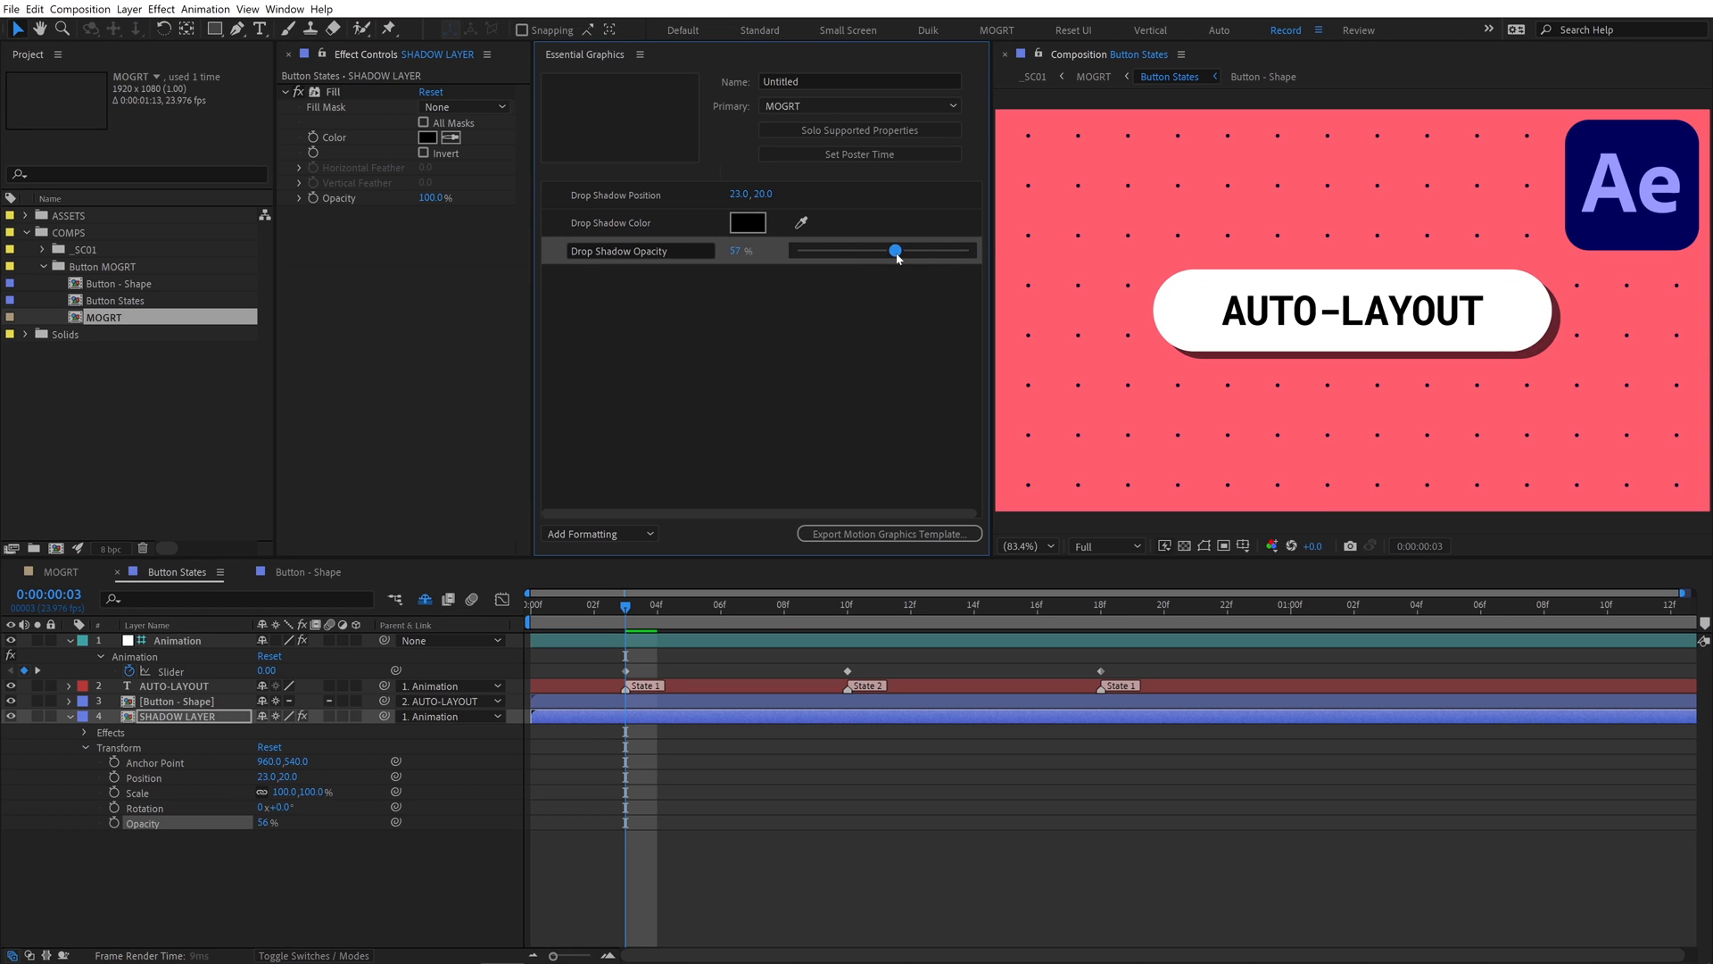
left_click_drag(896, 252, 880, 251)
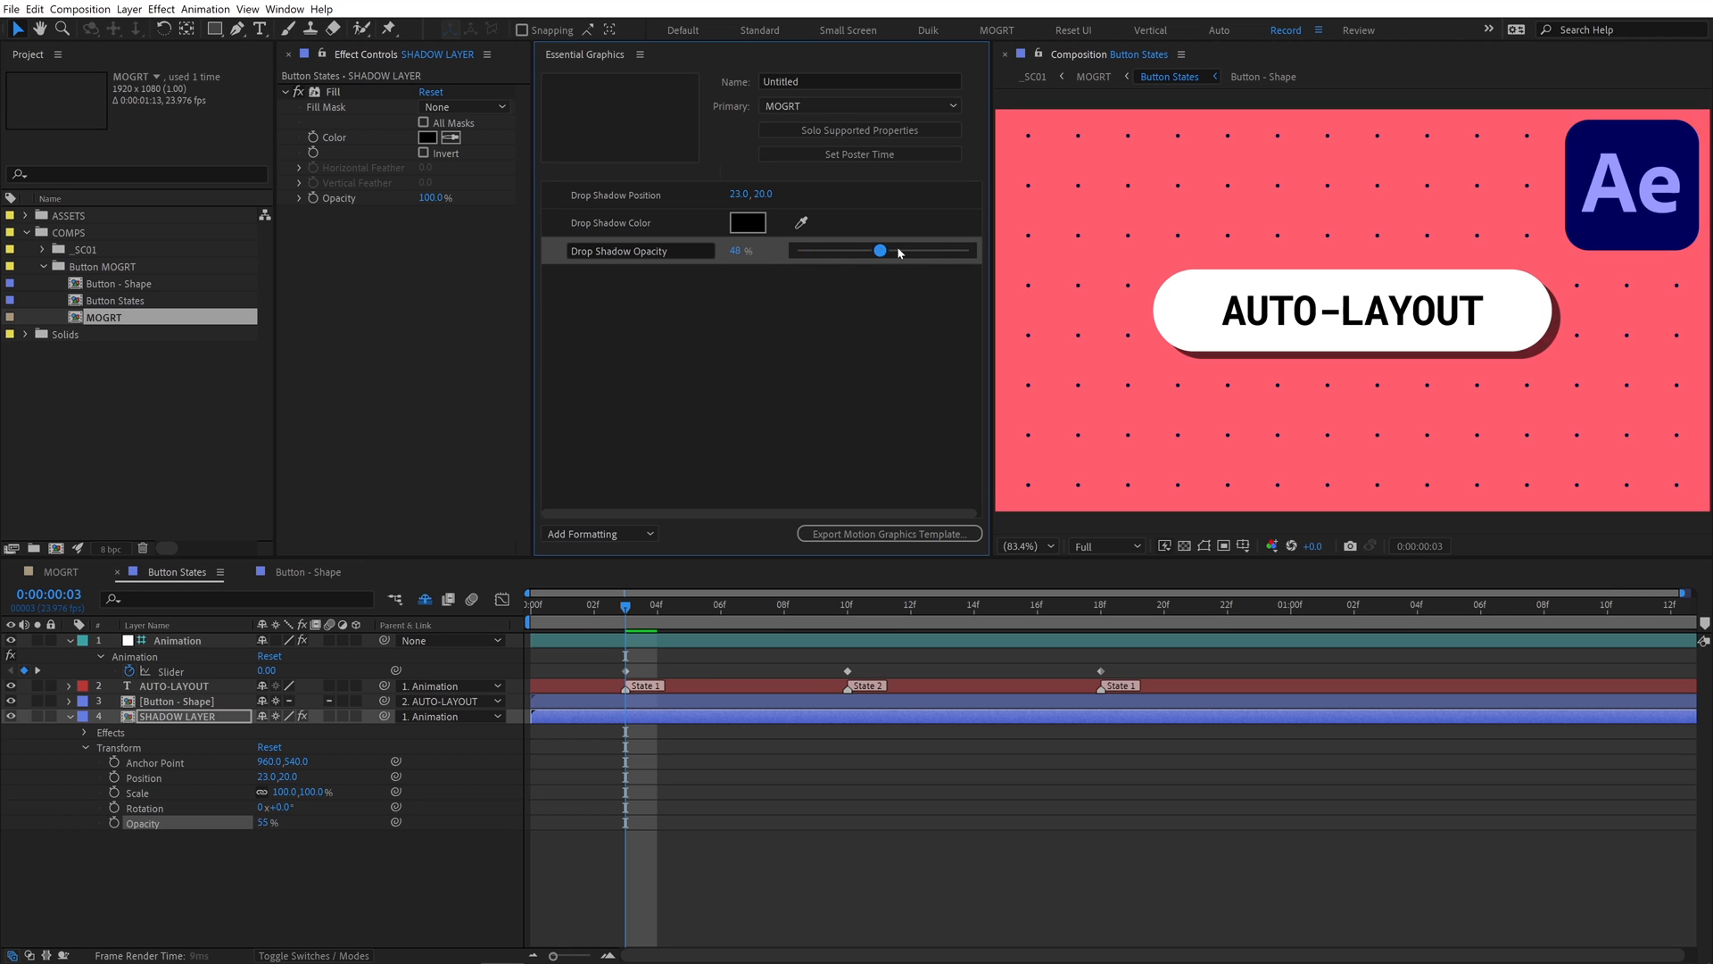
left_click_drag(878, 250, 966, 250)
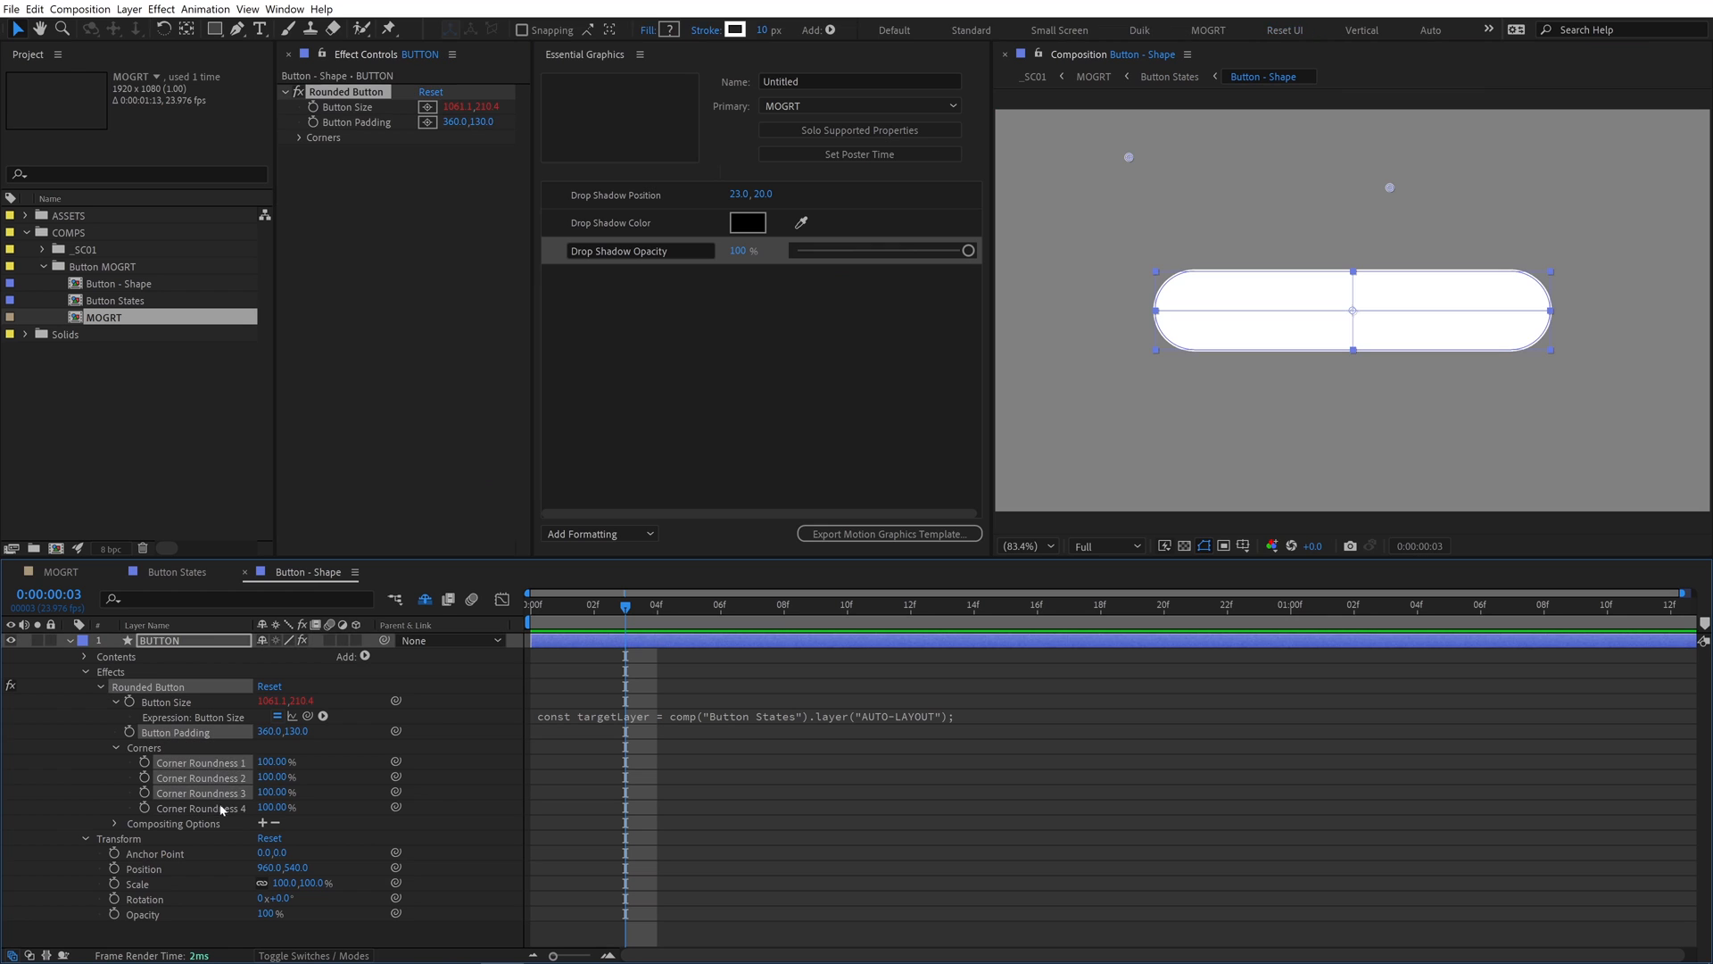
Add a new group to the Essential Graphics formatting
left_click(599, 534)
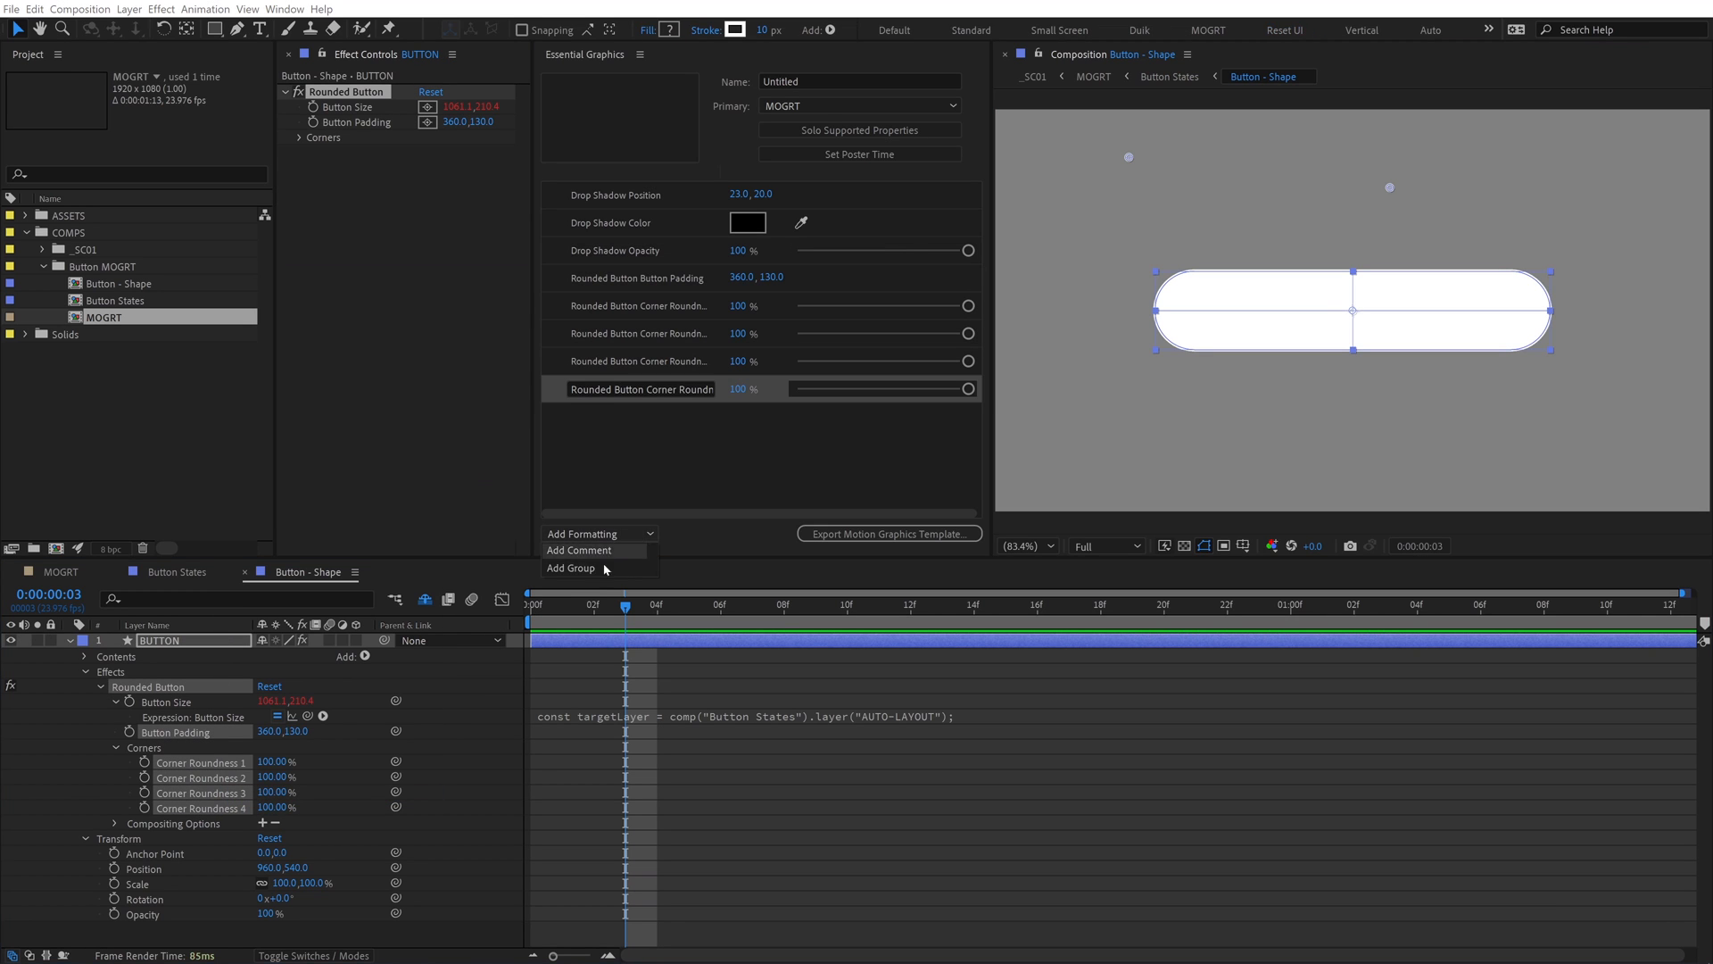
left_click(571, 568)
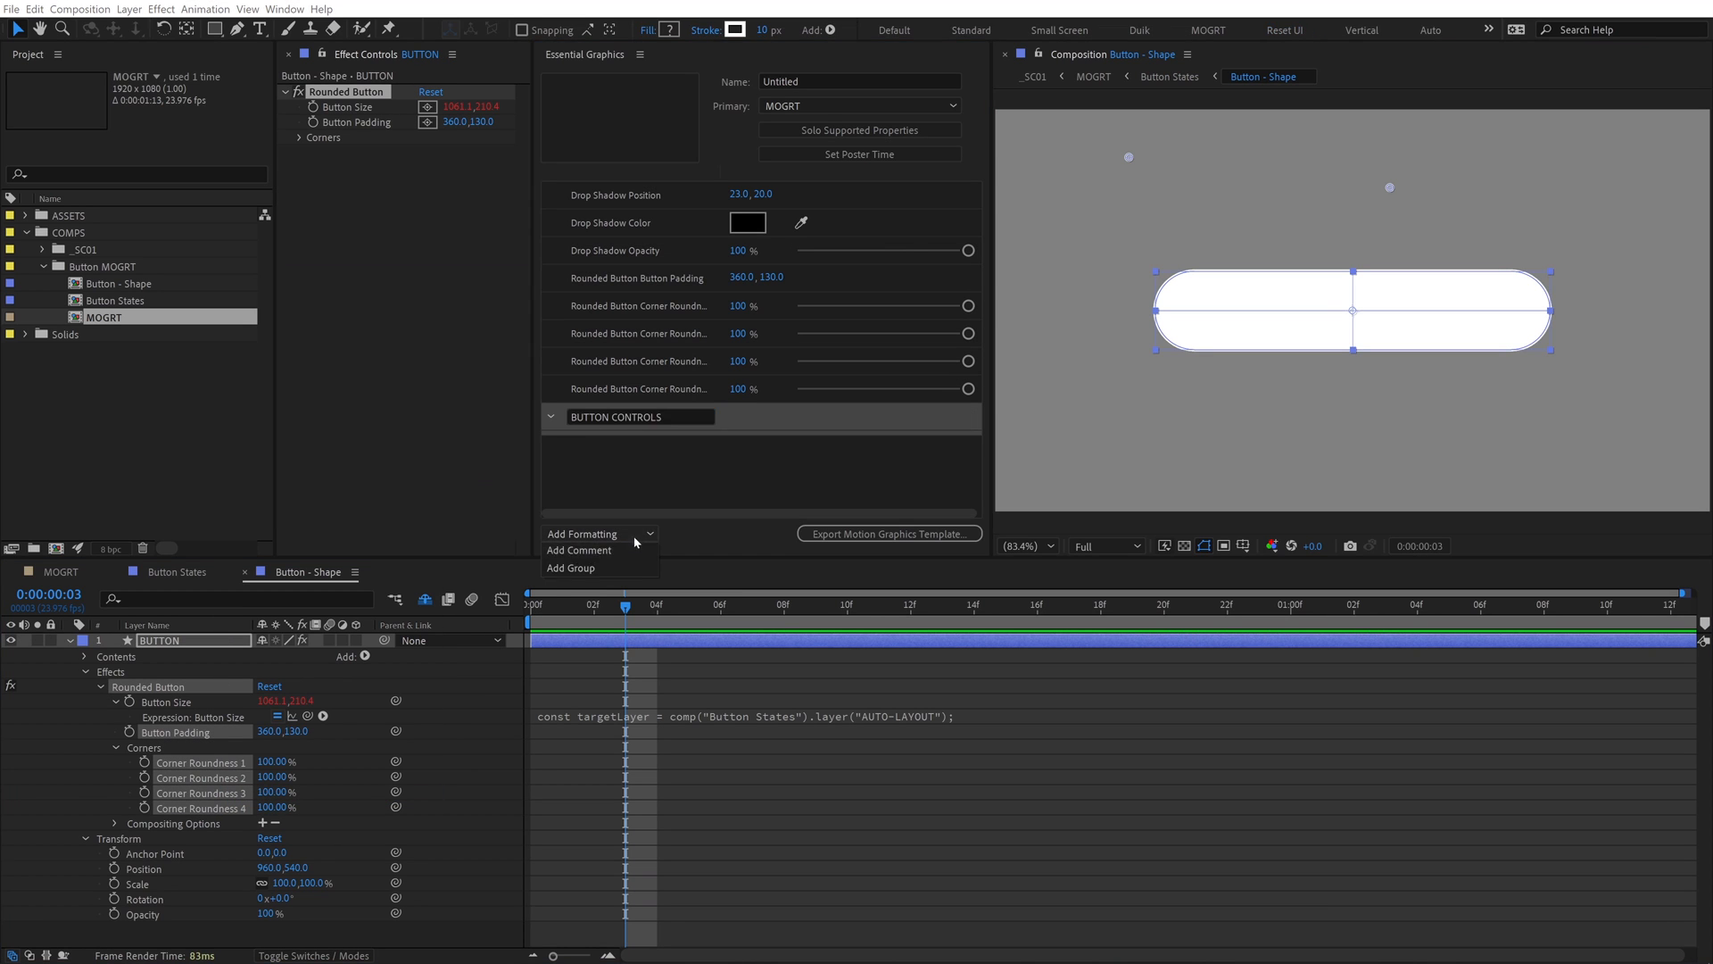
left_click(571, 567)
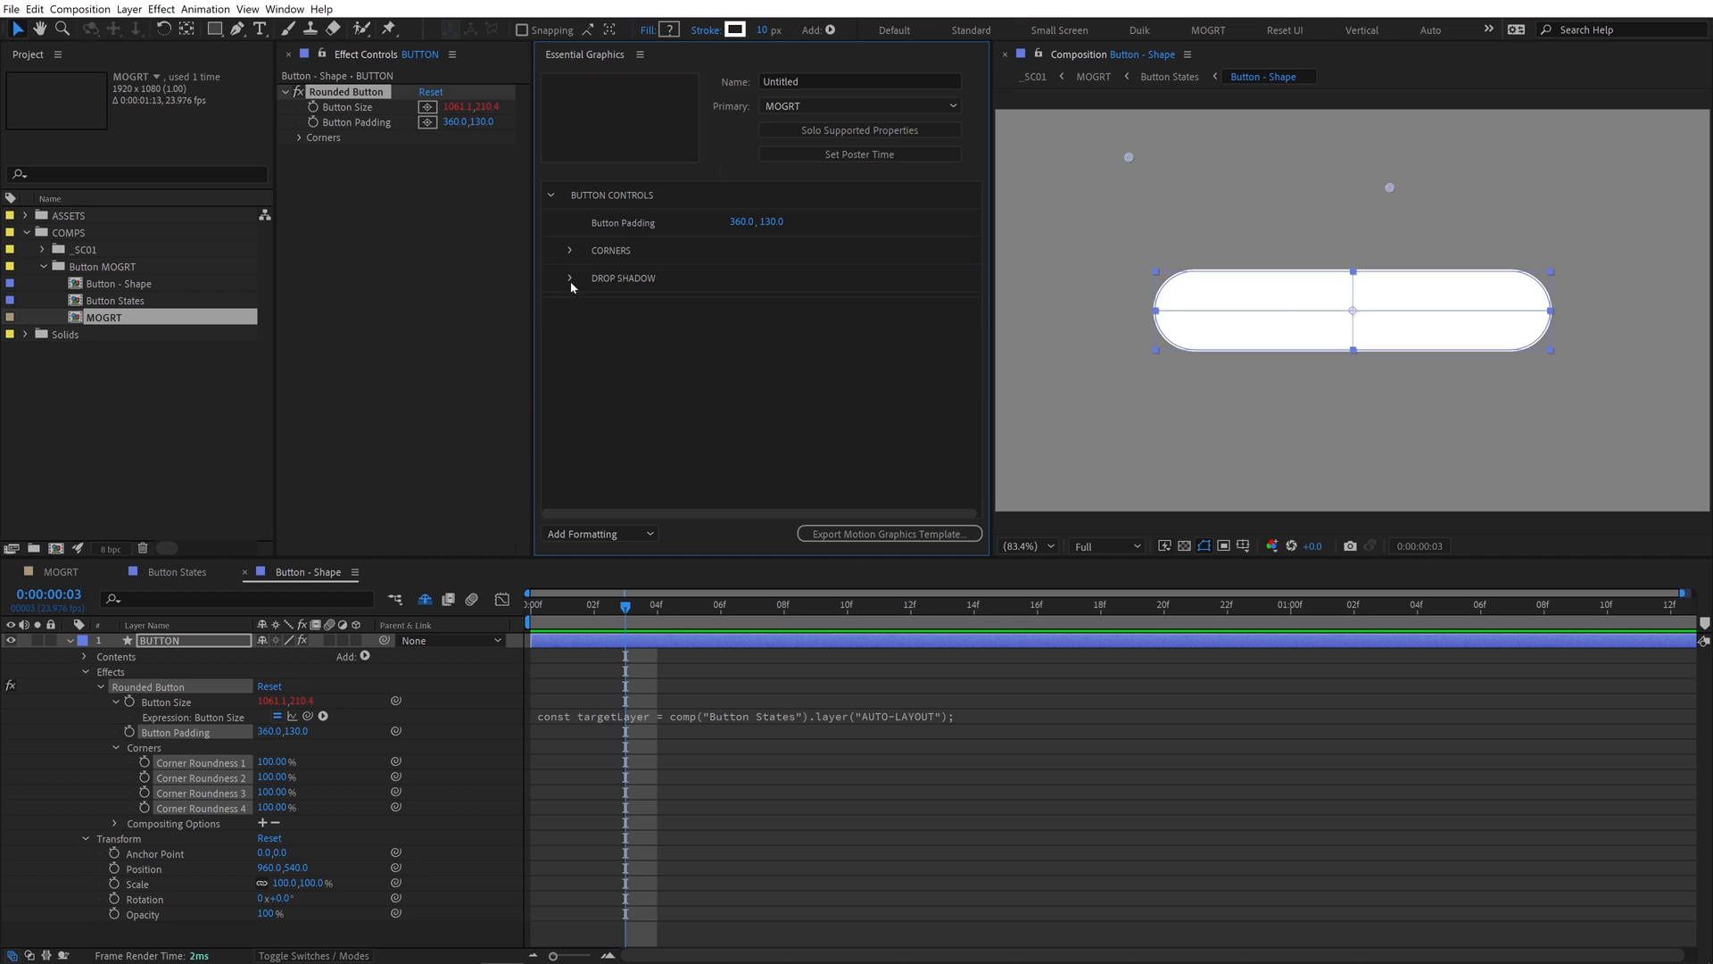
Reveal the text layer's text properties and name the group TEXT CONTROLS
left_click(161, 9)
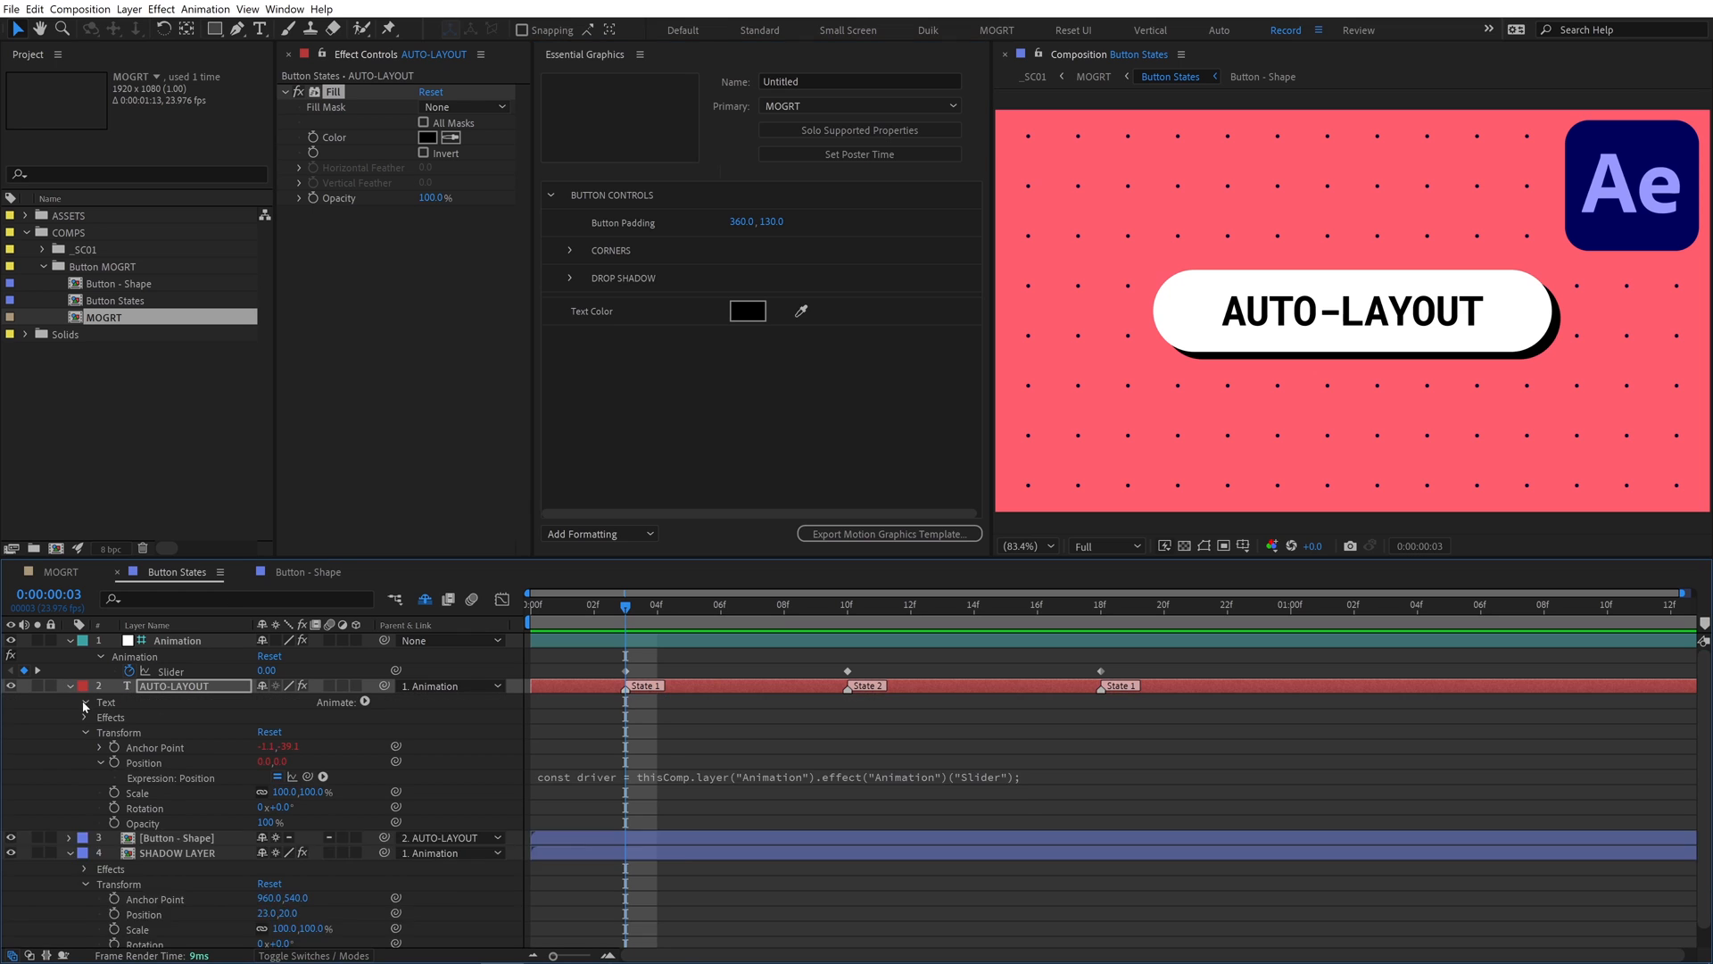
left_click(86, 704)
type("TEXT CONTROLS")
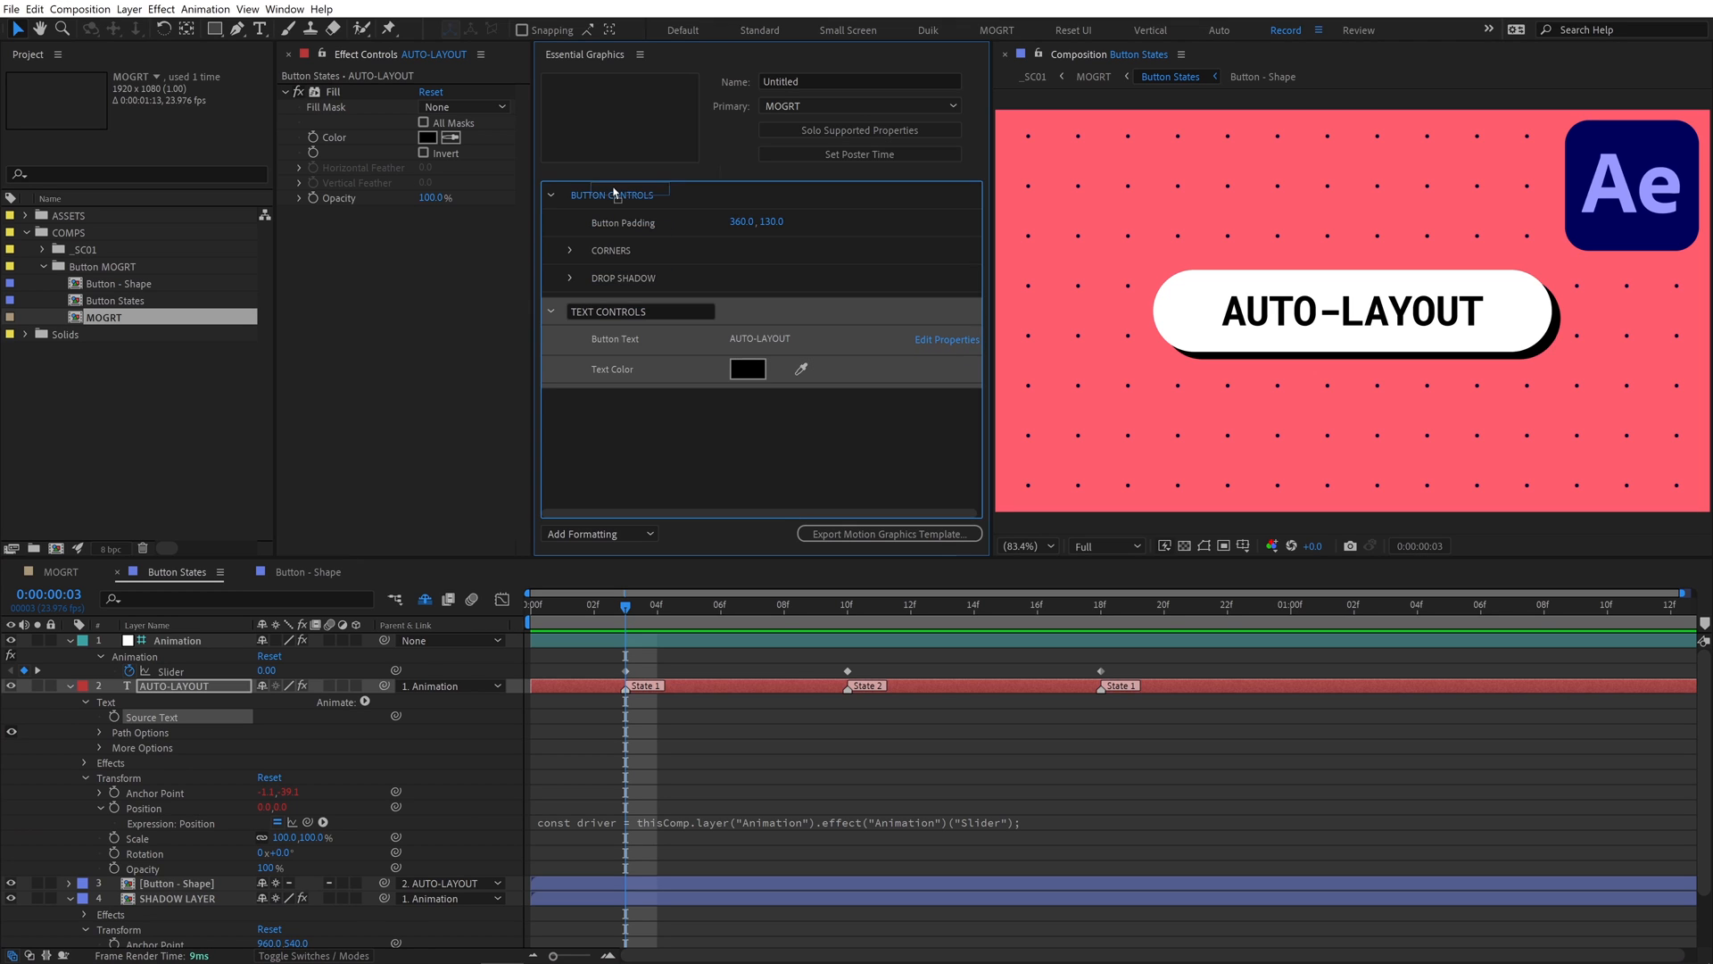
left_click(551, 203)
type("stroke")
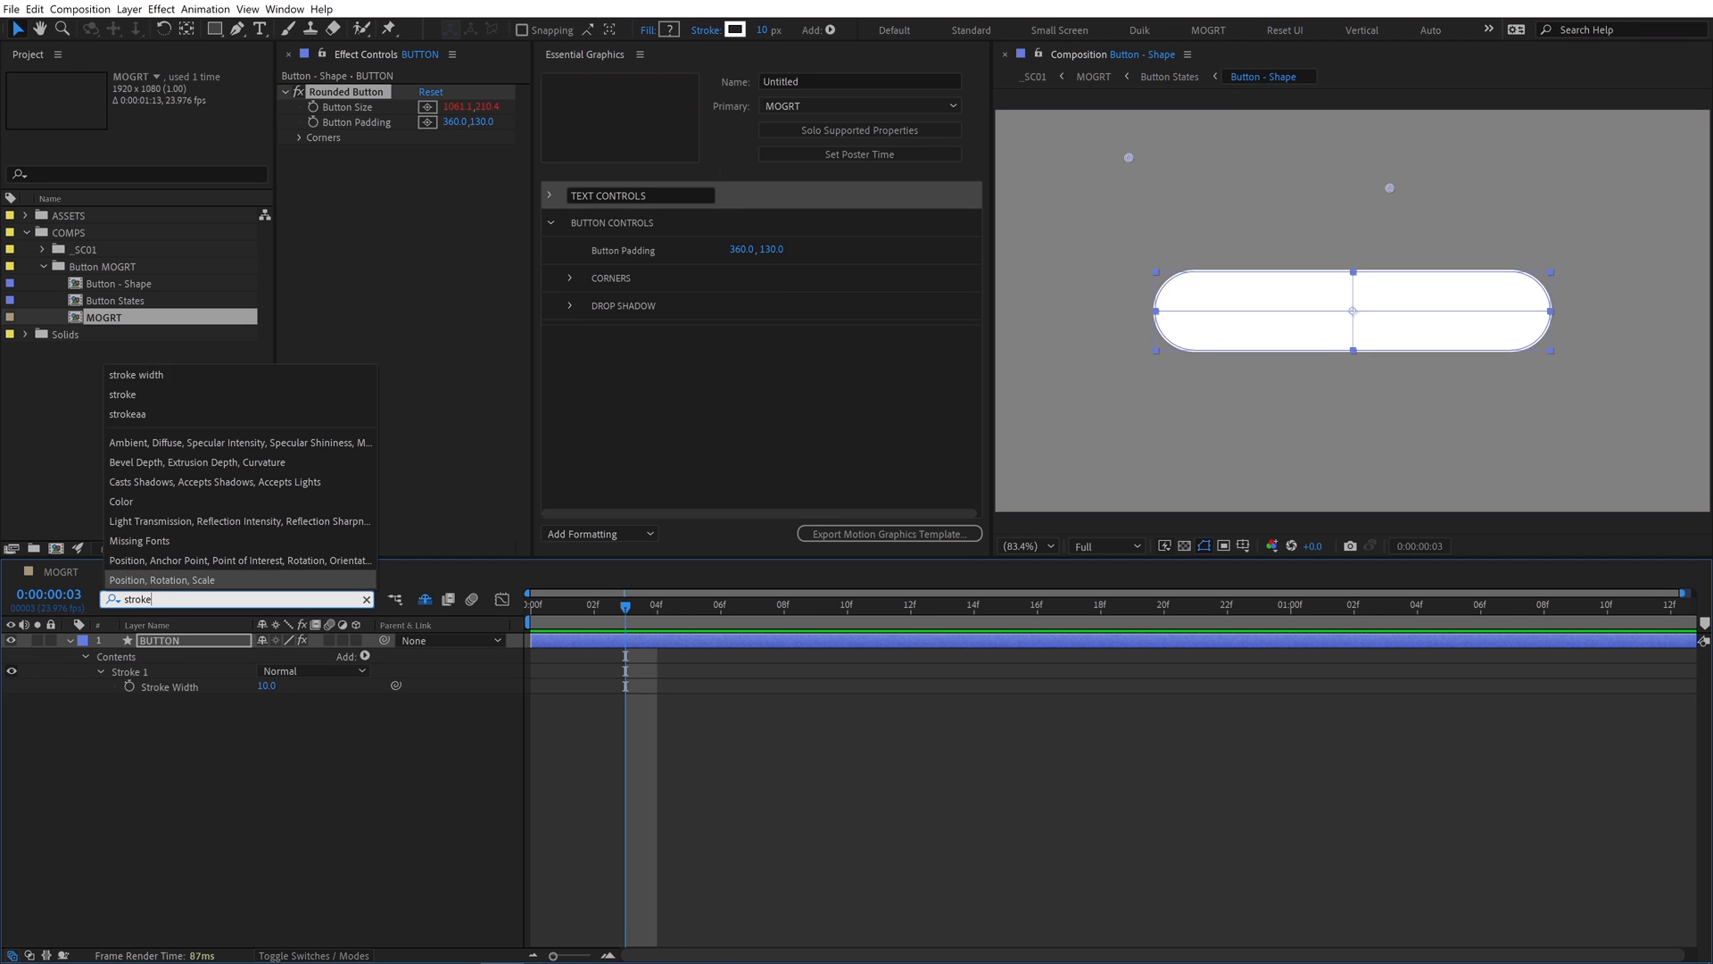
Isolate the button's stroke width and test it at a huge value, then back down
left_click(136, 375)
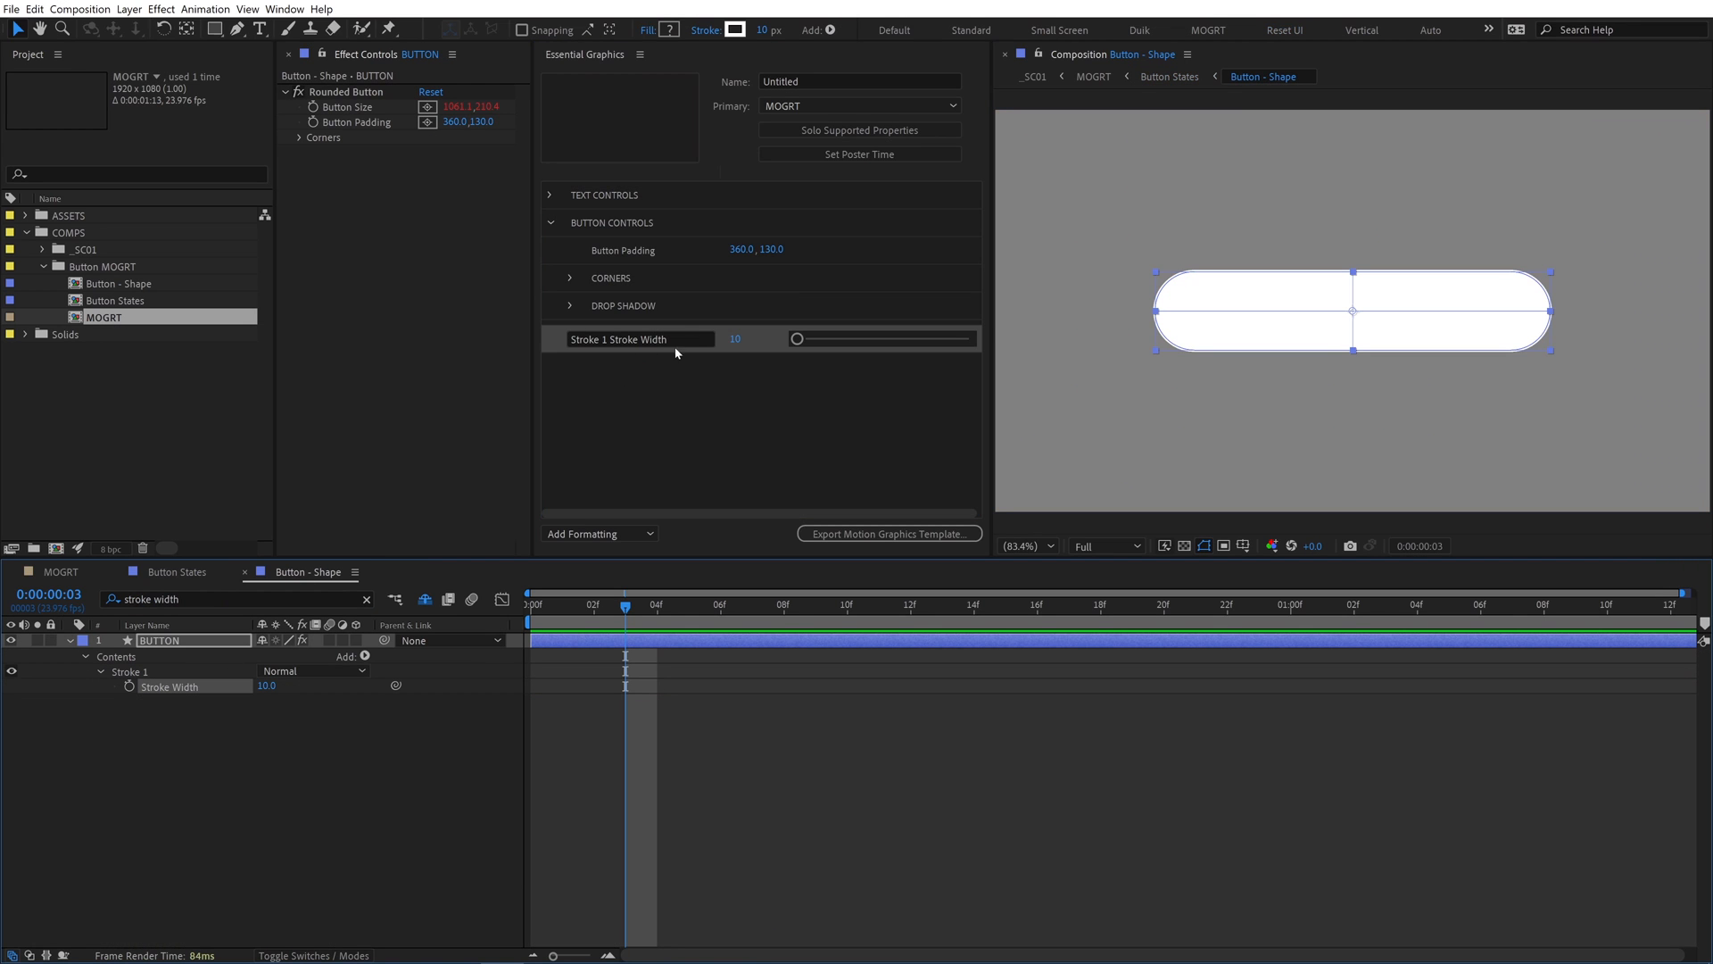
left_click_drag(798, 339, 814, 339)
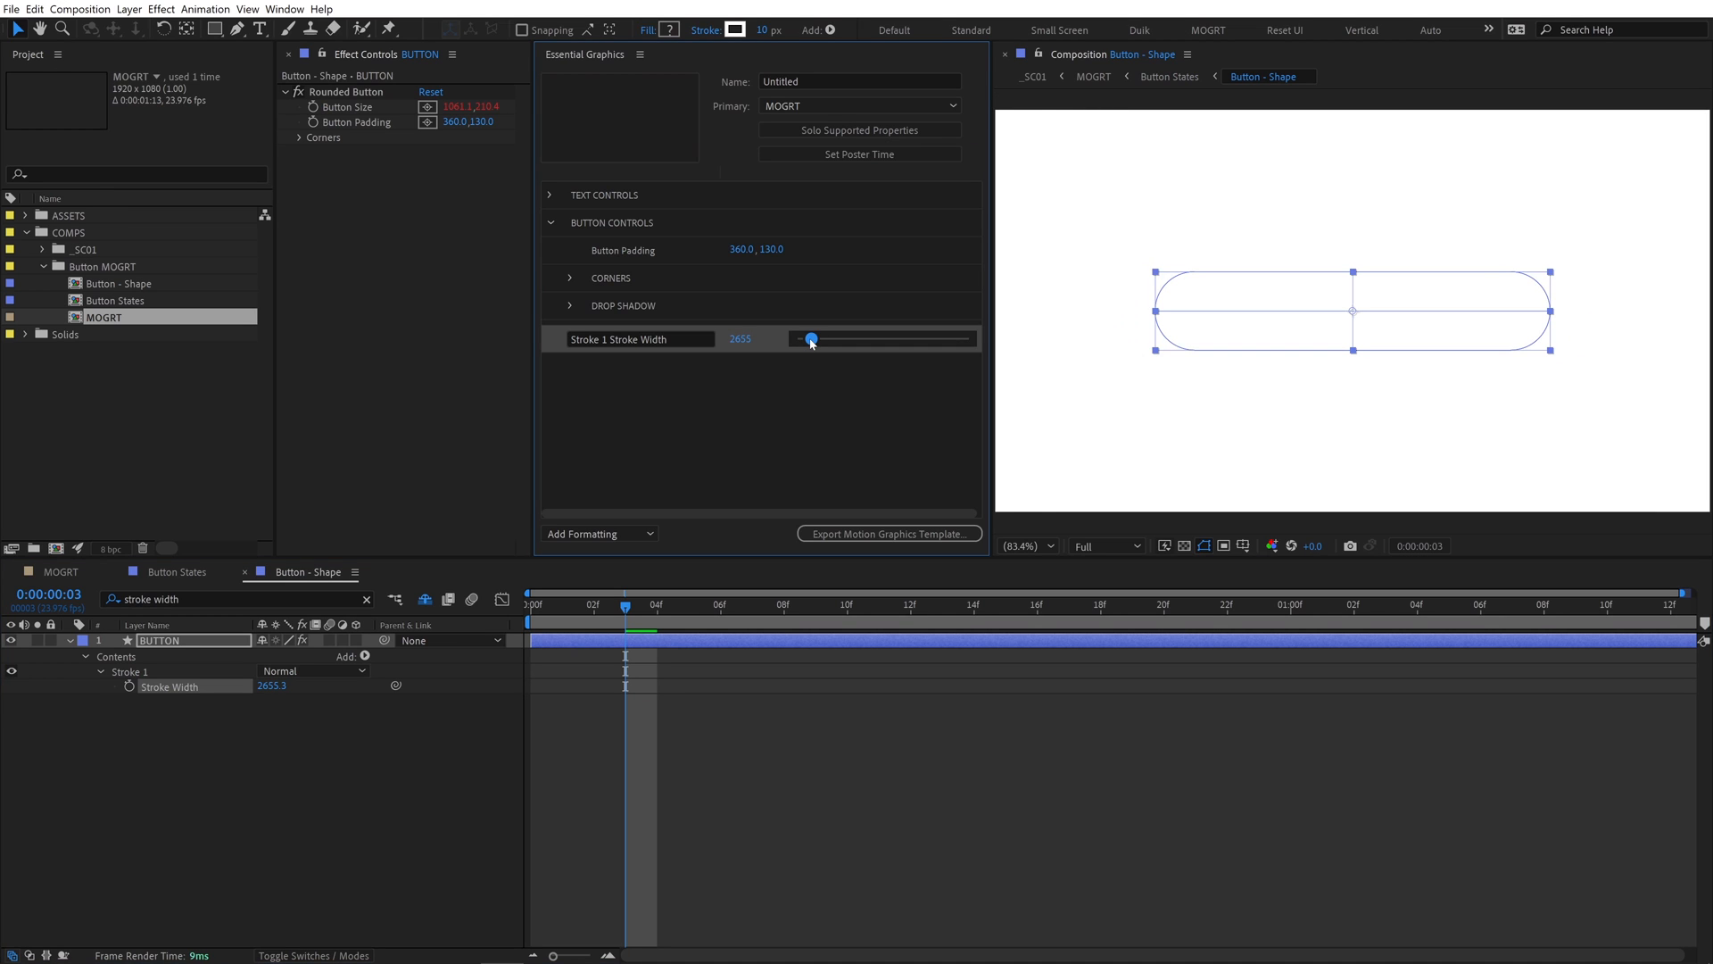
left_click_drag(808, 339, 798, 339)
type("MOGRT C")
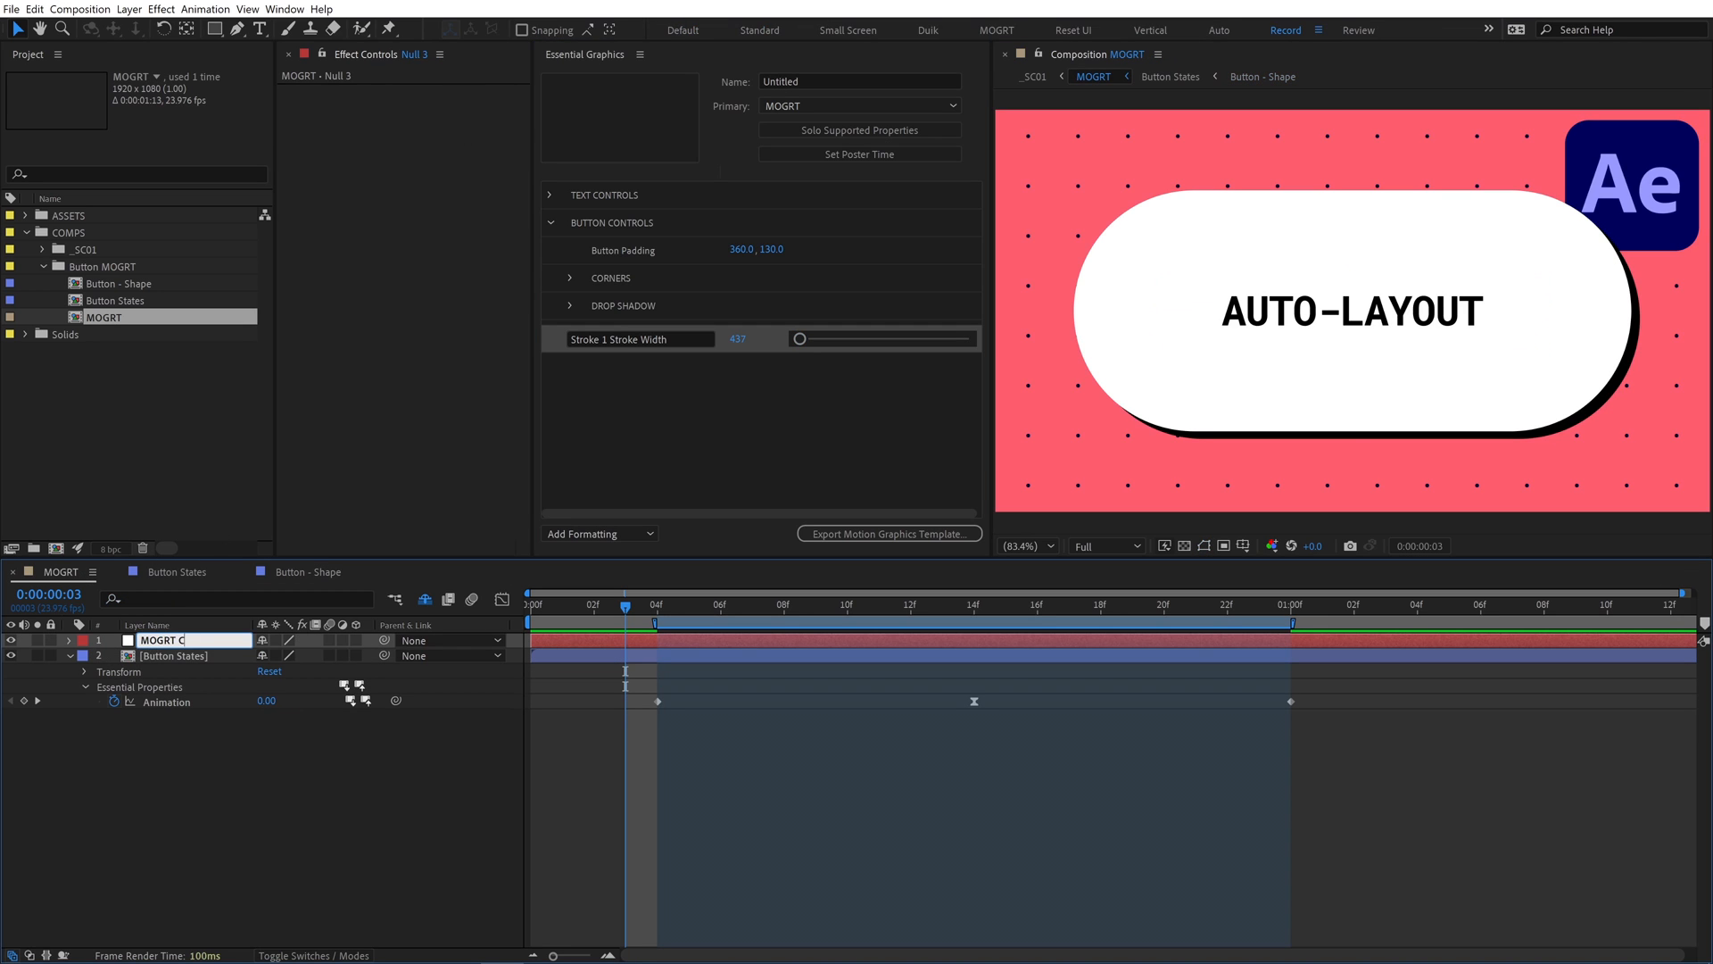
Name the control null MOGRT CTRL and add a Button Stroke Width slider with range 10
left_click(161, 9)
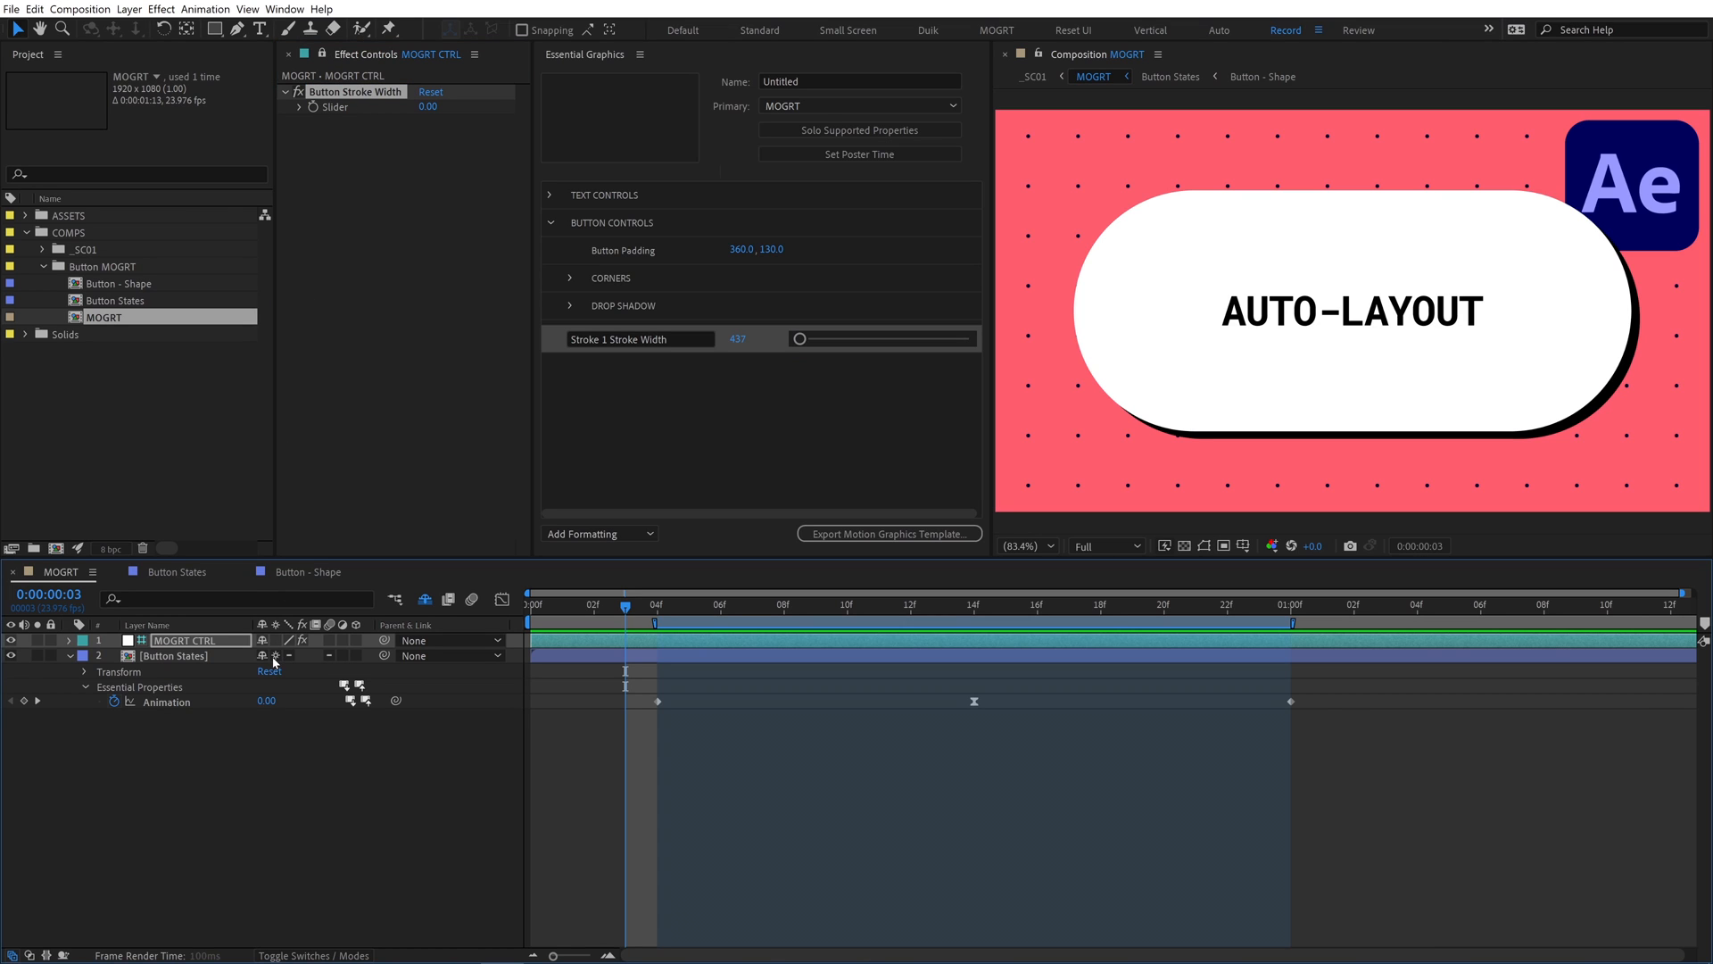
double_click(116, 300)
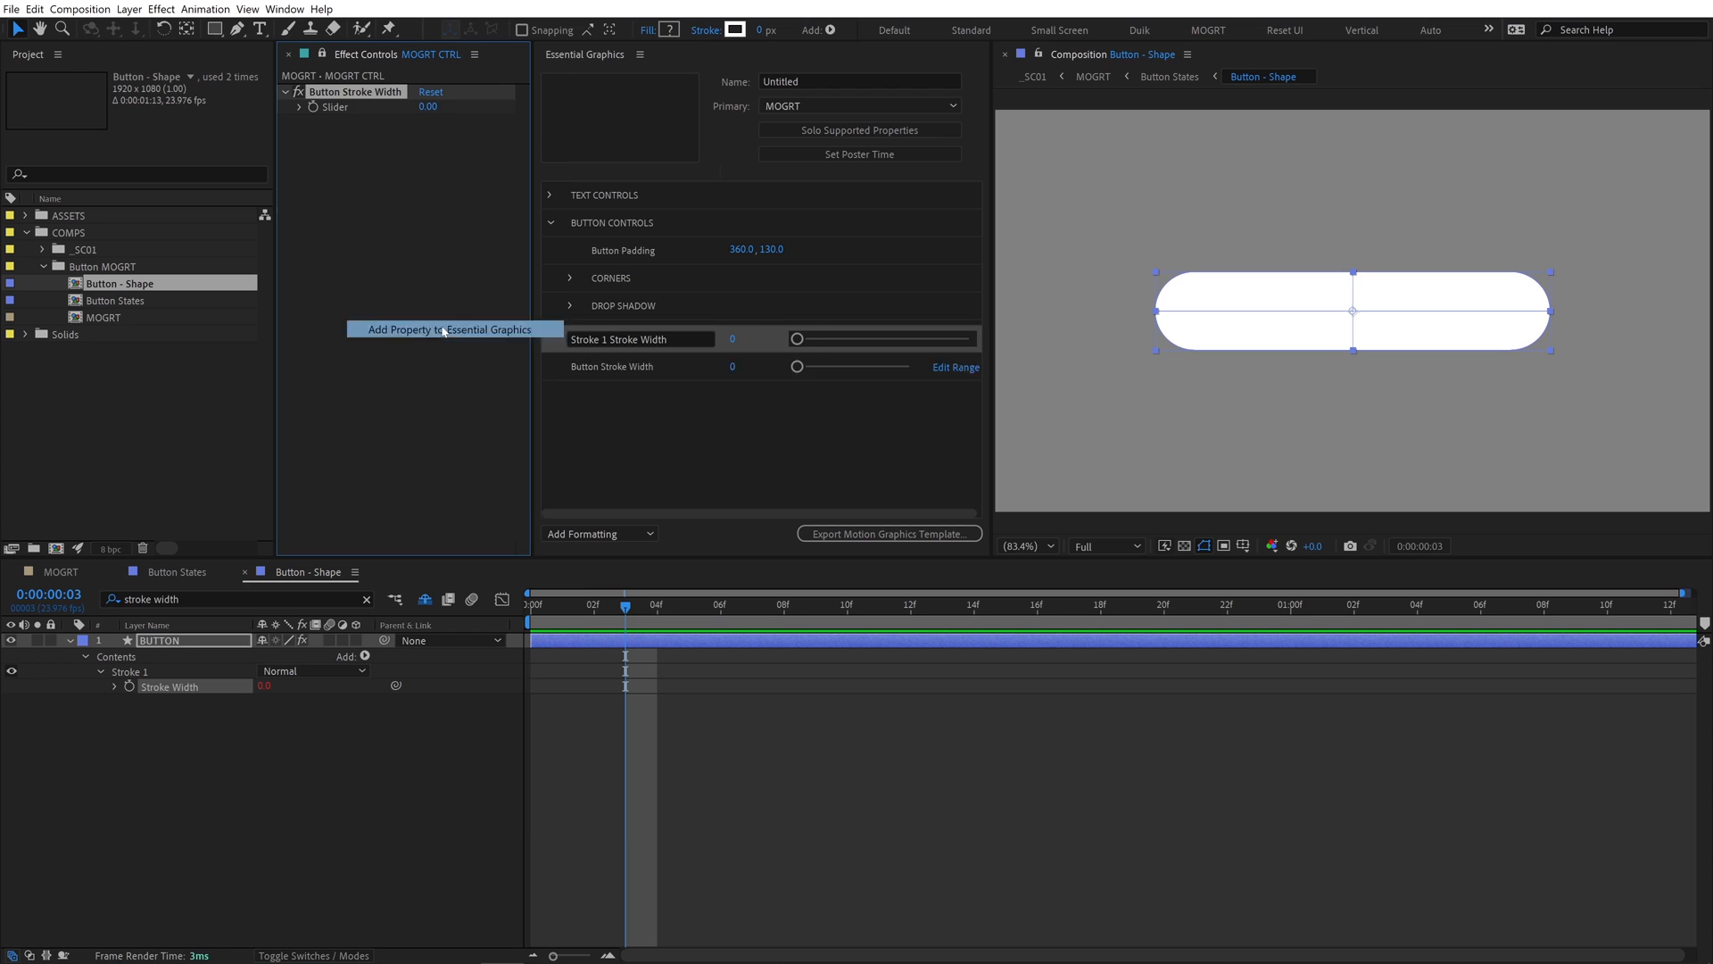
left_click_drag(797, 366, 824, 367)
type("5")
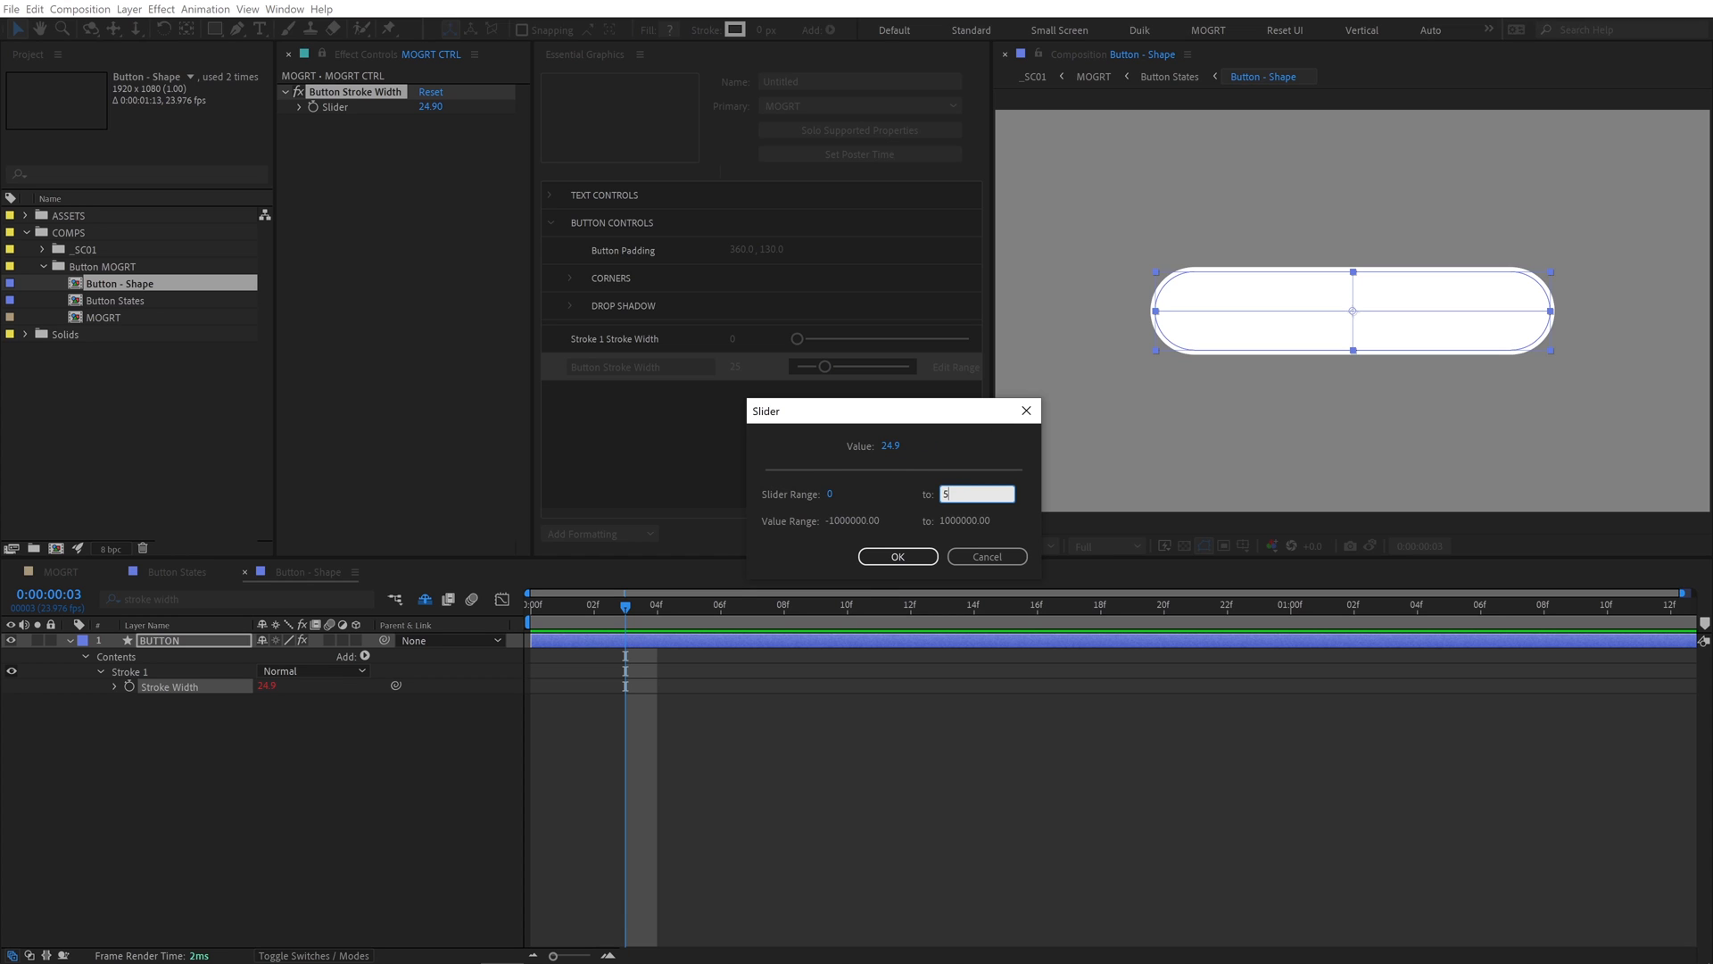
left_click(897, 556)
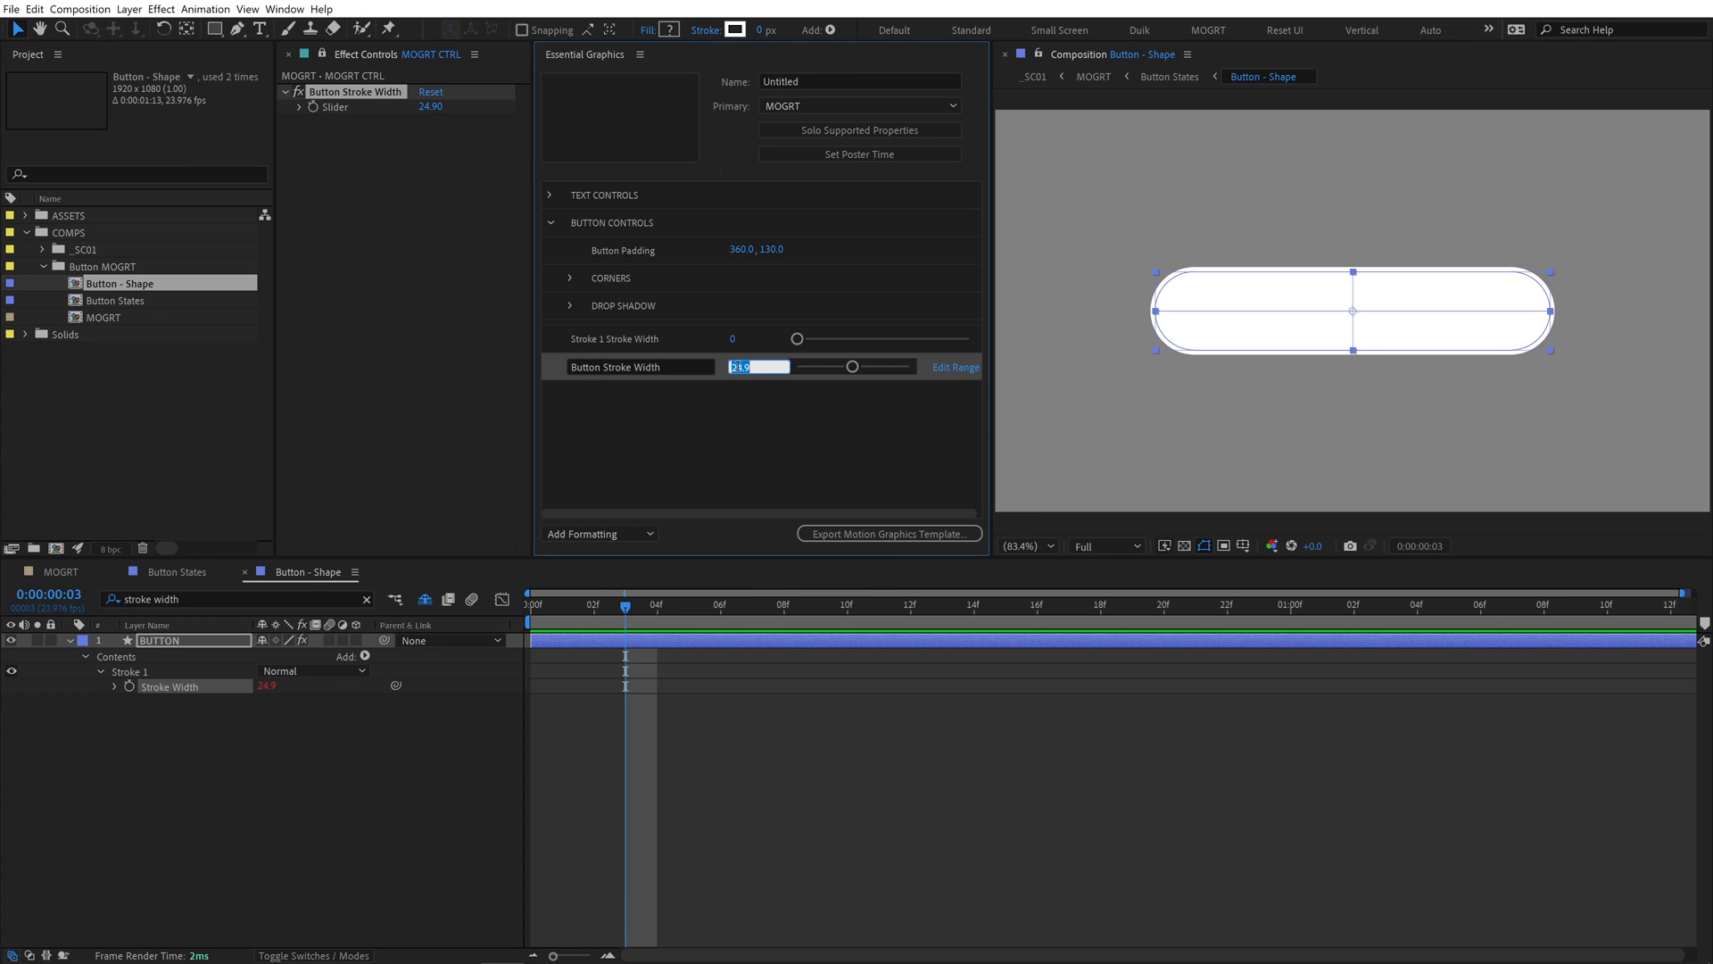
type("10")
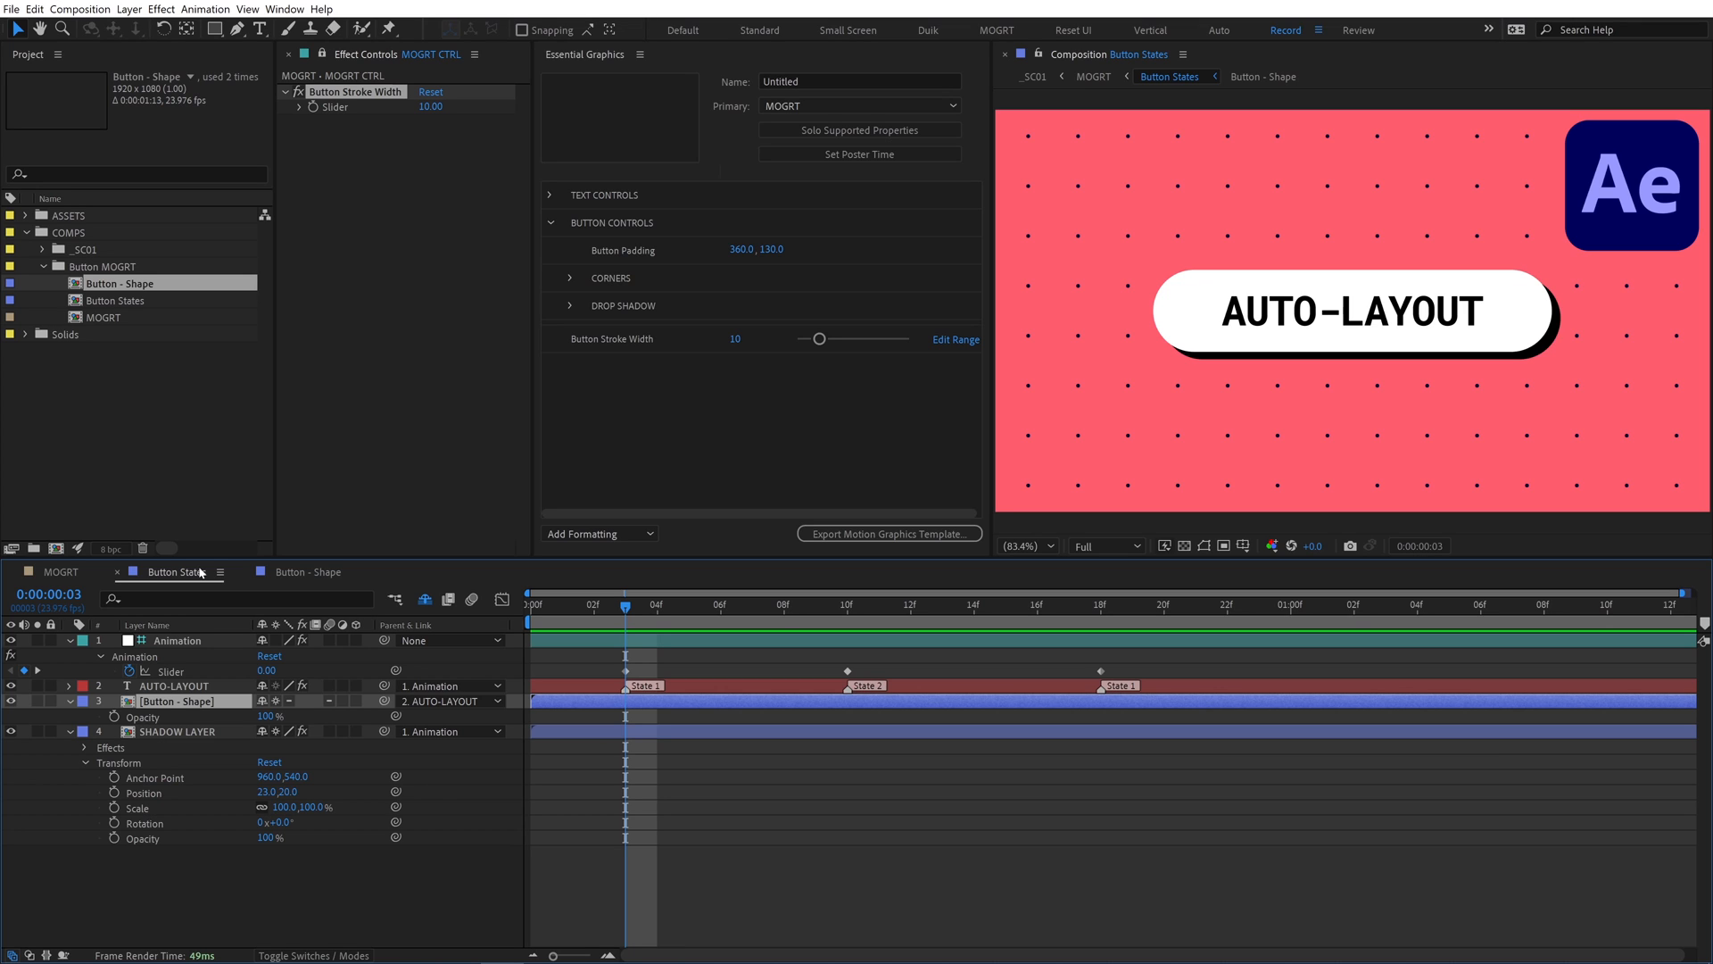
Turn Button Fill On/Off on, add it to Essential Graphics, move stroke width into Button Controls
left_click(161, 9)
type("comp(\"MOGRT\").layer(\"MOGRT CTRL\").effect(\"Button Fill On/Off\")(\"Checkbox\") * 100")
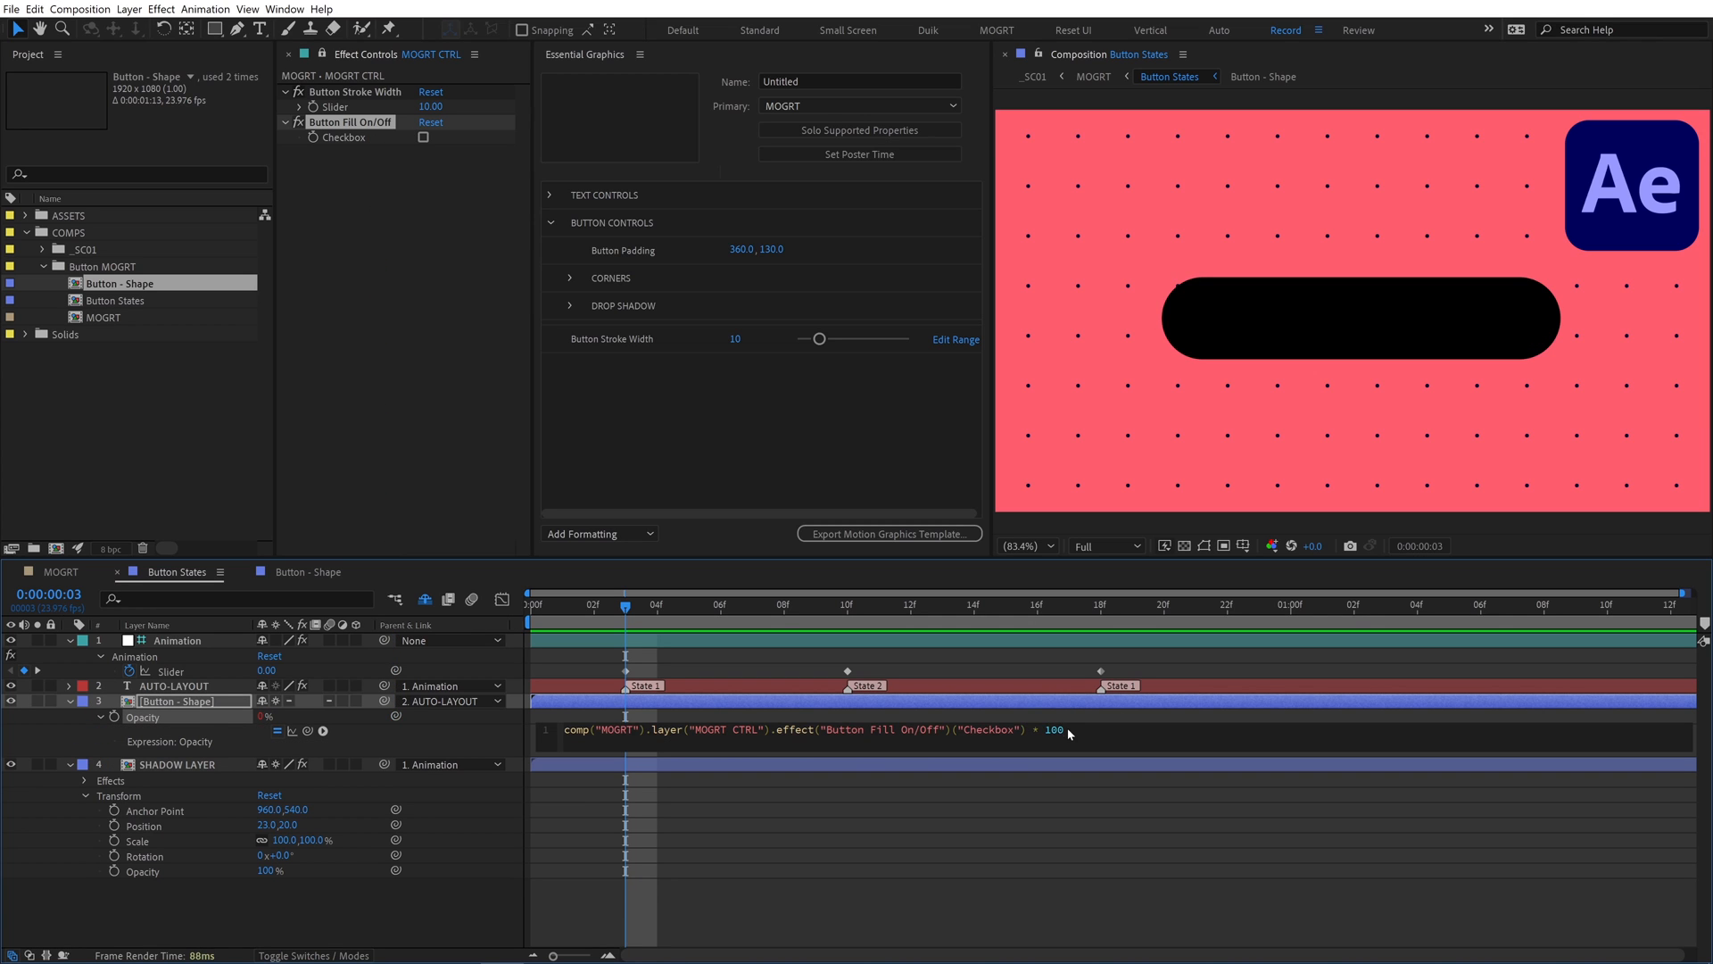
left_click(424, 137)
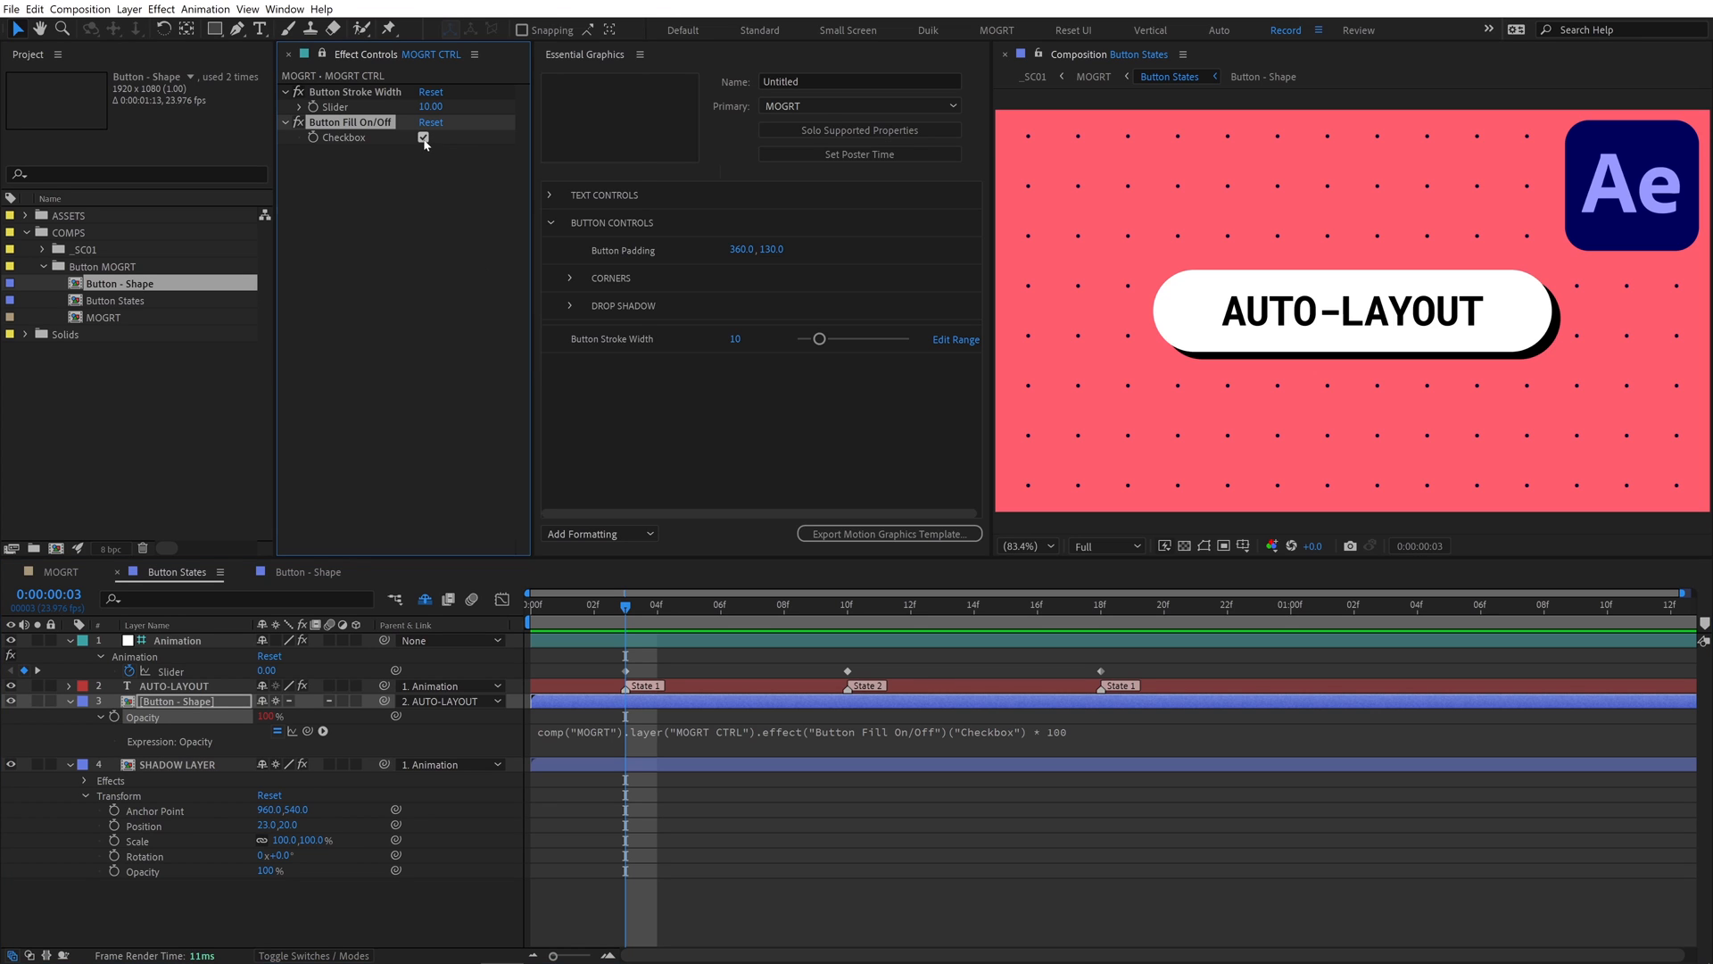
left_click(424, 137)
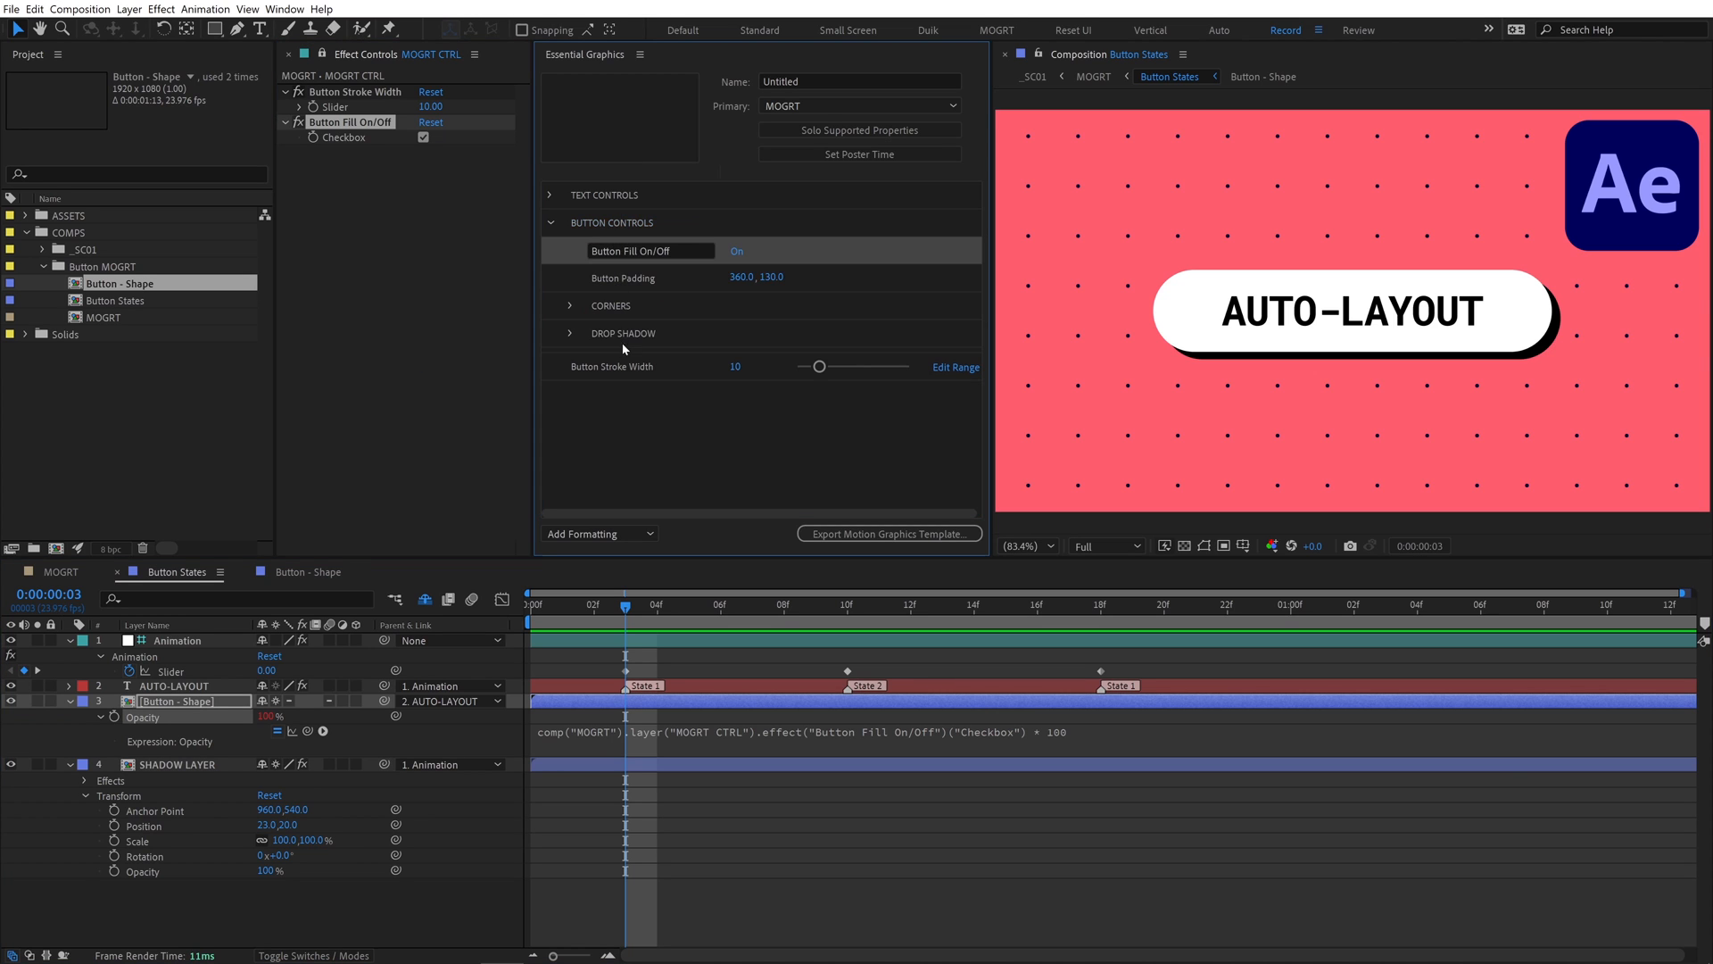
left_click(599, 533)
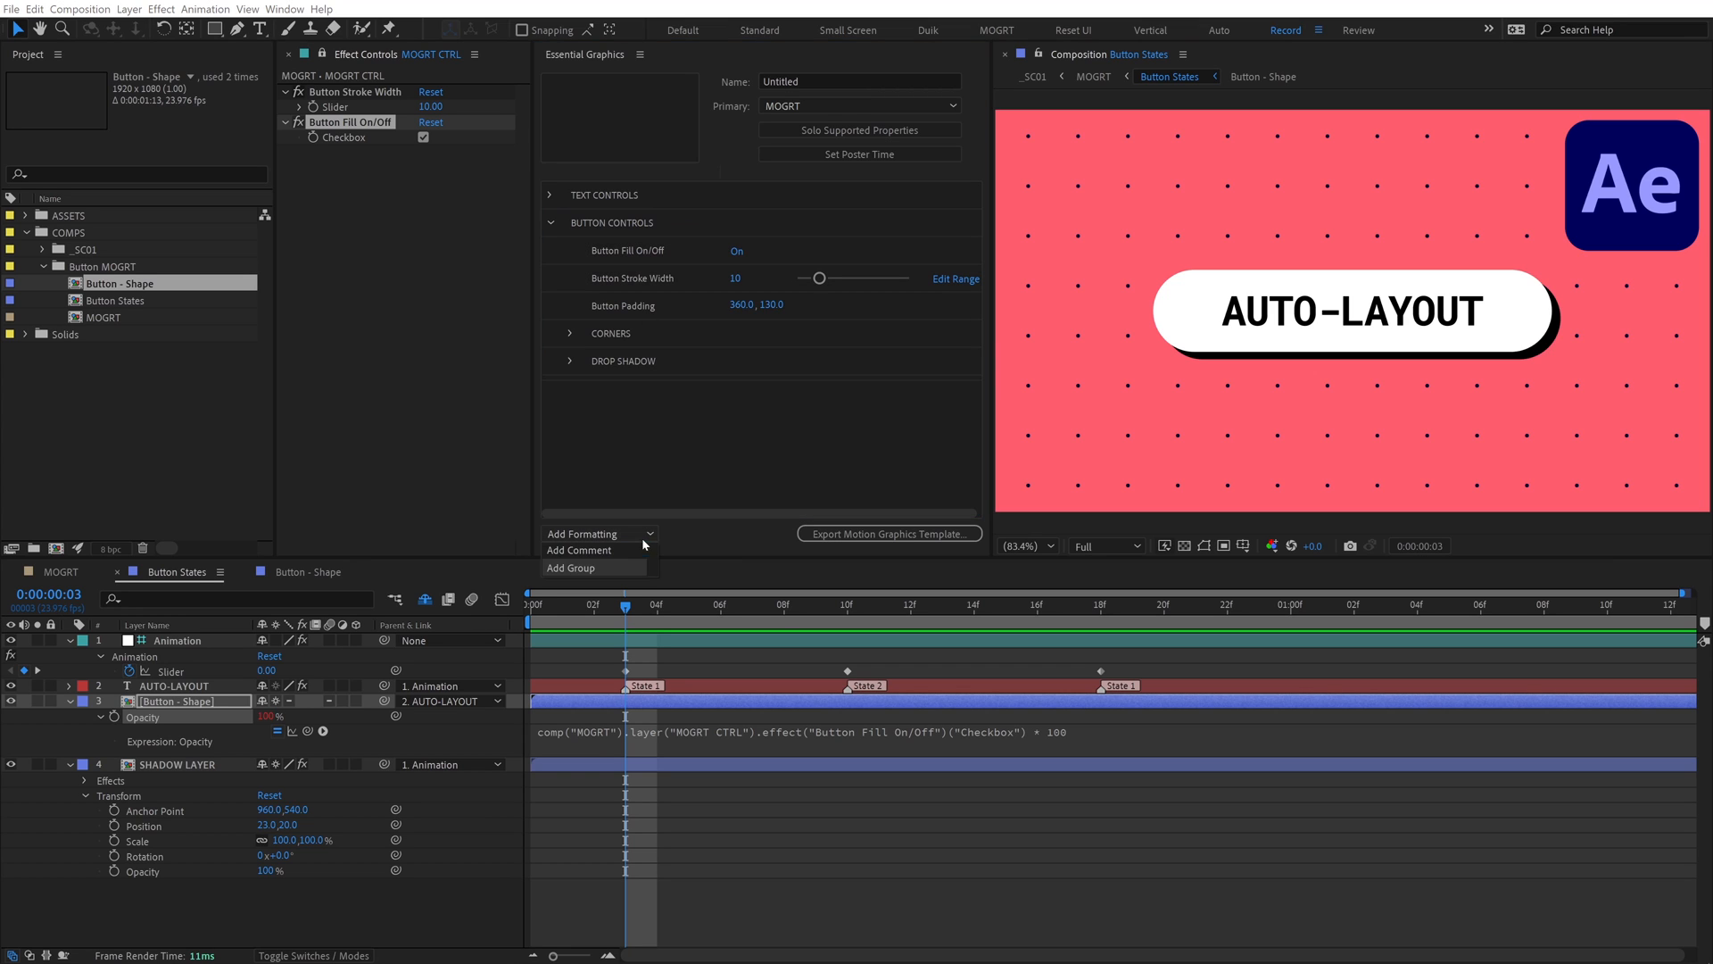
Create a Color Controls group and dismiss the unsupported gradient property warning
left_click(570, 568)
type("c")
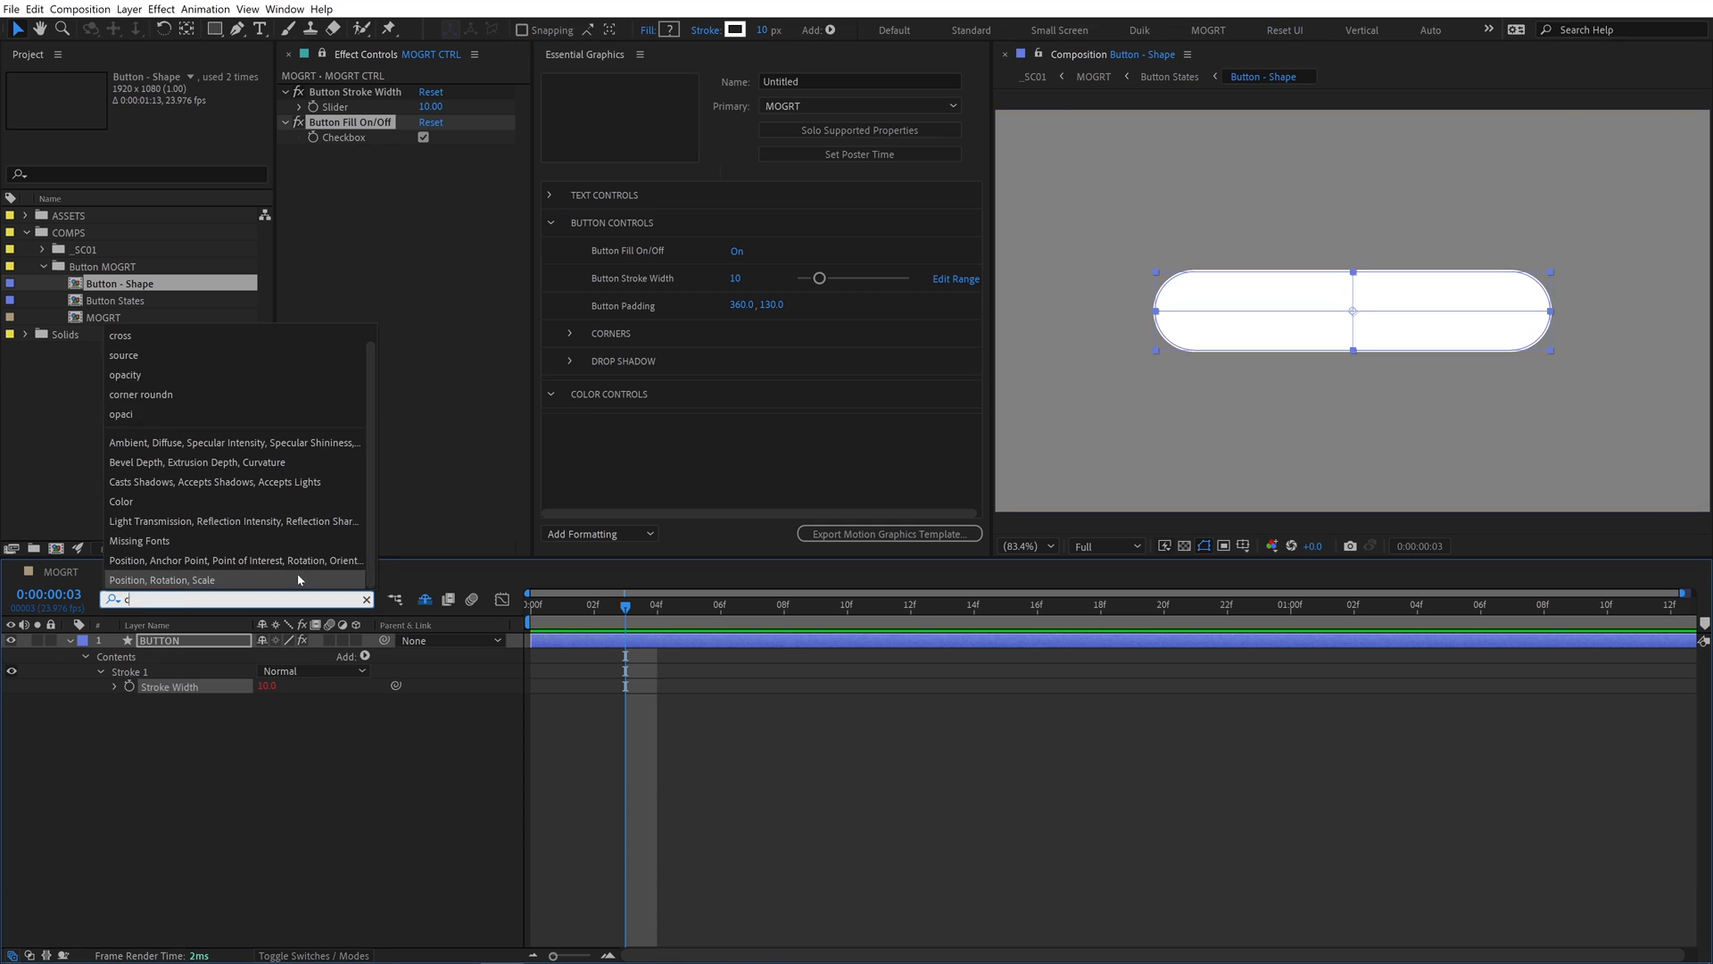
type("olor")
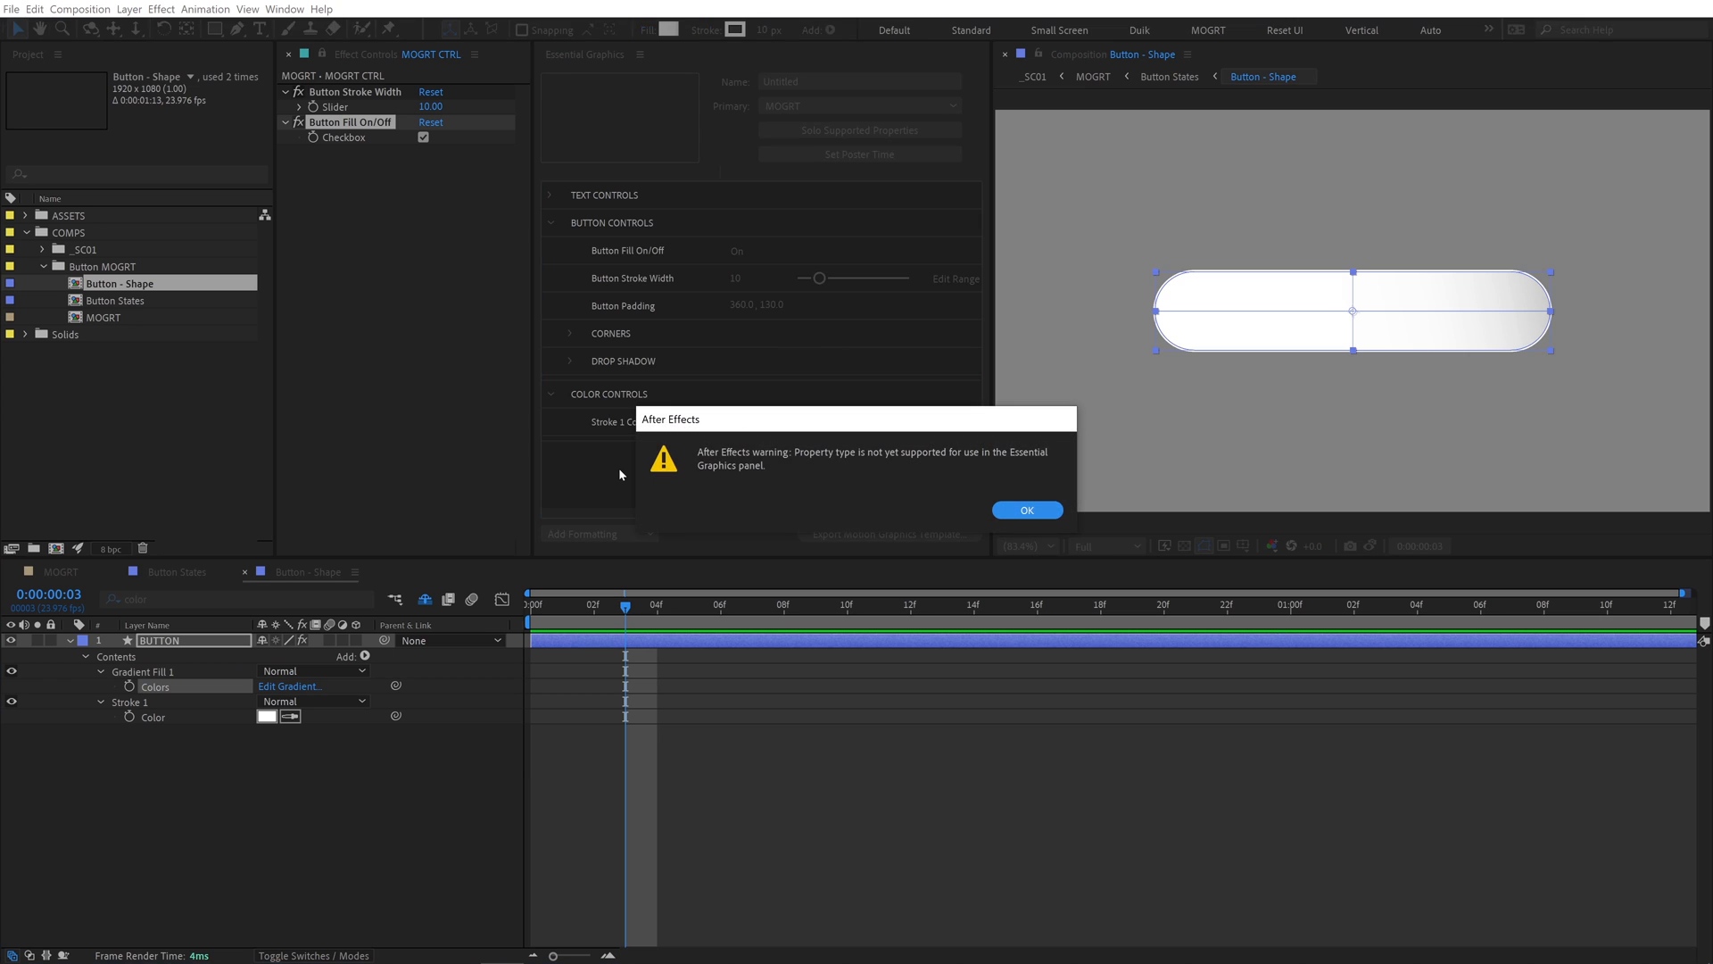
left_click(1025, 509)
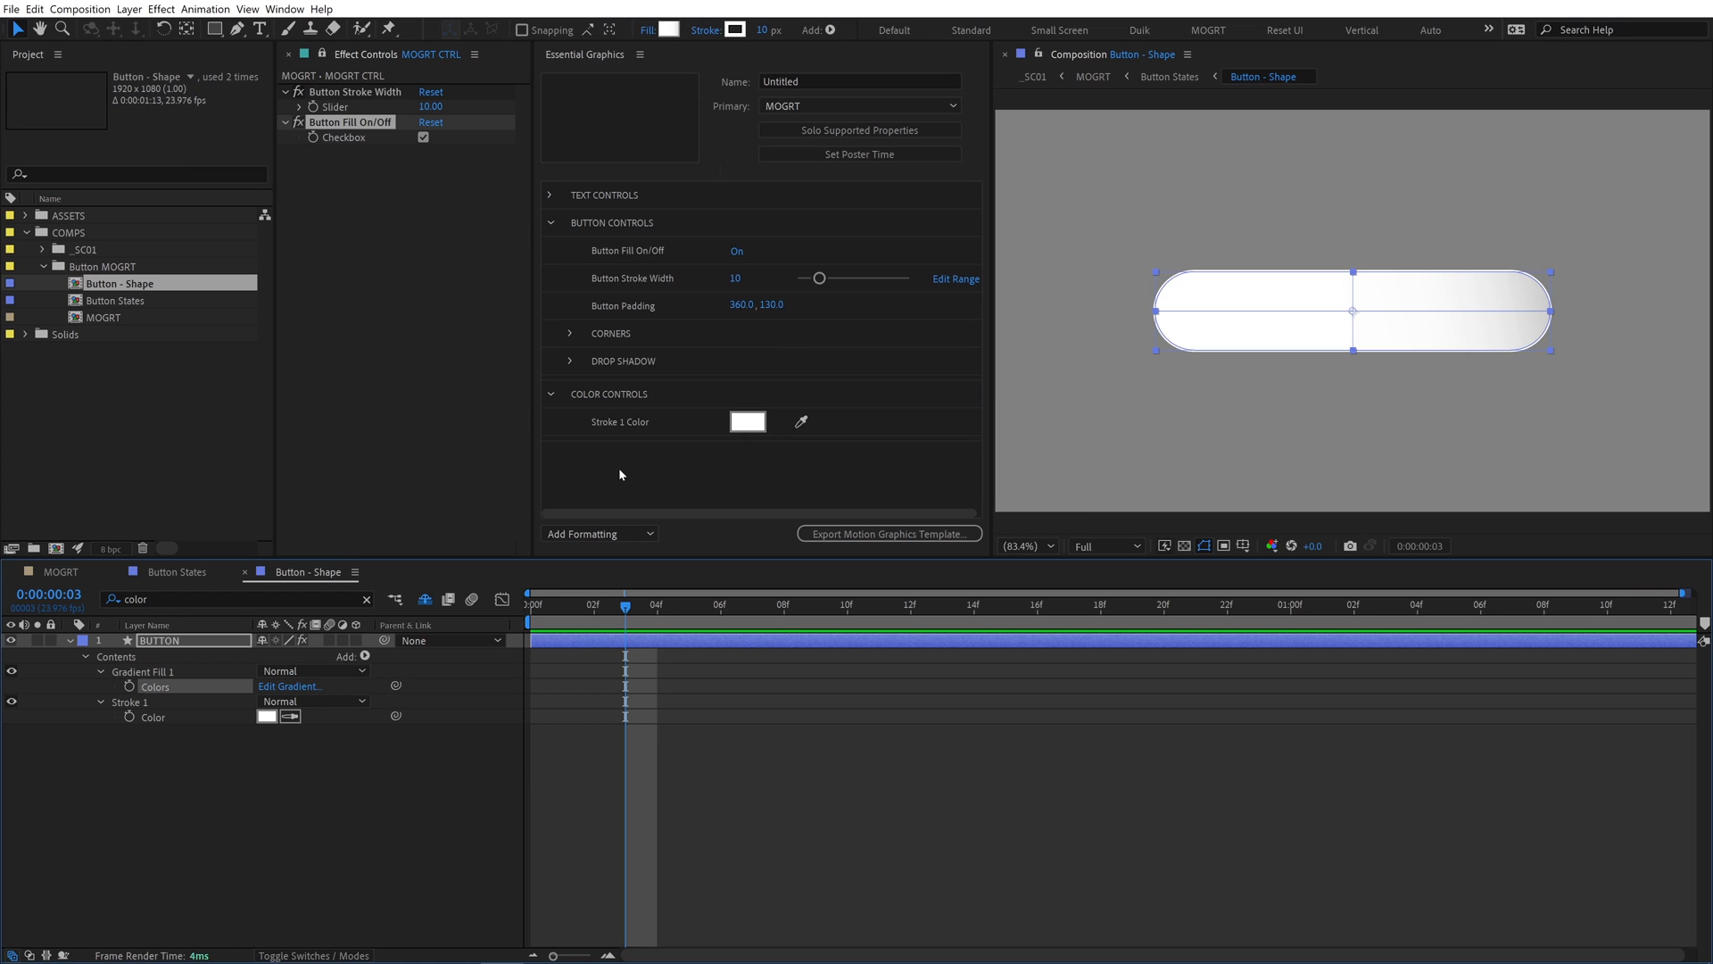
Apply a Tint effect to turn the button blue and test a thicker stroke
left_click(160, 9)
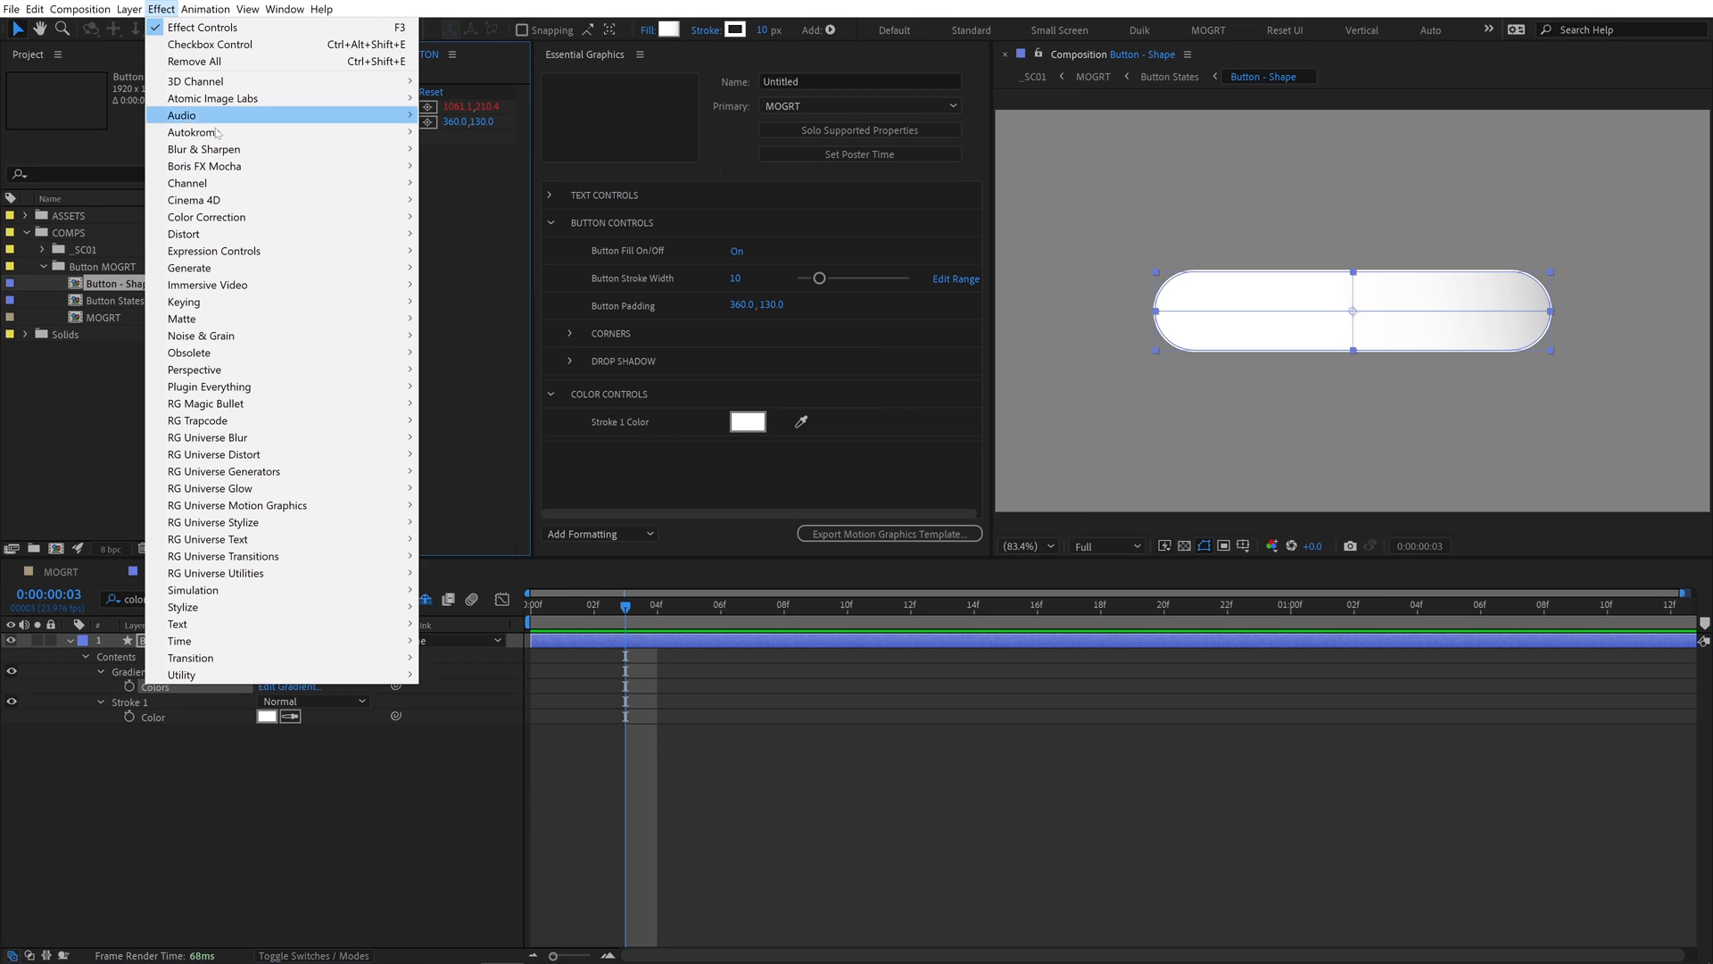
left_click(427, 167)
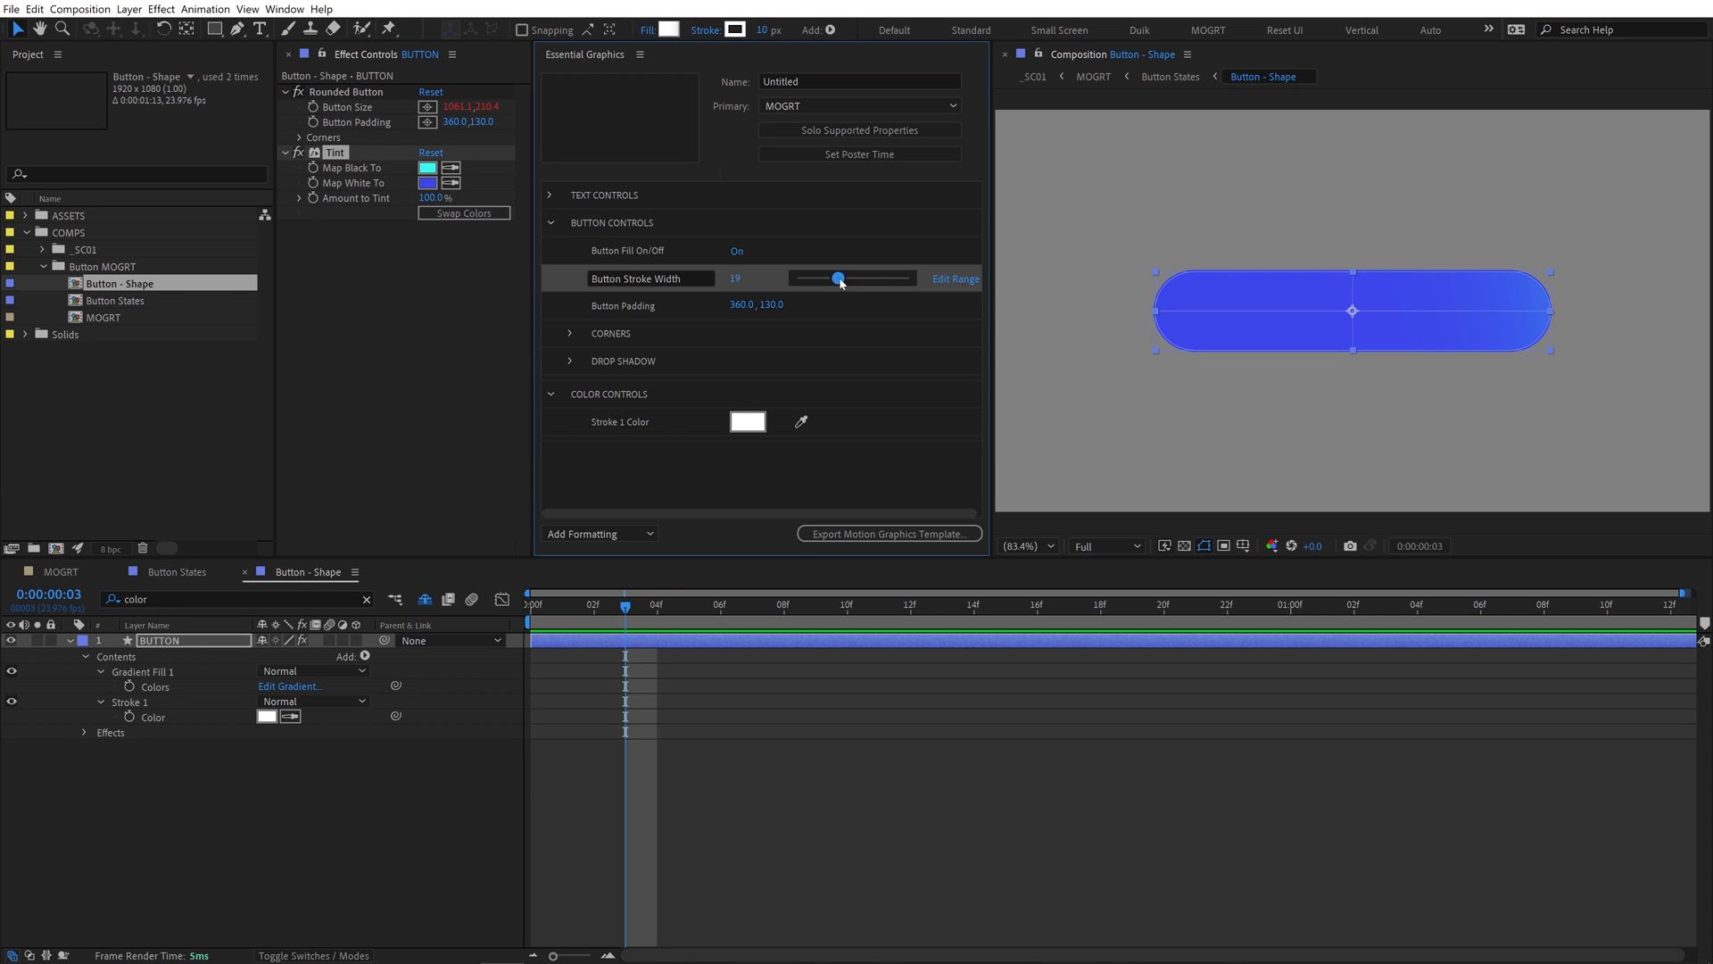
left_click_drag(838, 278, 911, 279)
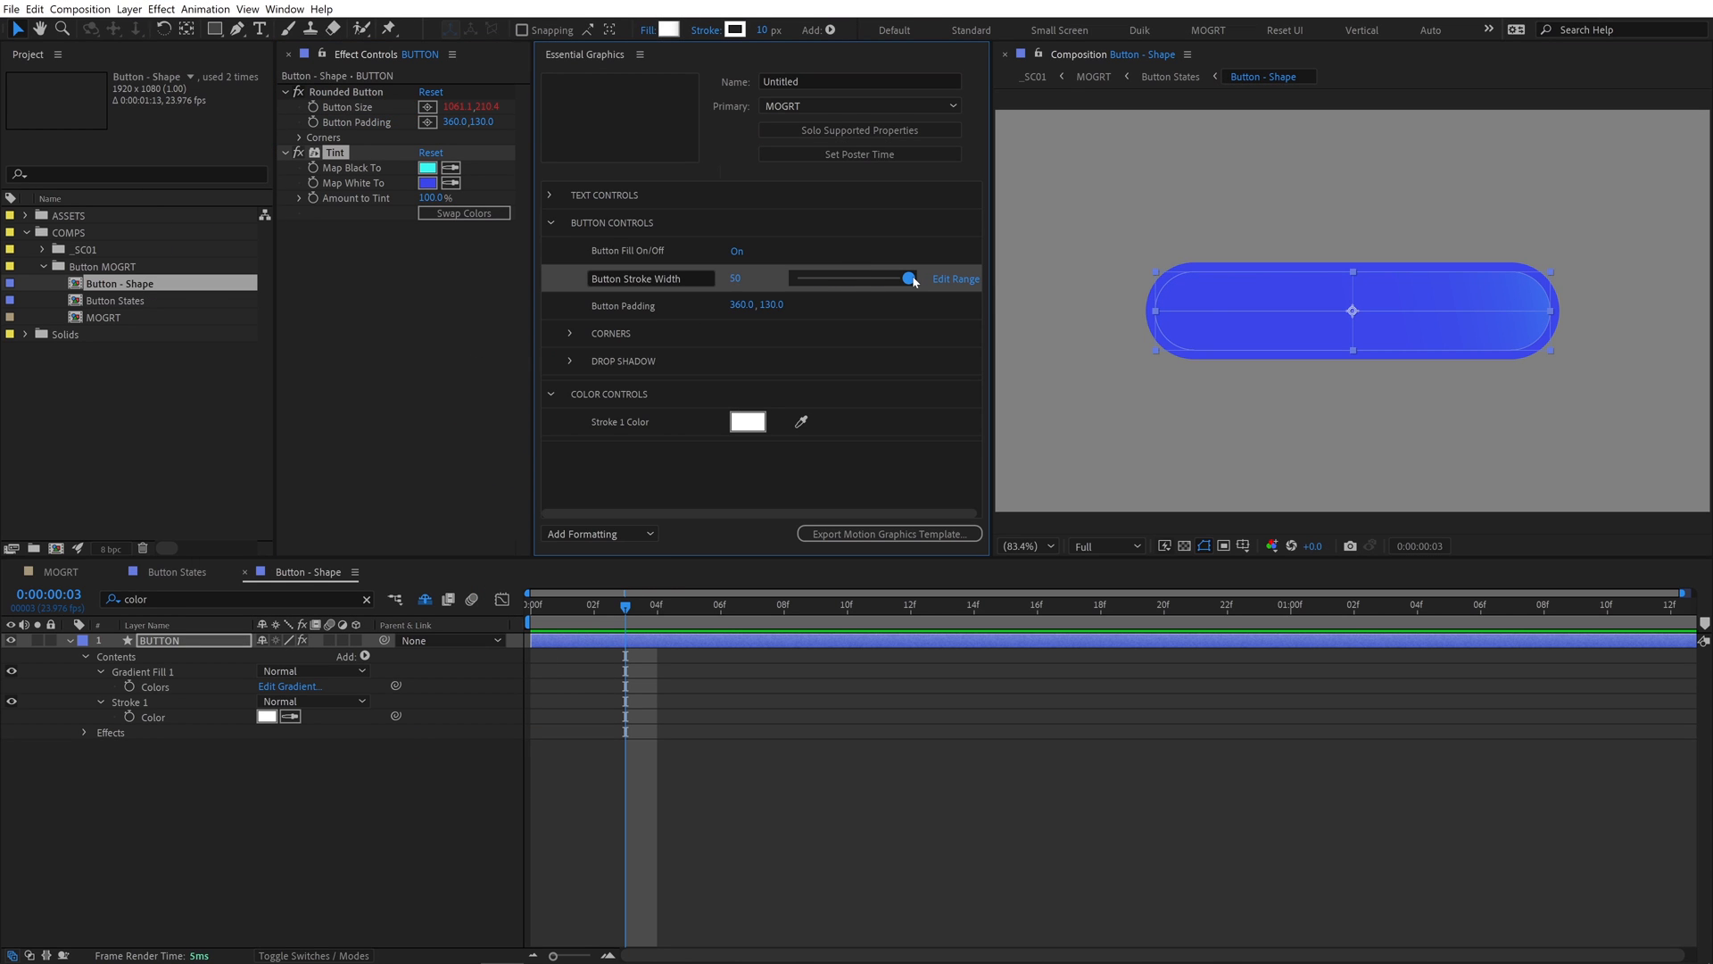
Reset the stroke to 10 and pre-compose Button - Shape as 'Button Fill/Stroke', opening it
left_click_drag(909, 278, 818, 277)
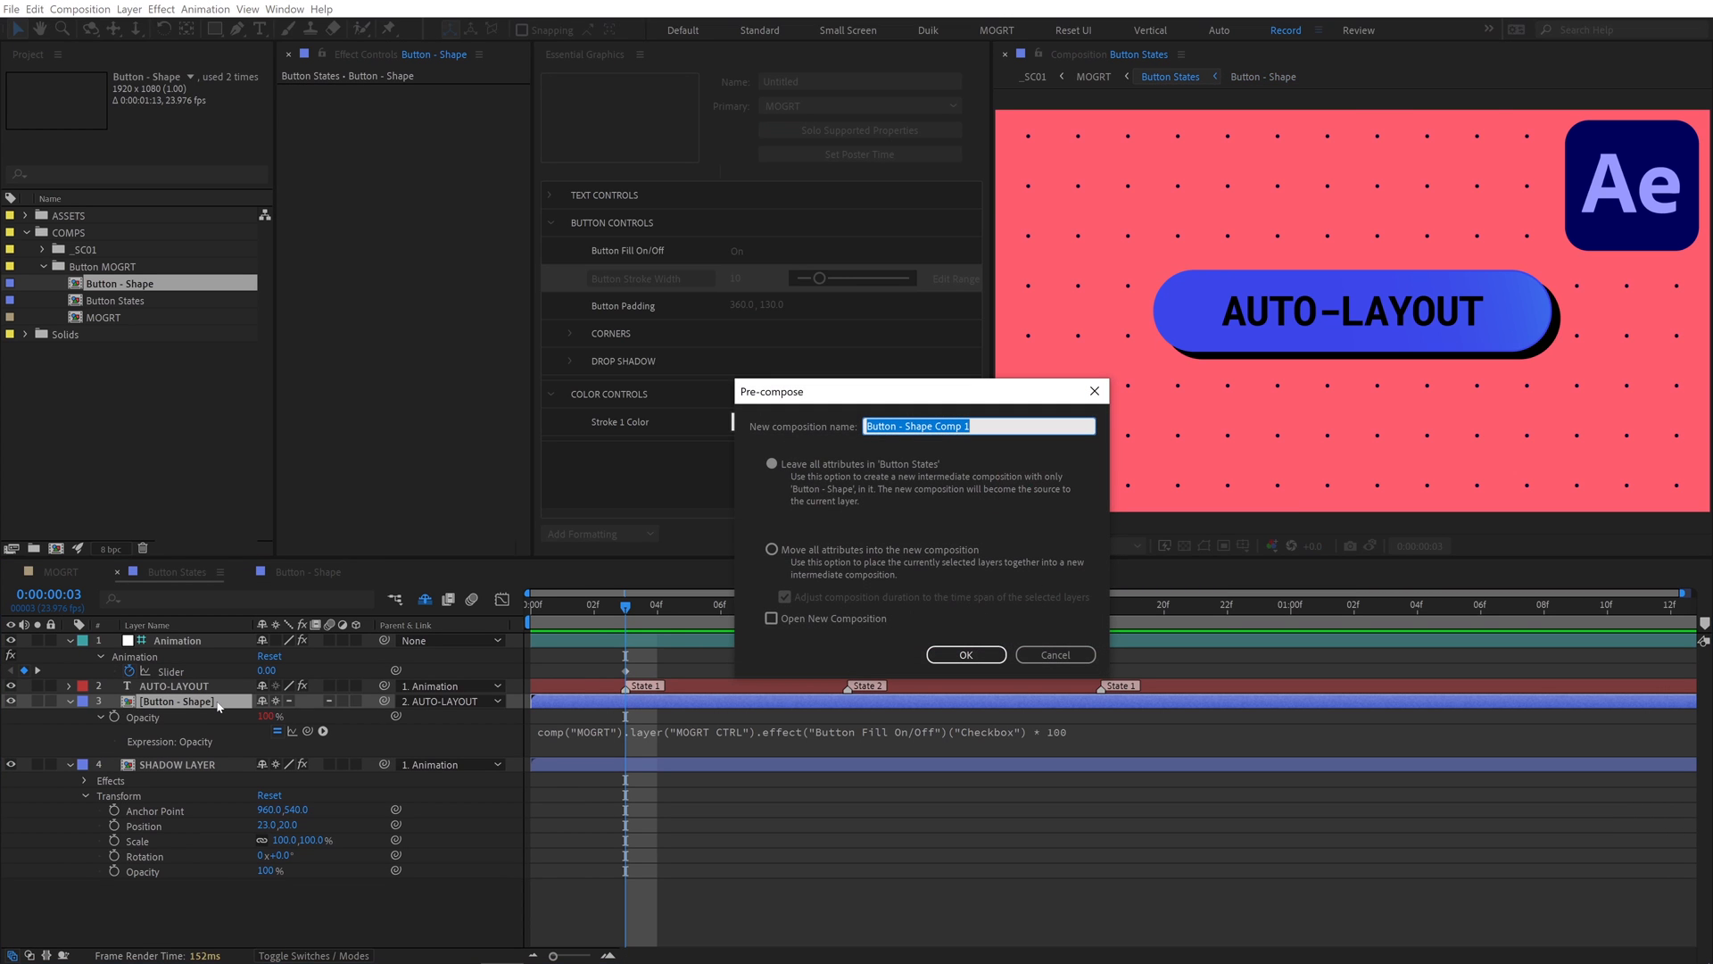
type("Button Fill/Stroke")
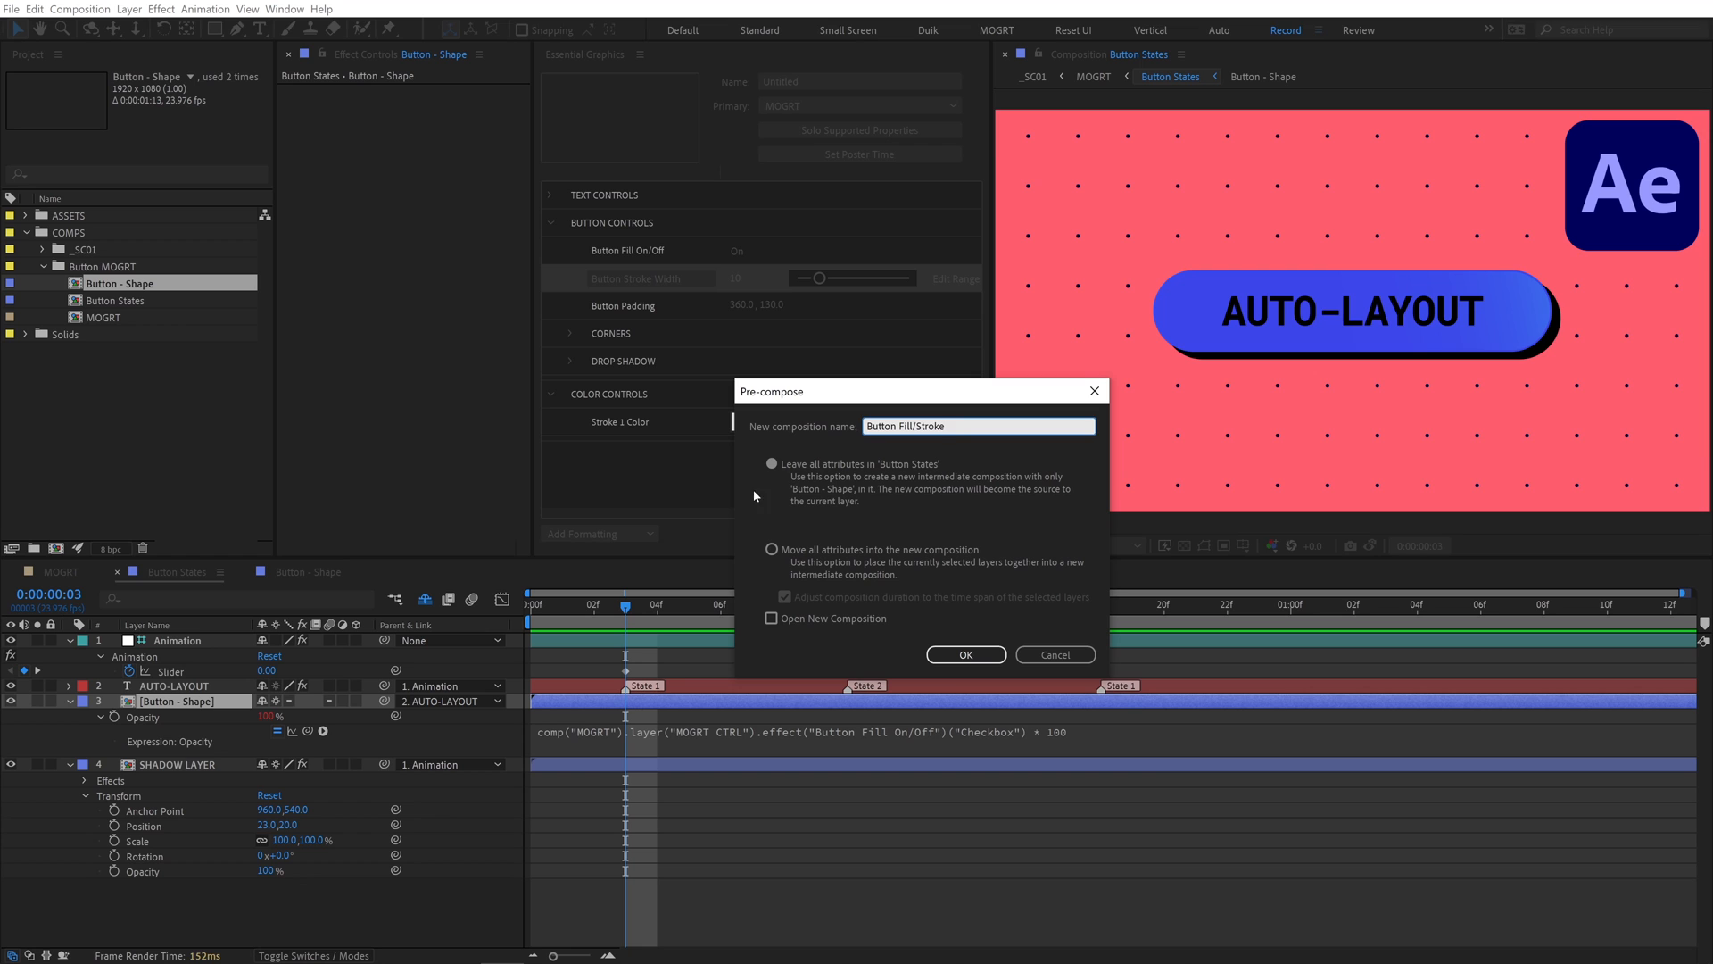
left_click(771, 618)
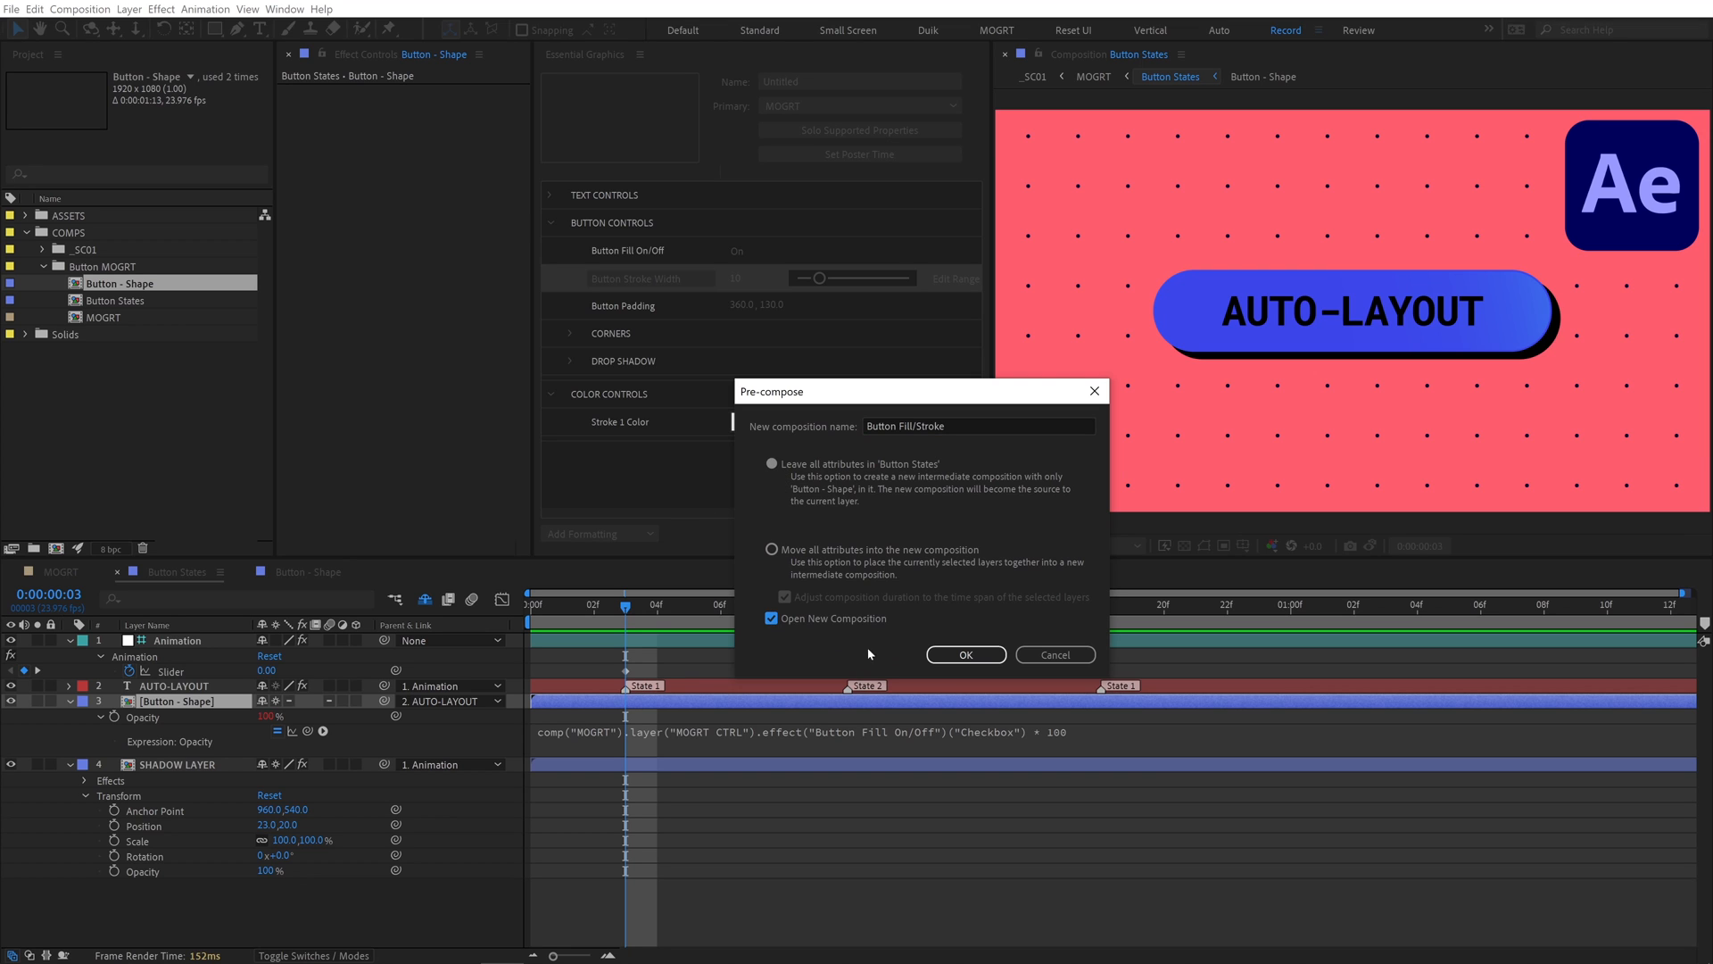
left_click(963, 654)
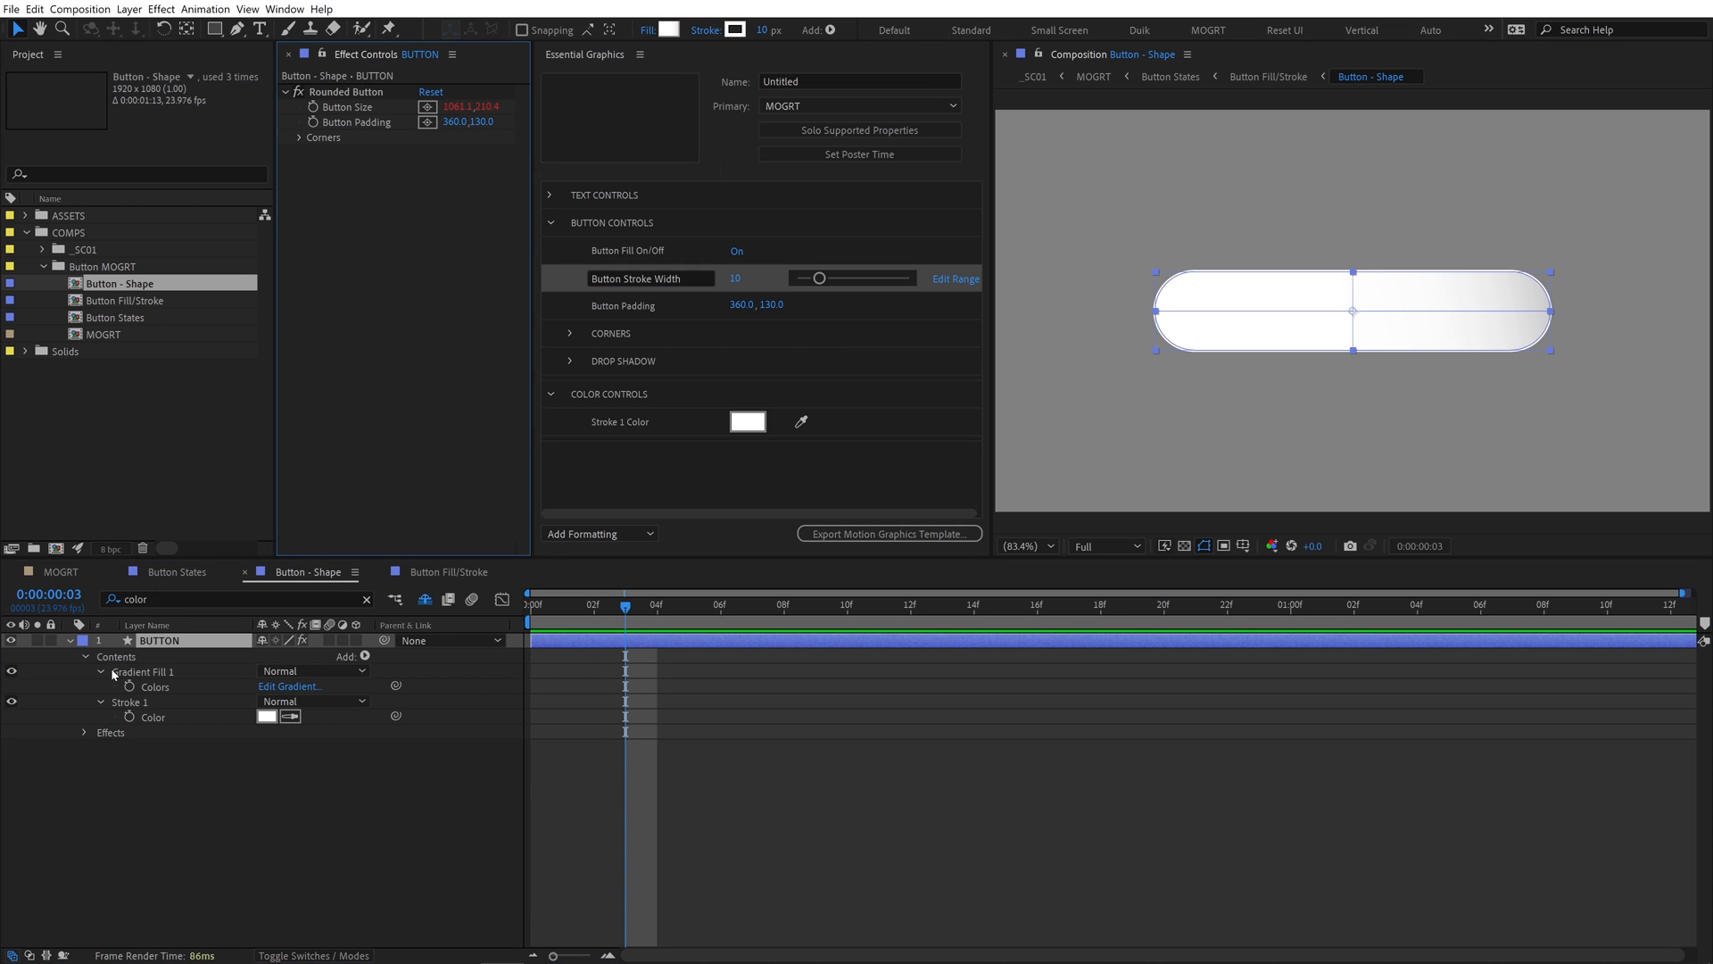
Reveal fill/stroke opacity and the Stroke layer's essential properties for the Stroke and Fill copies
left_click(101, 672)
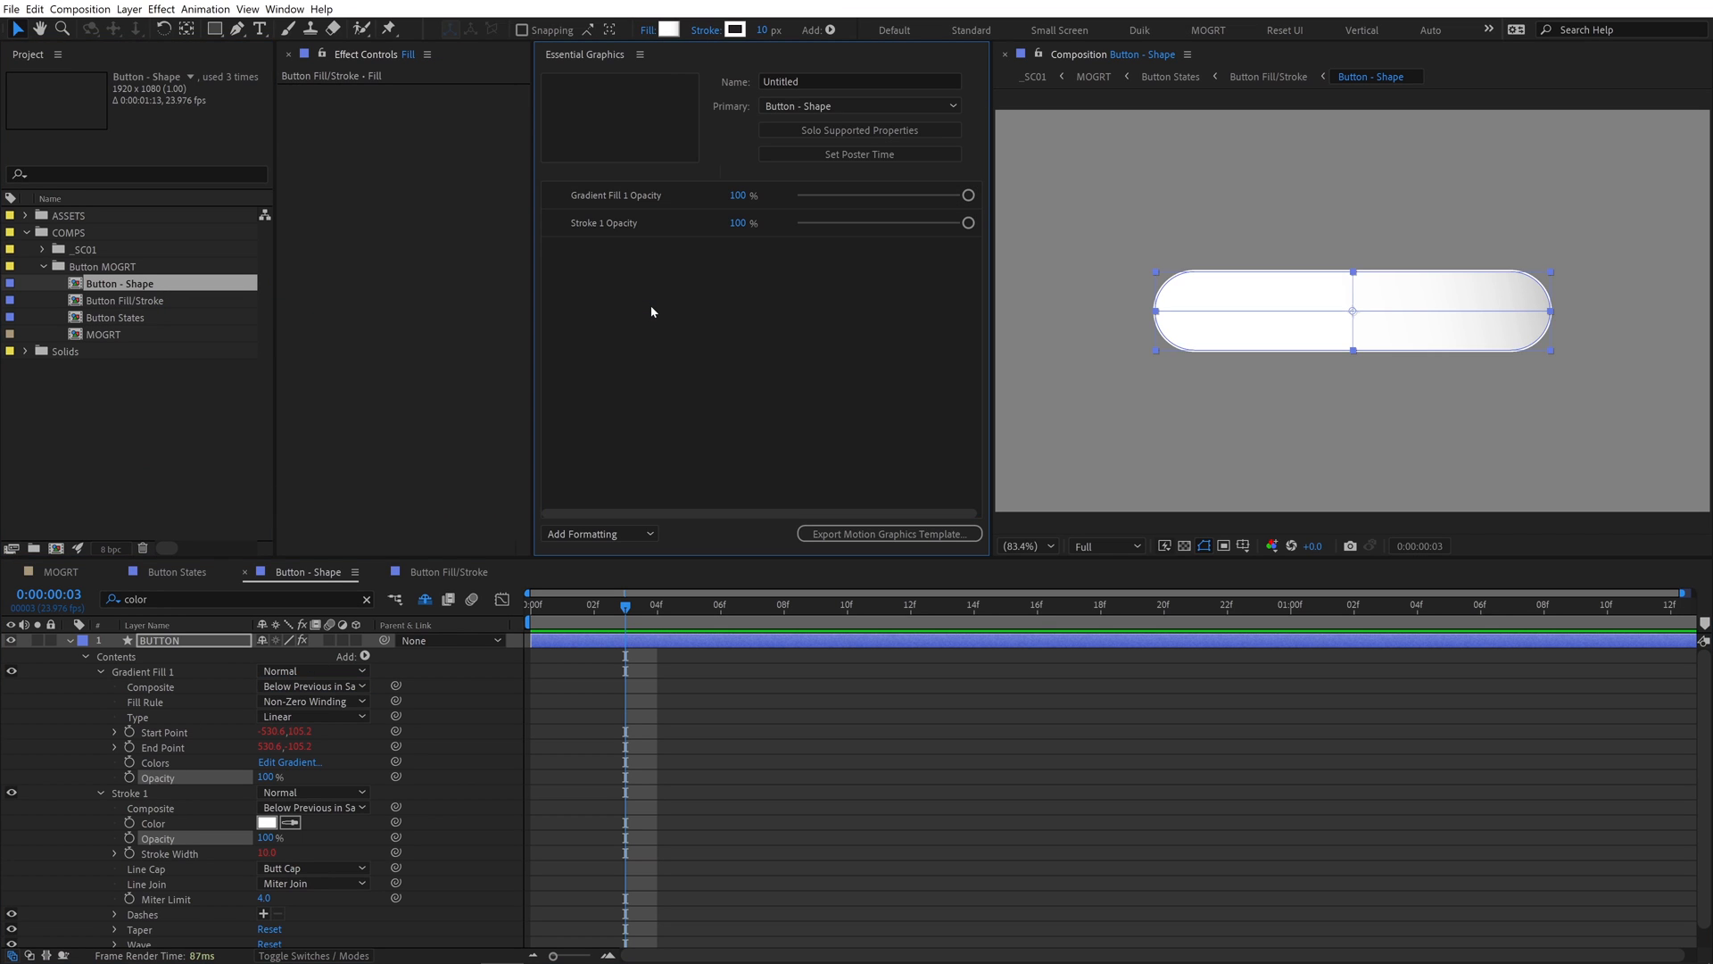
mouse_move(1304, 98)
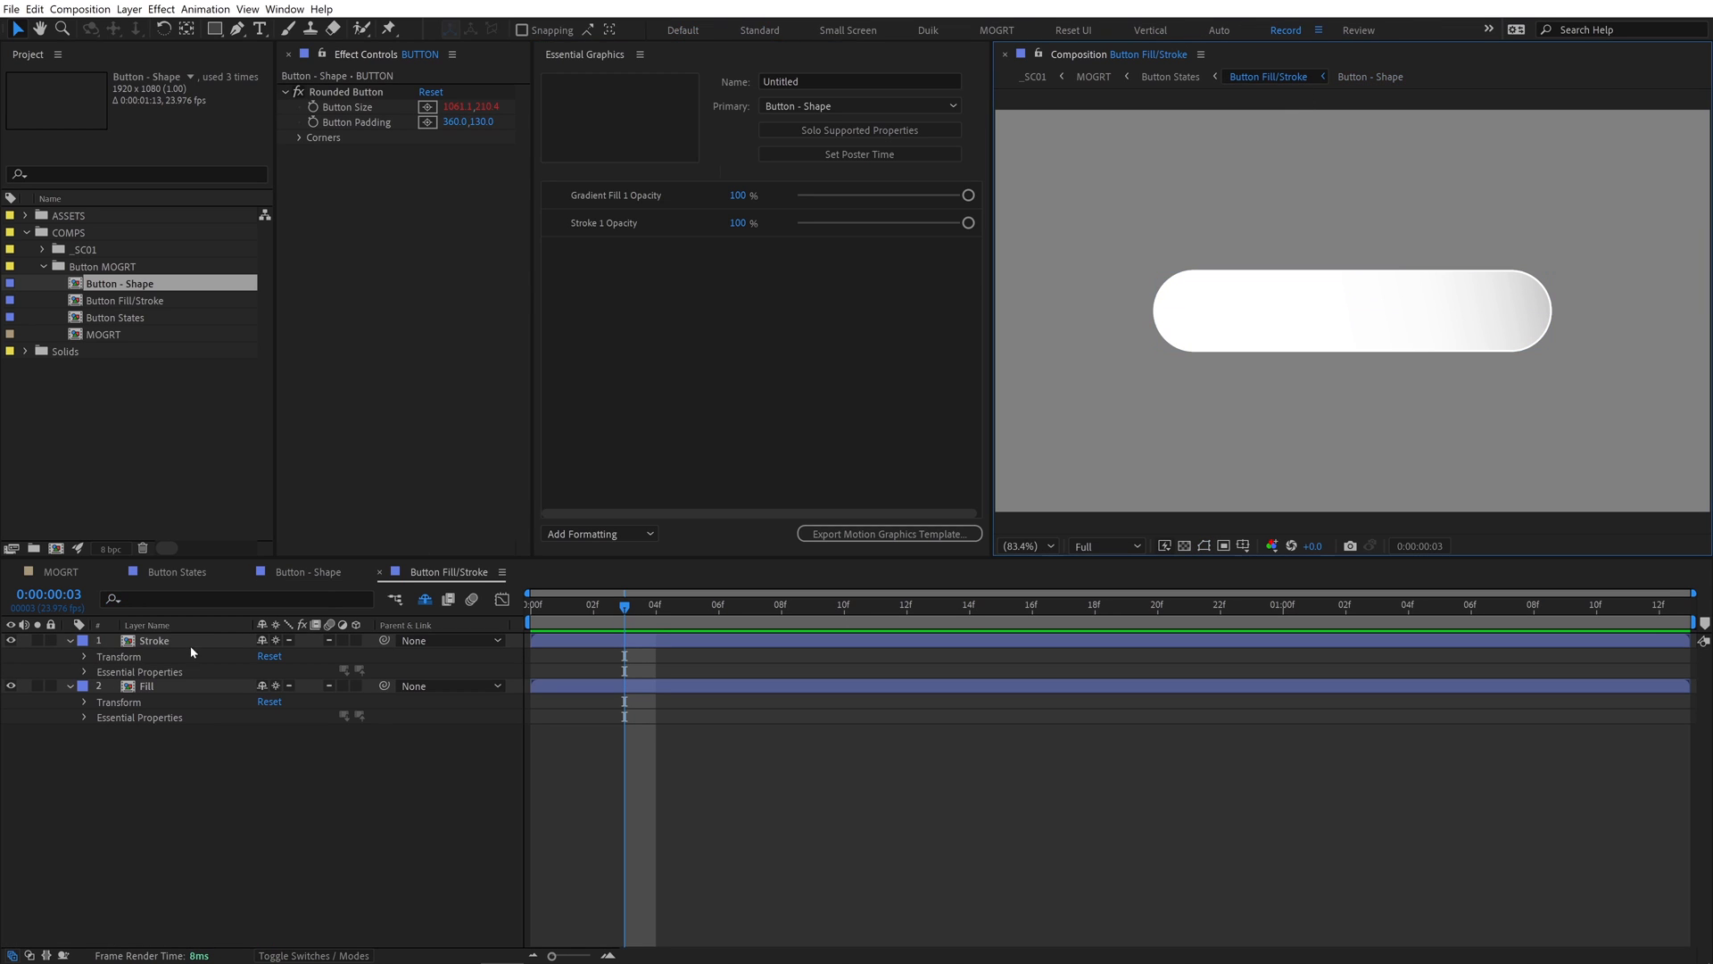
left_click(87, 671)
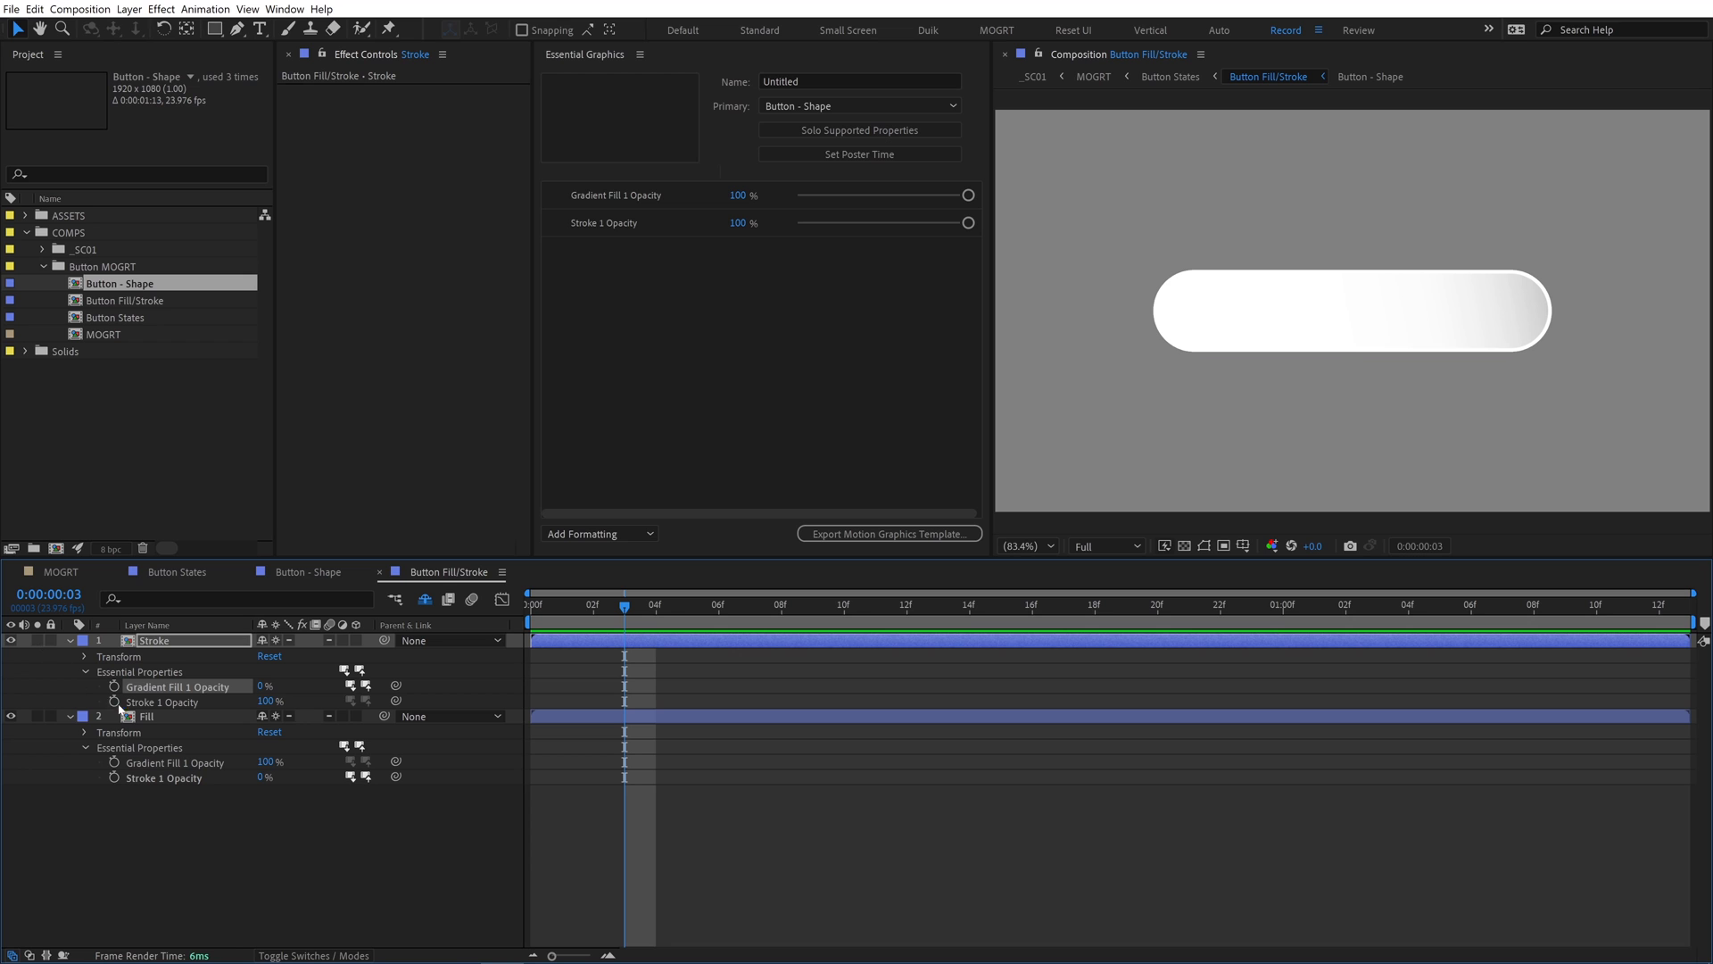
Apply a Tint effect to the Fill layer with yellow as the tint colour
left_click(161, 9)
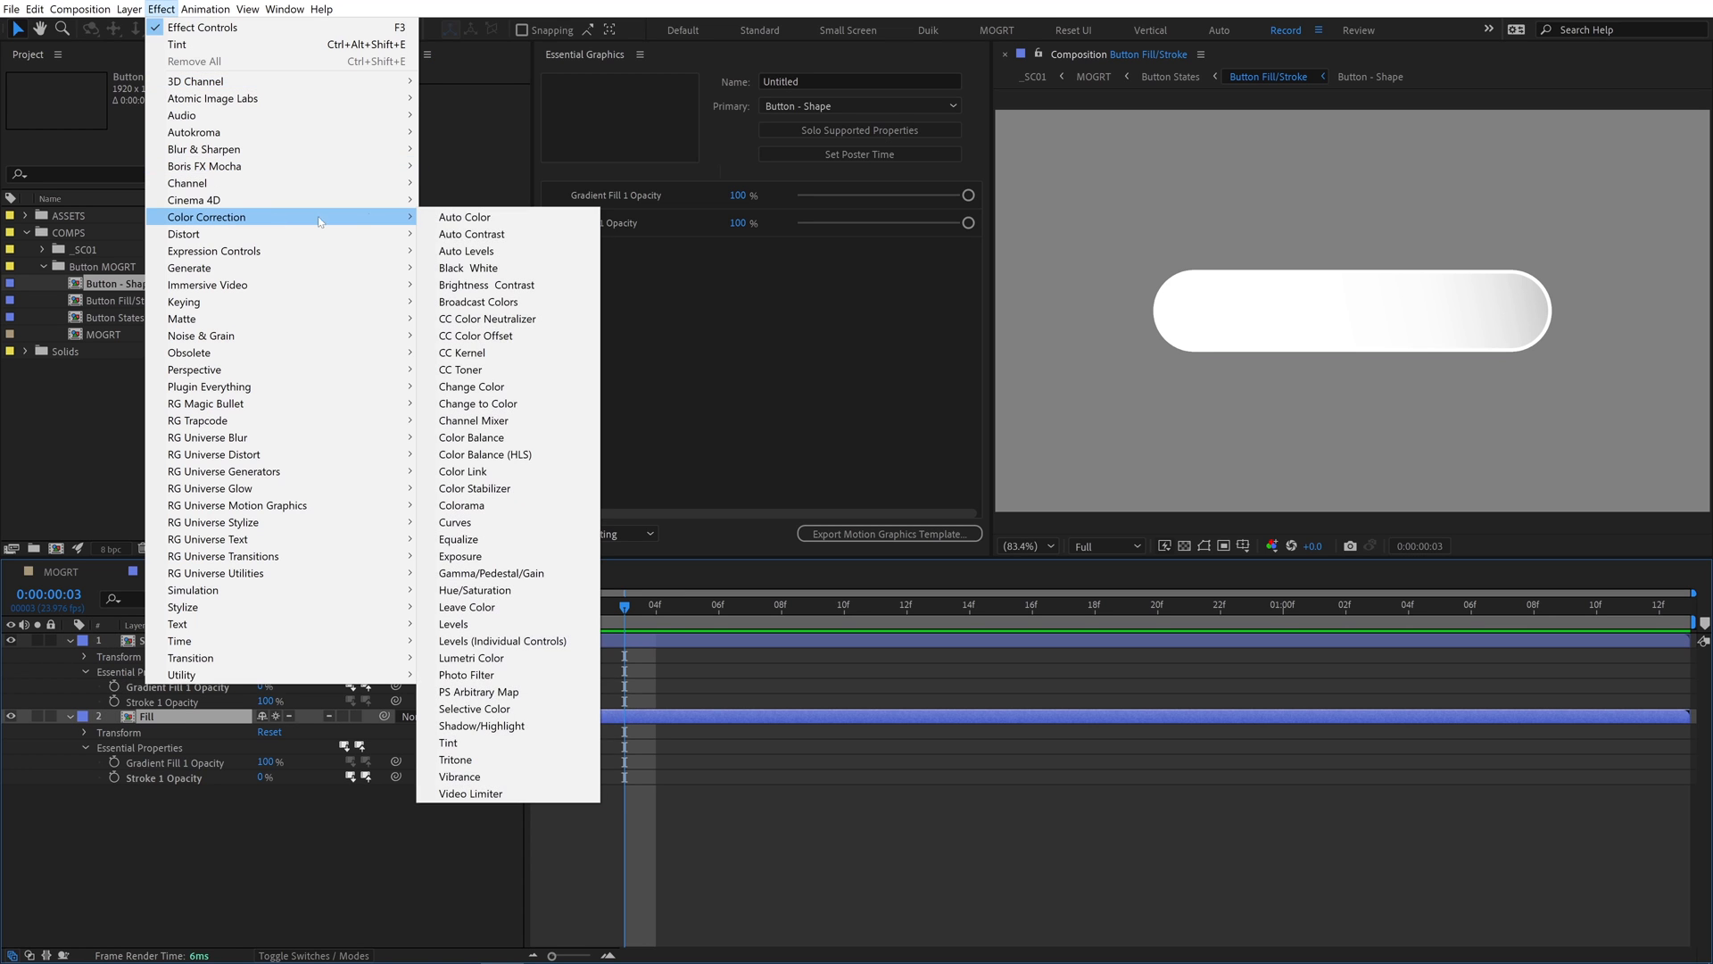
left_click(428, 106)
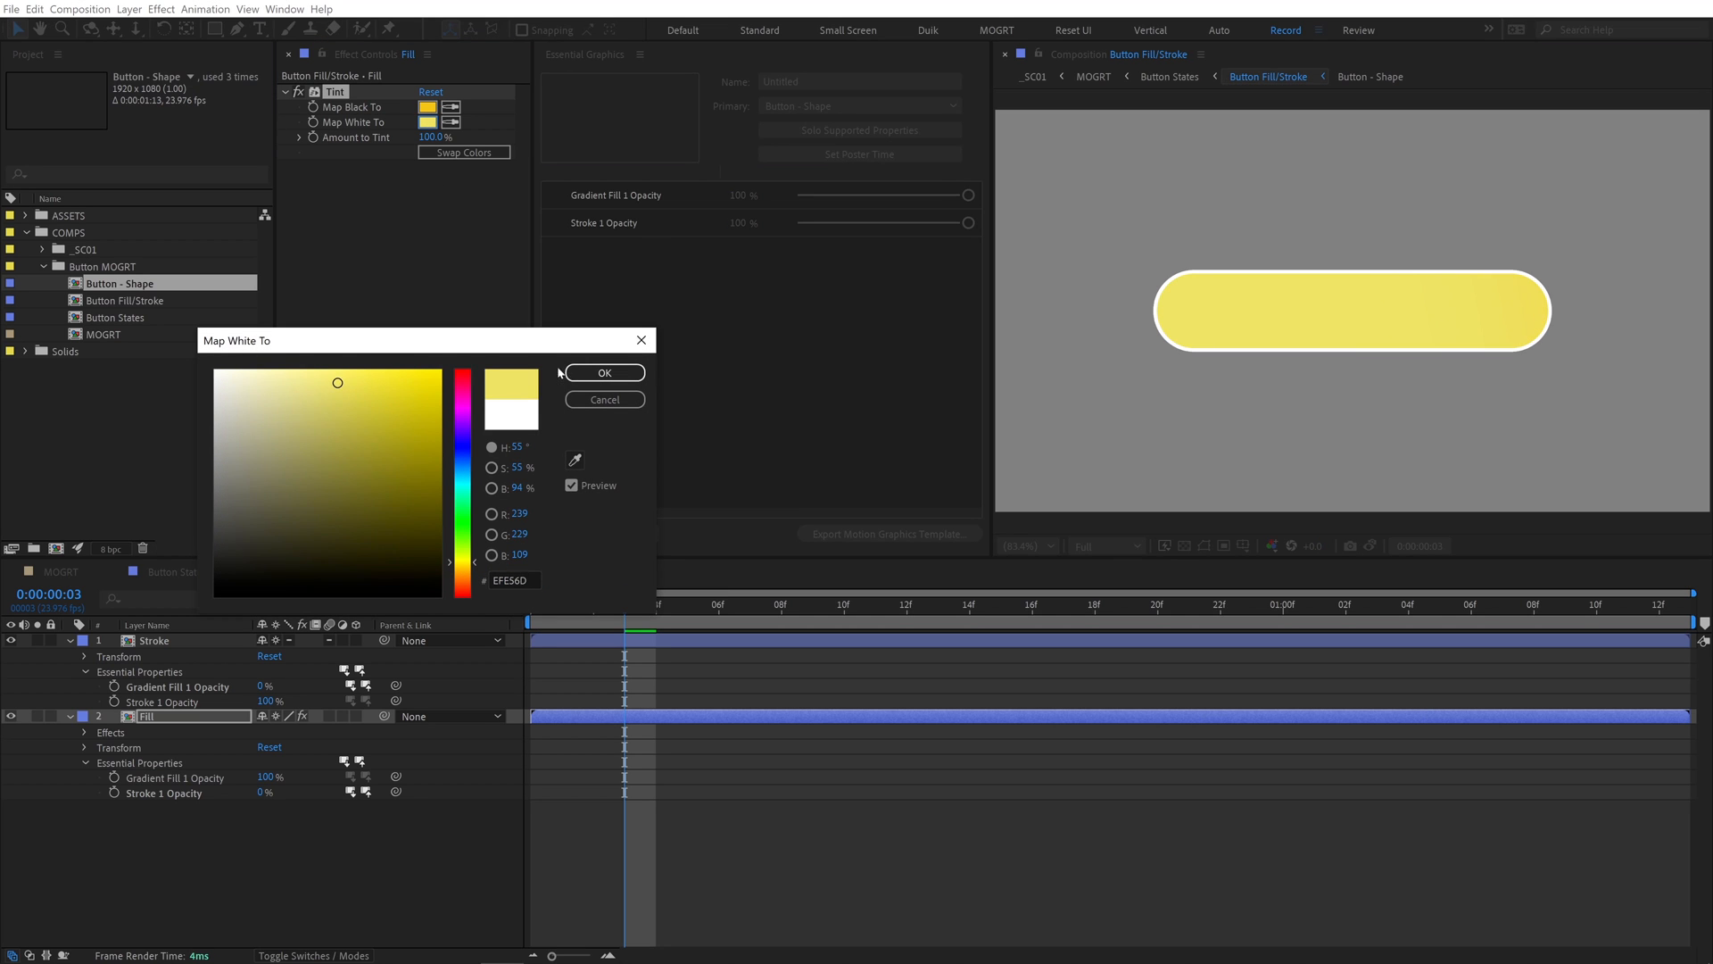
left_click(604, 373)
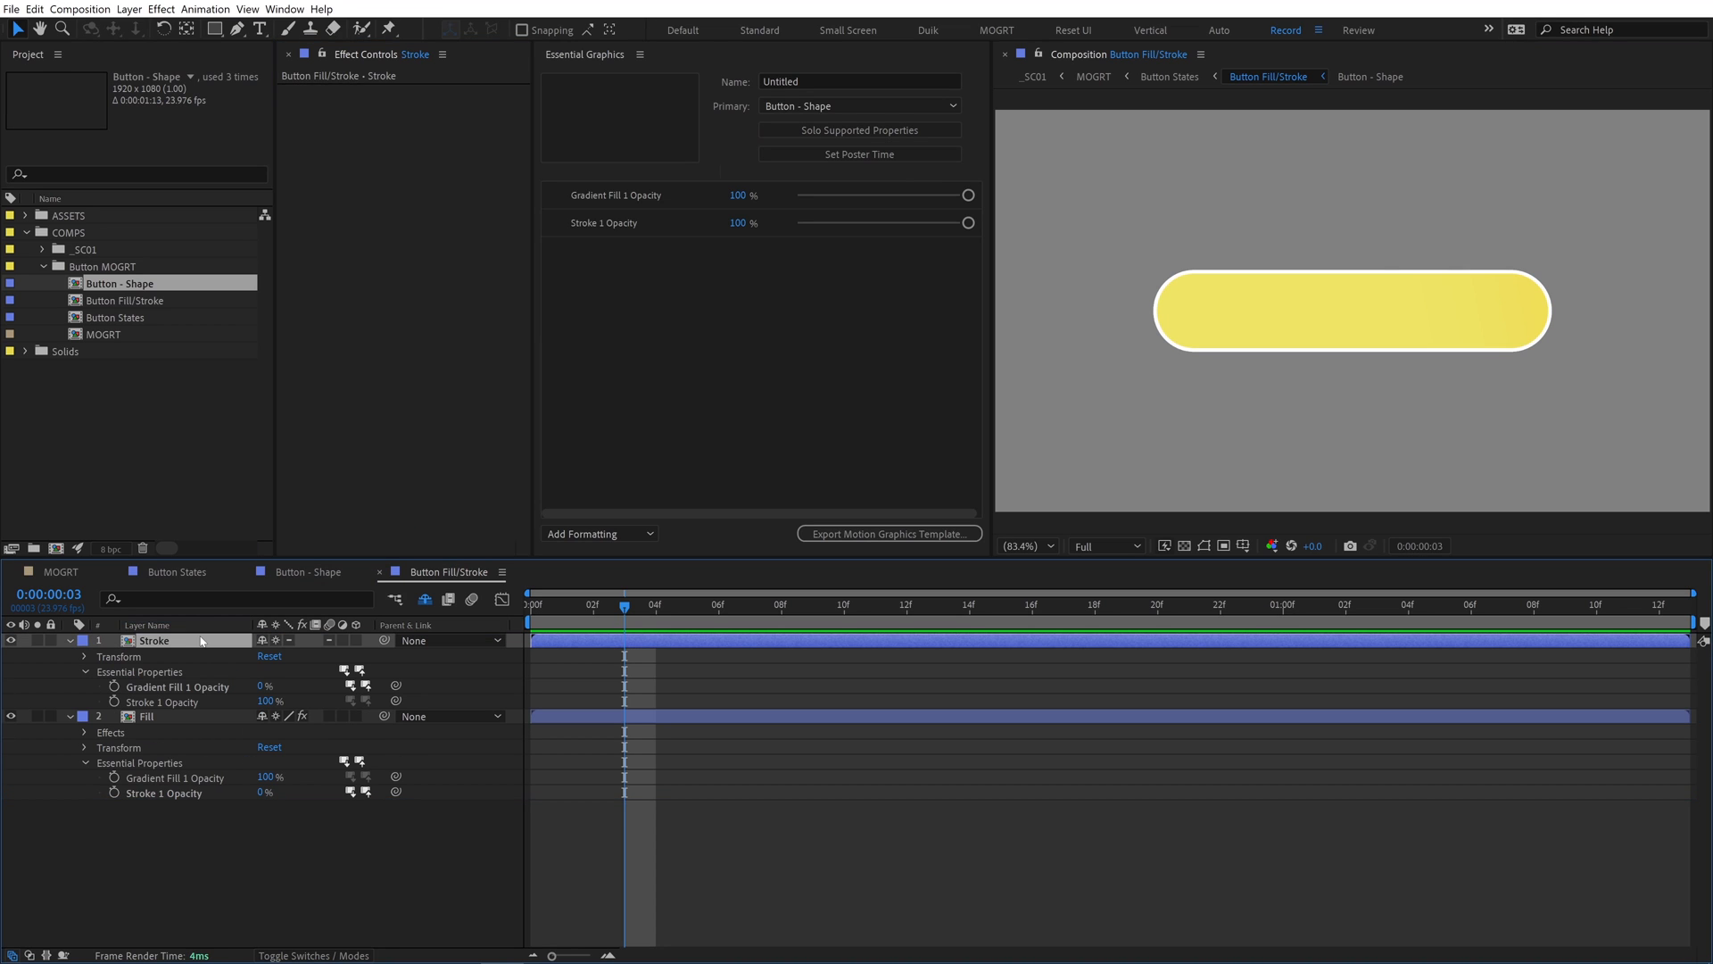
mouse_move(142, 346)
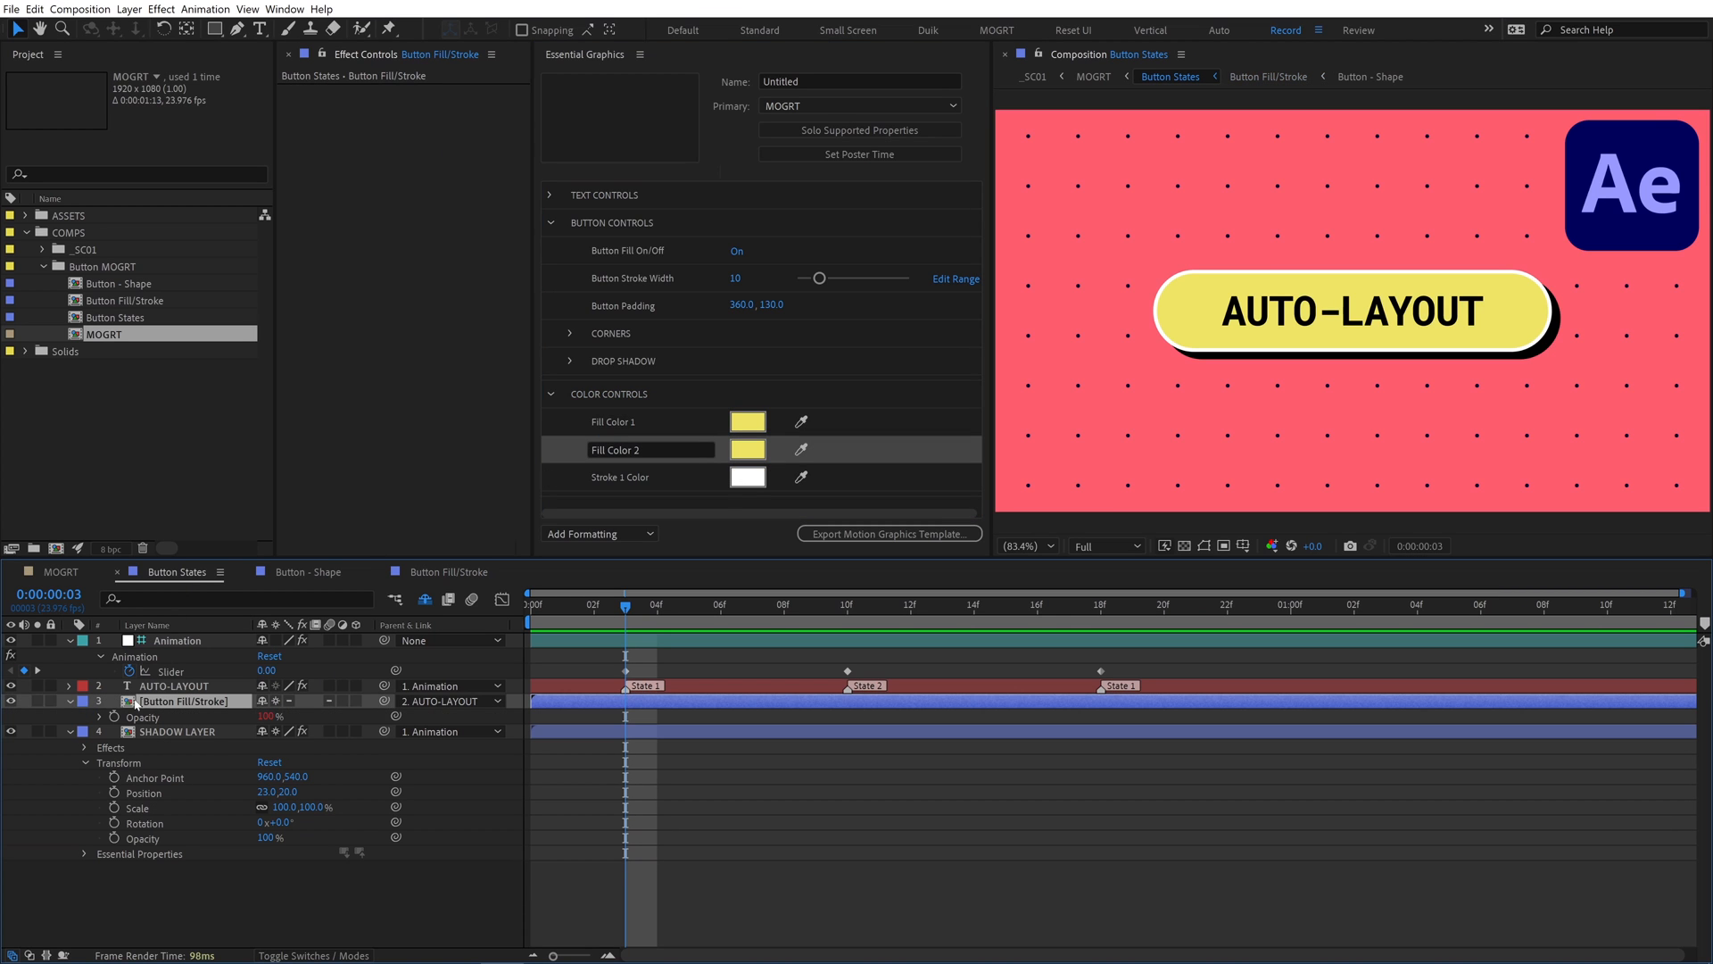
Toggle the Button Fill On/Off checkbox off and on to test it
left_click(737, 250)
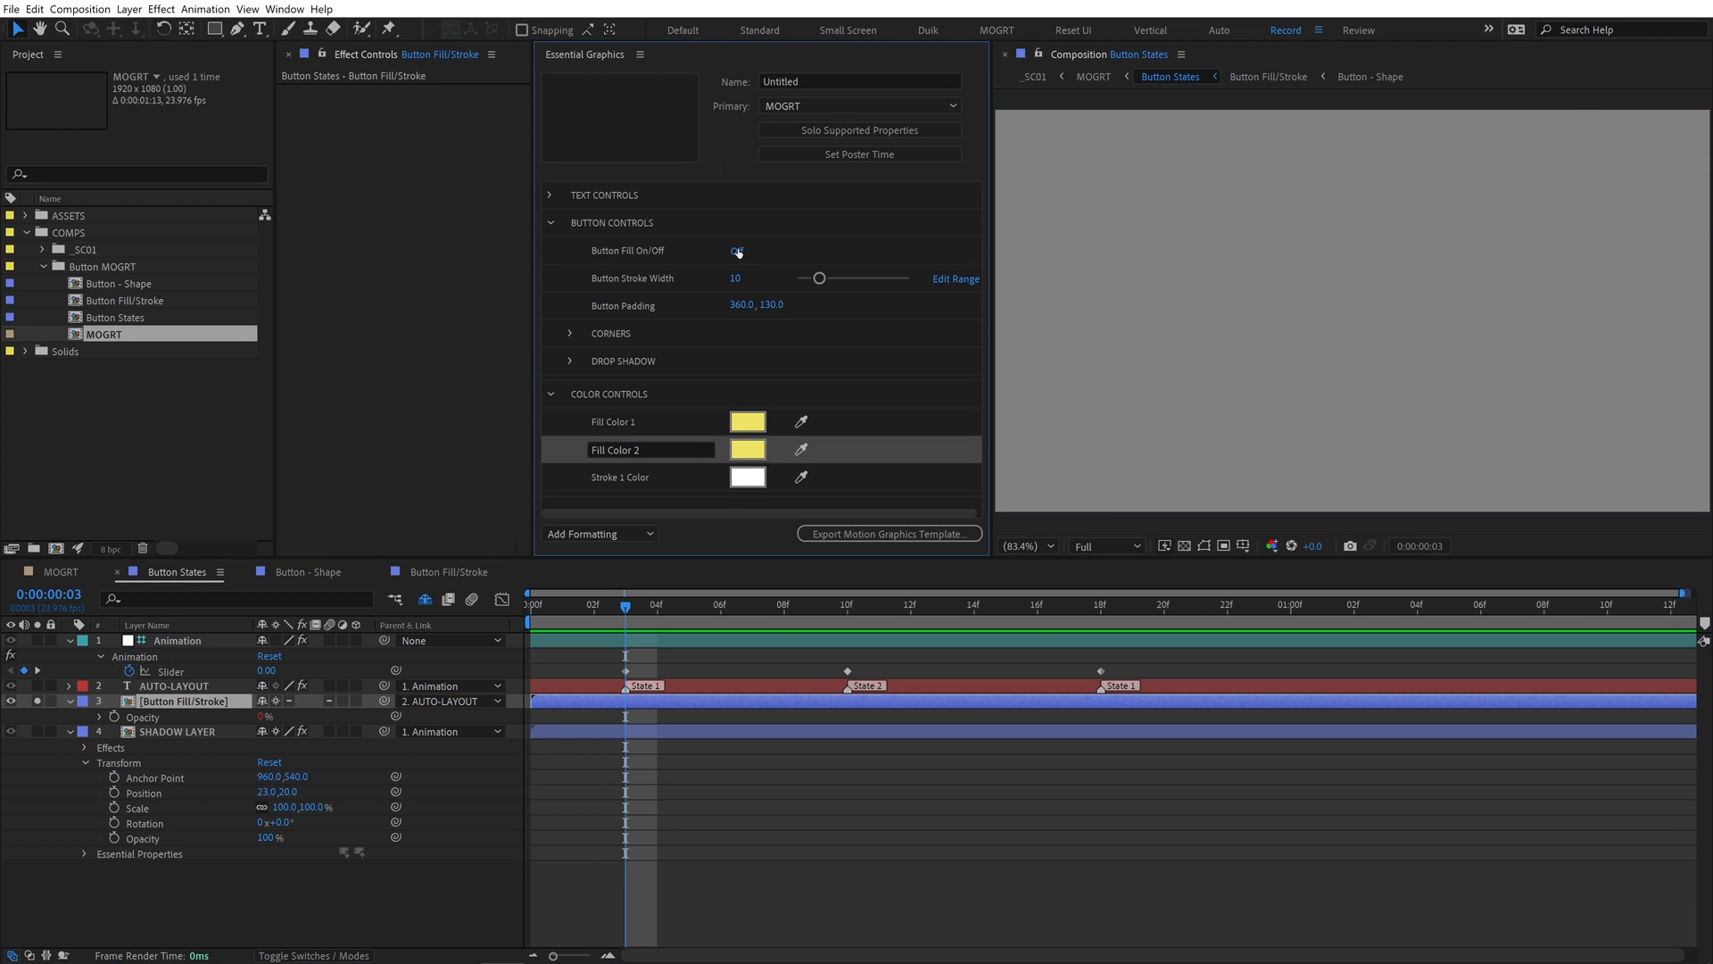
left_click(736, 252)
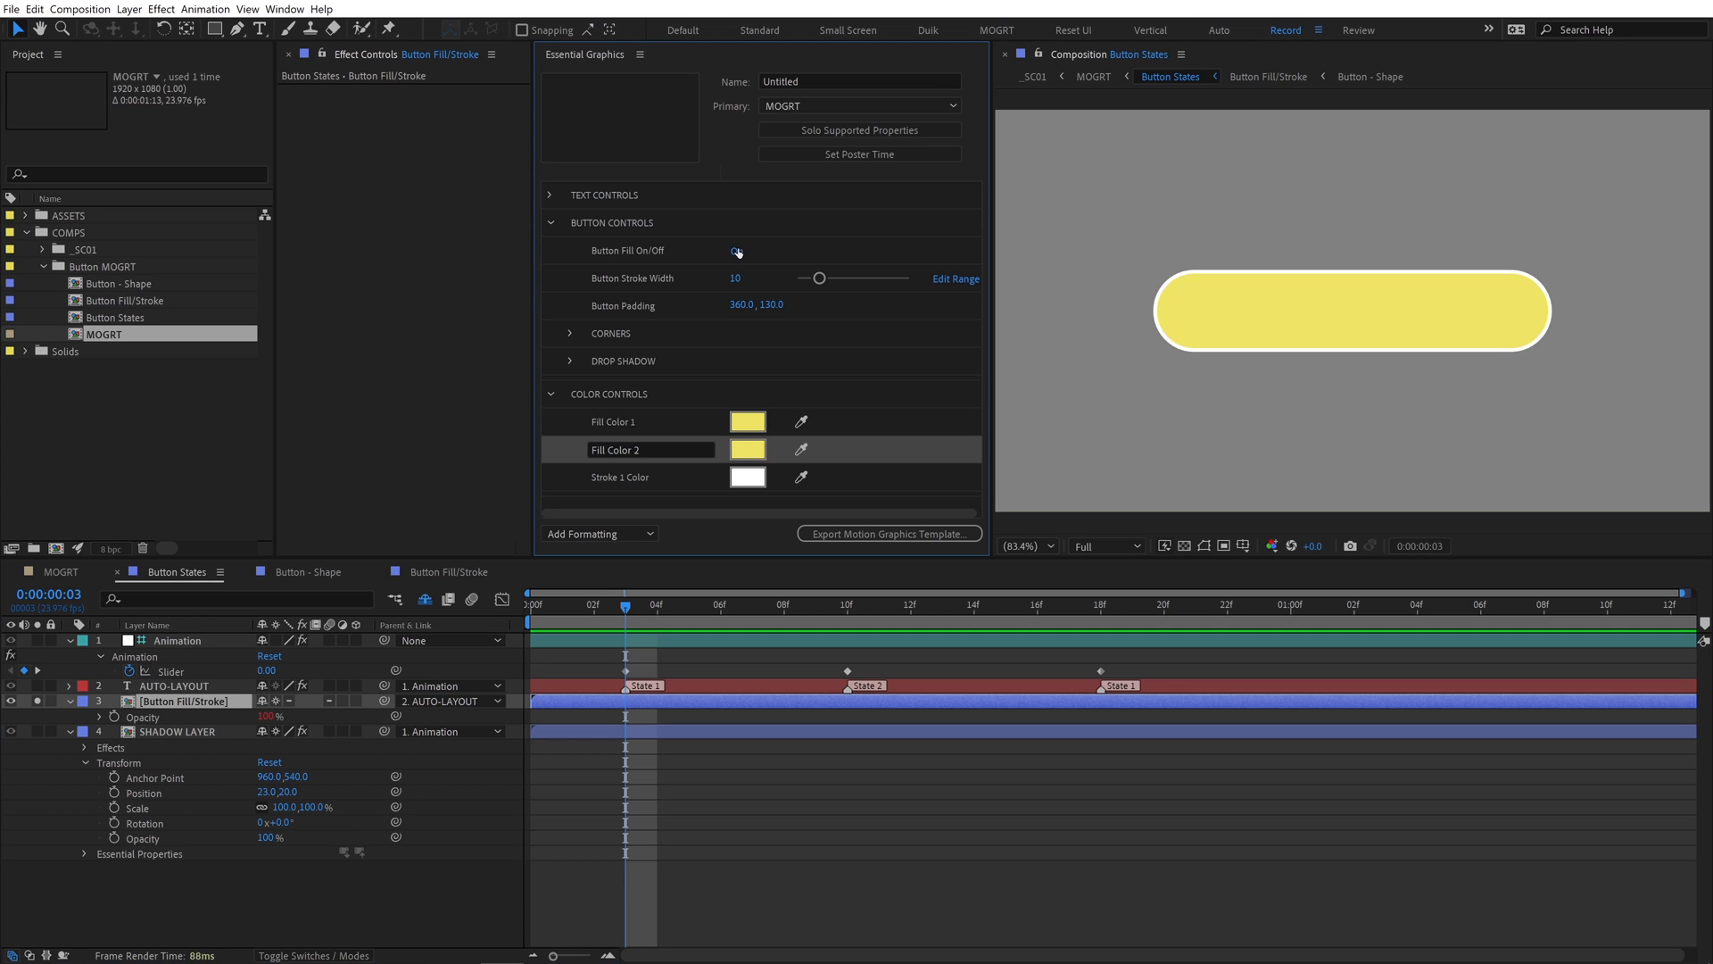
left_click(736, 249)
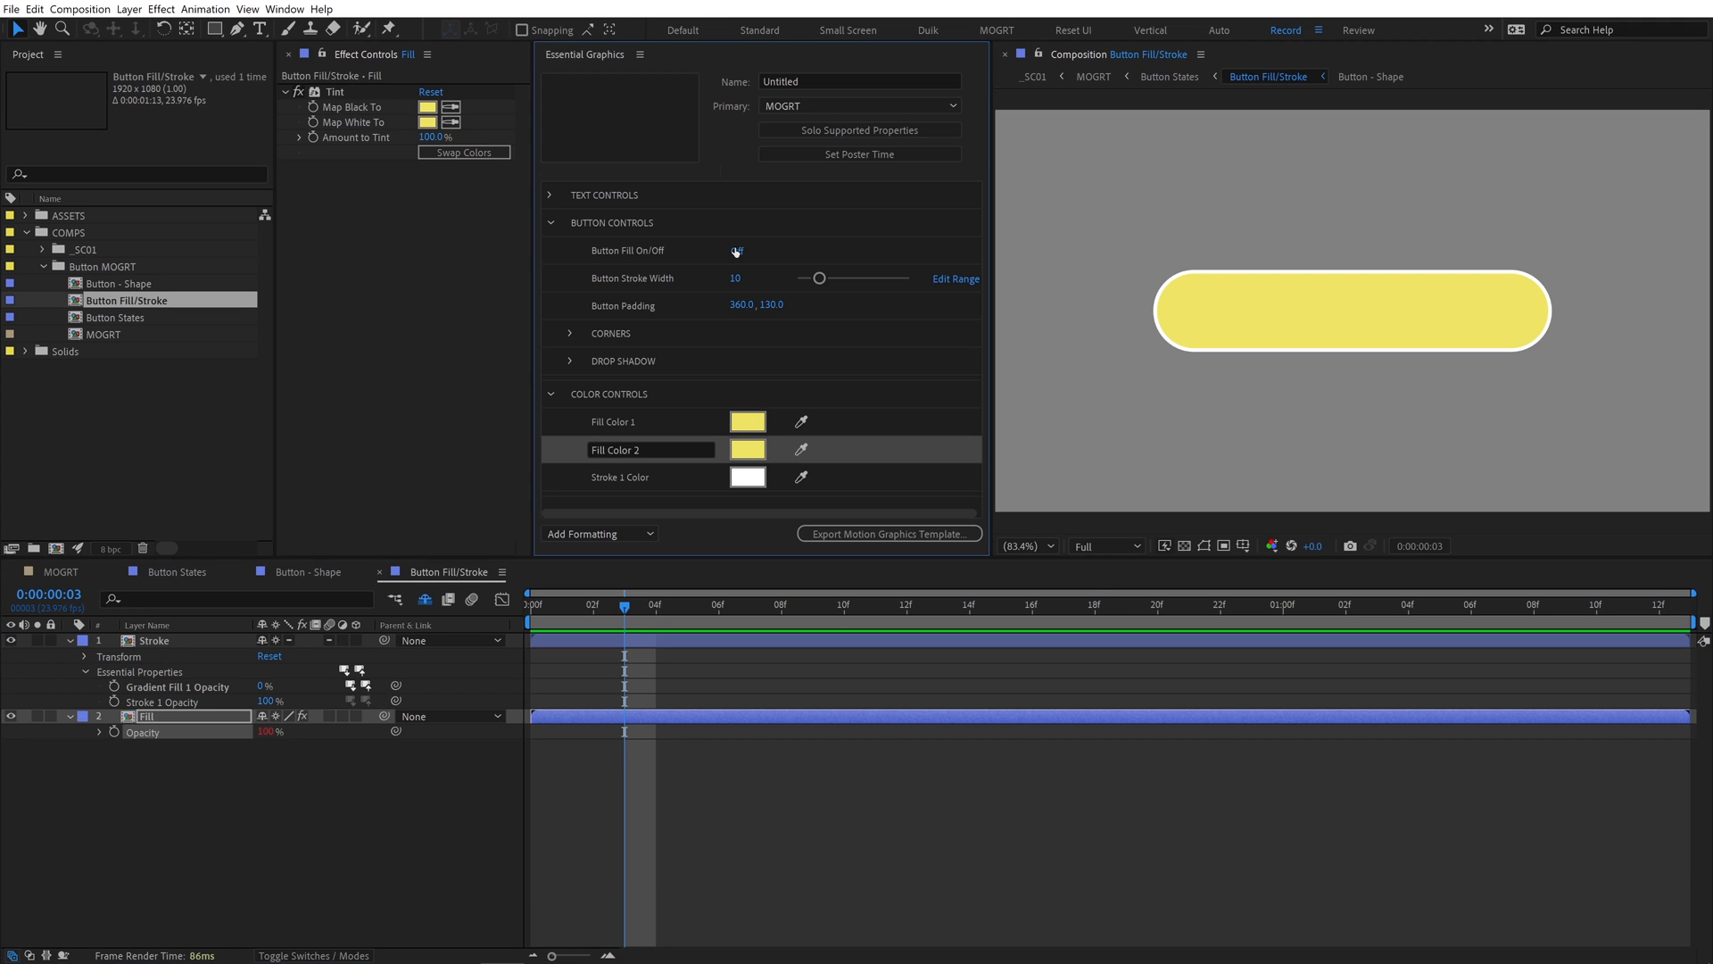
Link the Fill layer's opacity to the checkbox so fill-off leaves only the outline
left_click(737, 250)
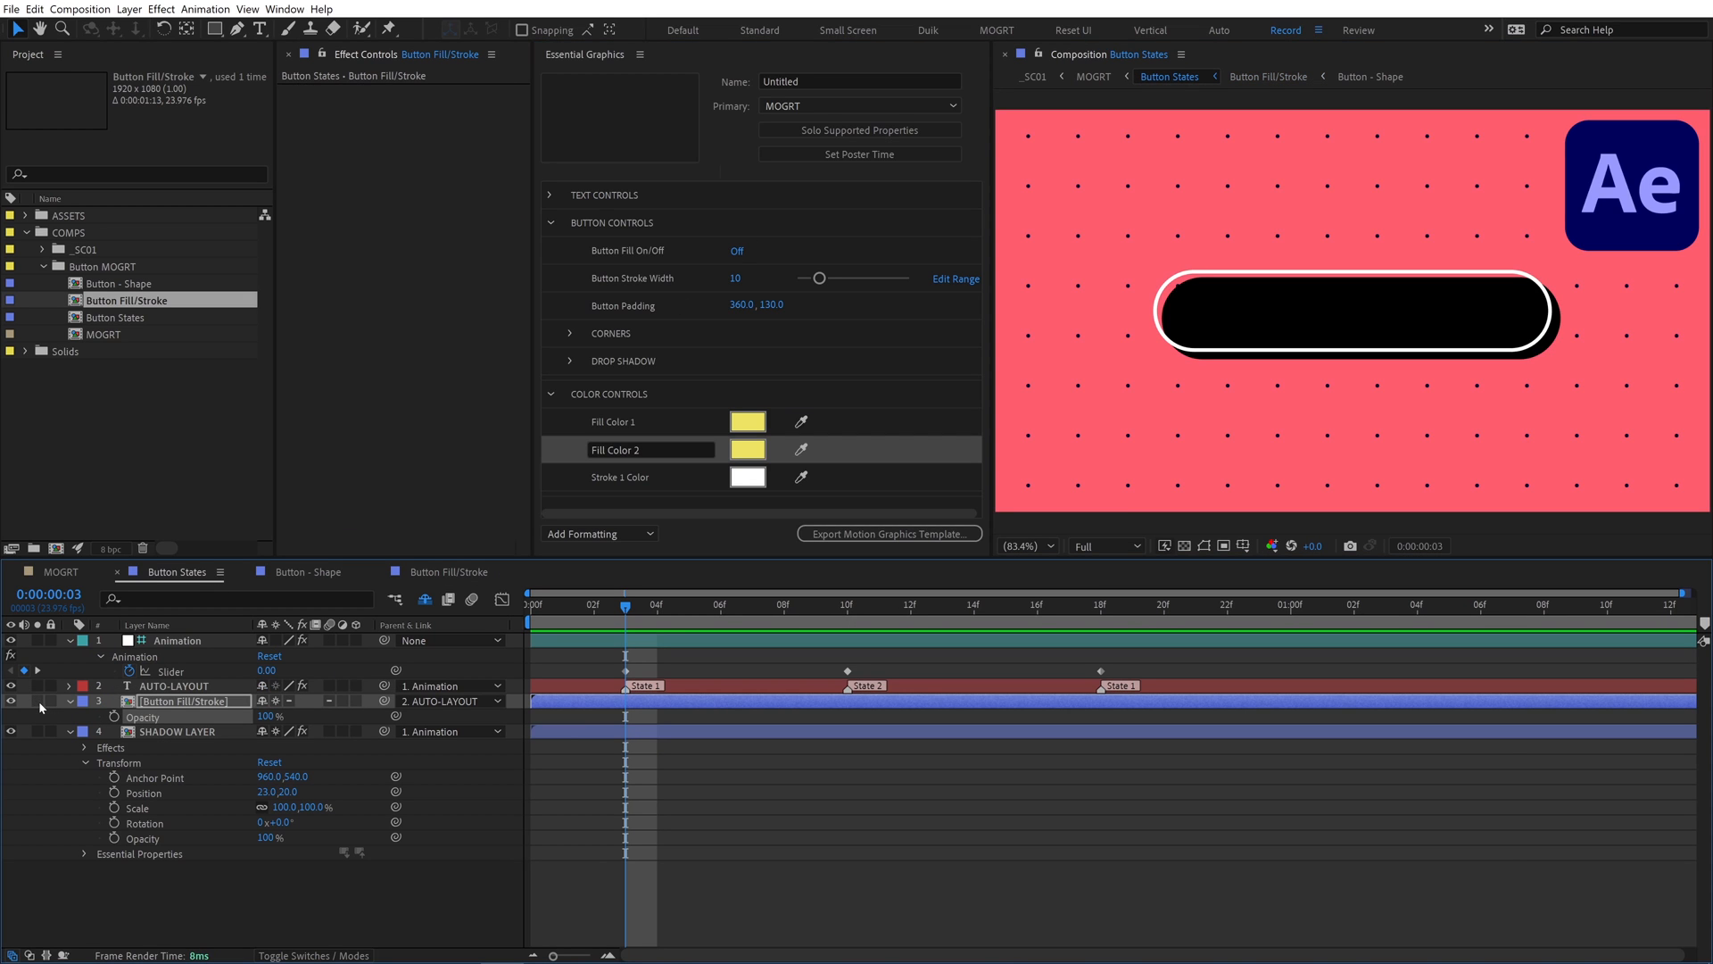
left_click(179, 731)
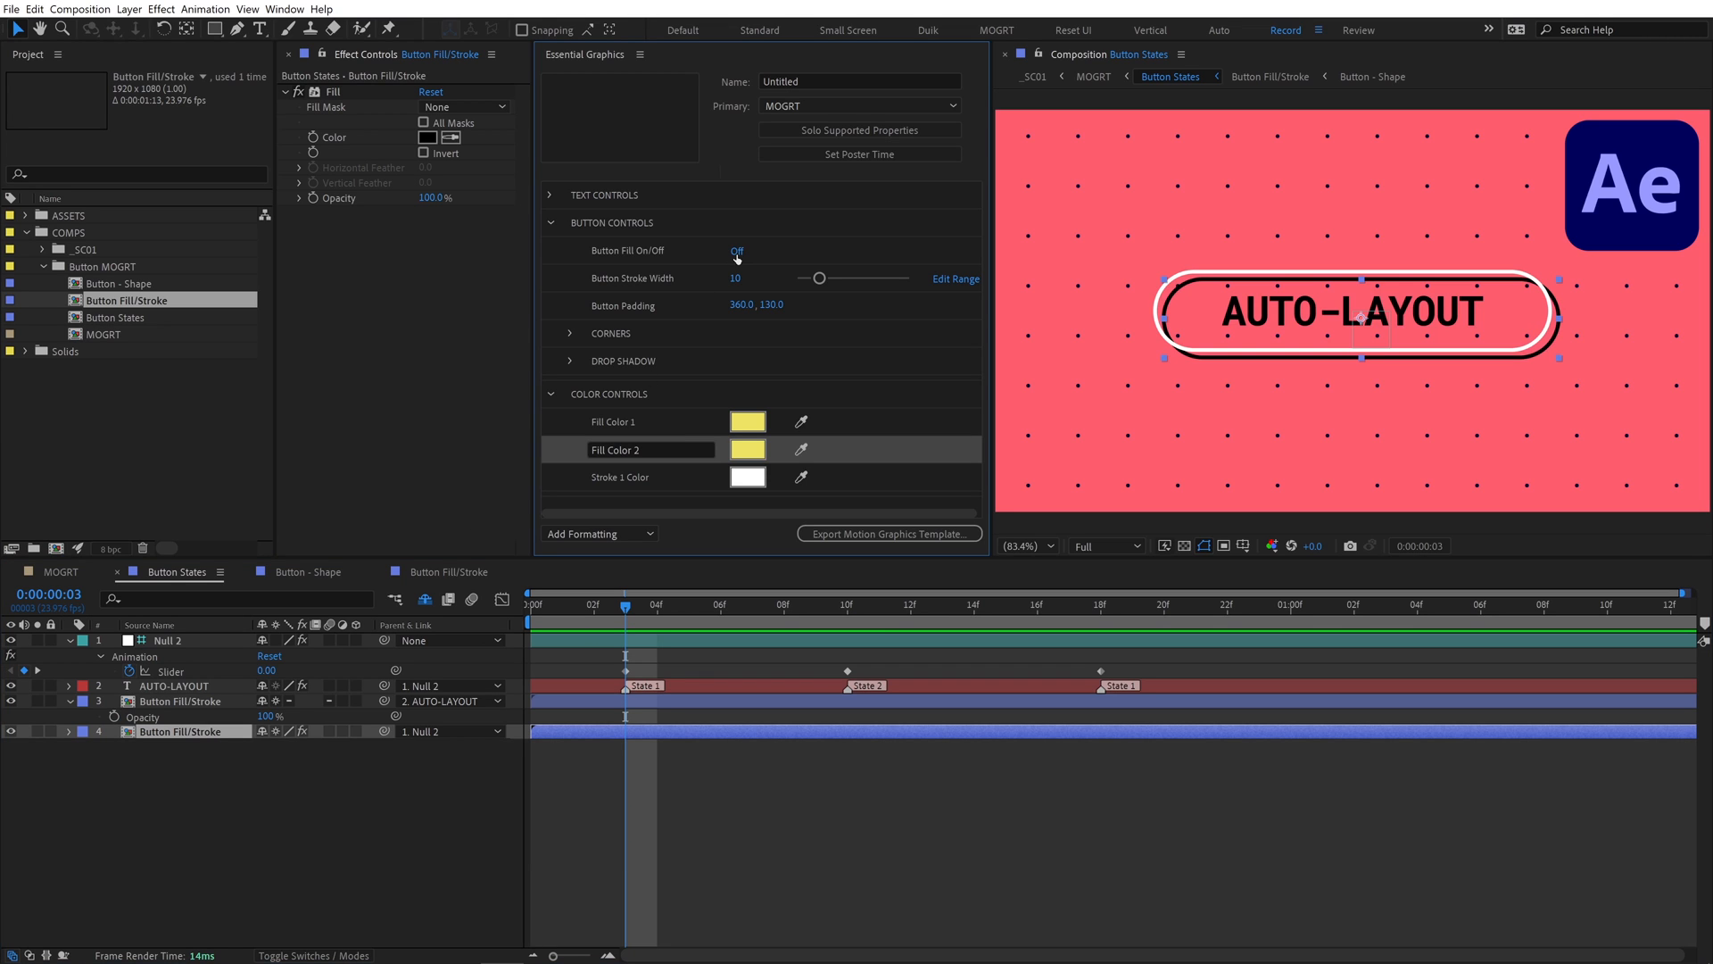
left_click(736, 250)
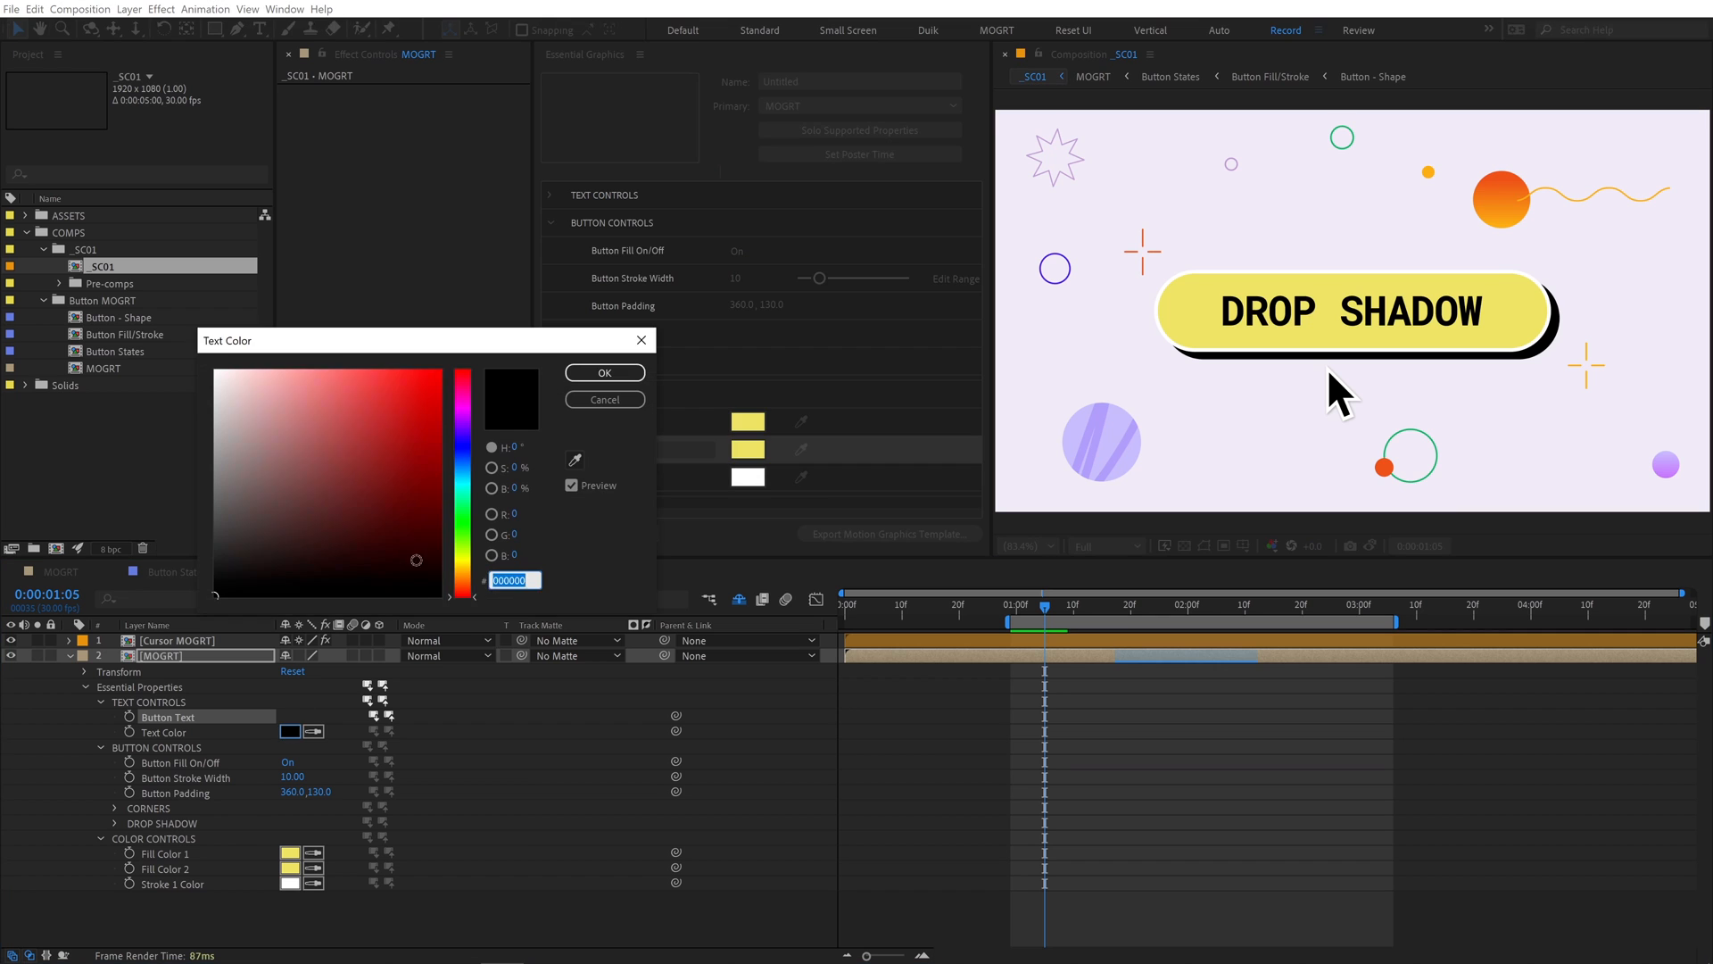
Cancel the text colour picker, check the button in _SC01, and return to MOGRT
left_click(604, 373)
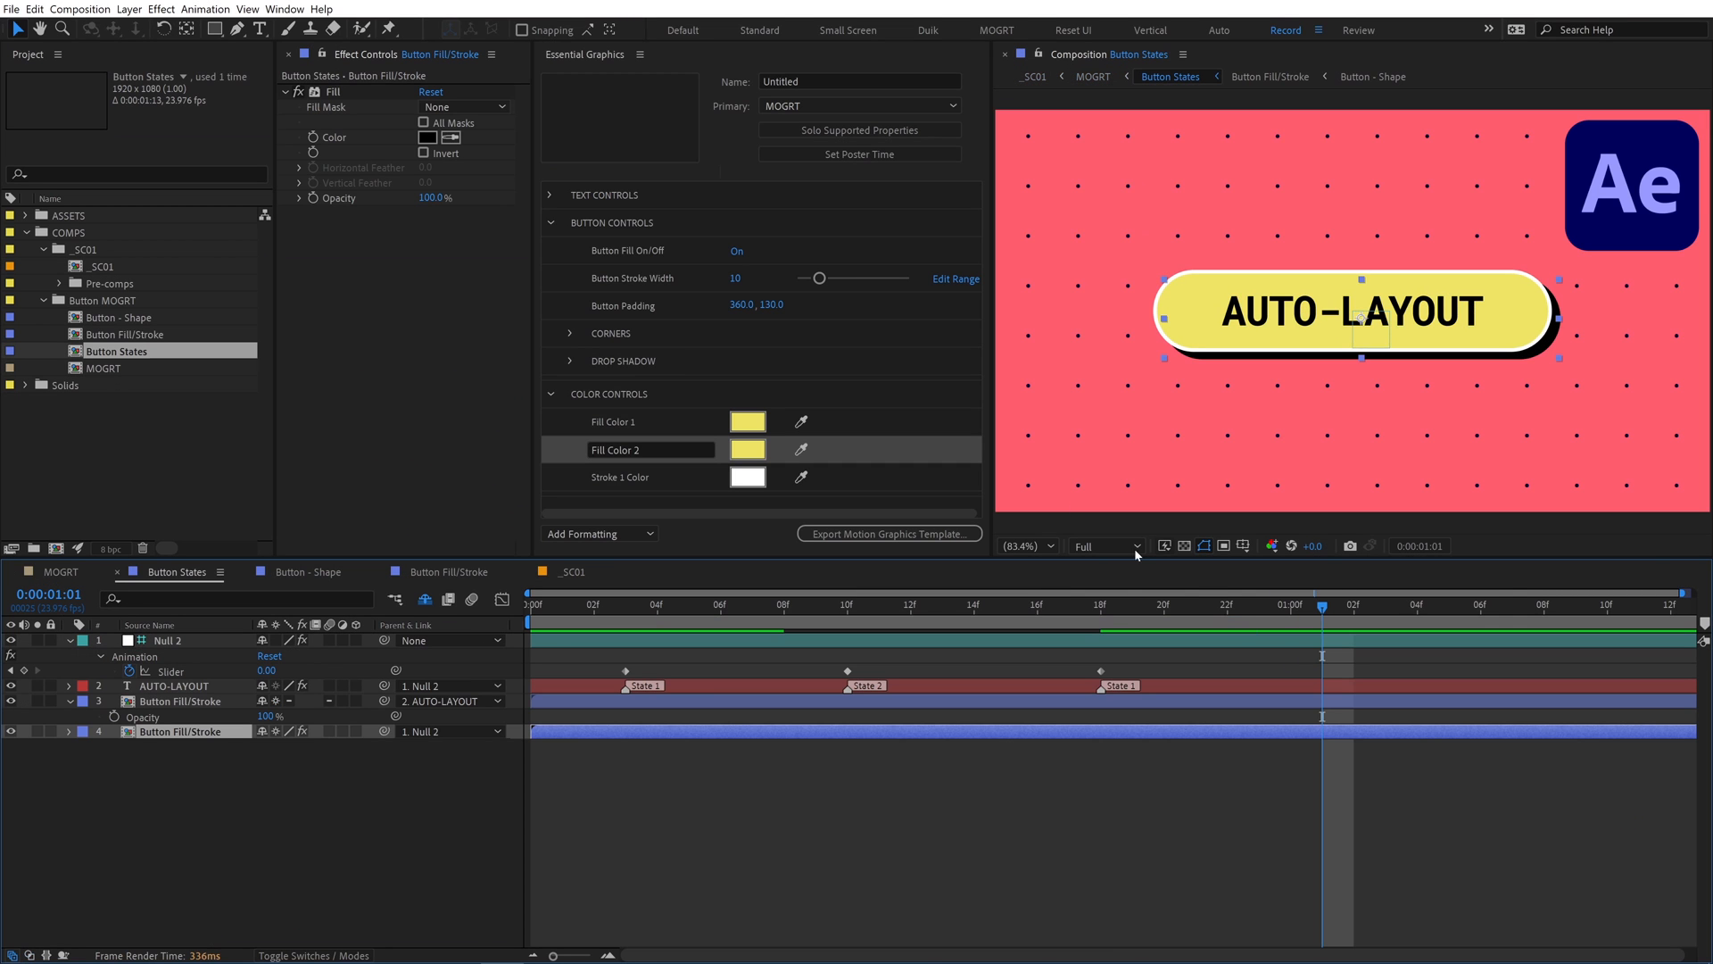
left_click(1035, 76)
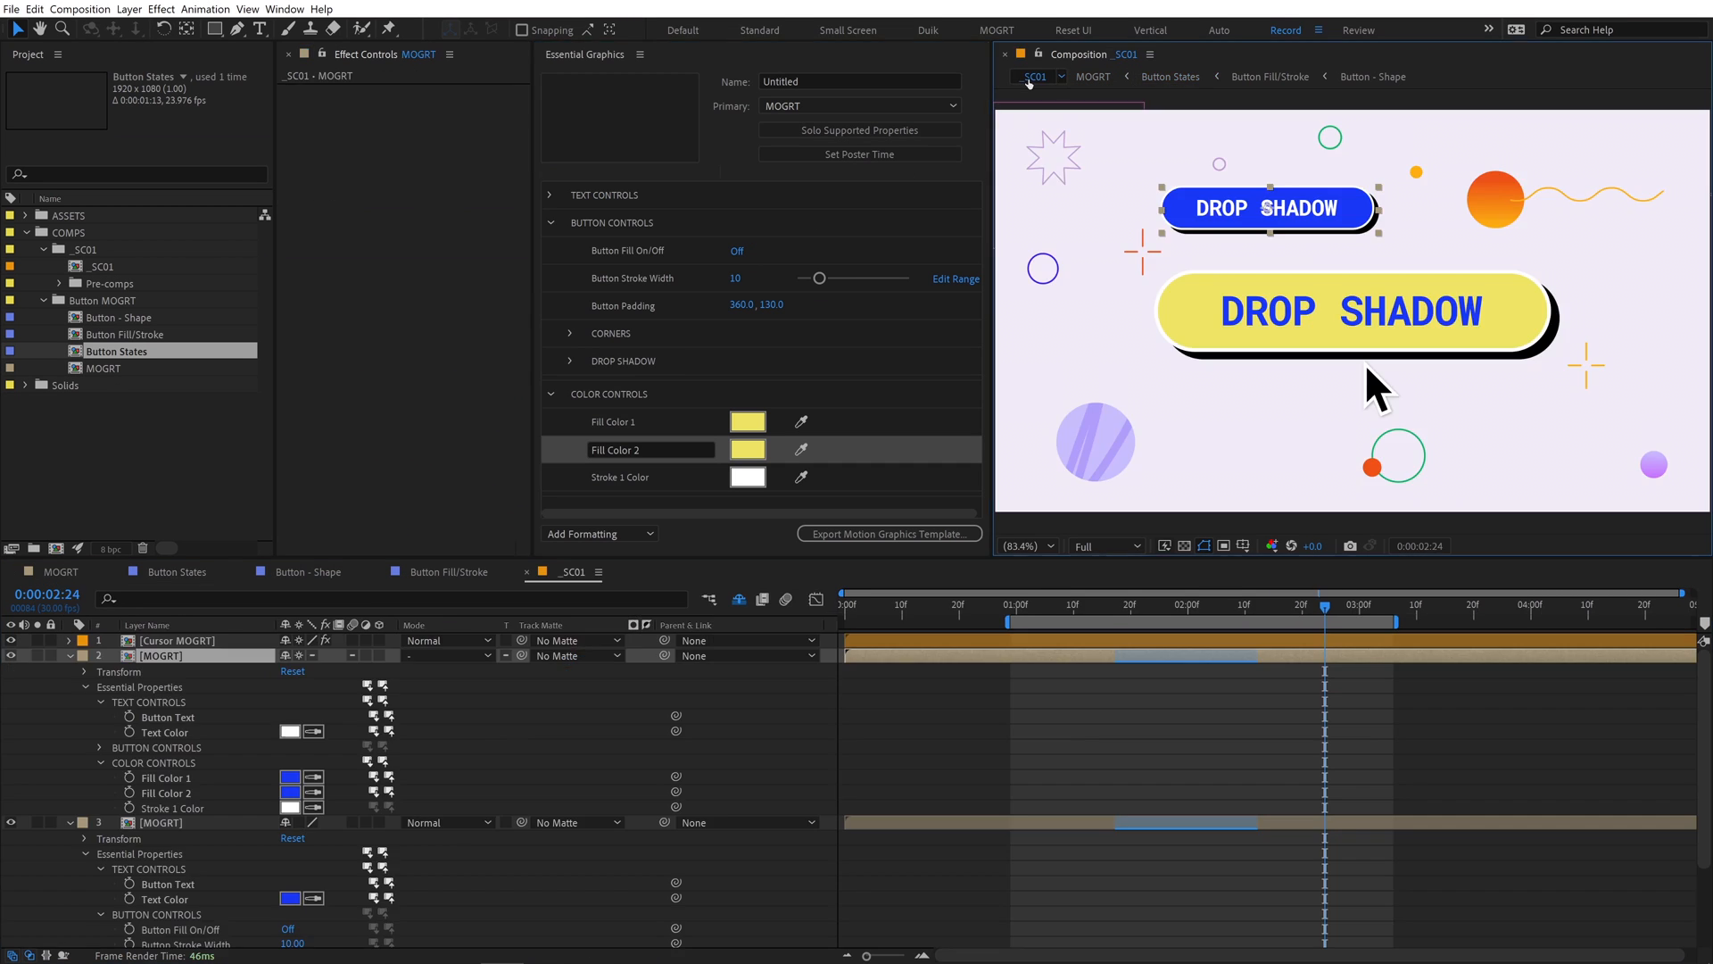
left_click(736, 250)
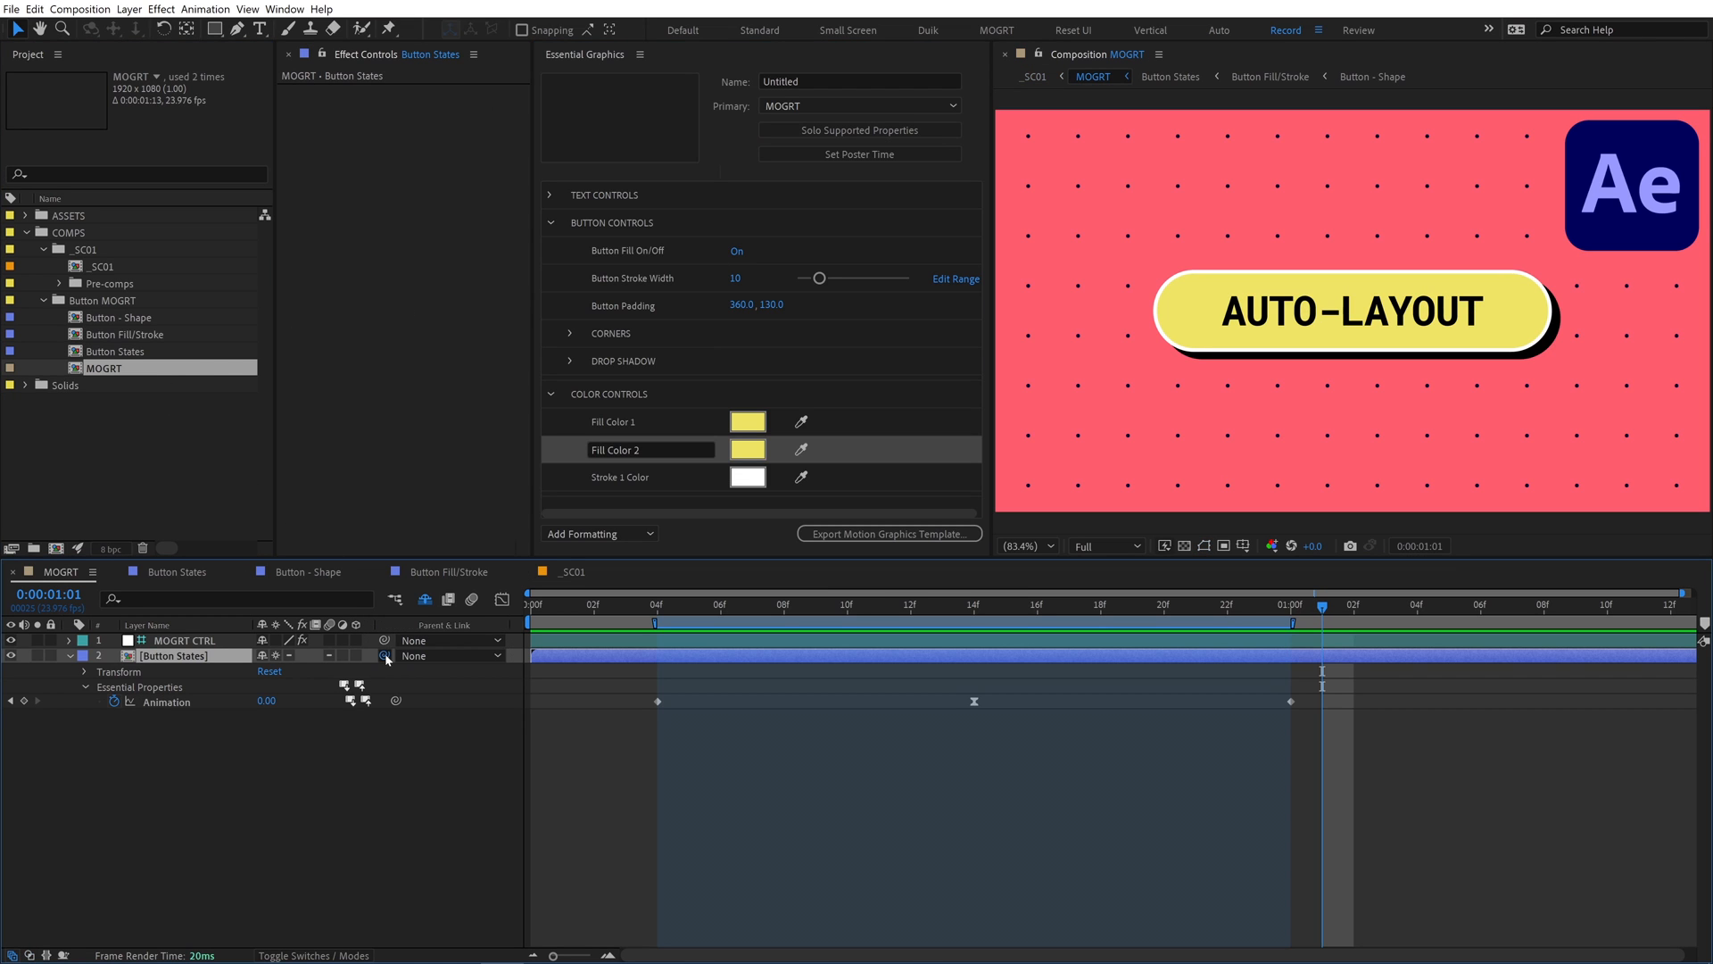
Parent Button States to MOGRT CTRL and label its position control Global Position
left_click(448, 656)
type("Global Position")
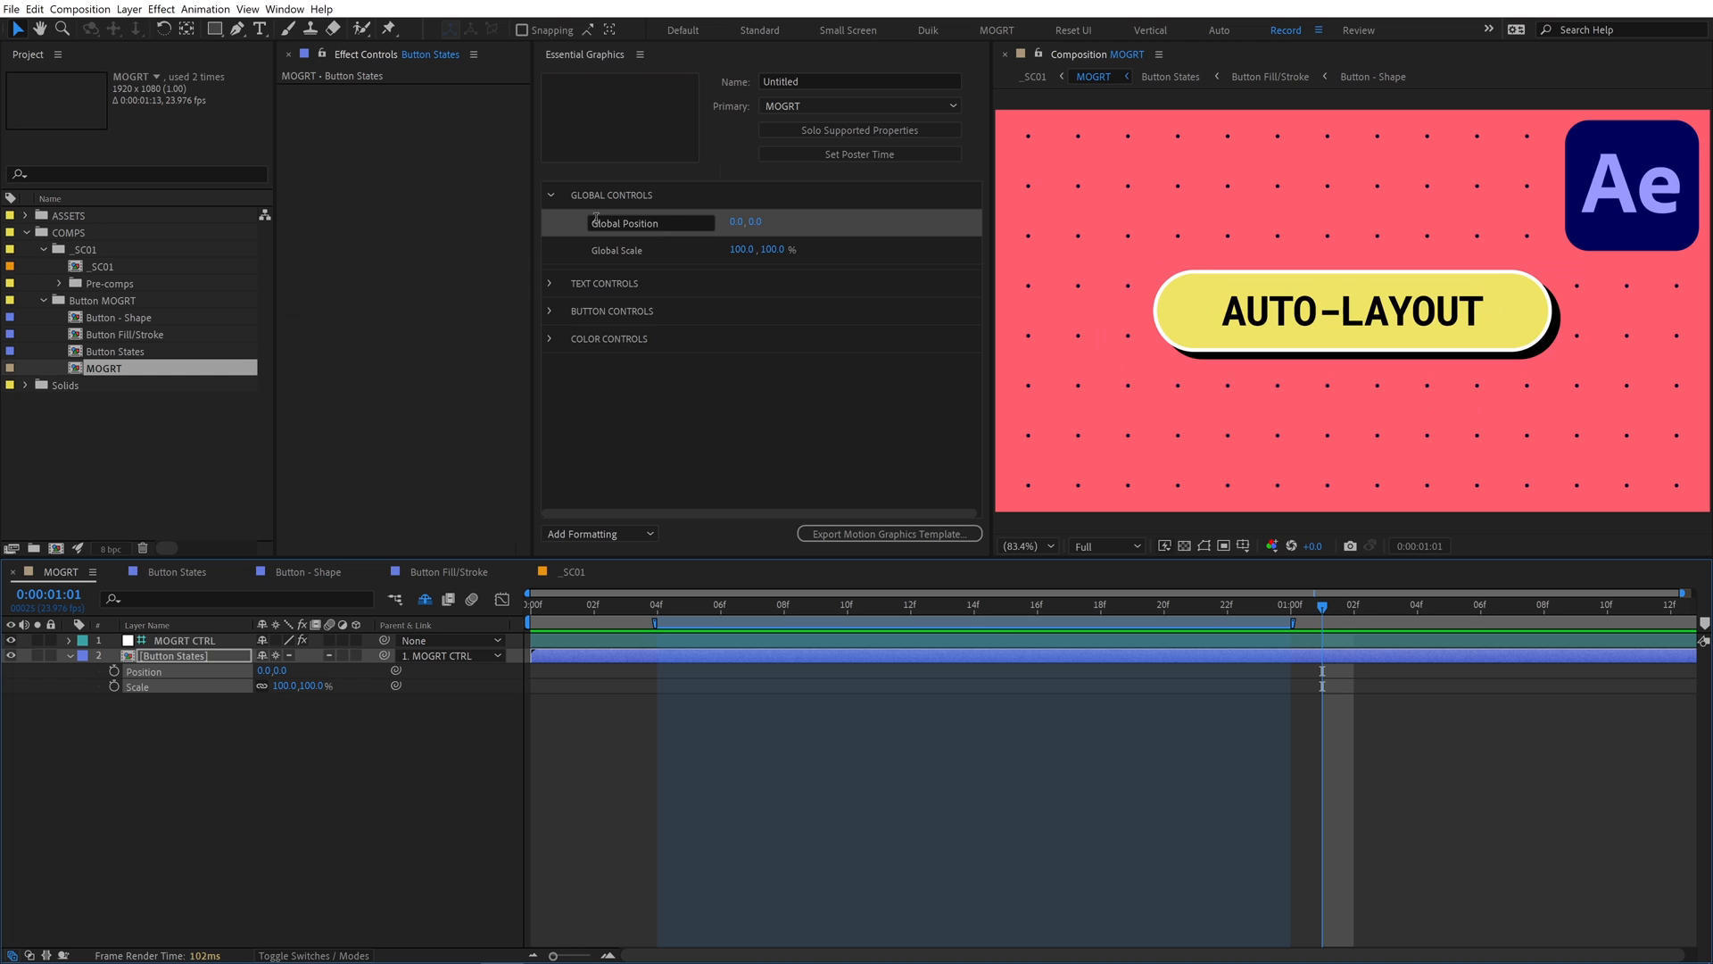
left_click(553, 195)
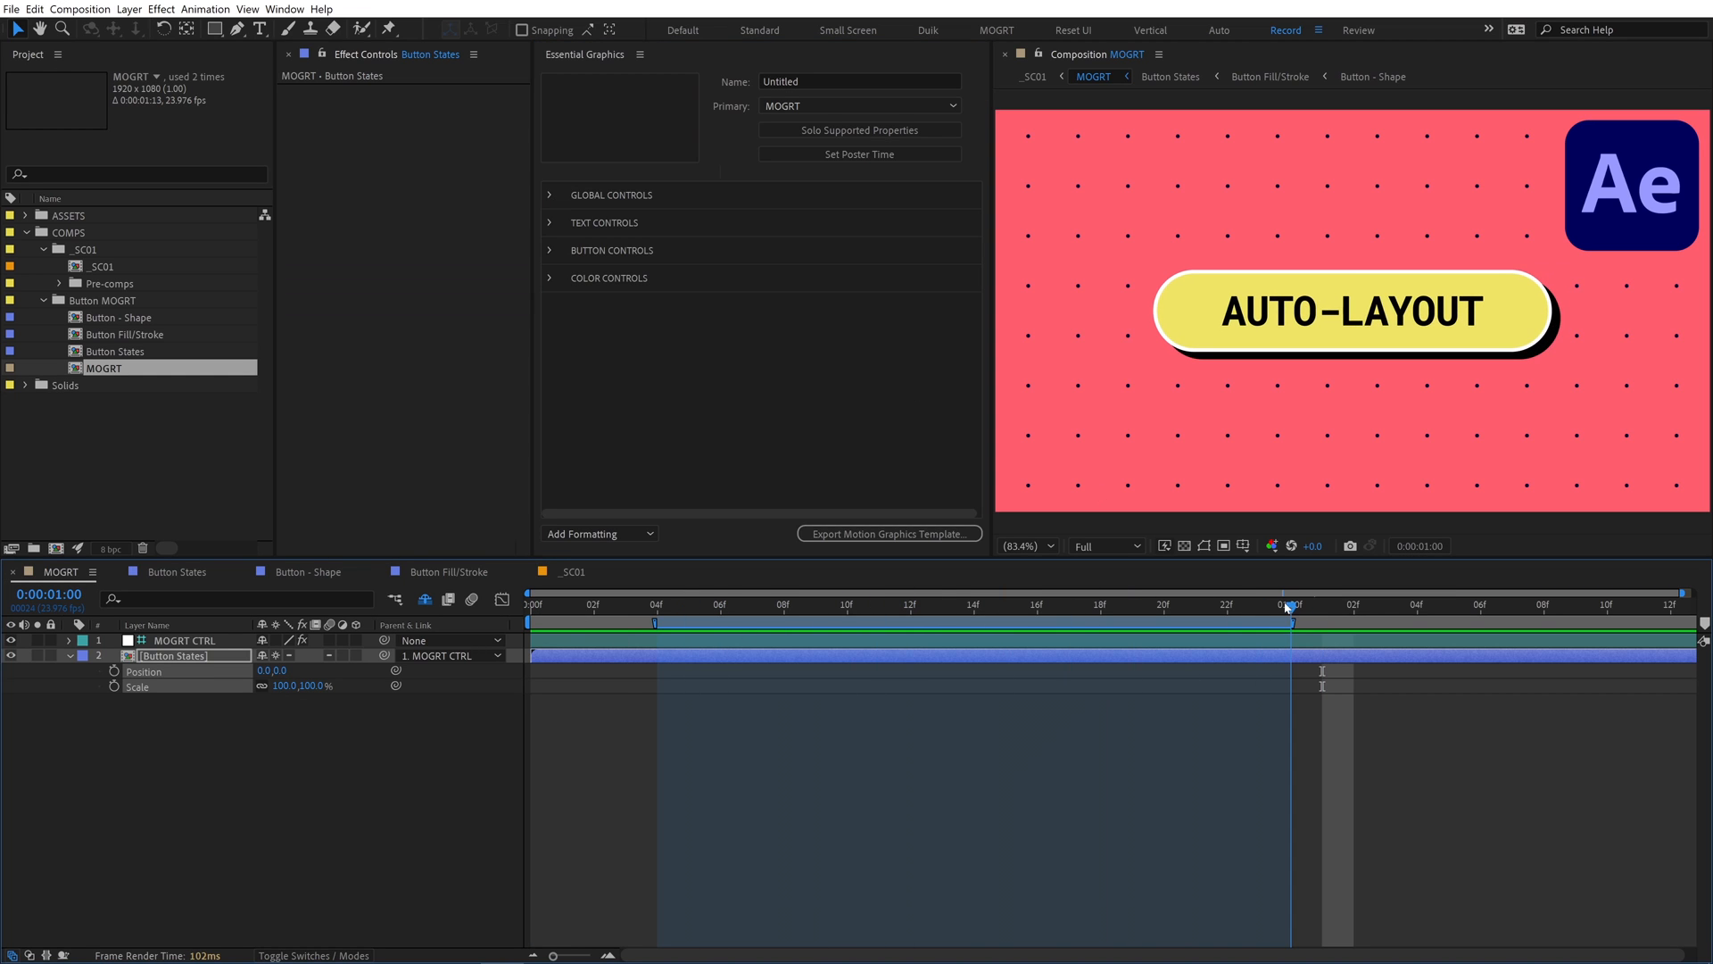
Set a poster frame, name the template 'Button MOGRT', and export it
left_click(860, 152)
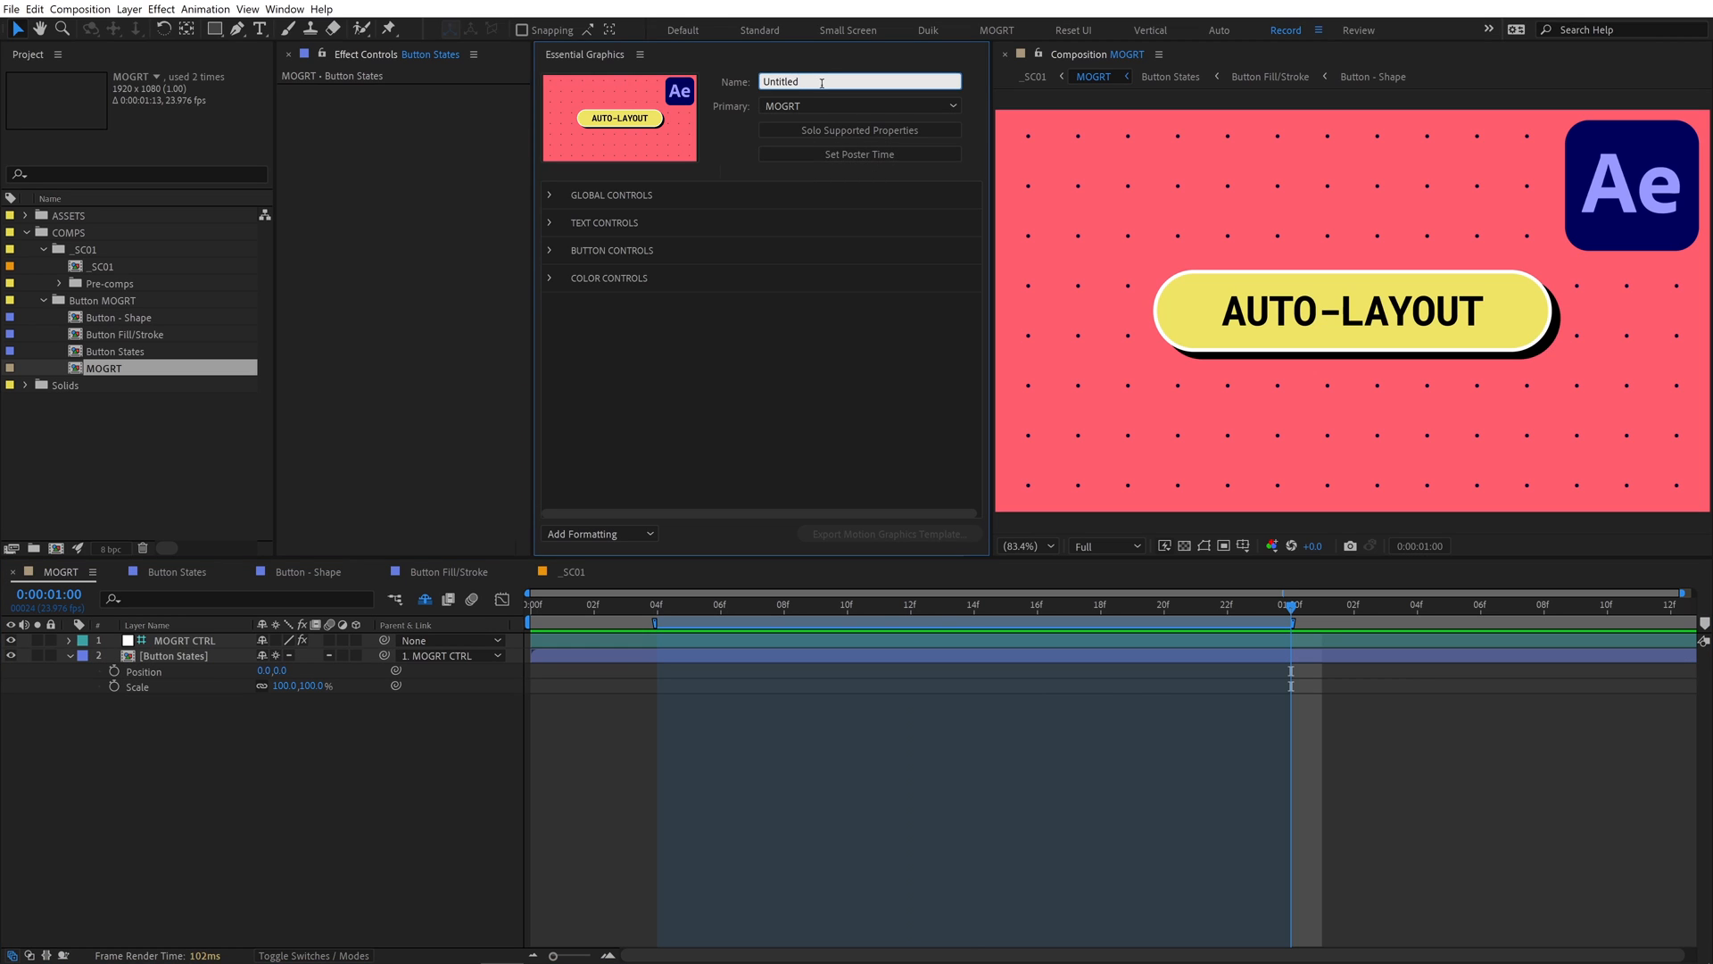
type("Button MOGRT")
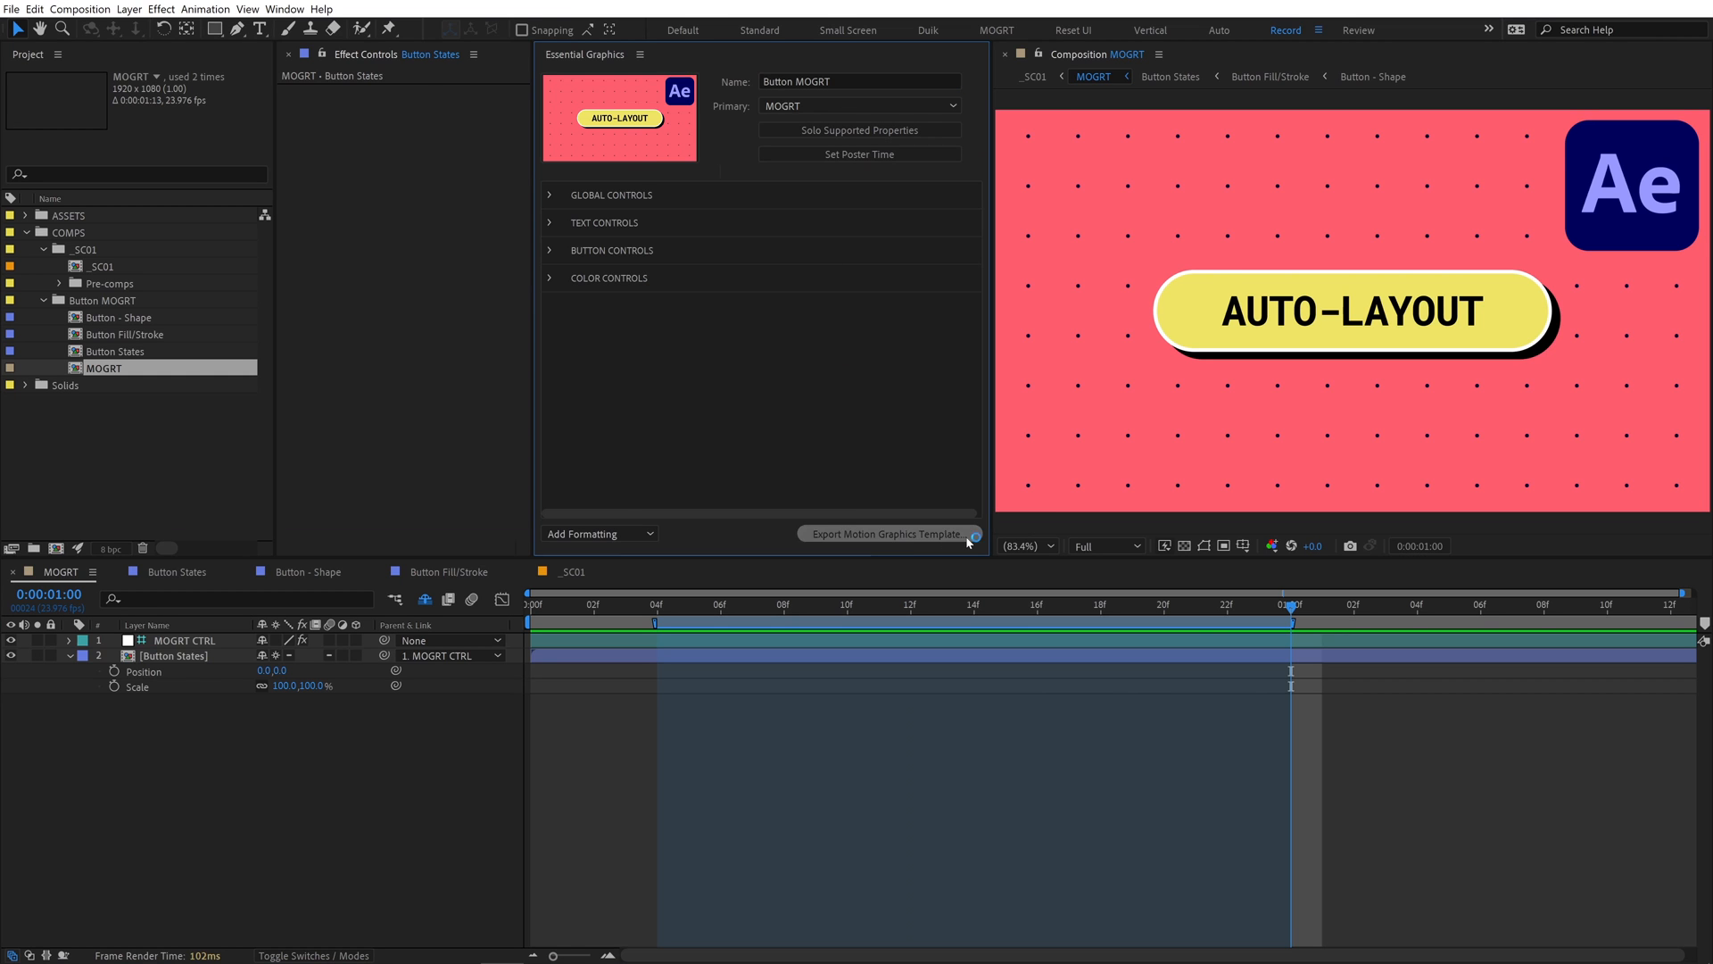
left_click(884, 535)
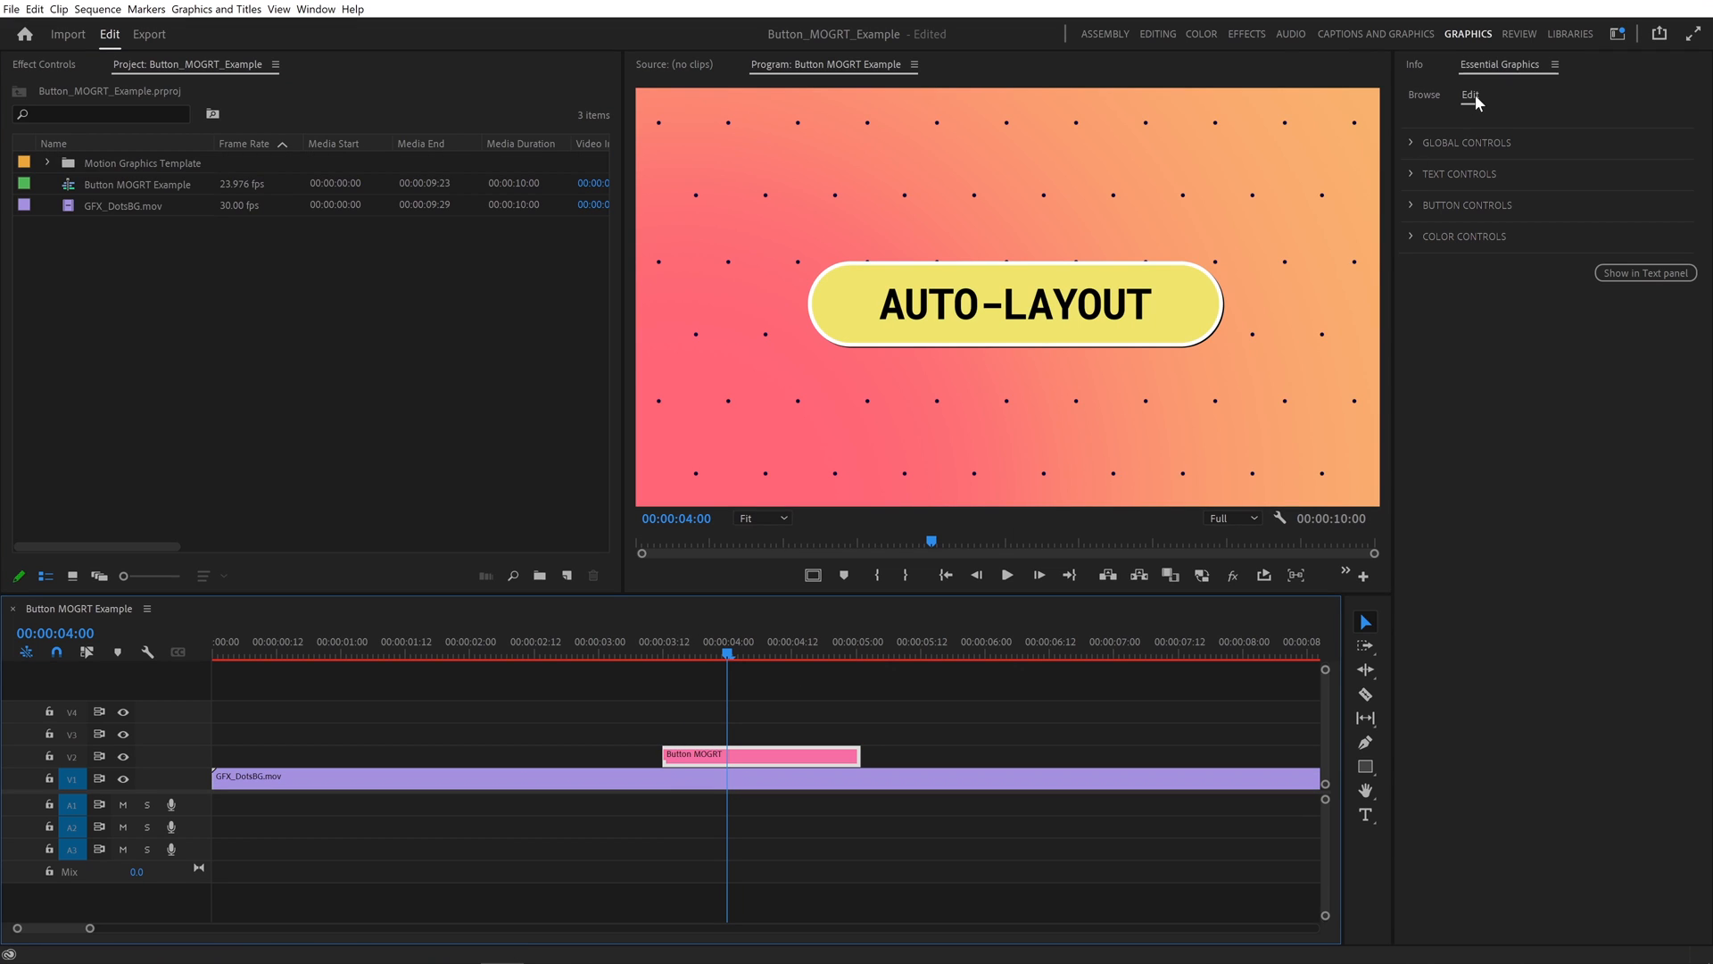
mouse_move(1514, 262)
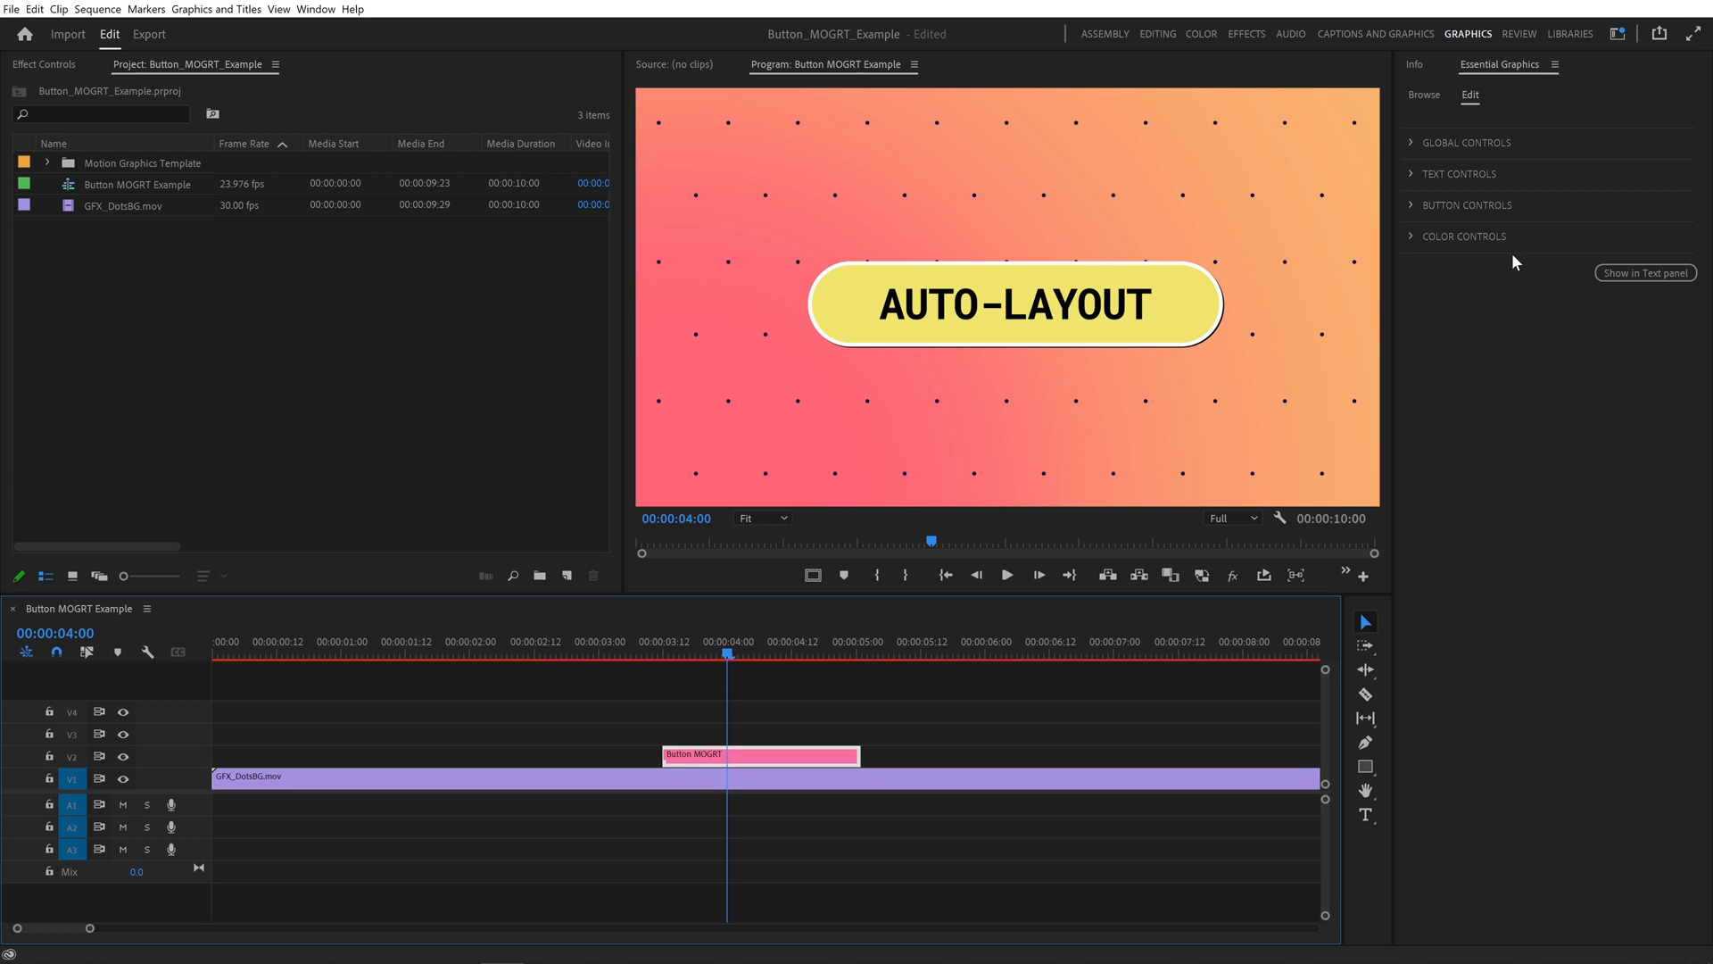
Expand the Essential Graphics control groups and enlarge the button padding
left_click(1464, 236)
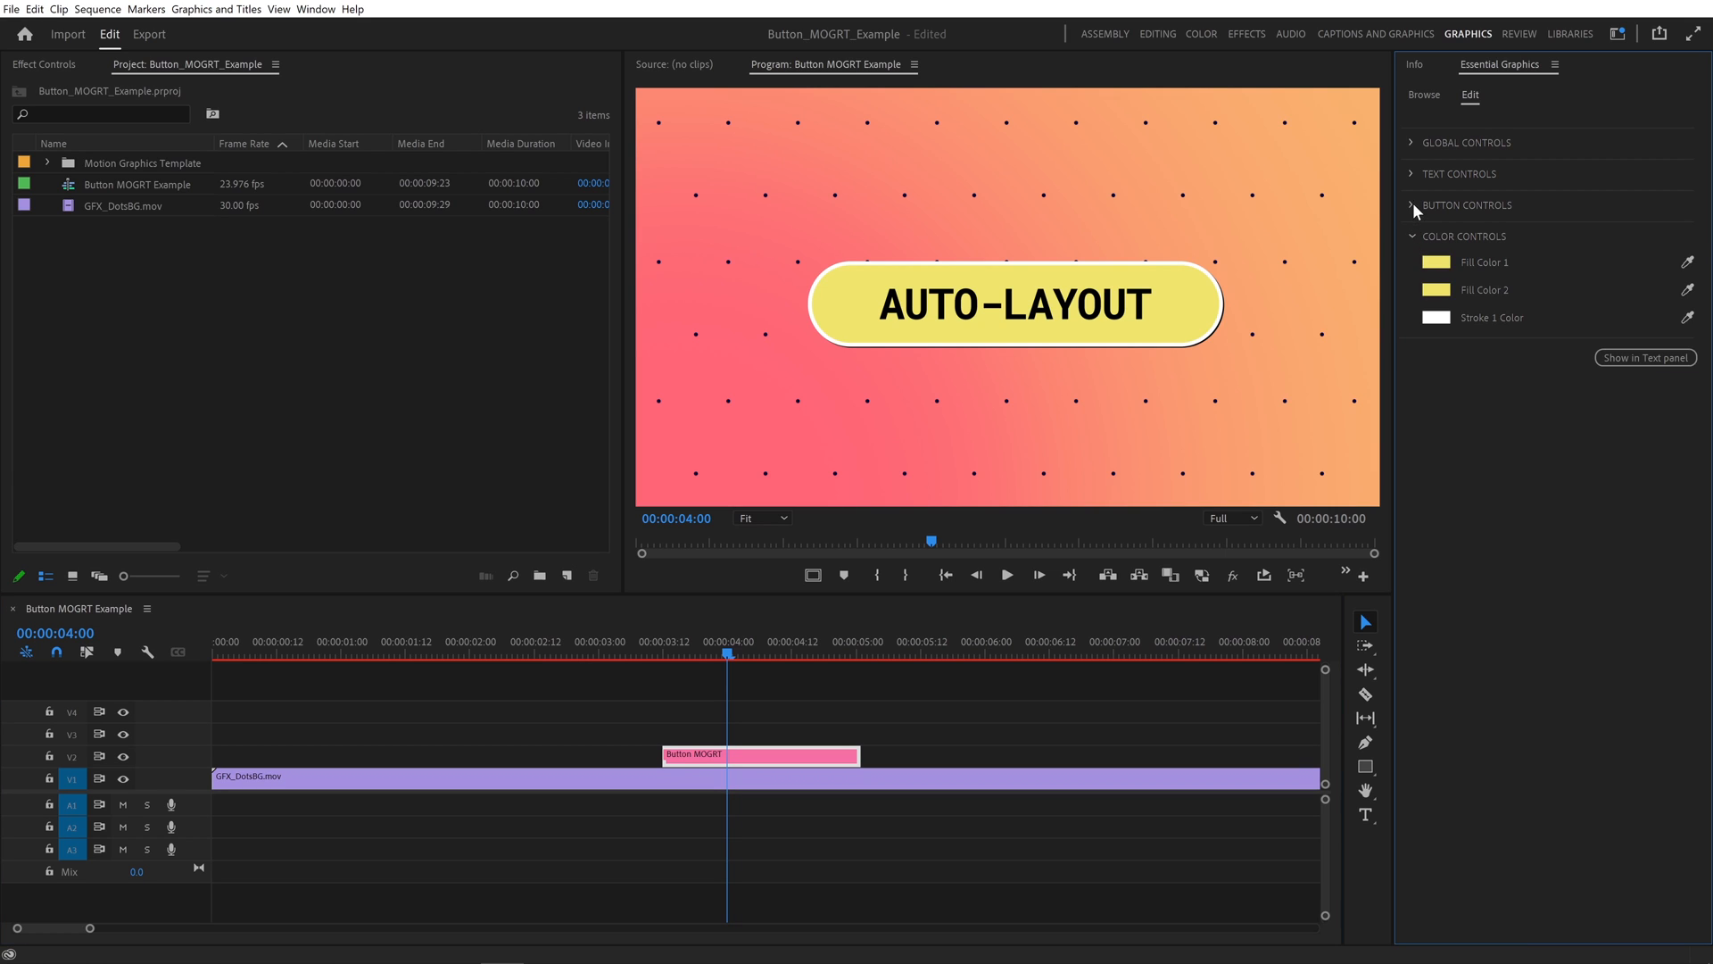
left_click(1413, 142)
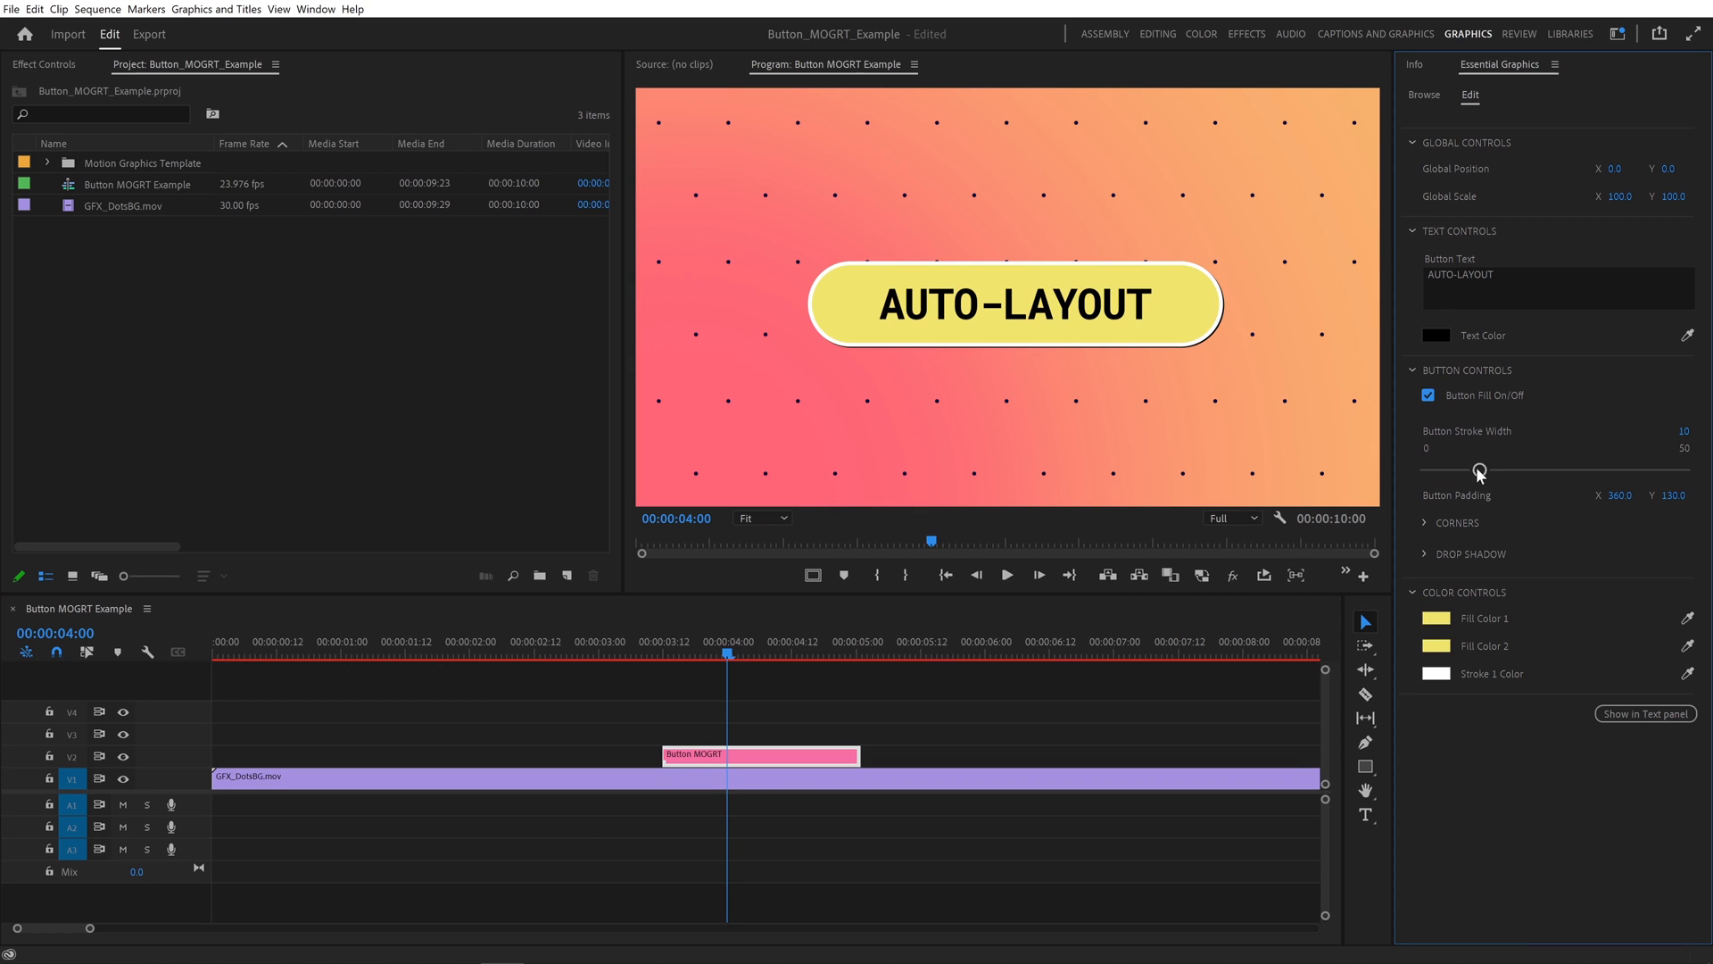
left_click_drag(1616, 493, 1660, 493)
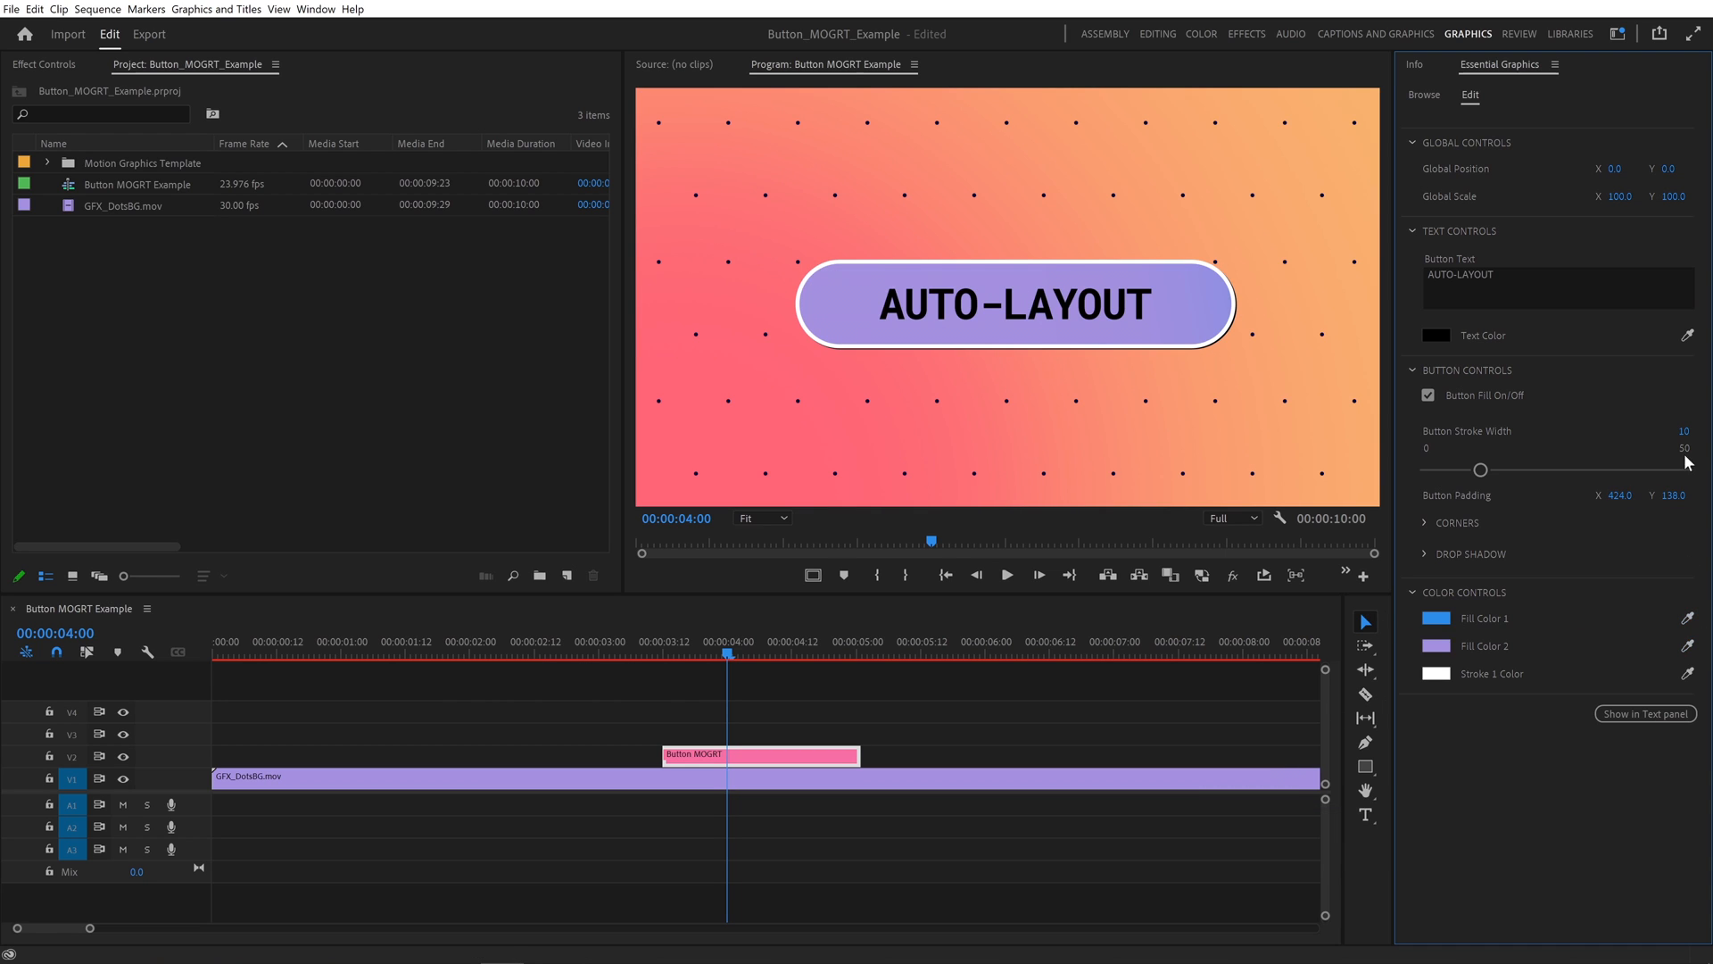
Try a stroke width of 50, return it to 10, and preview the button animation
left_click_drag(1480, 468, 1678, 468)
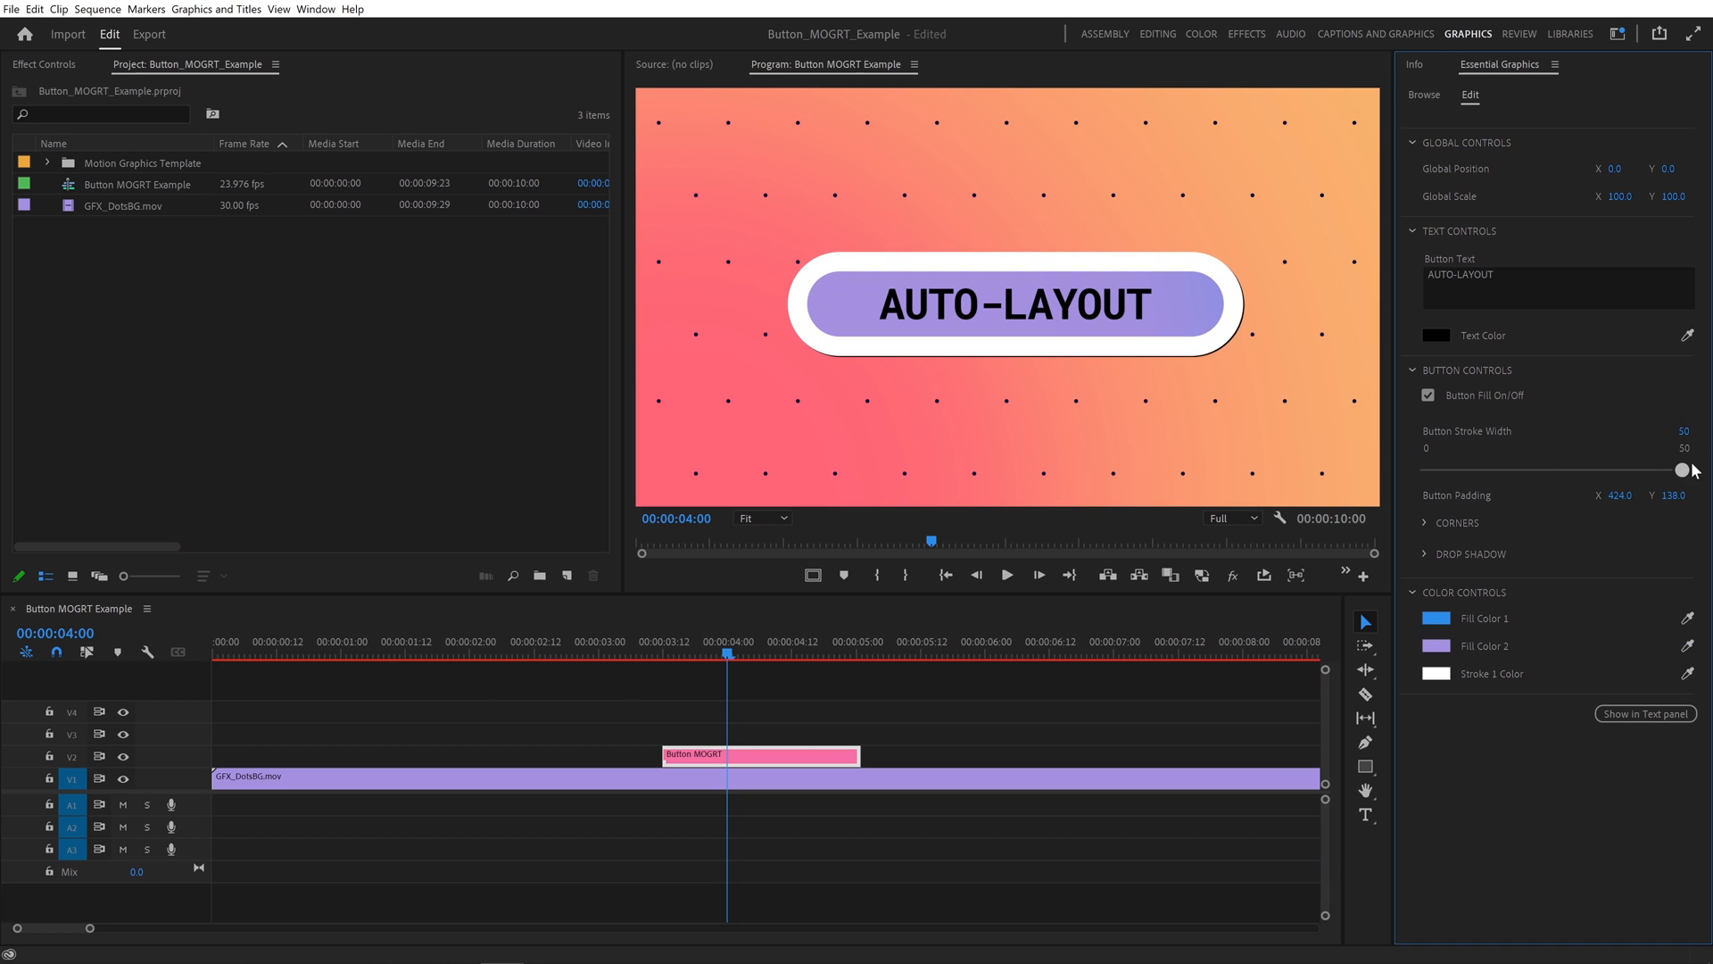
left_click_drag(1679, 469, 1480, 468)
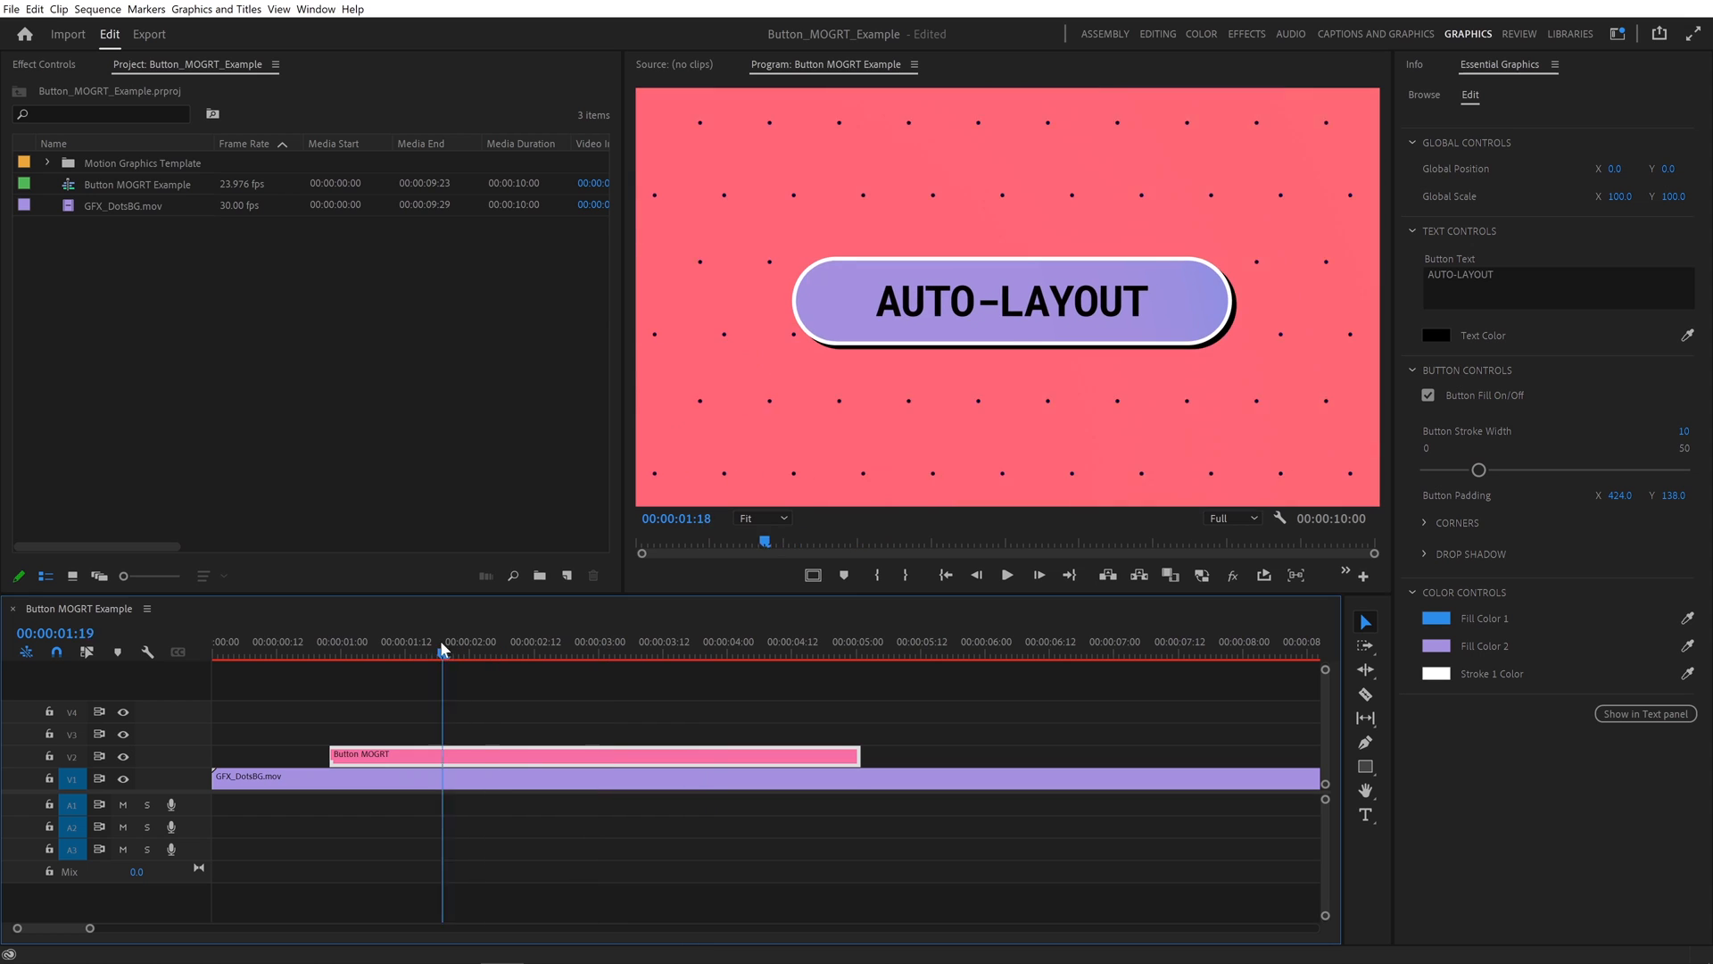
left_click(1005, 574)
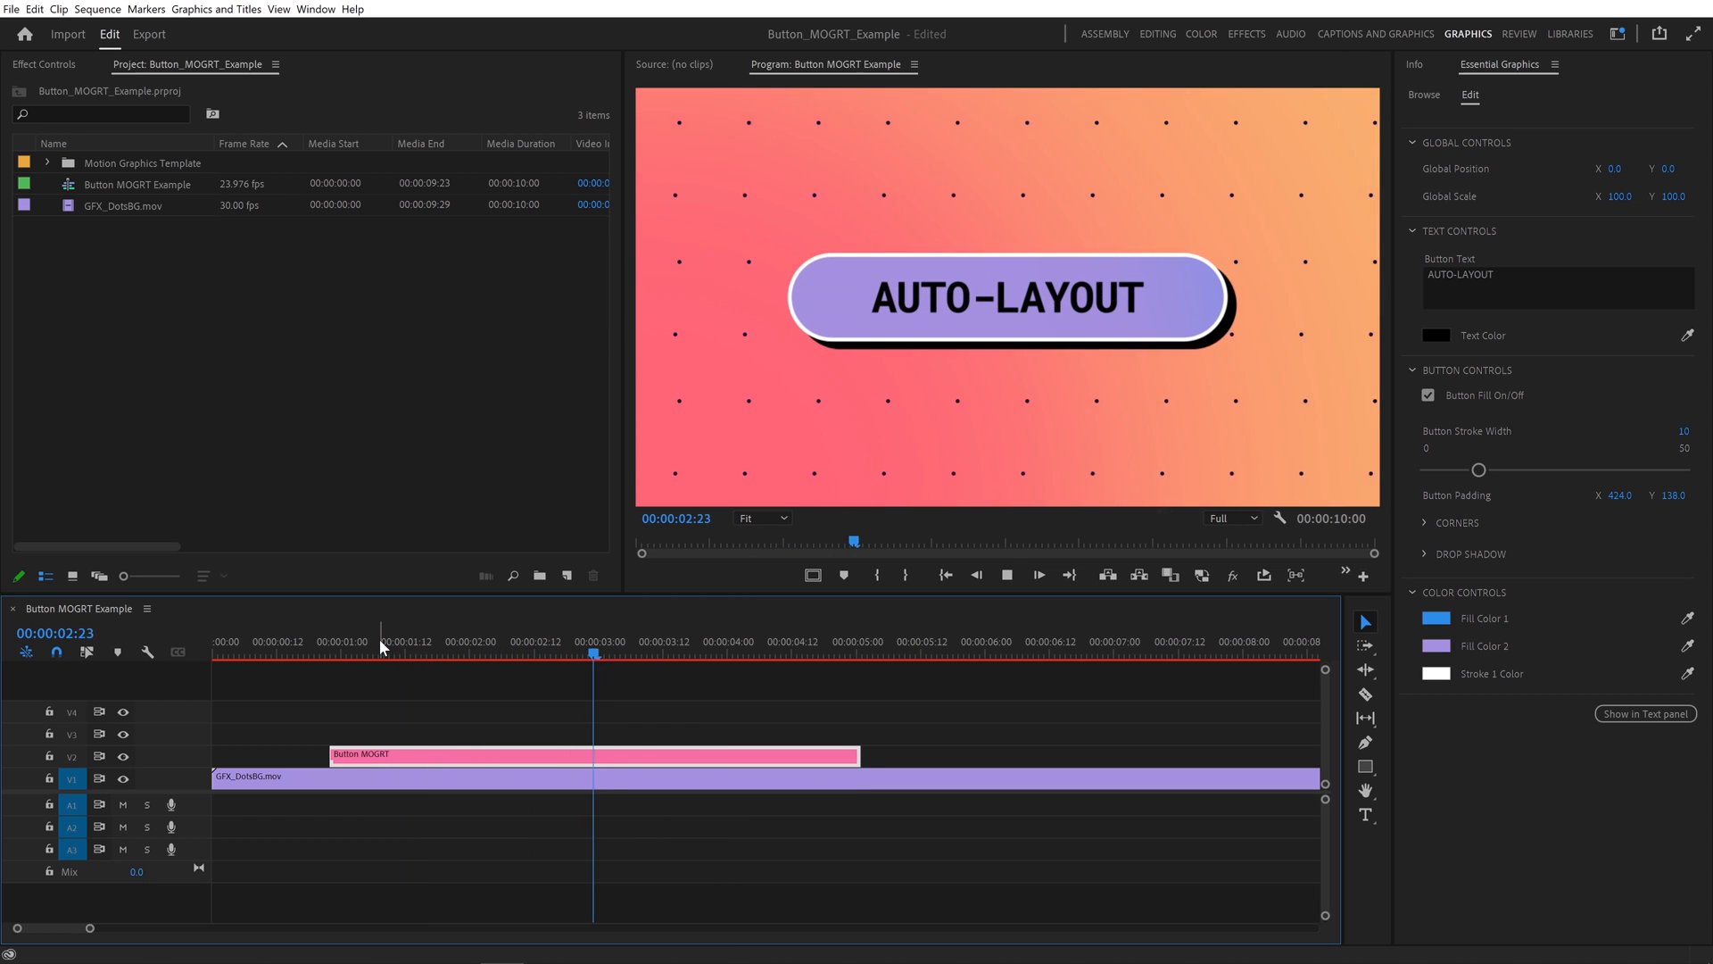